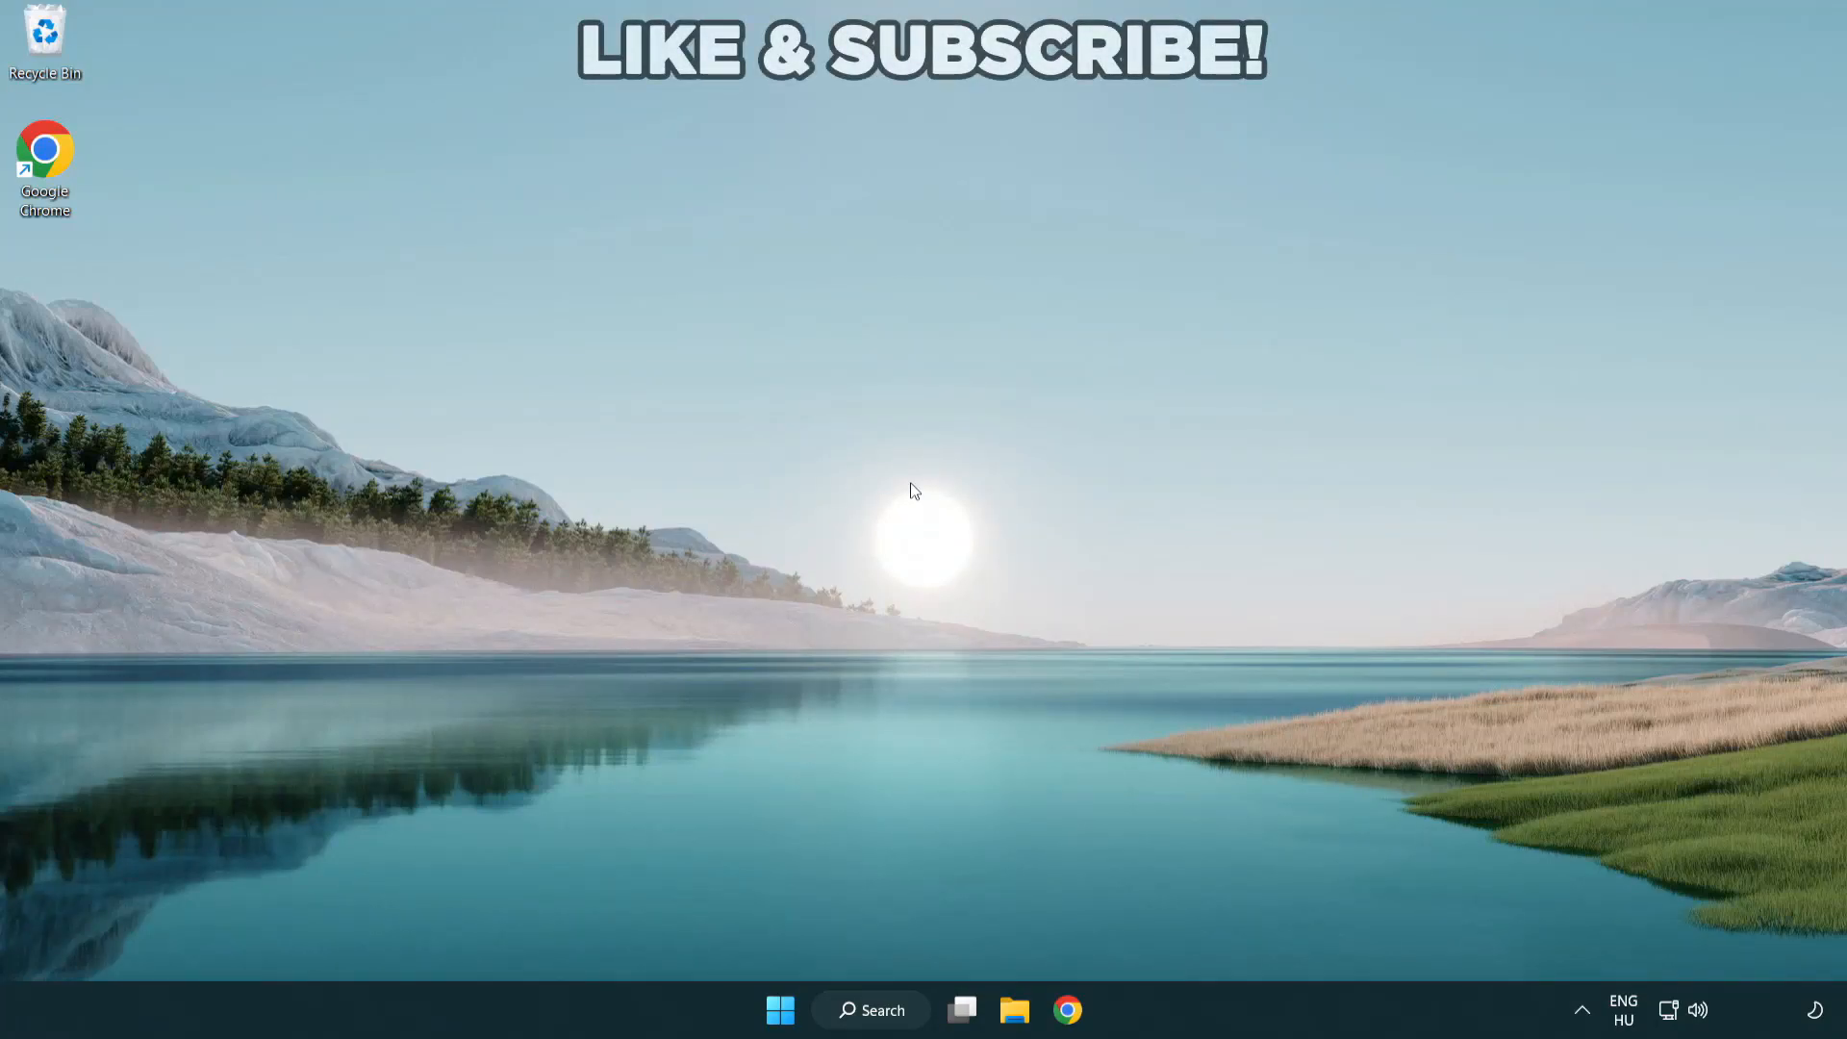
mouse_move(911, 487)
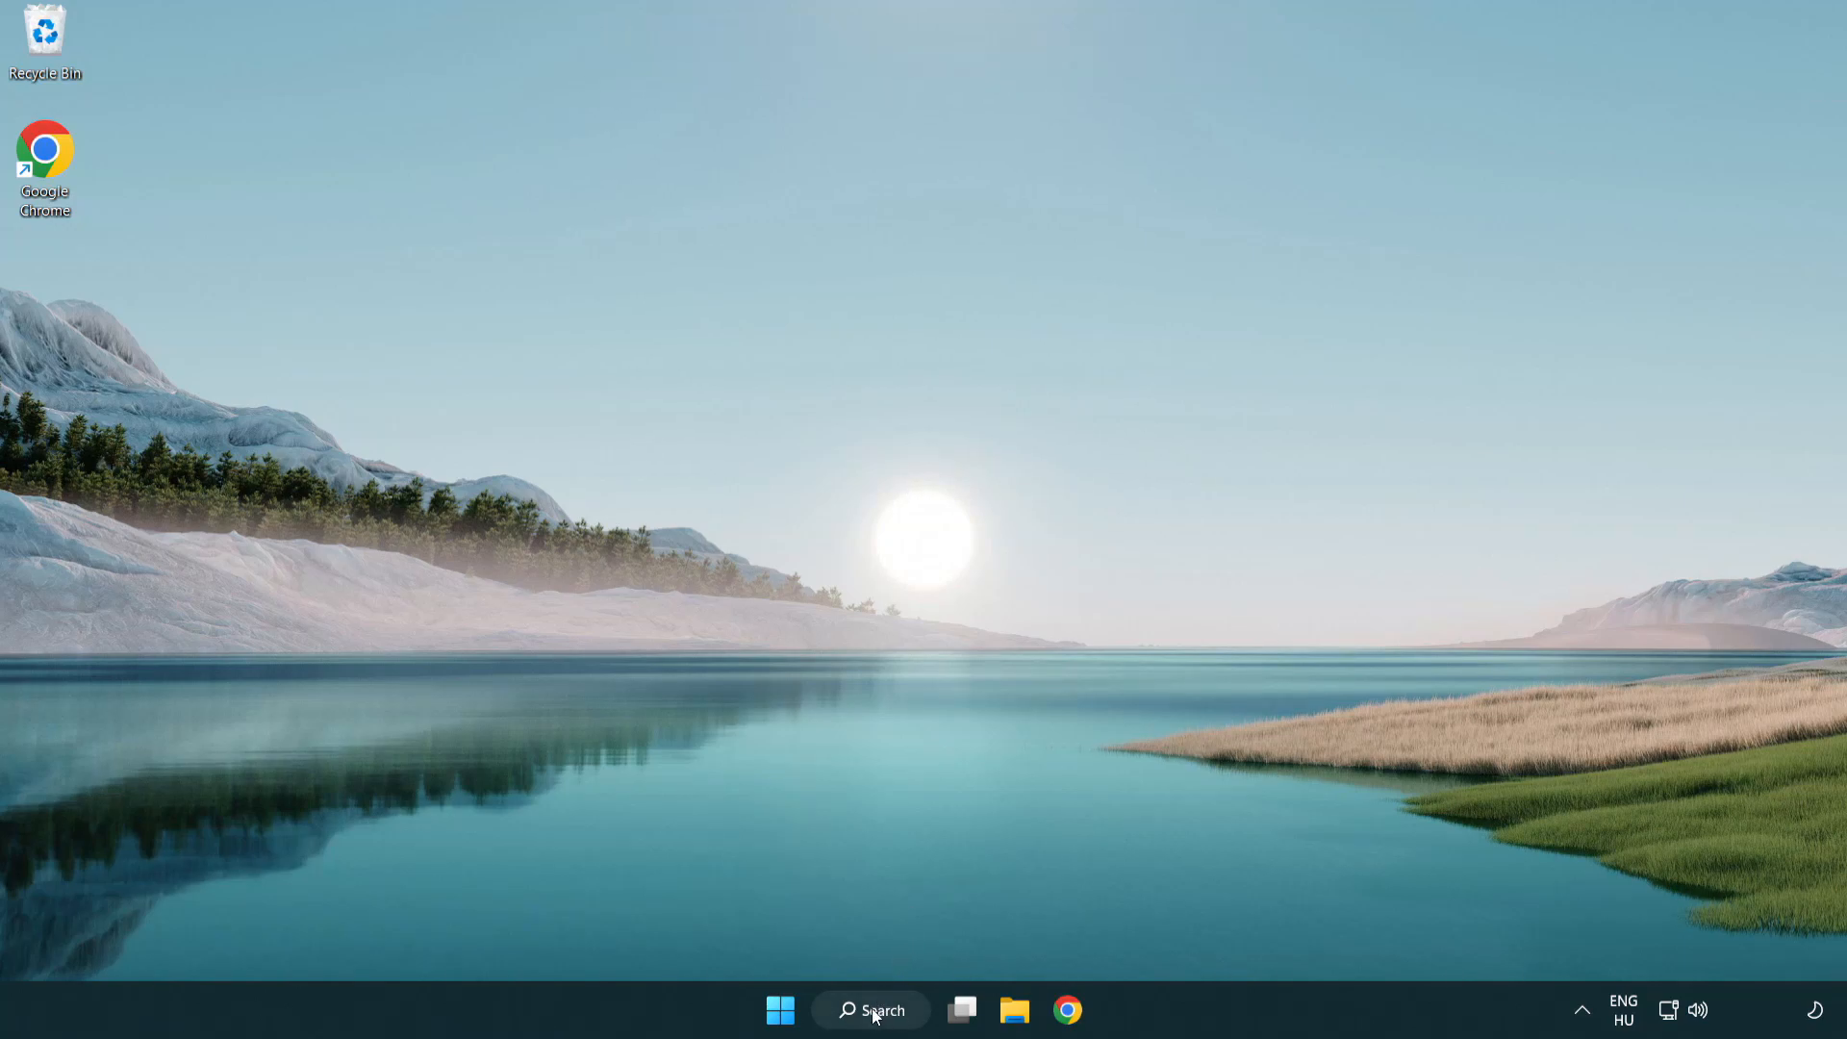
Step: Search Windows for 'device Manager' to bring up Device Manager
left_click(871, 1009)
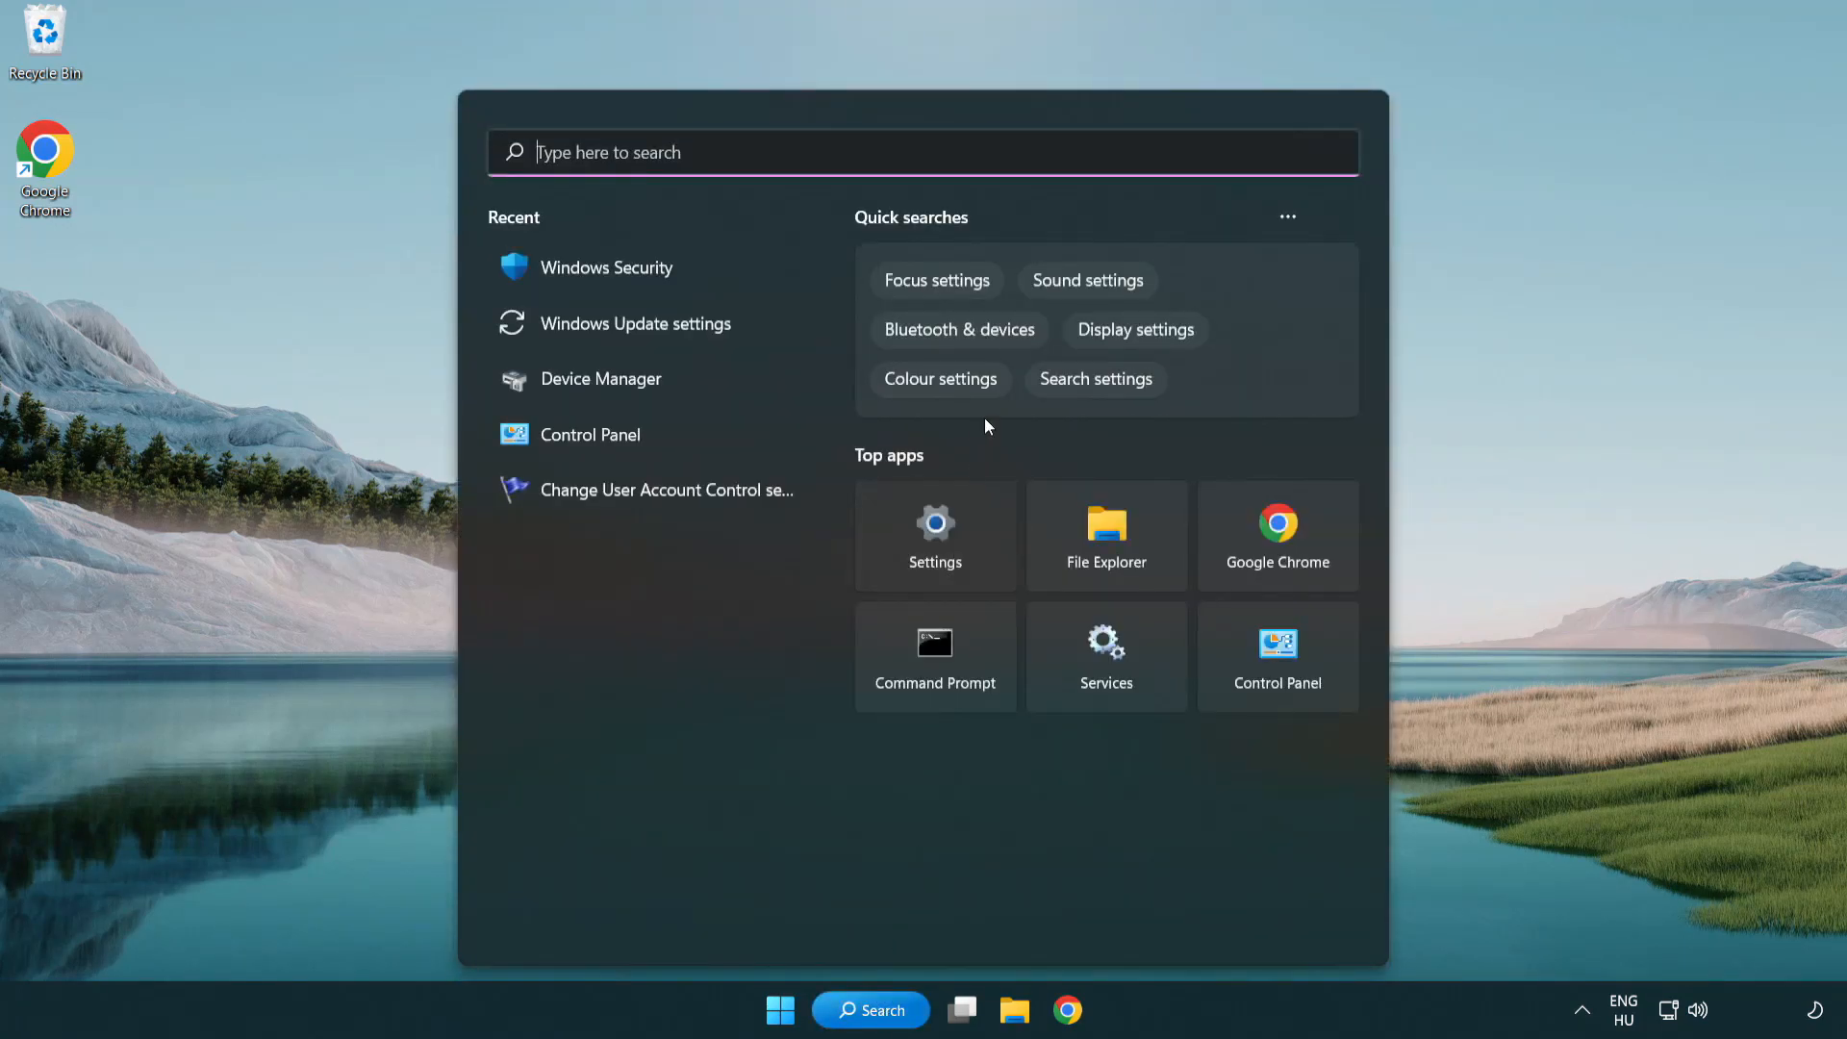
type("device Manager")
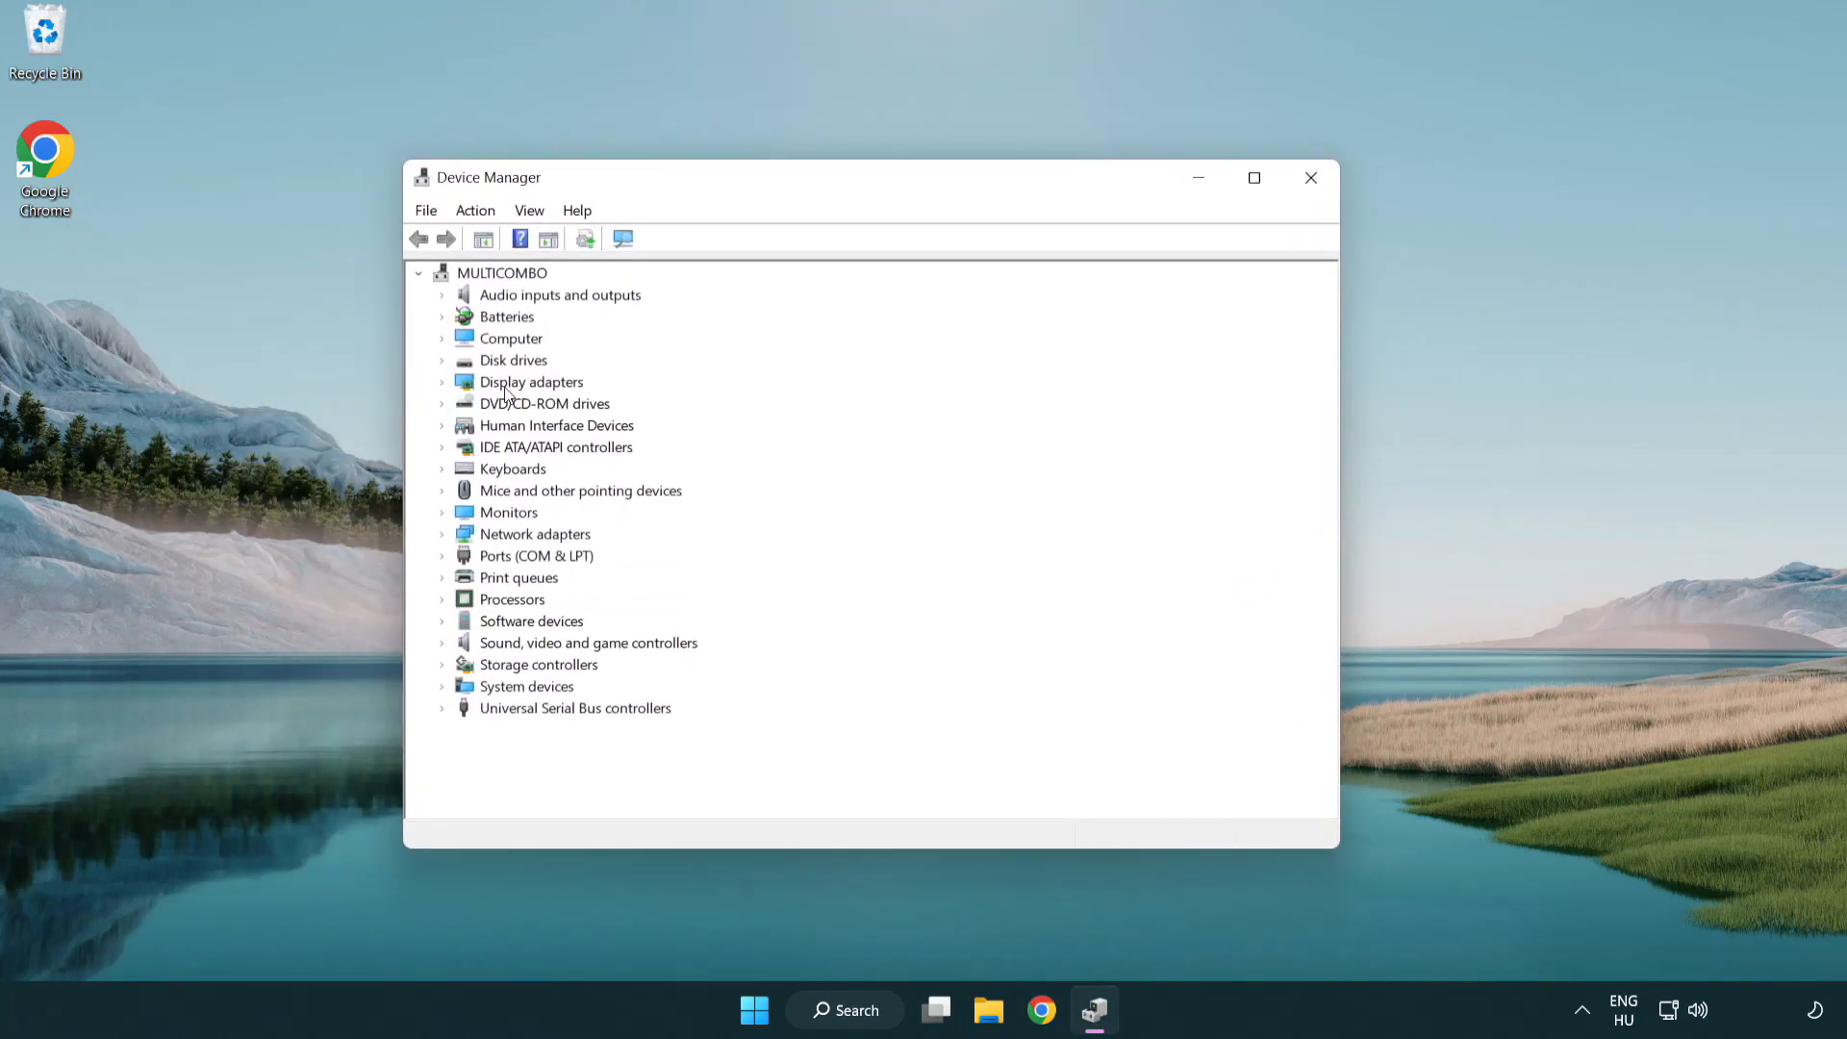
Step: Expand Display adapters and choose Update driver for the VMware SVGA 3D adapter
left_click(530, 381)
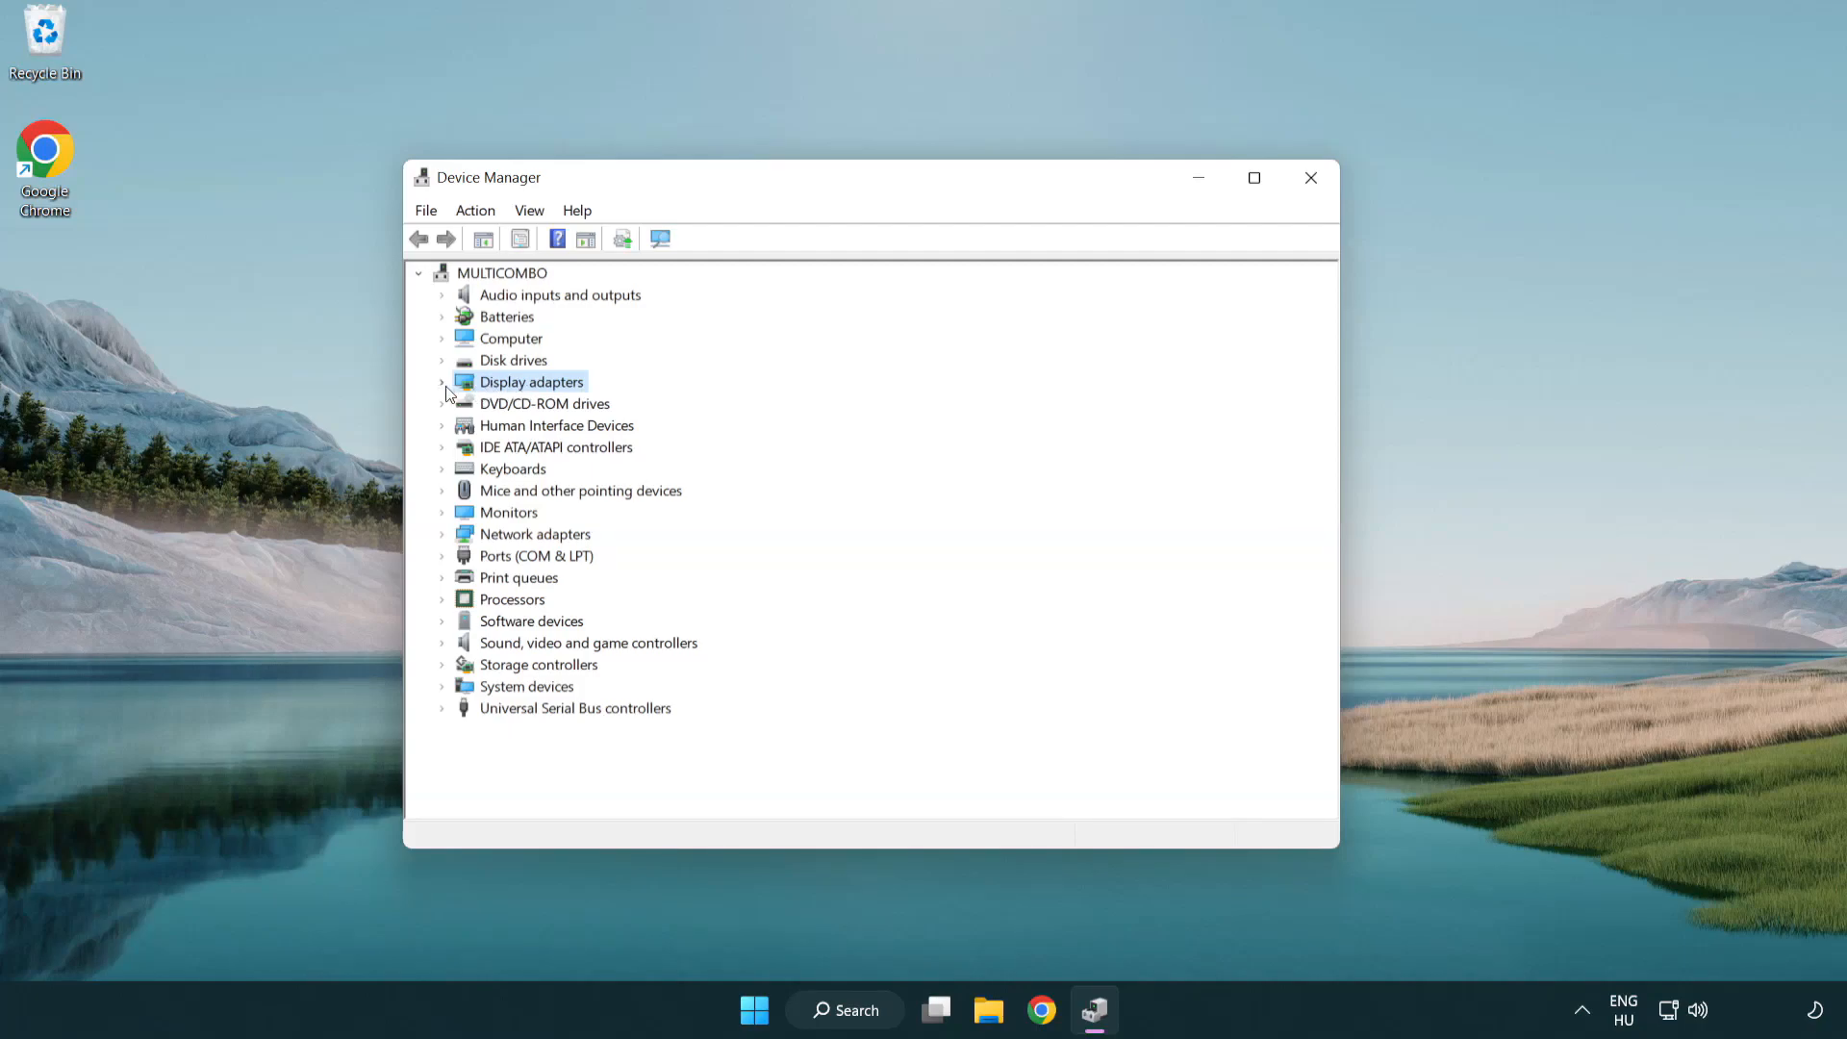
left_click(443, 382)
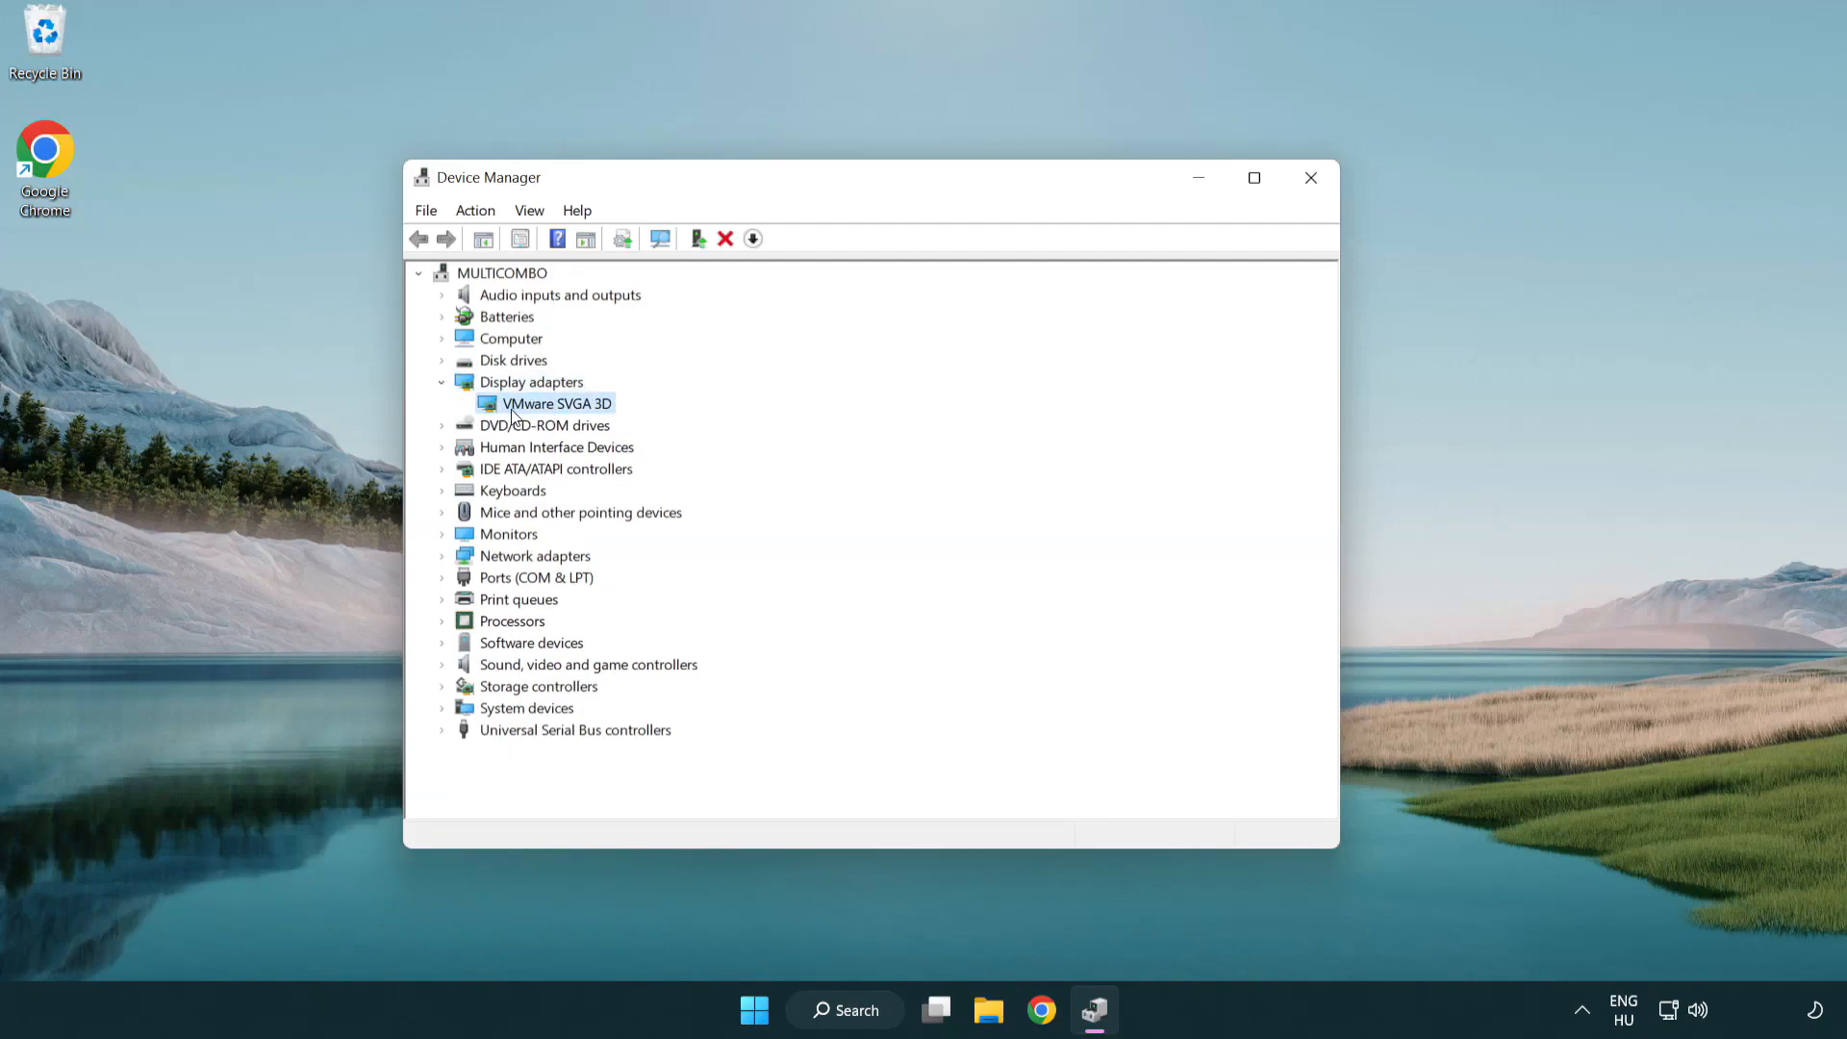
right_click(556, 403)
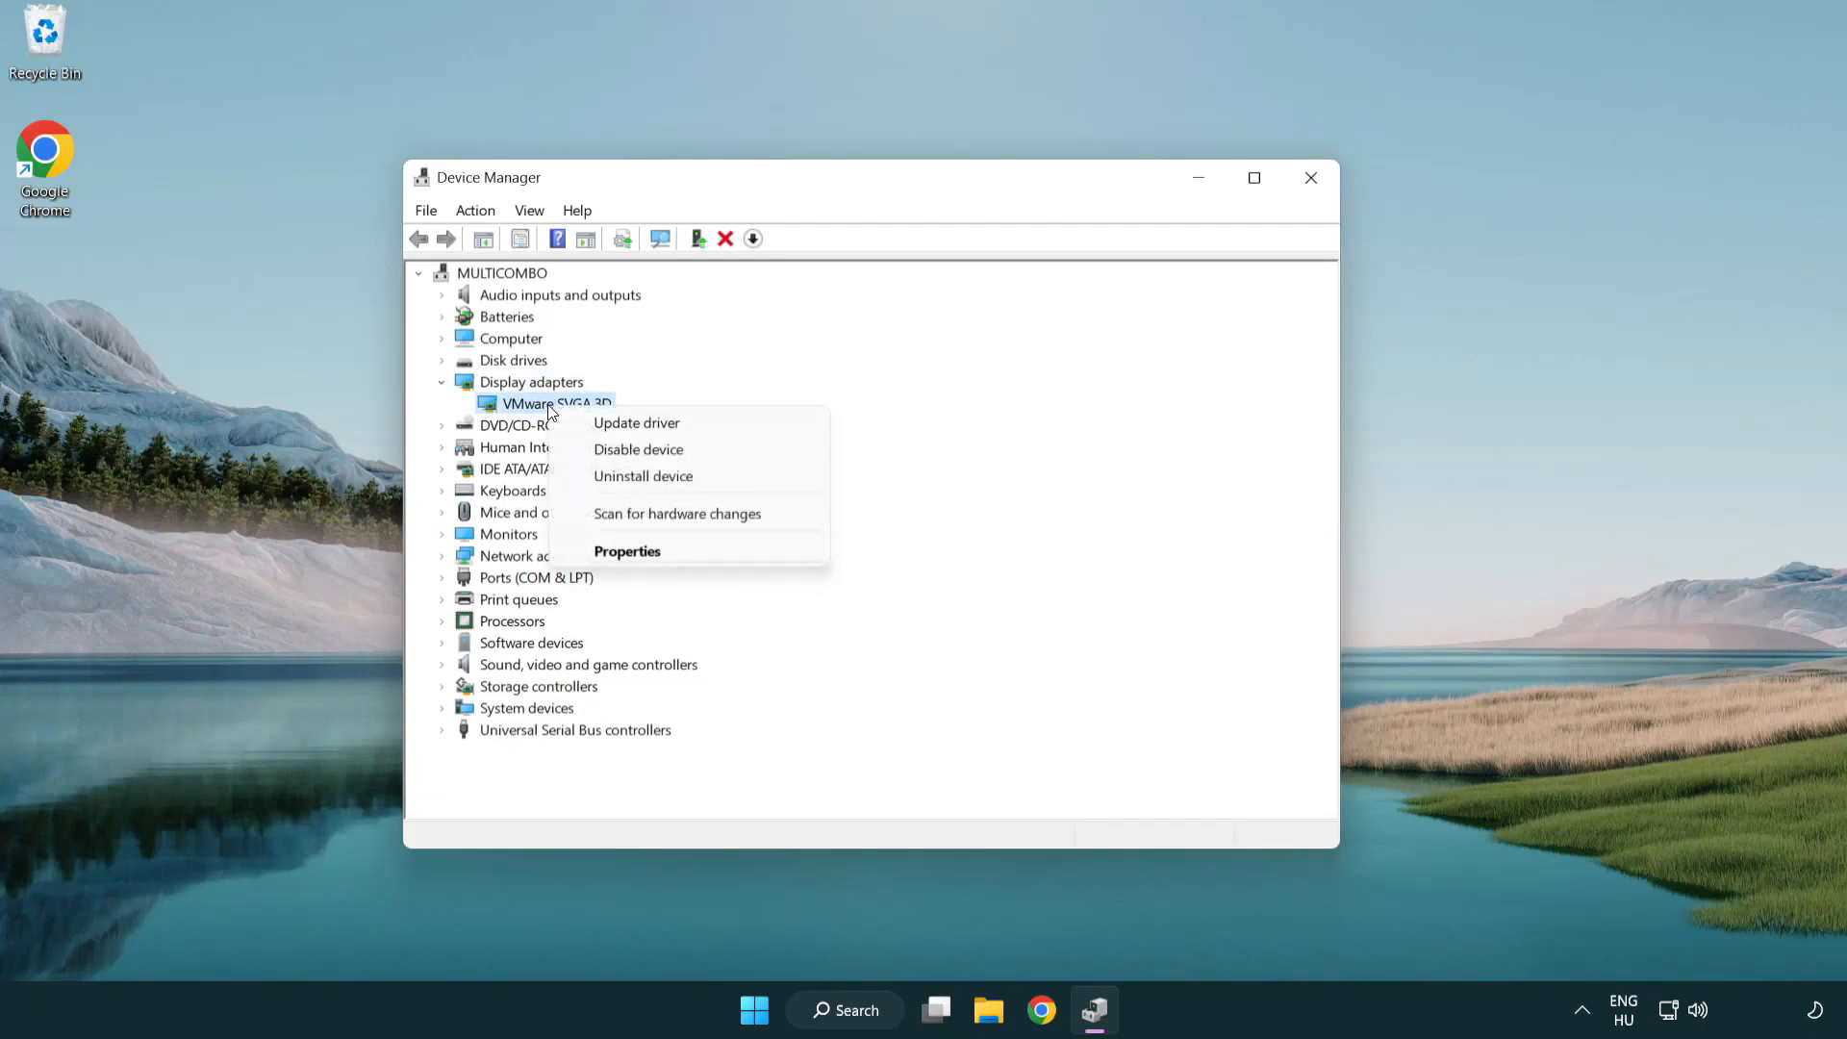
mouse_move(636, 423)
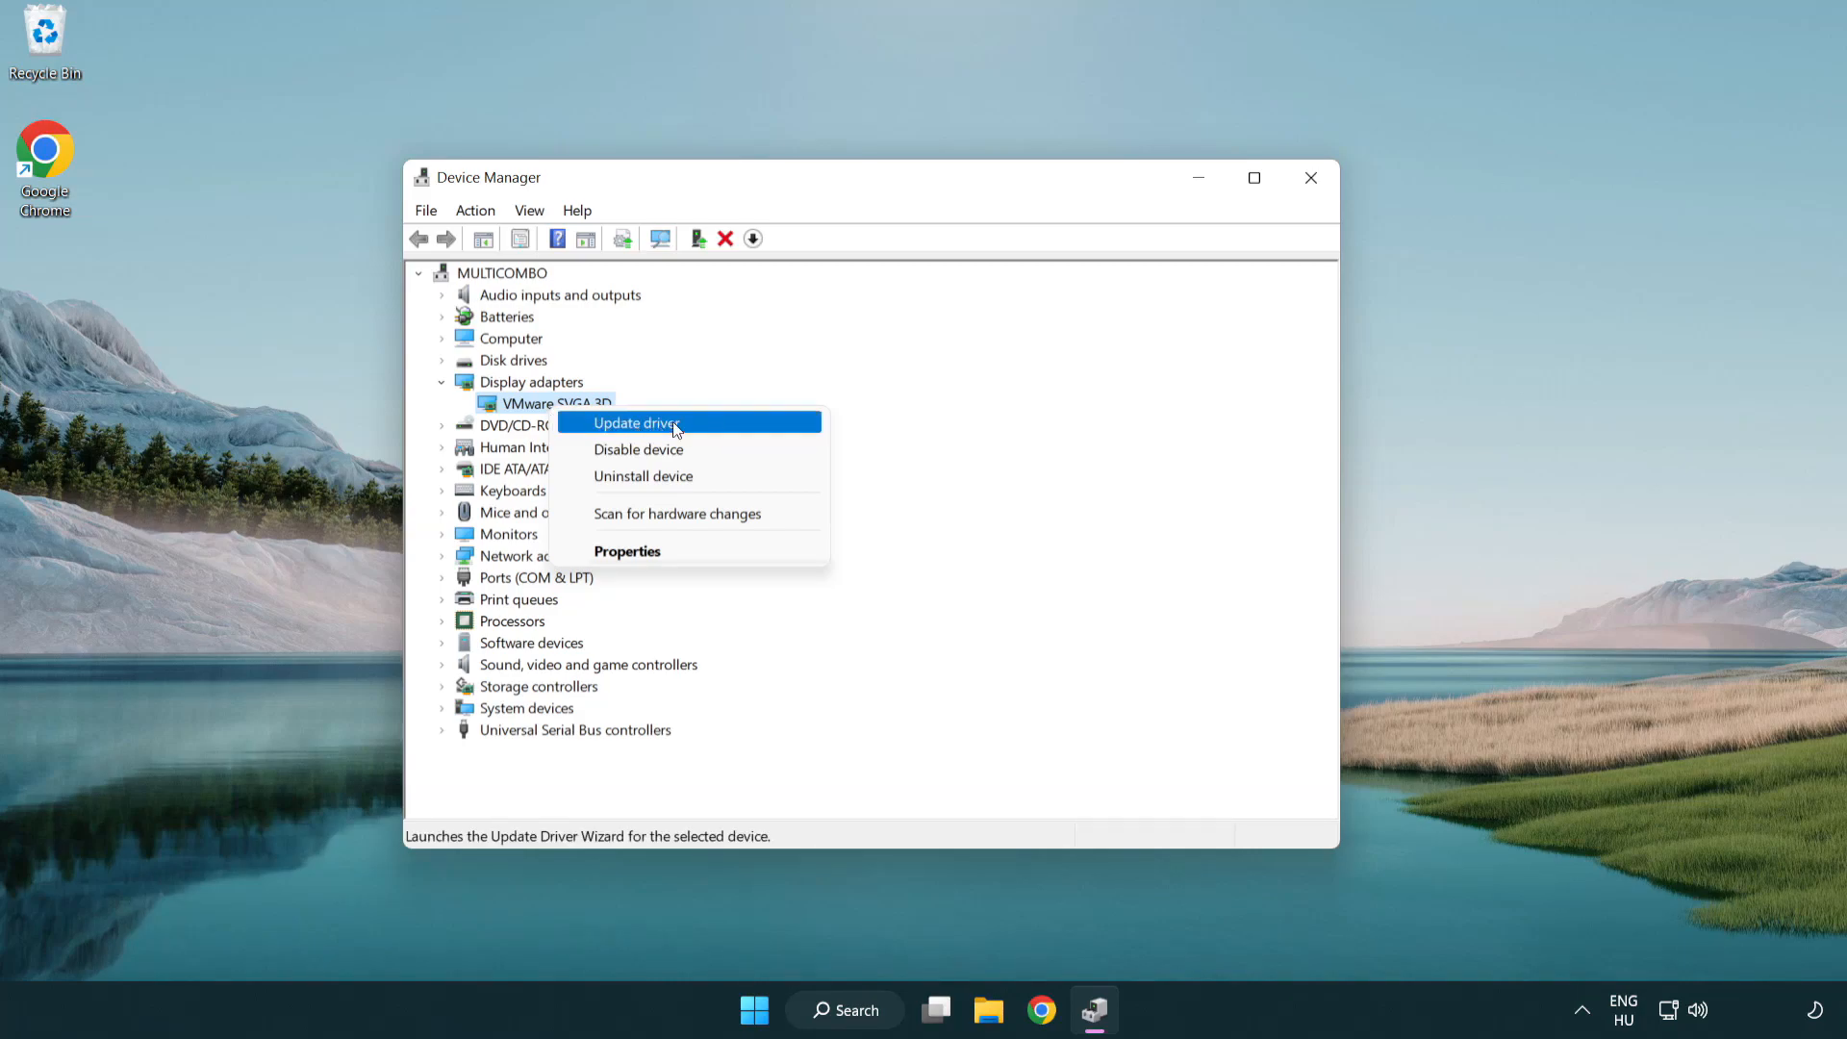
left_click(636, 424)
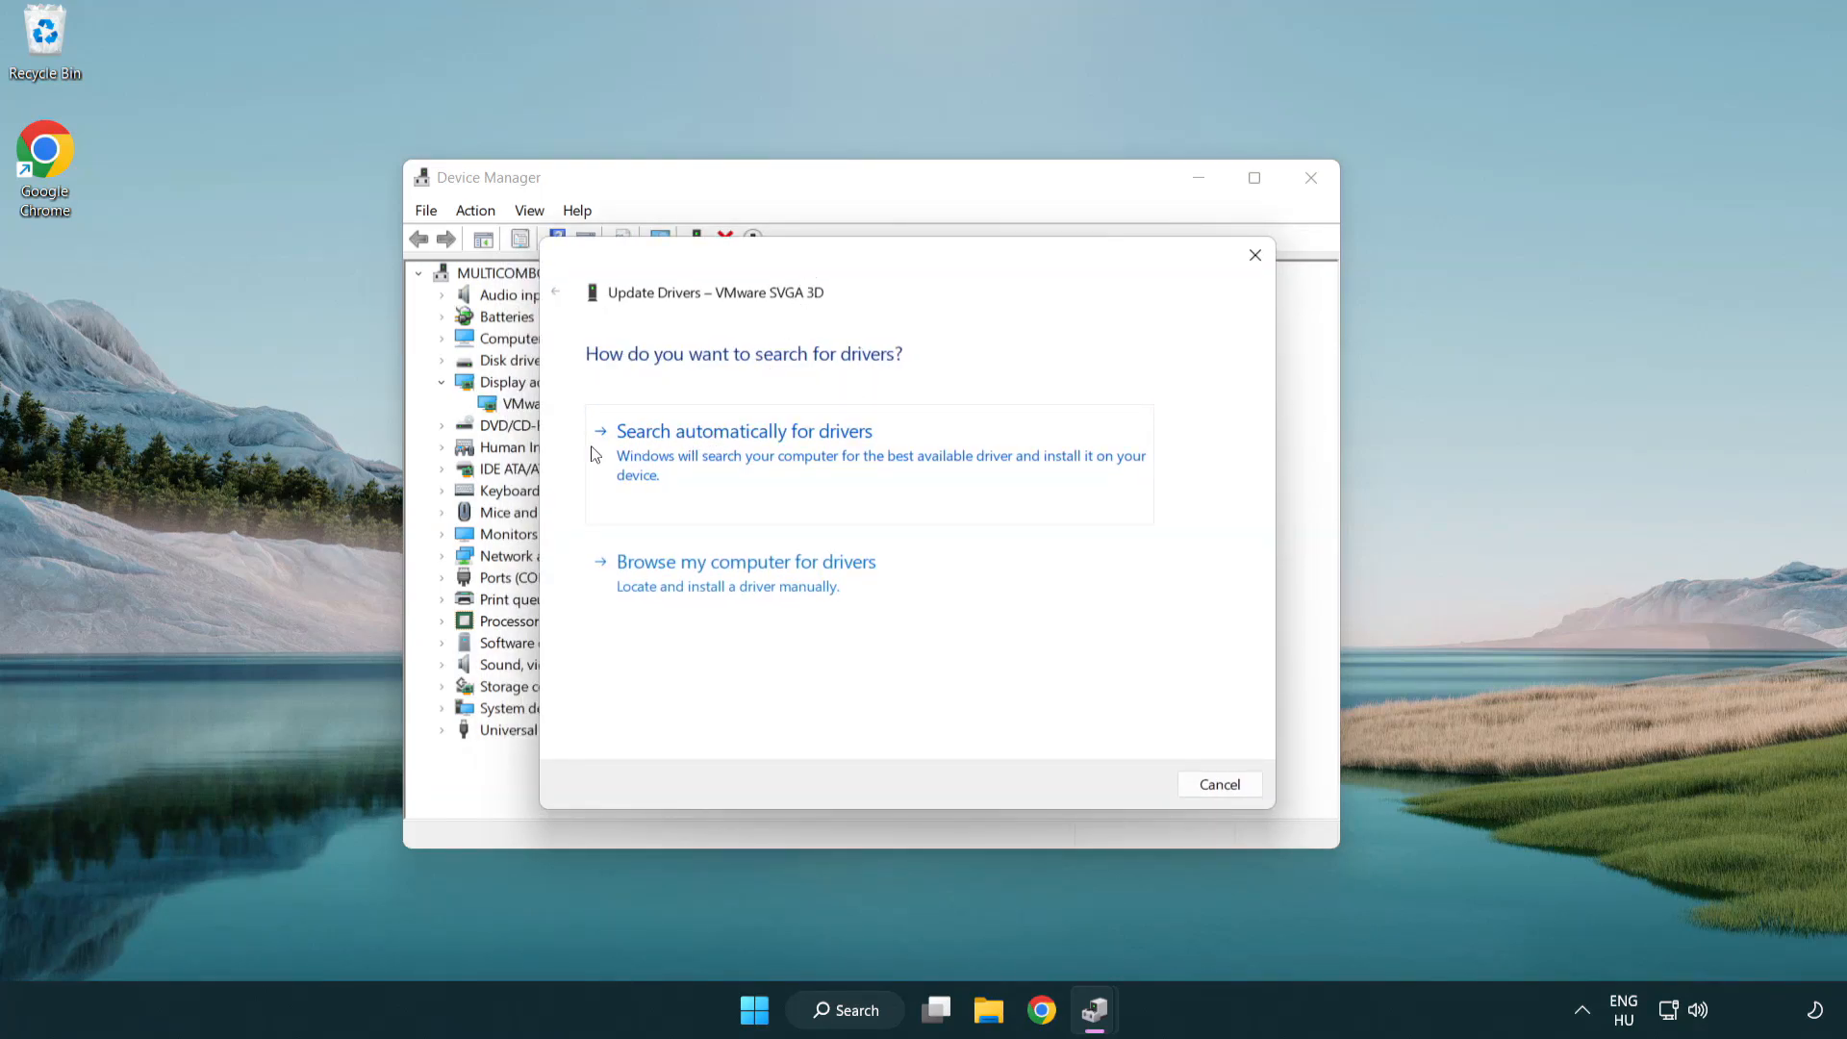
mouse_move(797, 457)
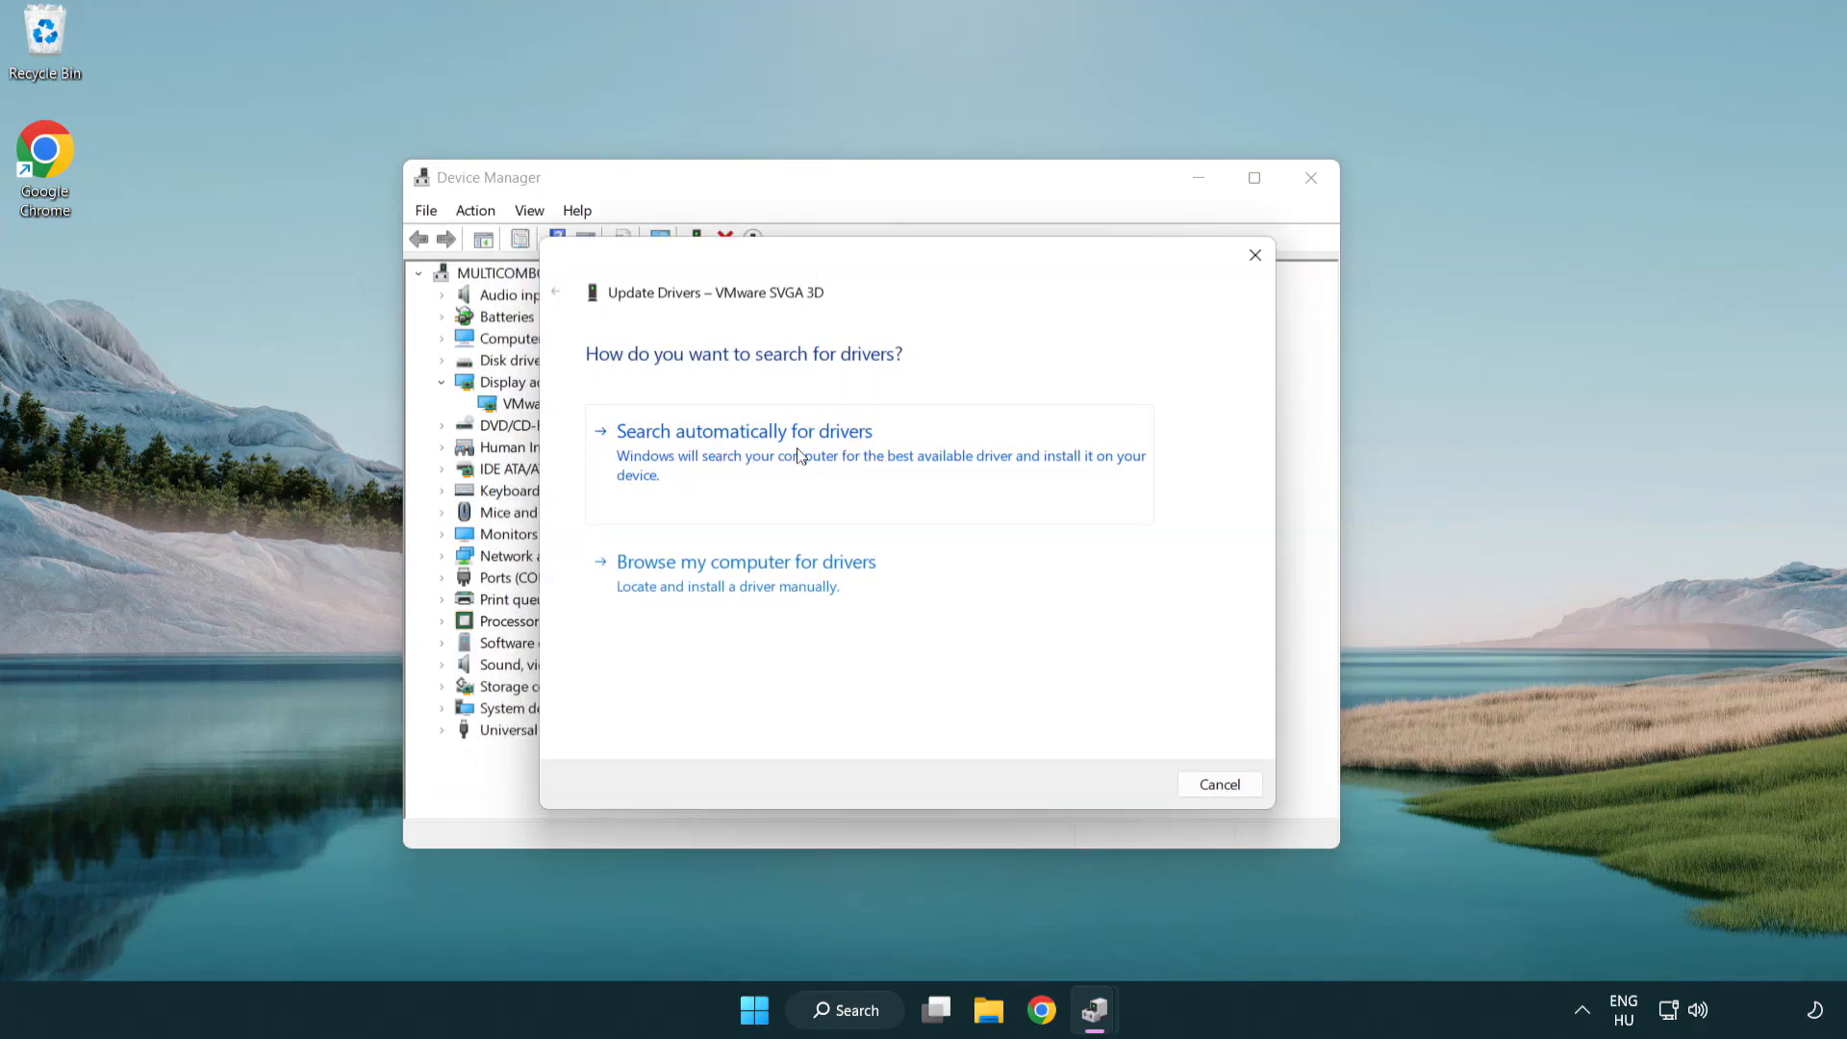
Step: Search automatically for a VMware SVGA 3D driver, then close the wizard and Device Manager
left_click(744, 430)
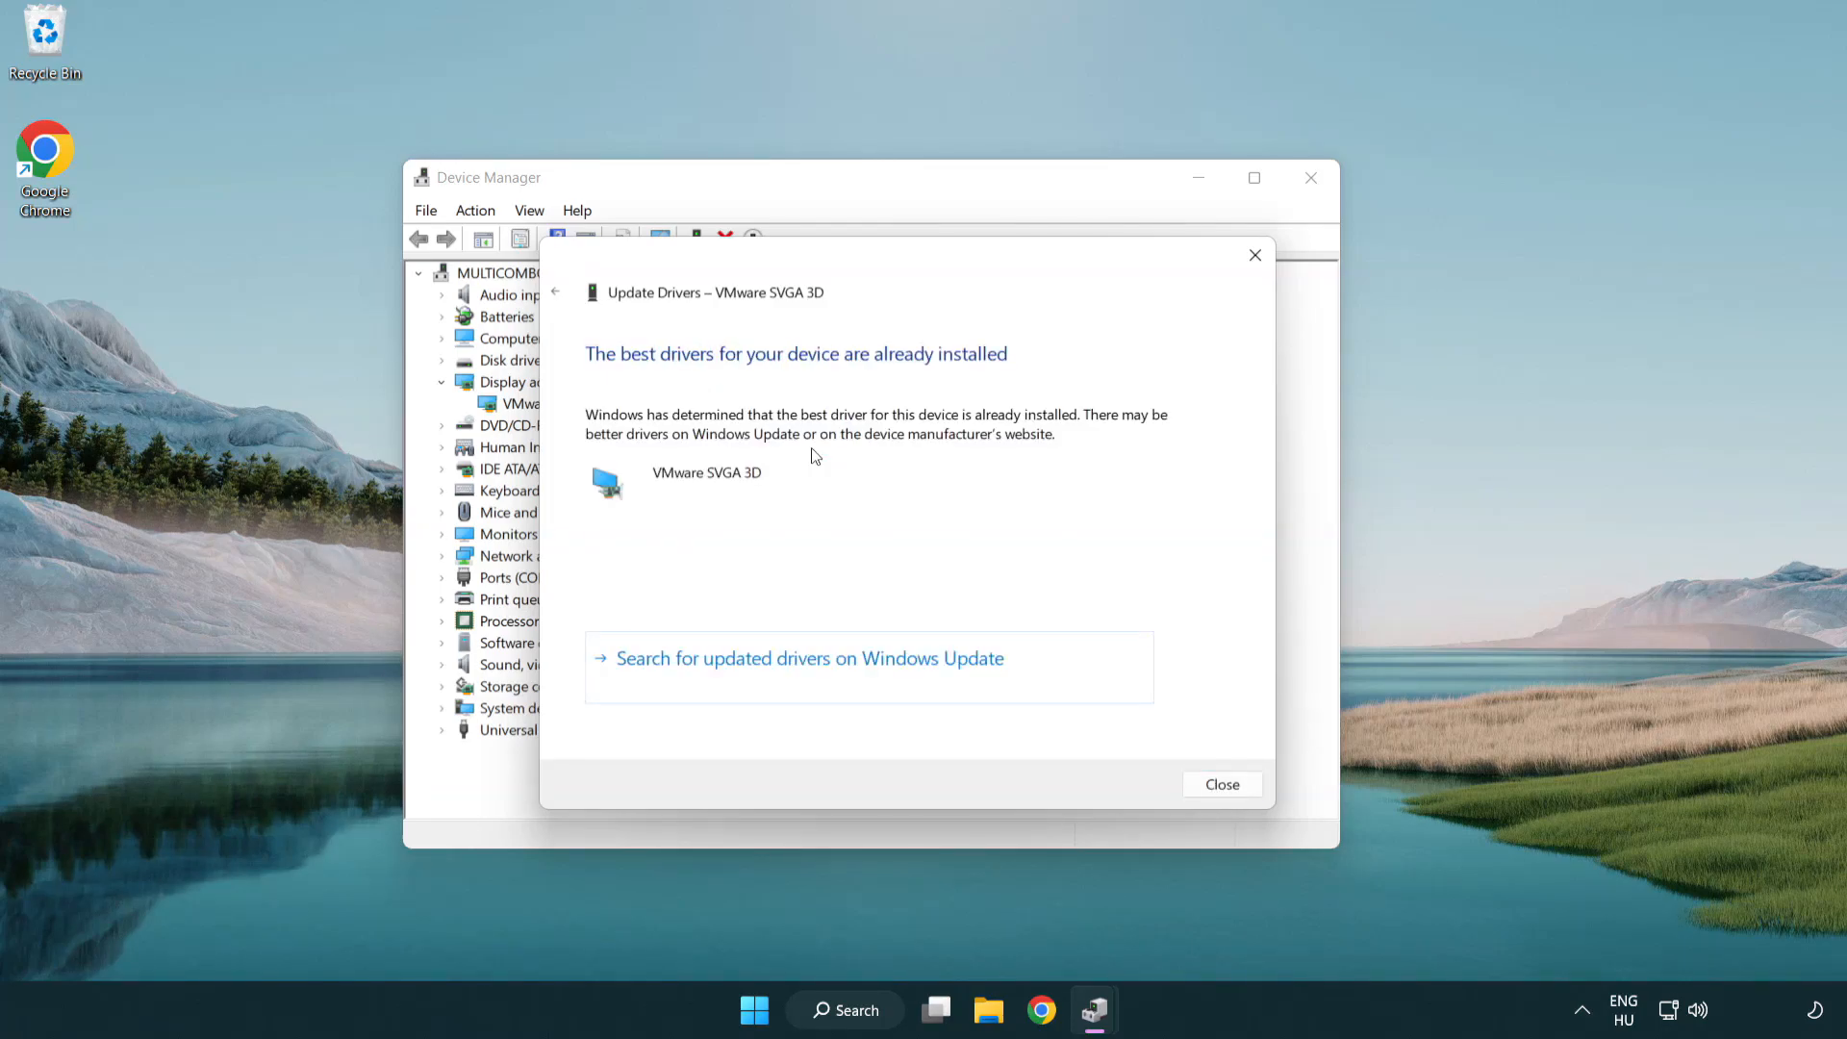
mouse_move(899, 377)
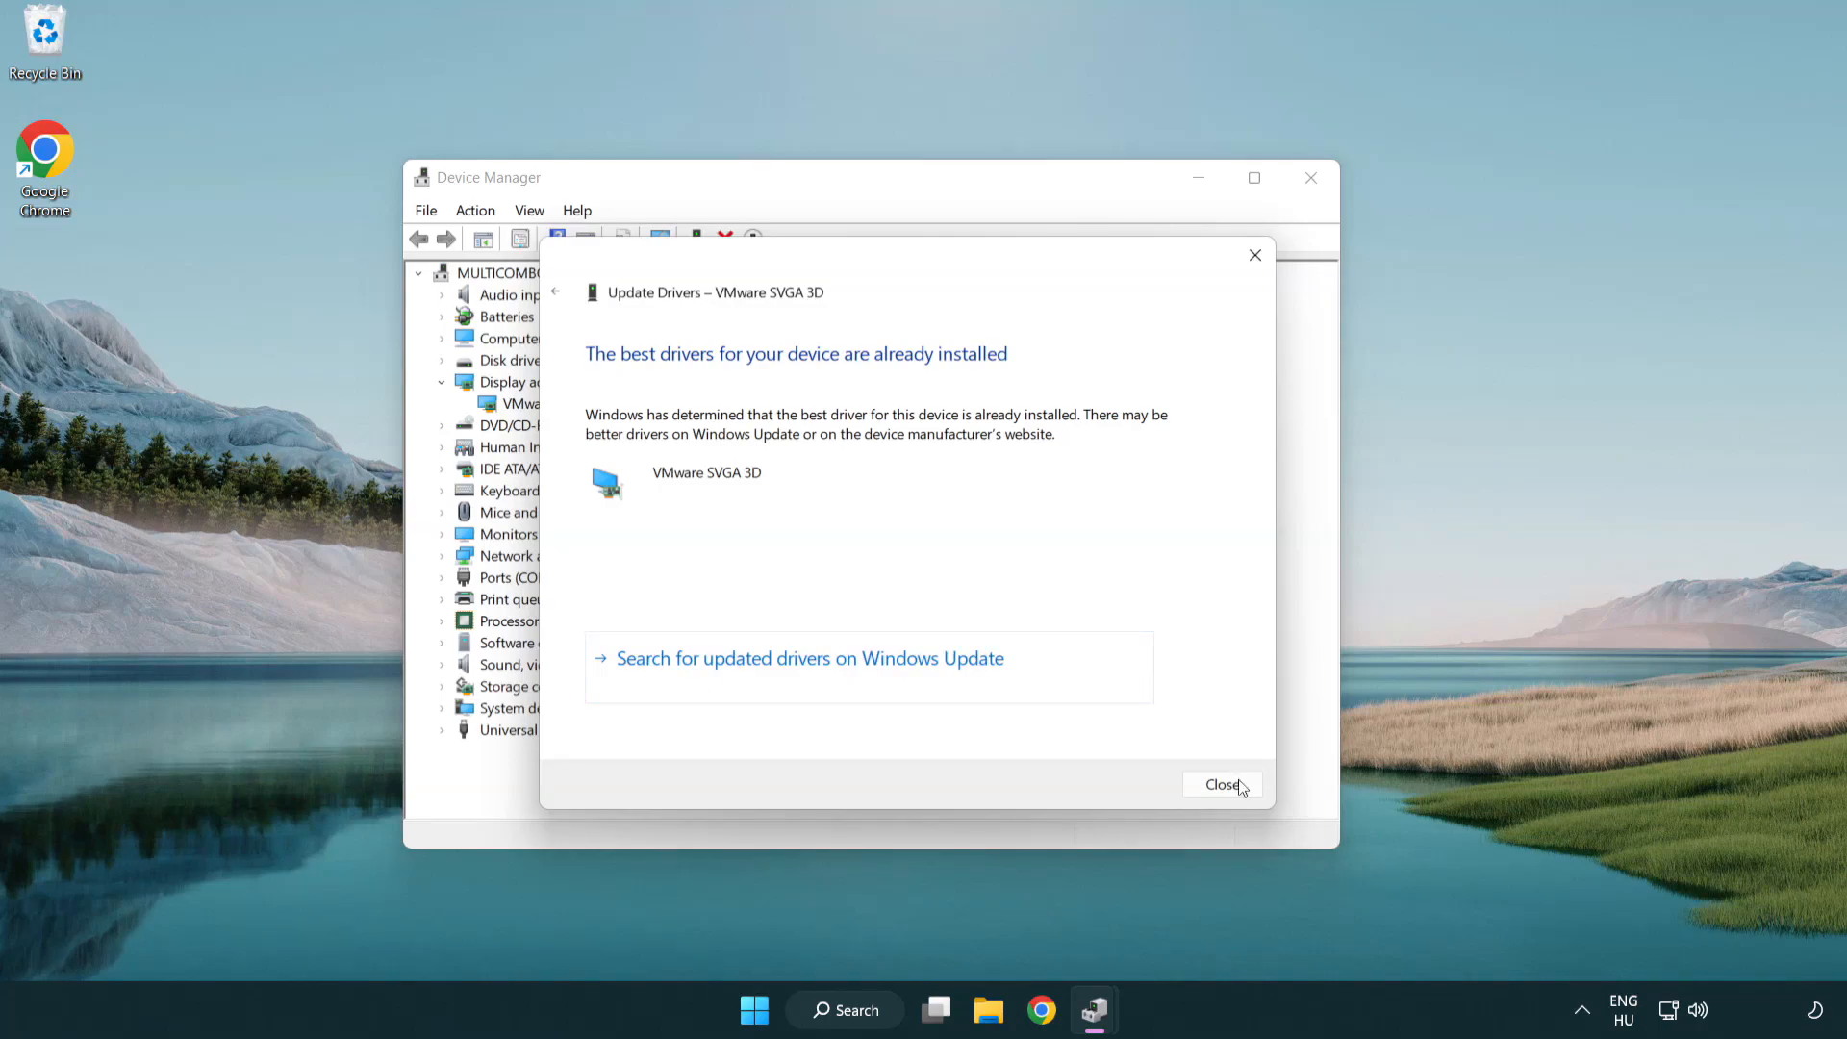
left_click(1217, 781)
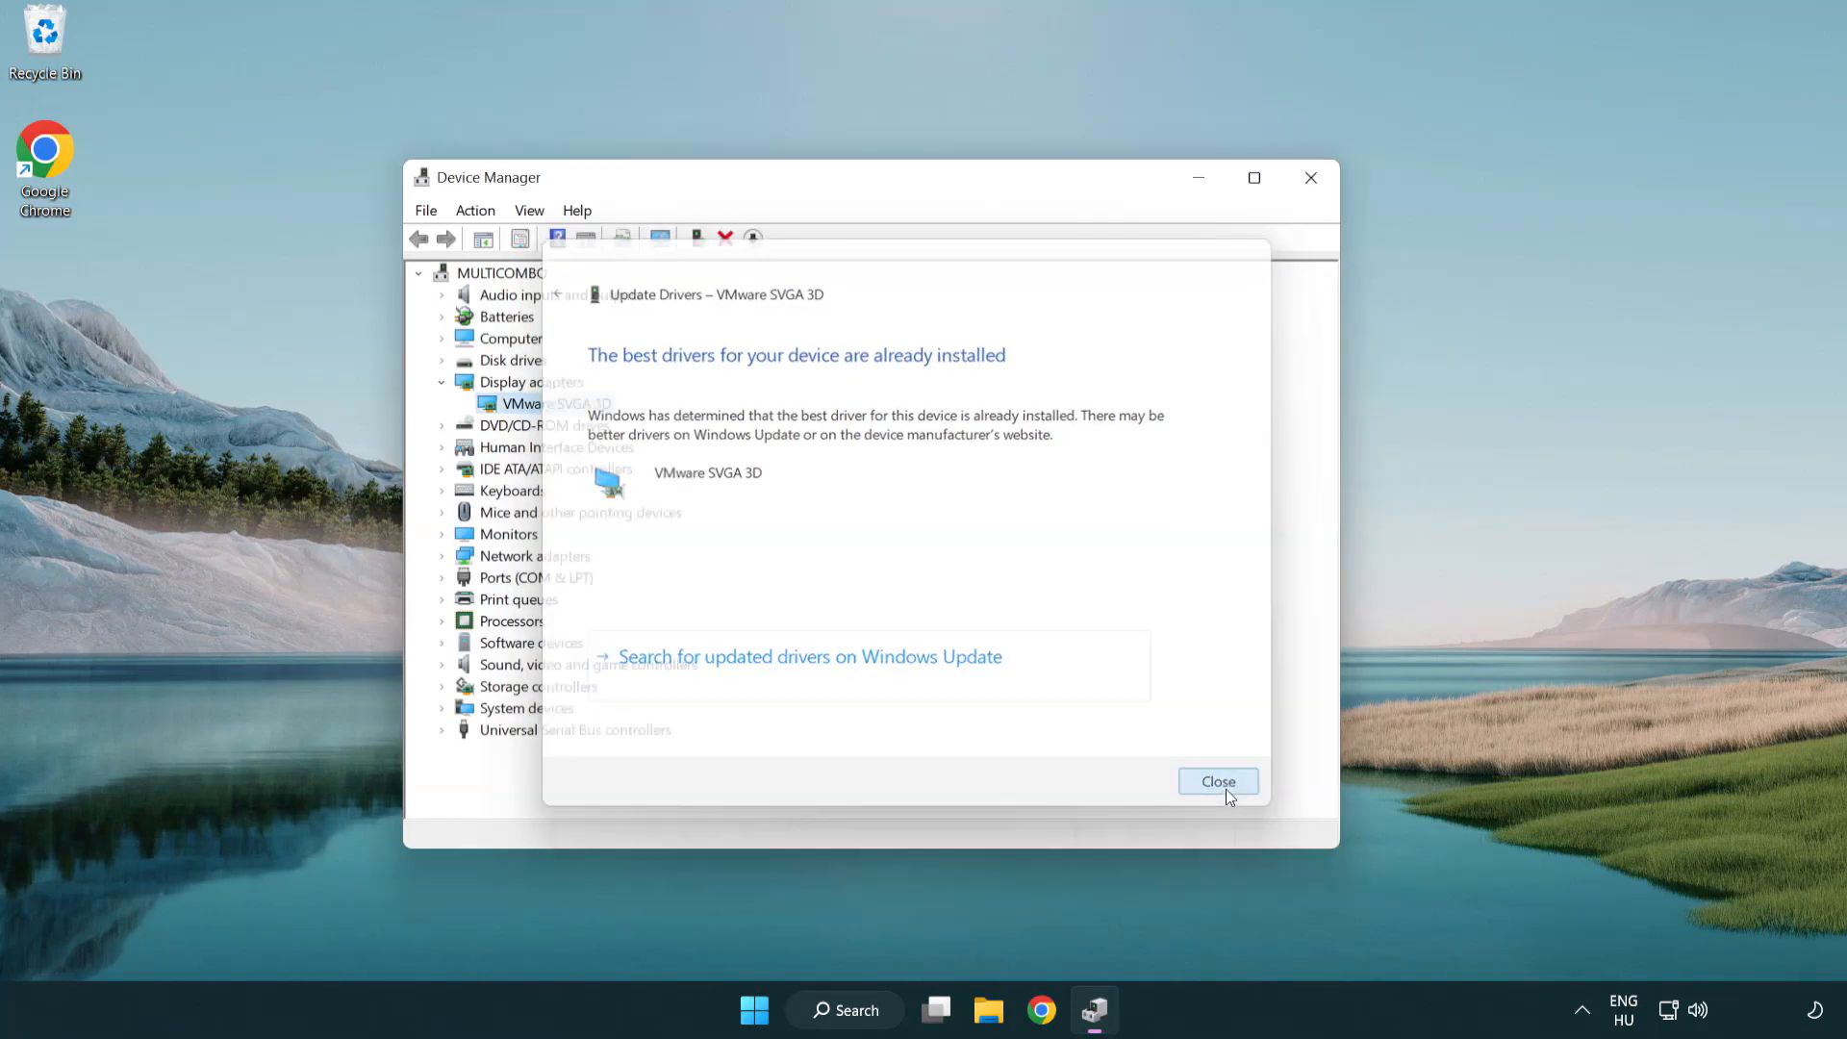
left_click(1218, 781)
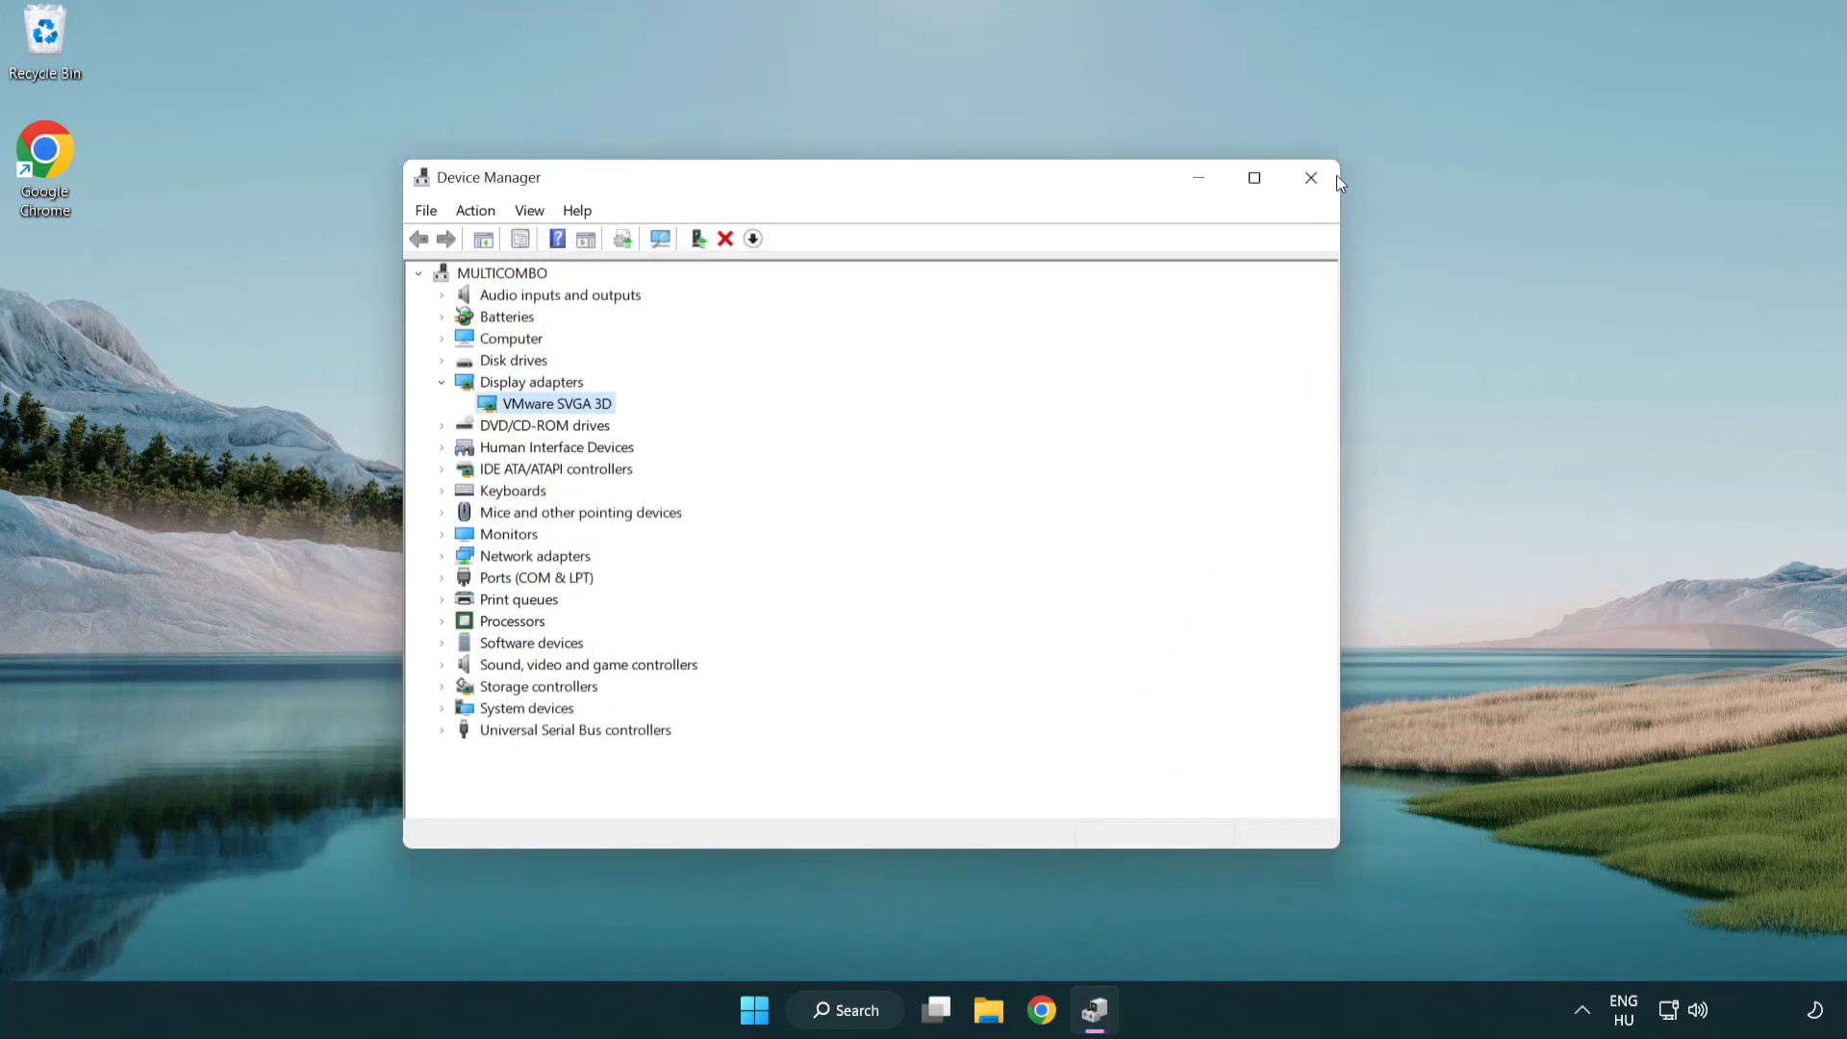
mouse_move(1310, 178)
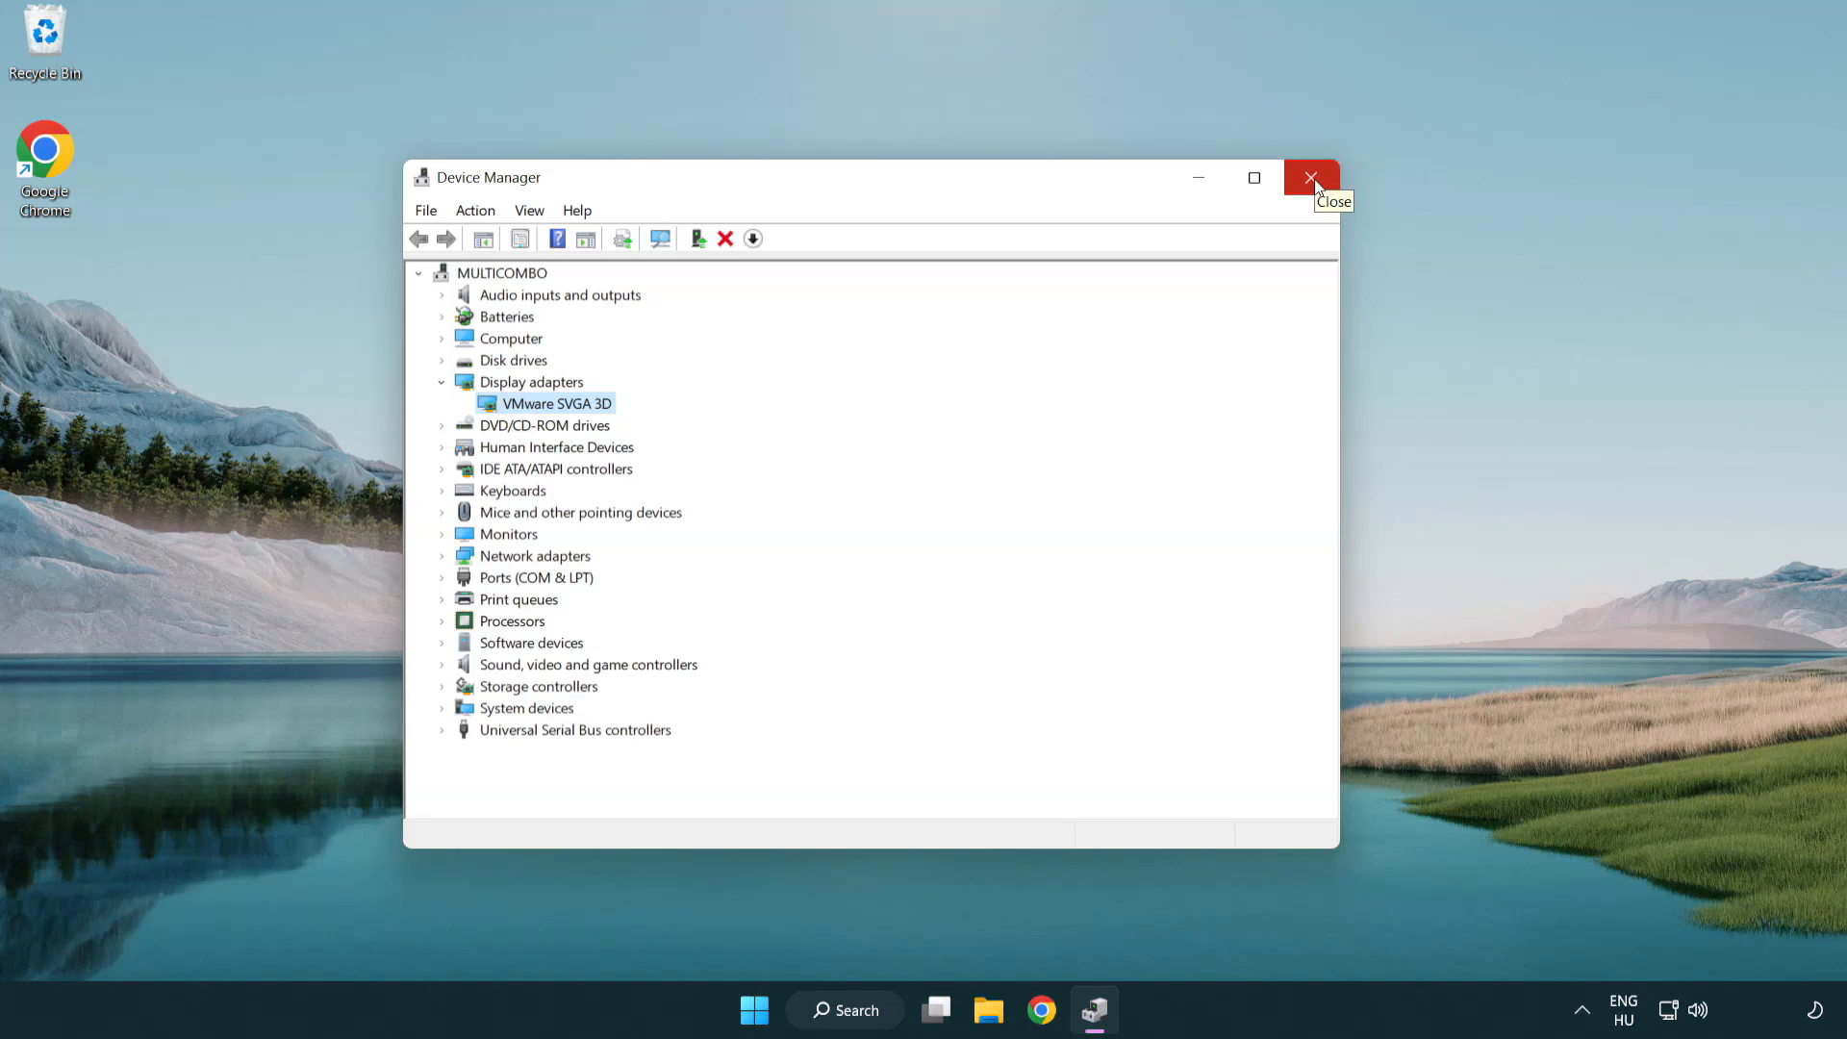
left_click(1311, 178)
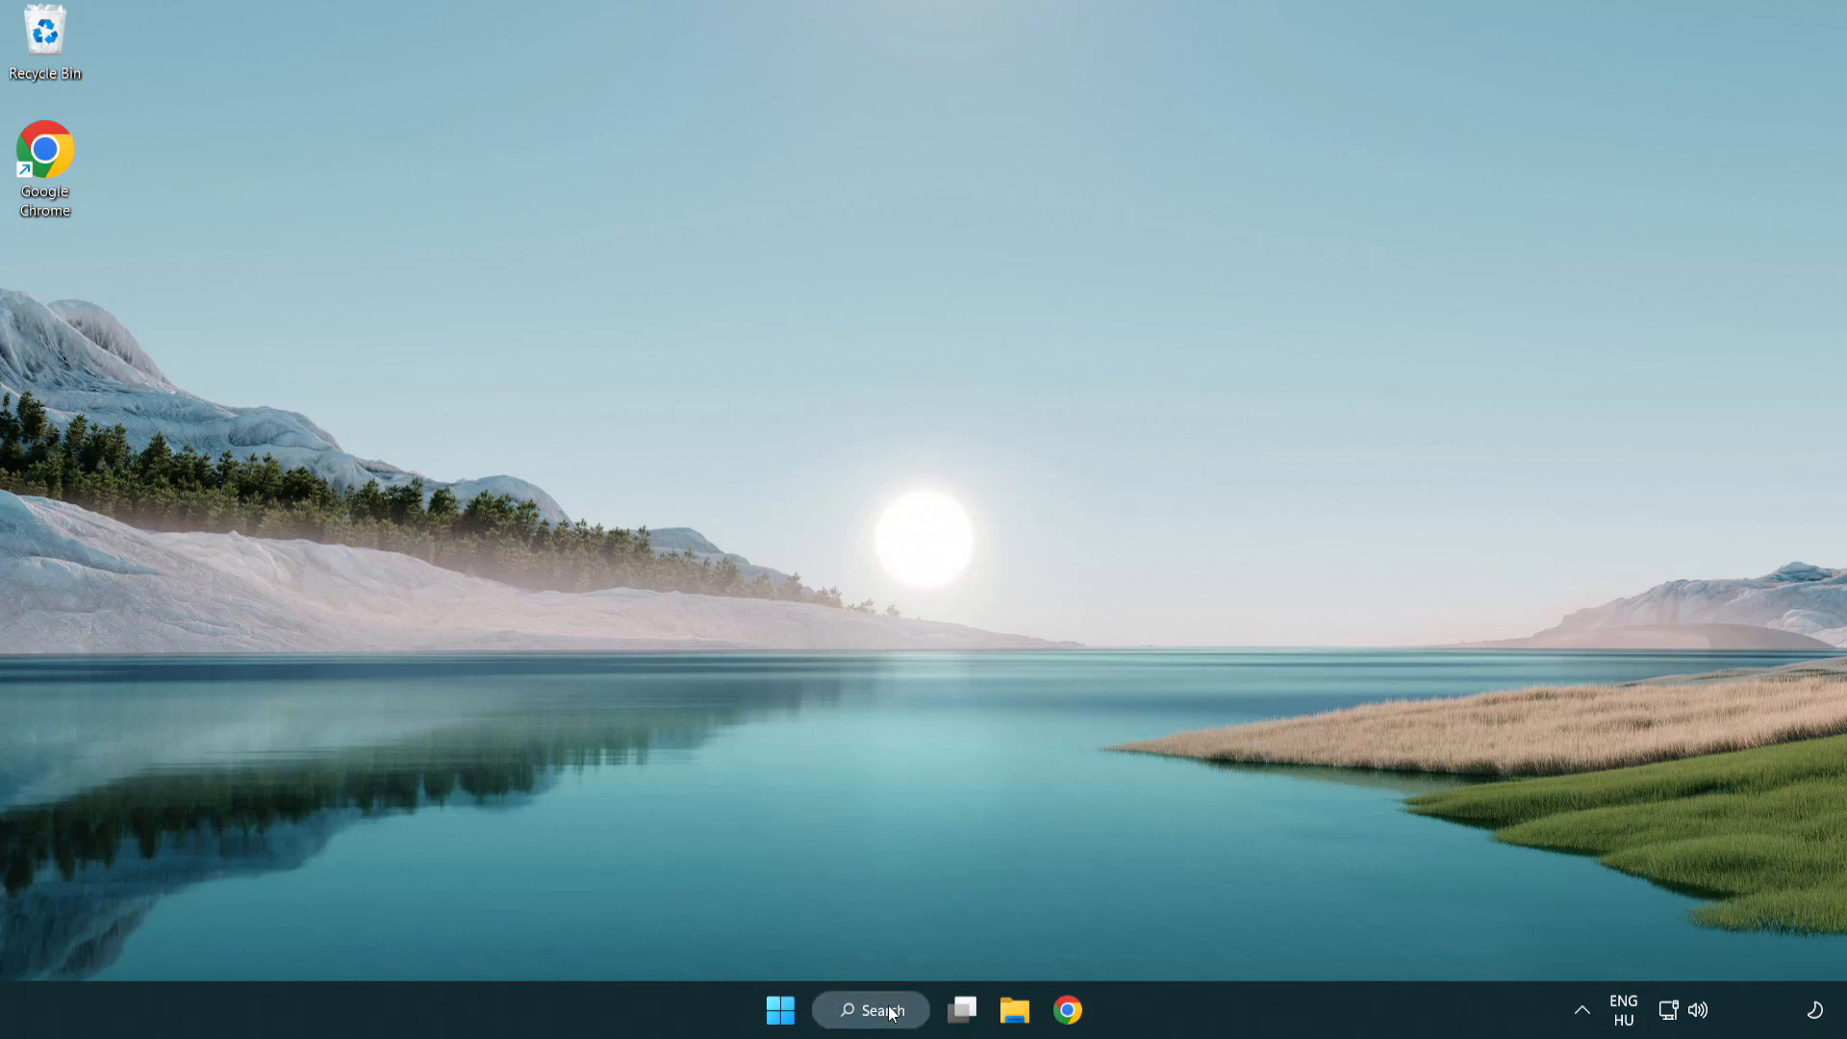
Step: Search Windows for 'upd' and launch Windows Update settings
left_click(871, 1009)
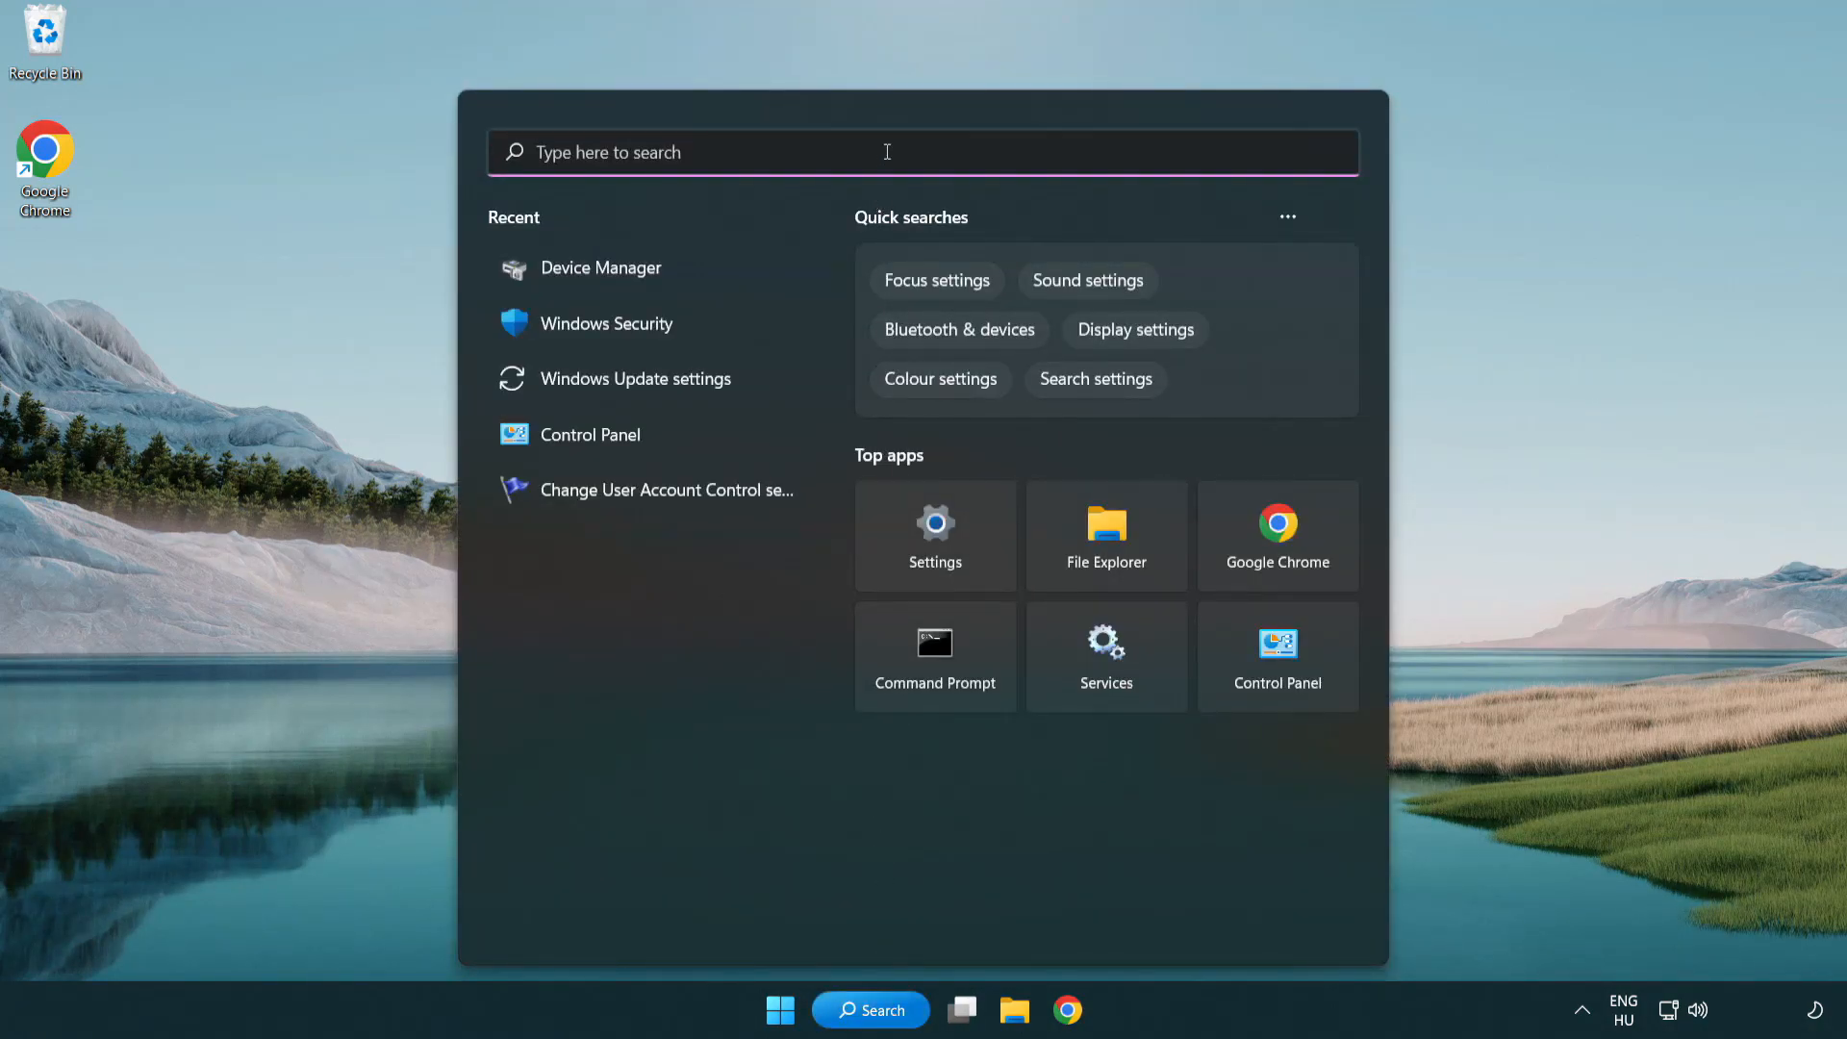
type("update")
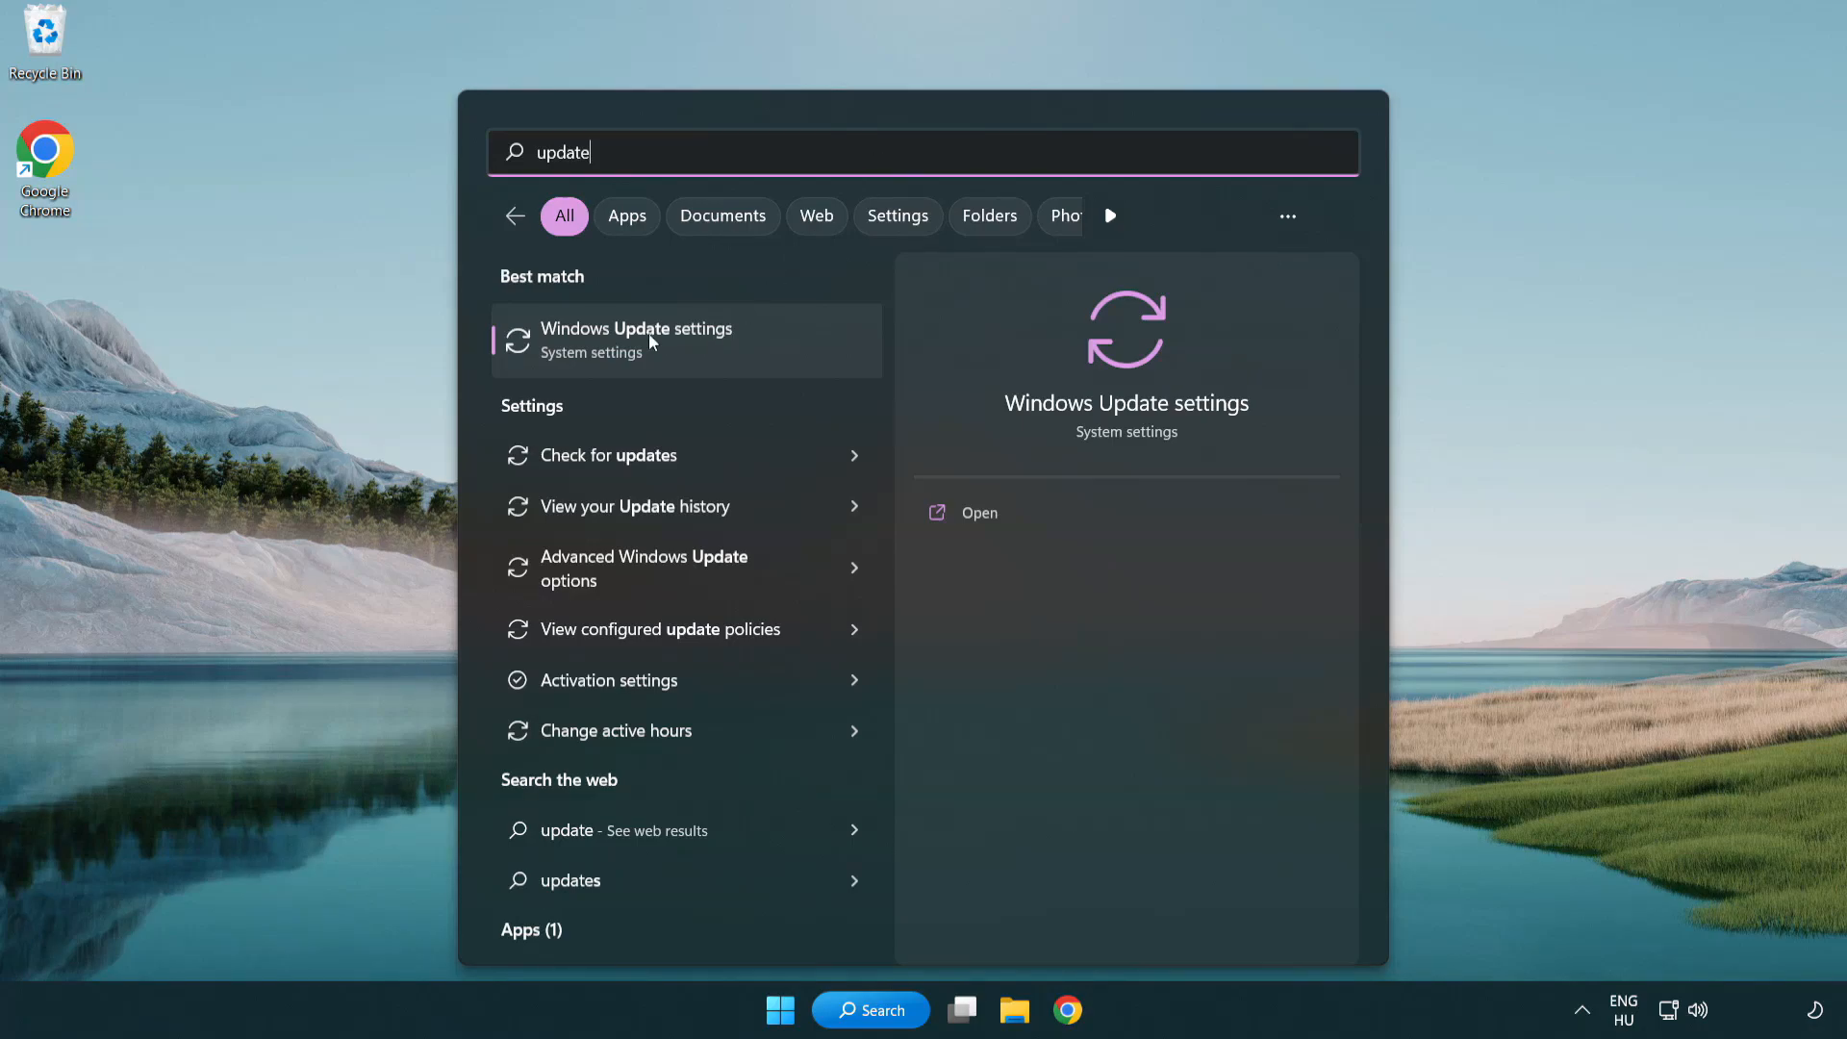
left_click(636, 339)
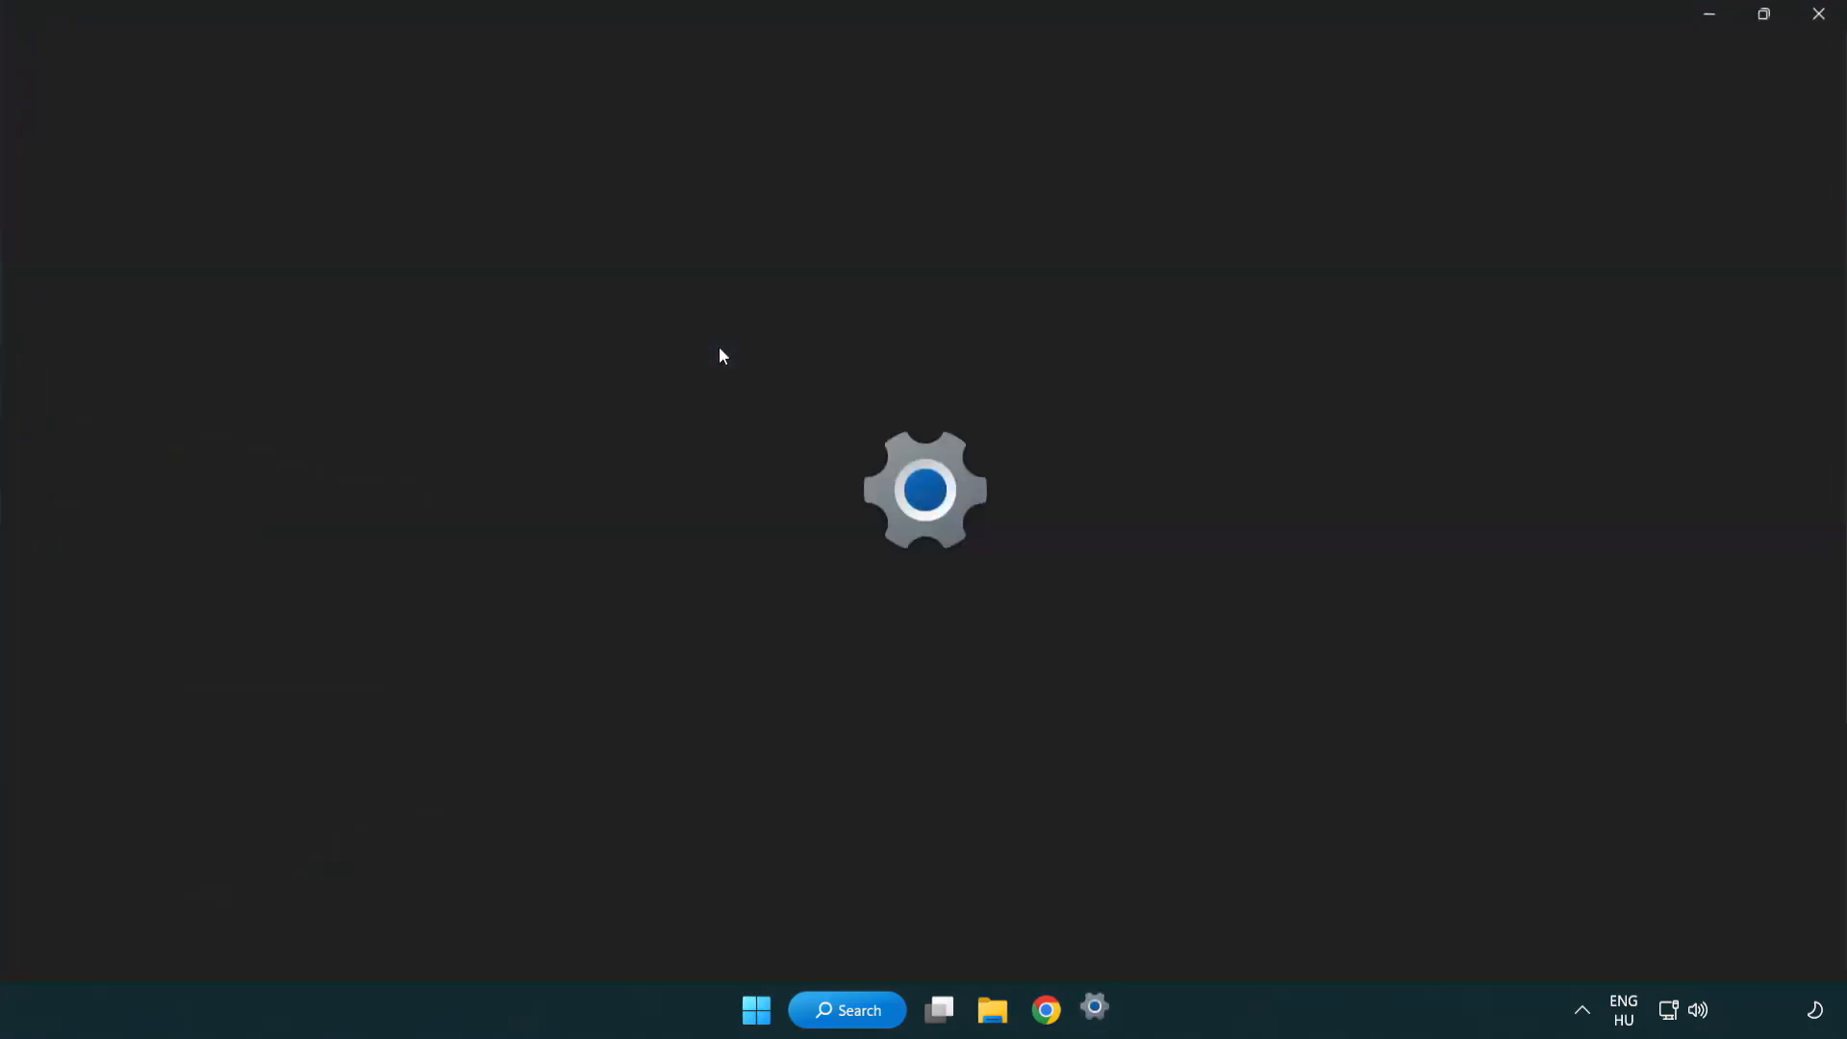
Step: Run Check for updates on the Windows Update page, confirming the PC is up to date
left_click(1093, 1008)
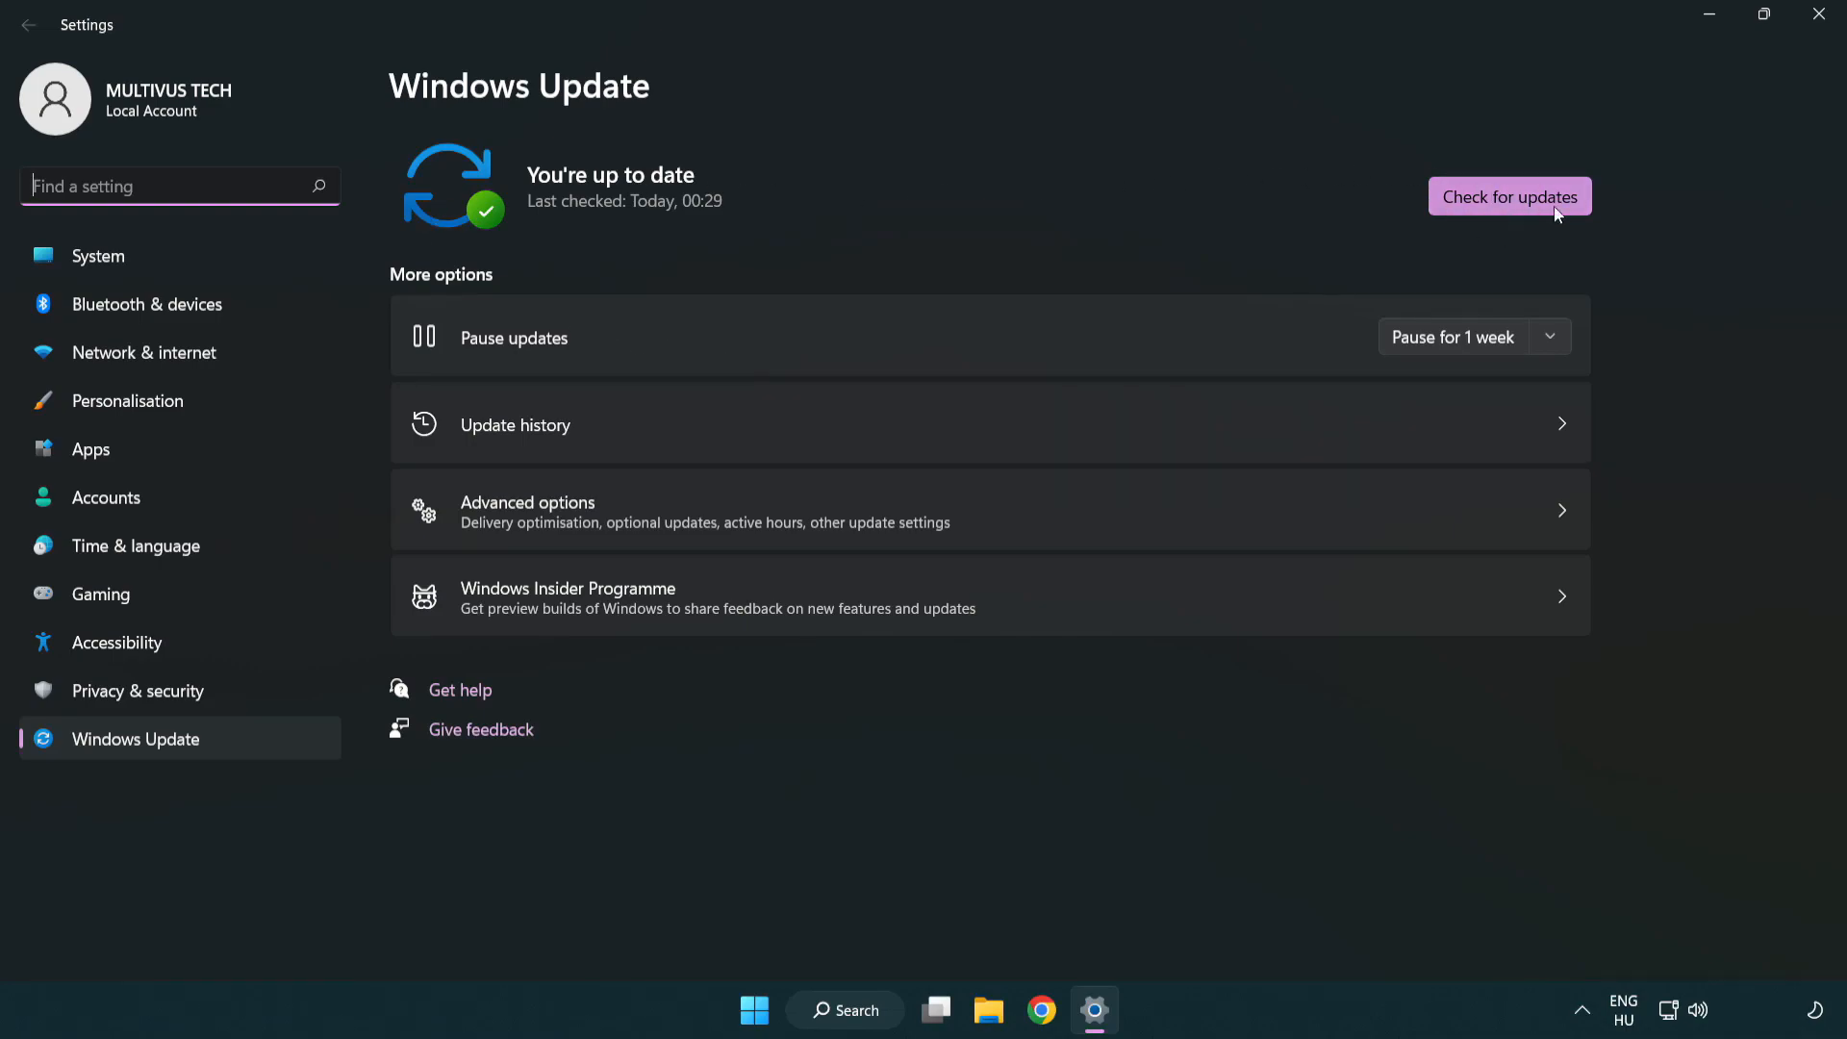
left_click(1509, 195)
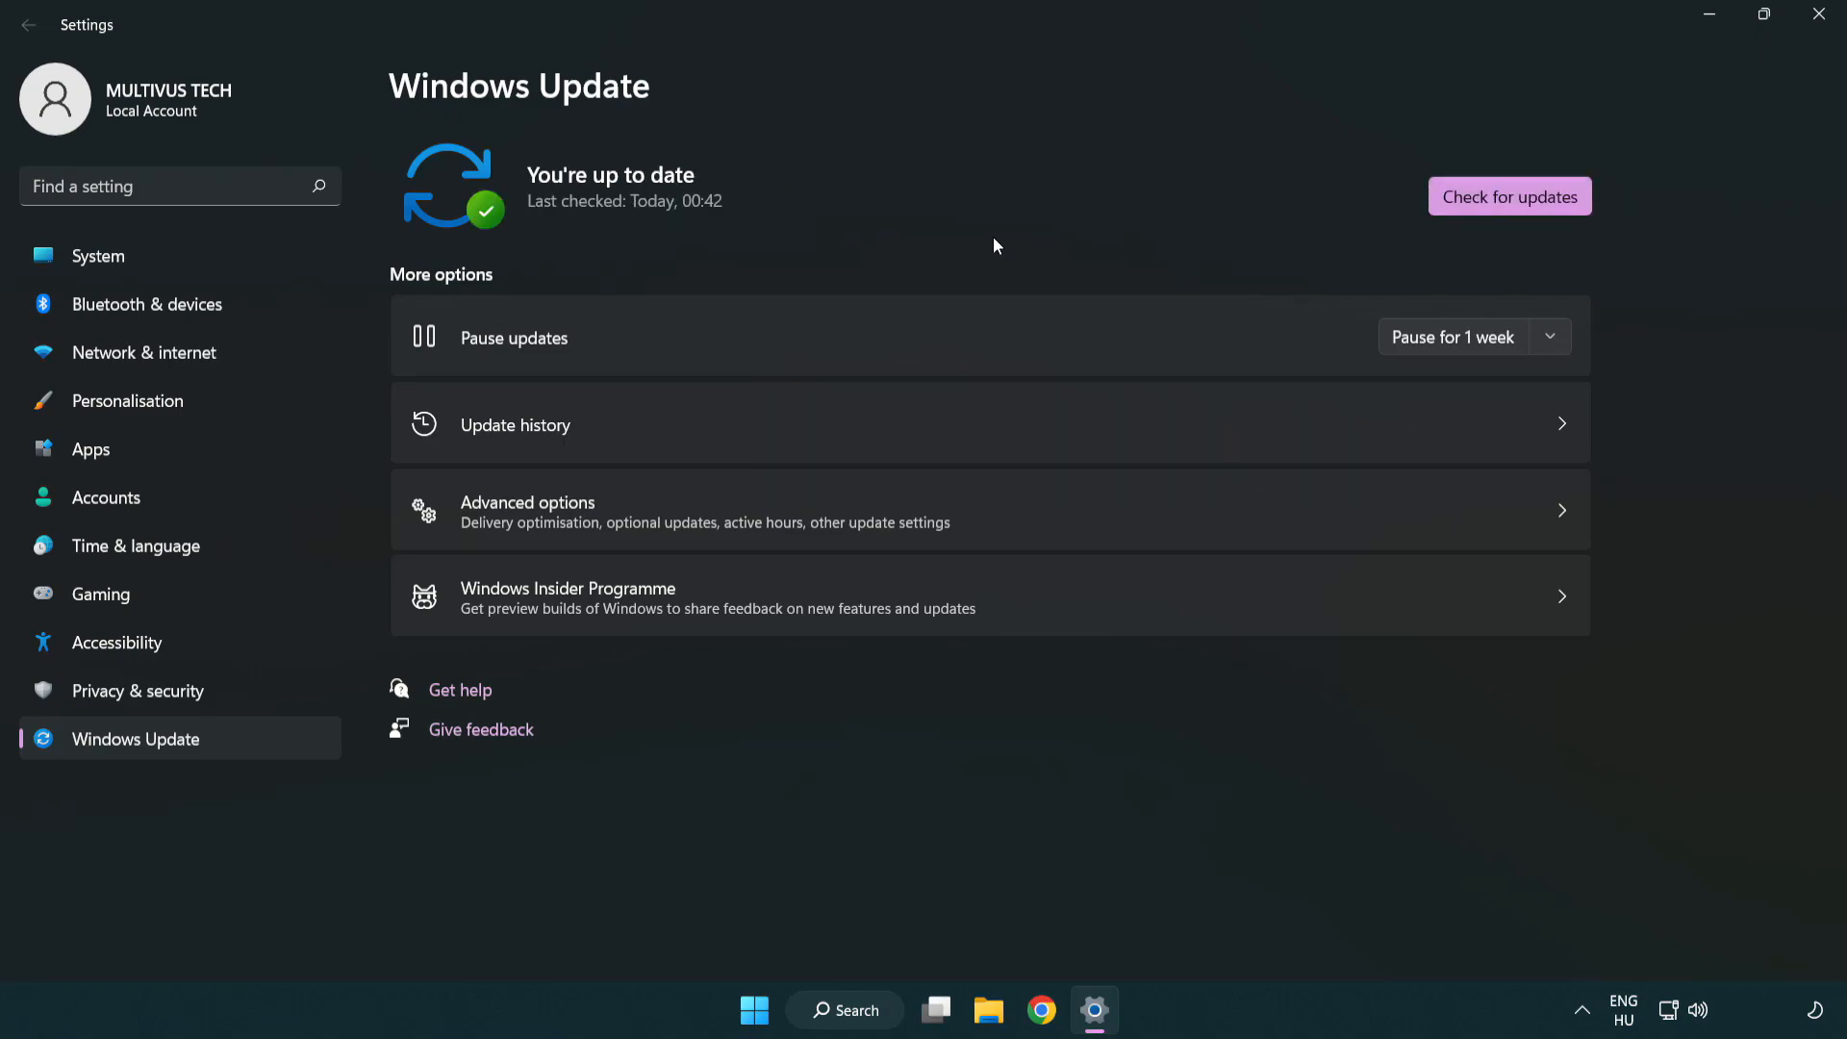
mouse_move(1816, 16)
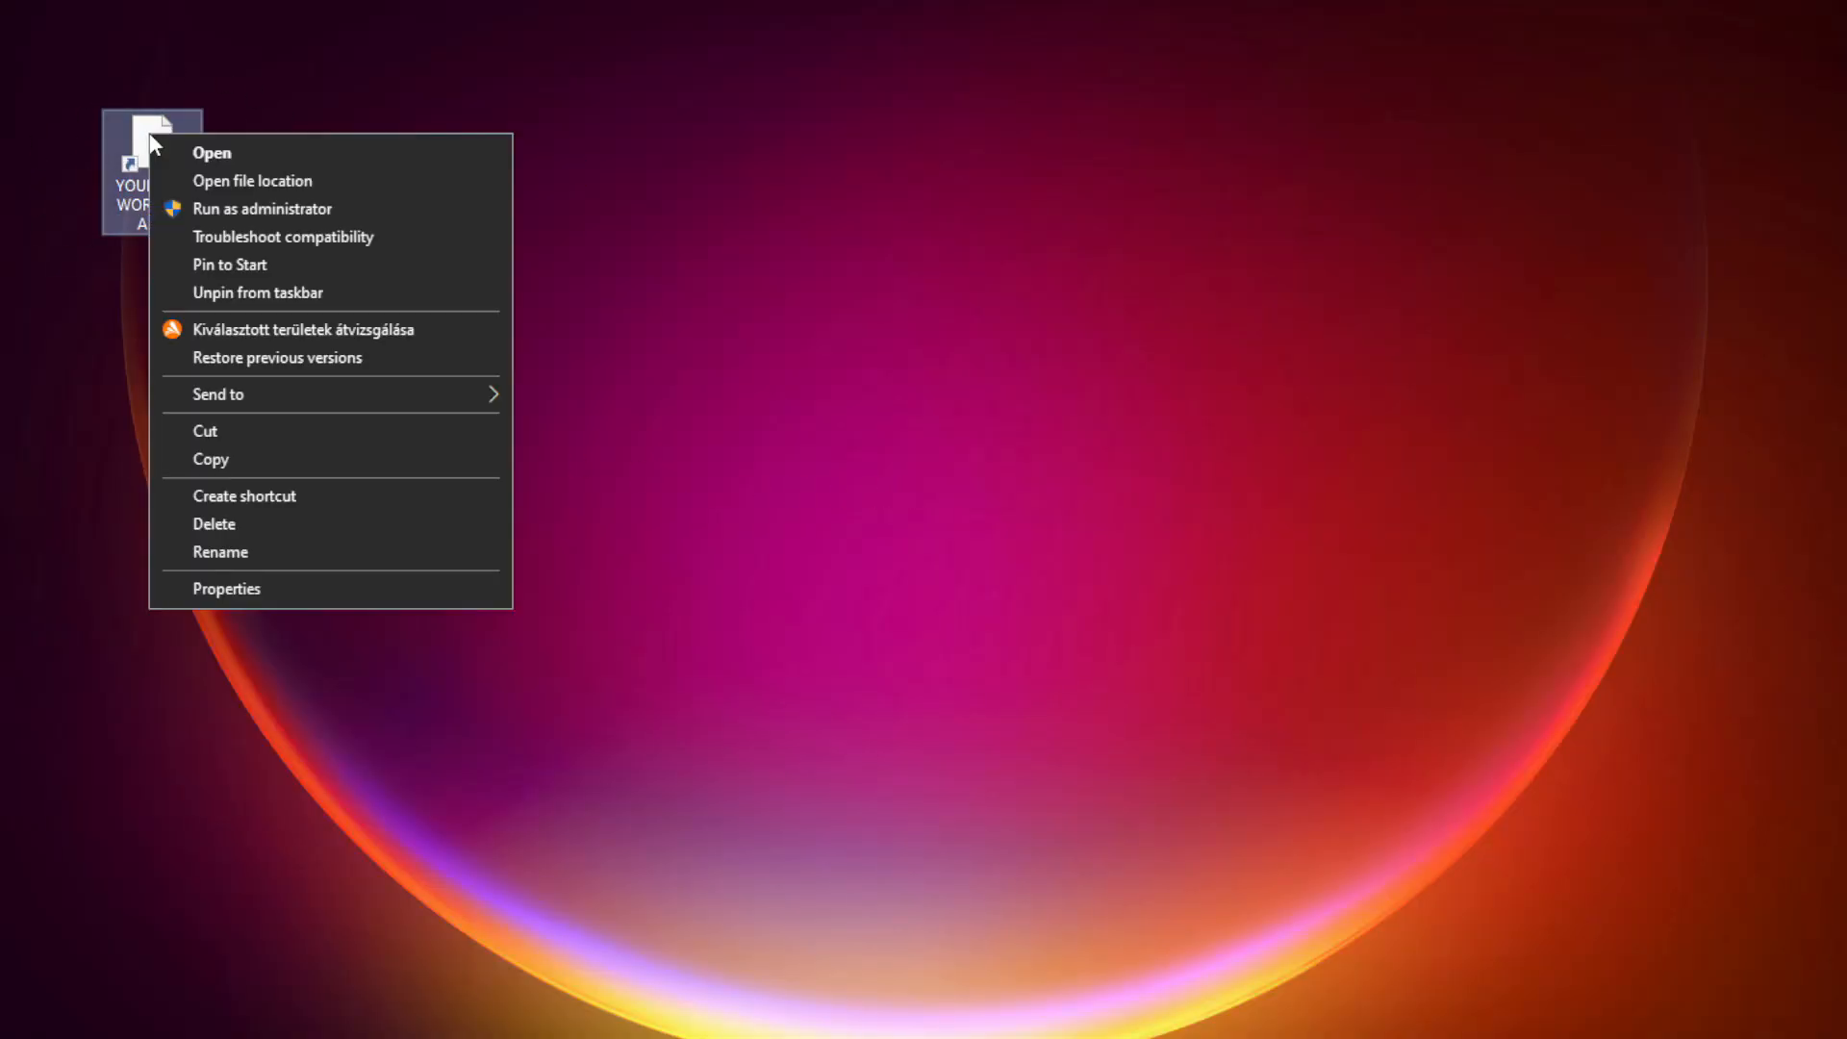
mouse_move(361, 595)
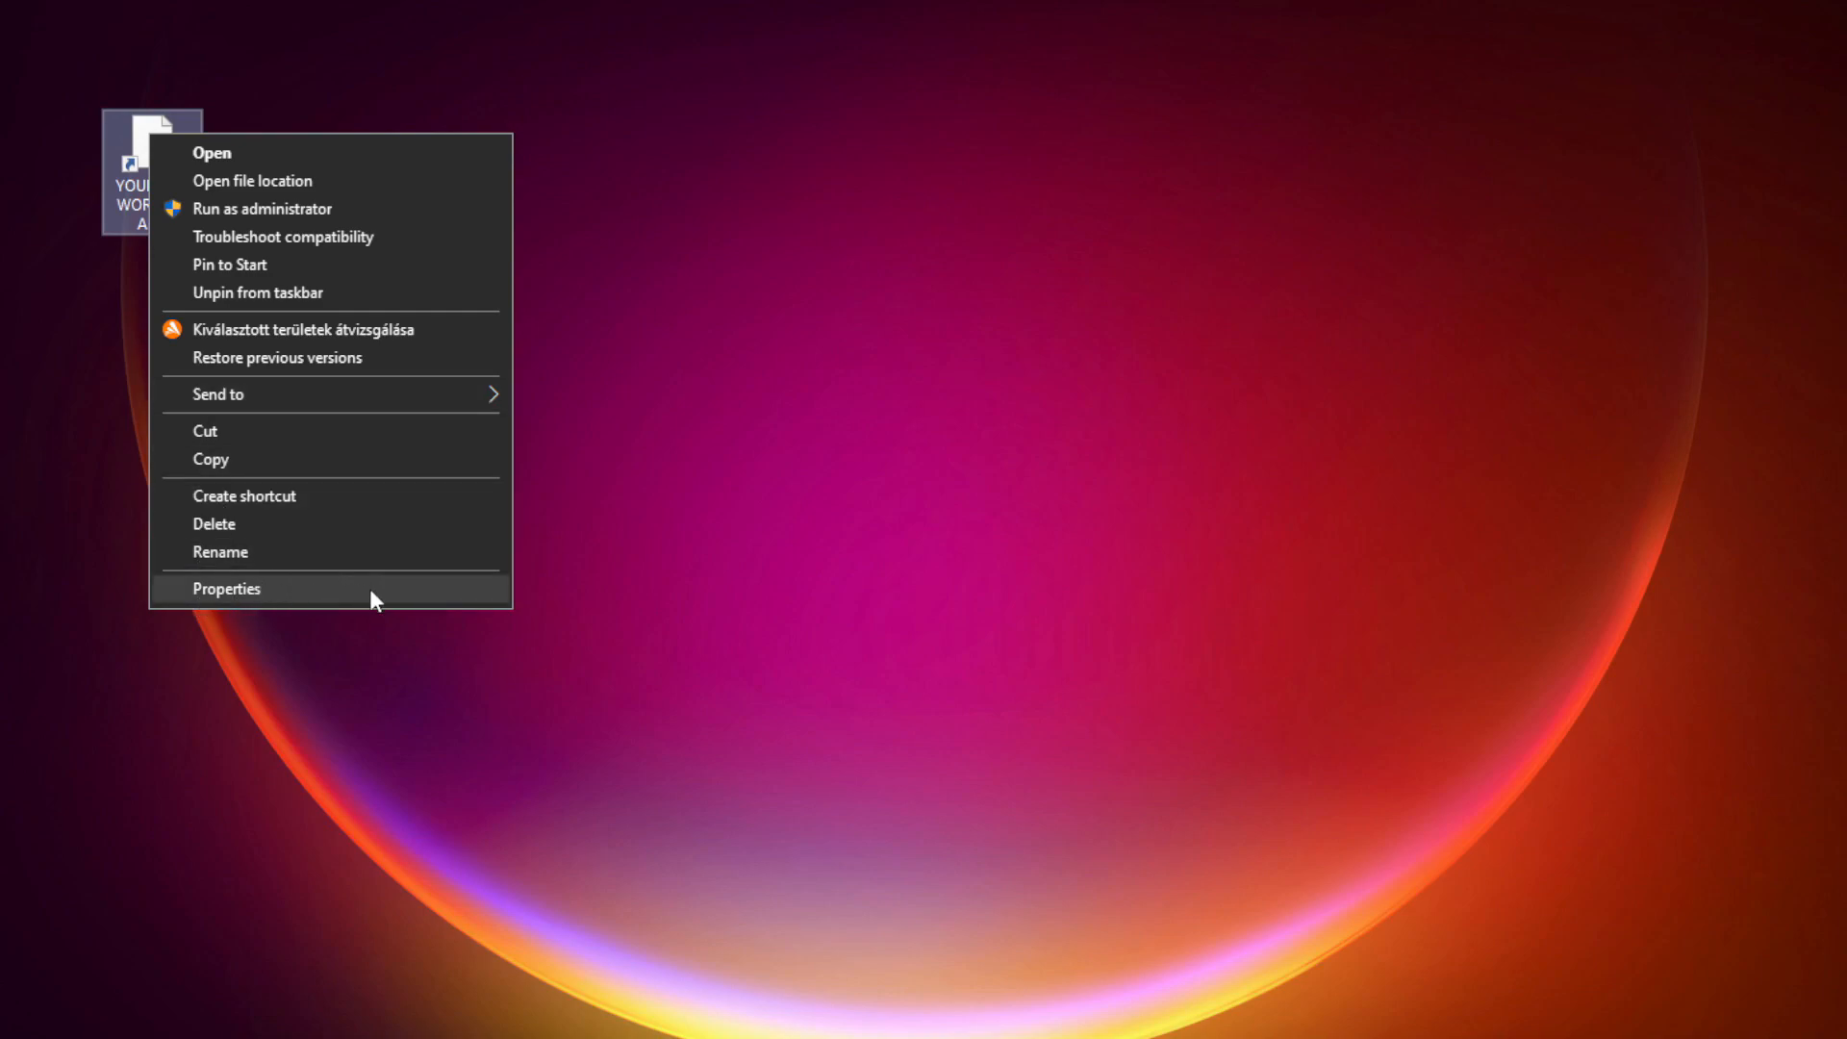
Step: Open Properties for the 'YOUR NOT WORKING APP' shortcut and center the dialog
left_click(225, 588)
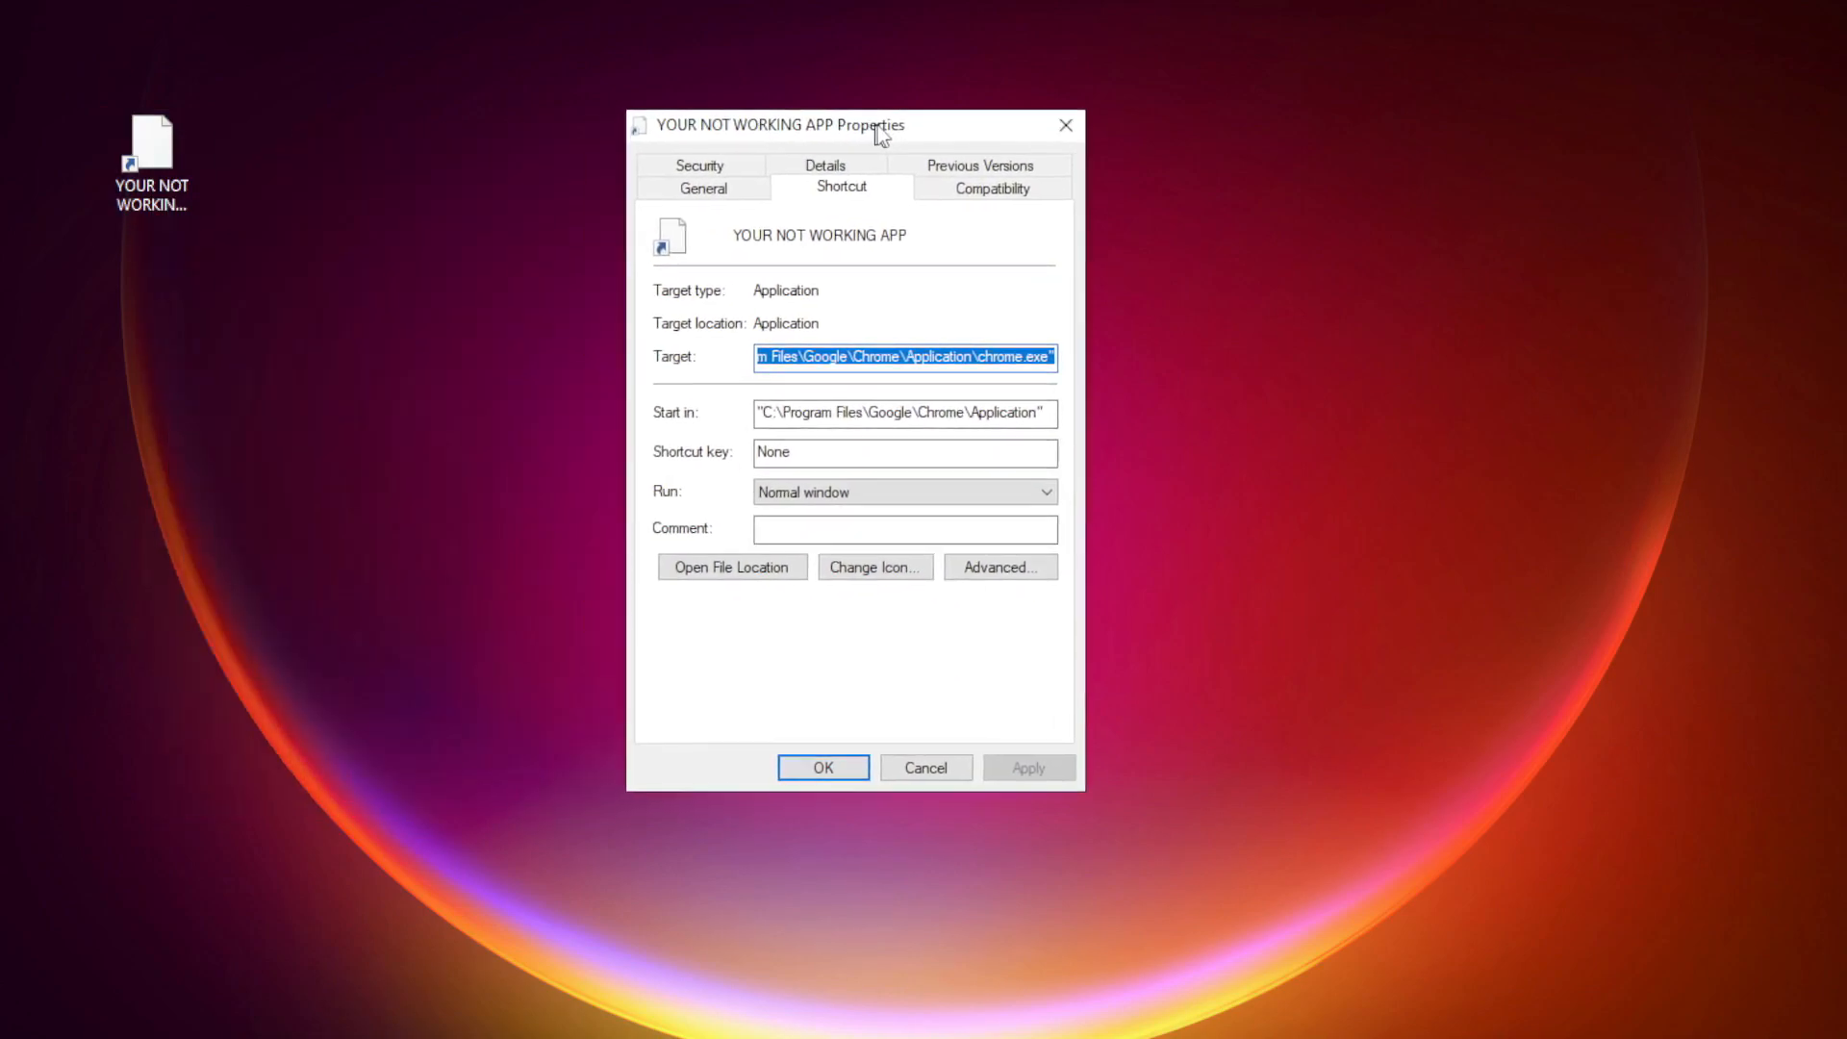
left_click_drag(777, 125, 860, 195)
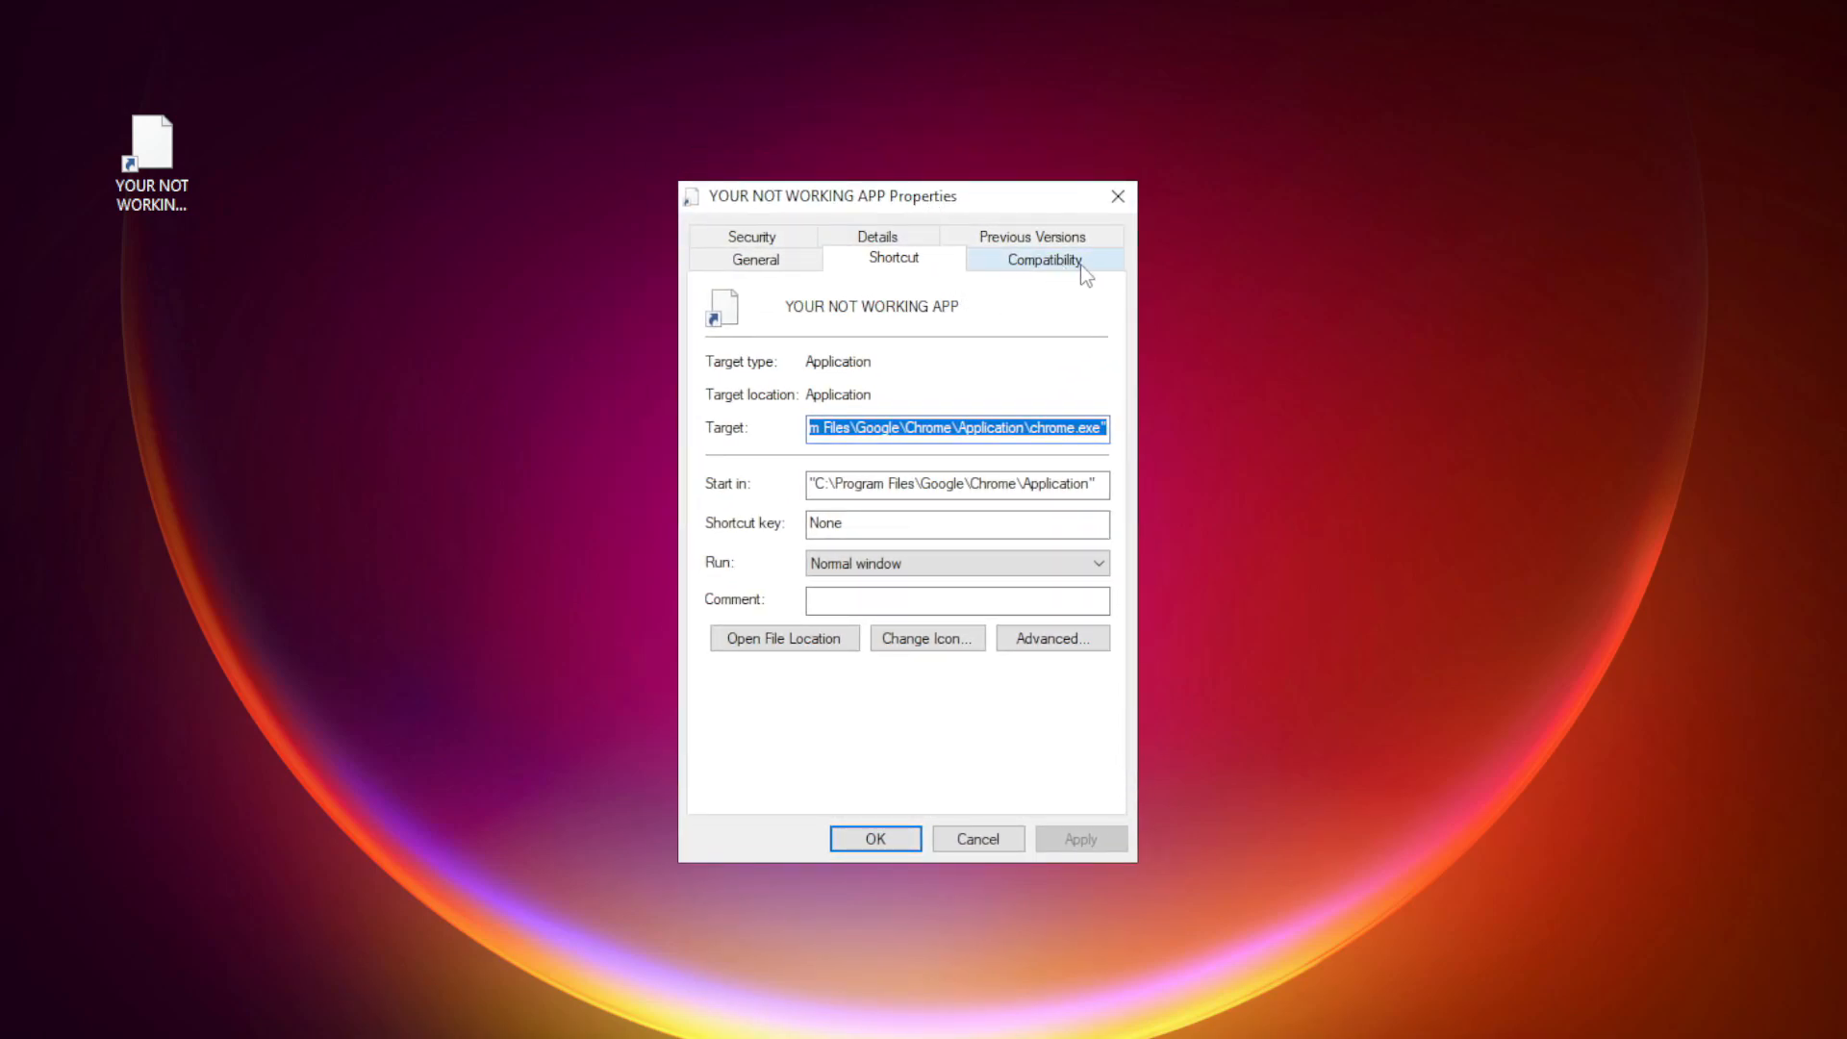
Step: Set Windows 8 compatibility, disable fullscreen optimizations, run as administrator, and apply
left_click(1040, 258)
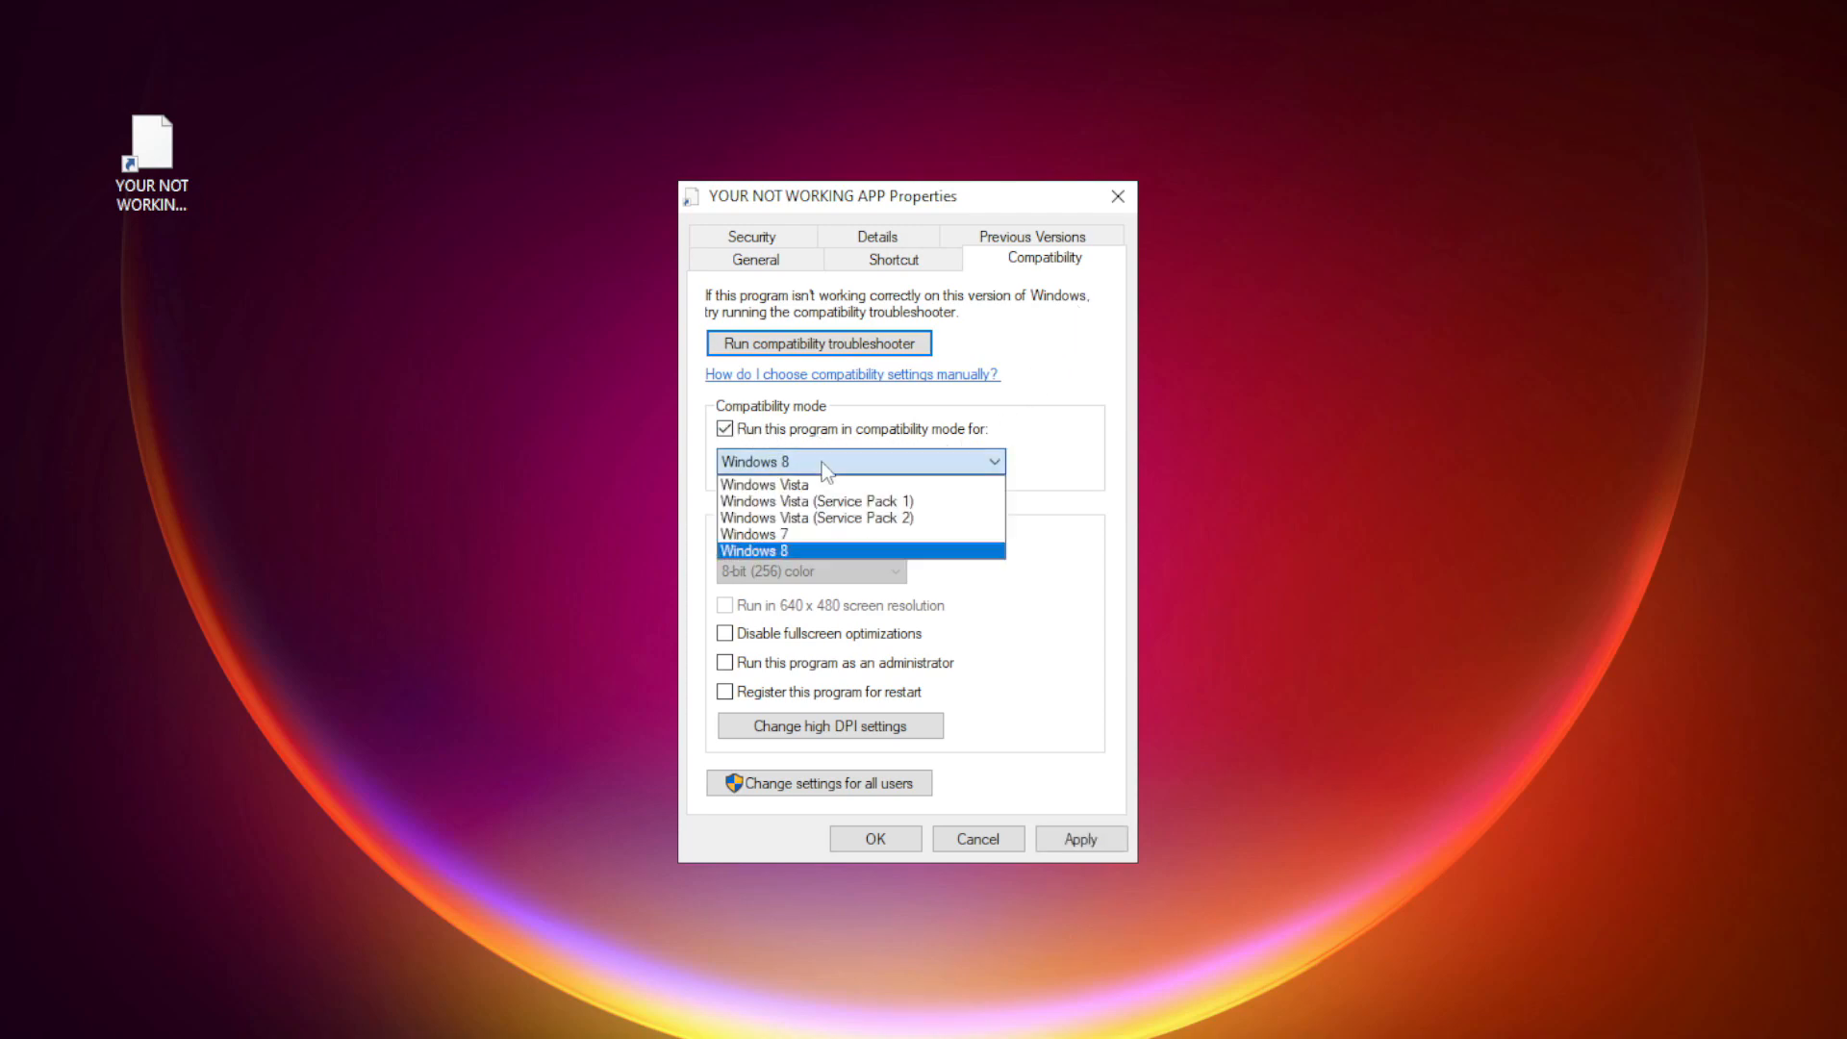
mouse_move(807, 539)
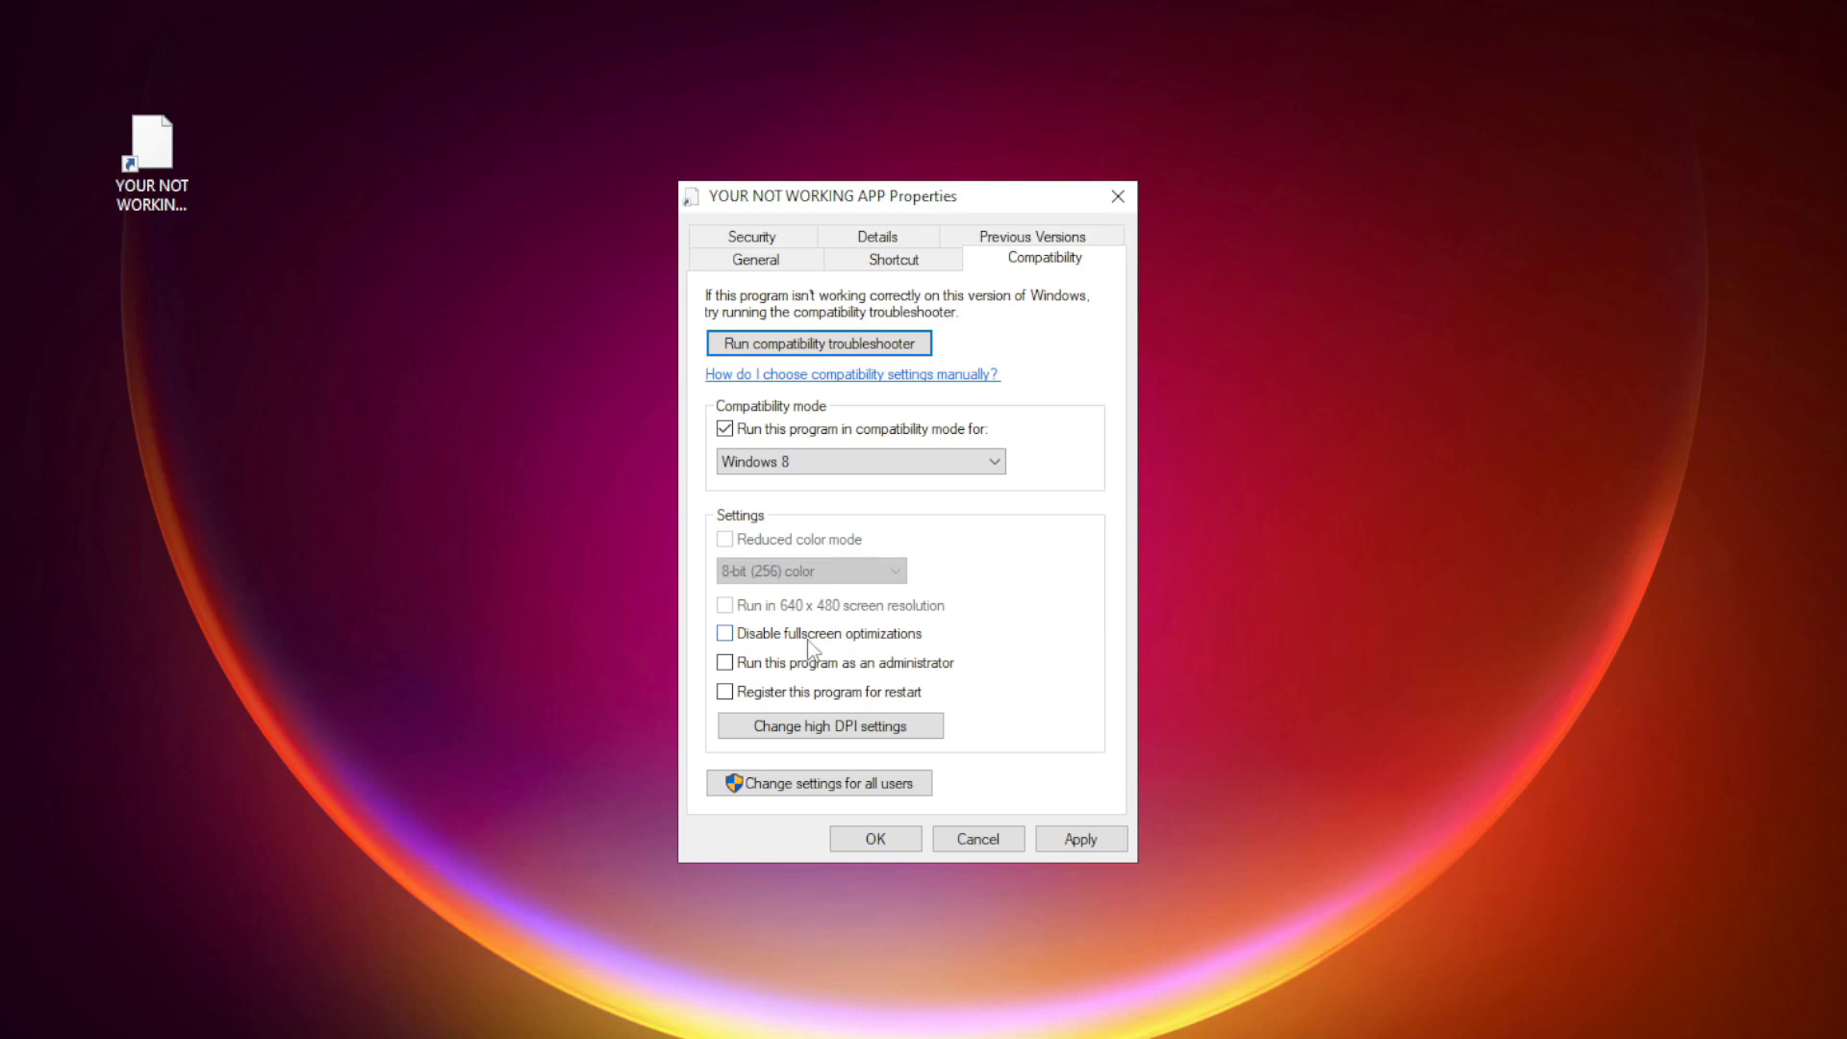
left_click(725, 633)
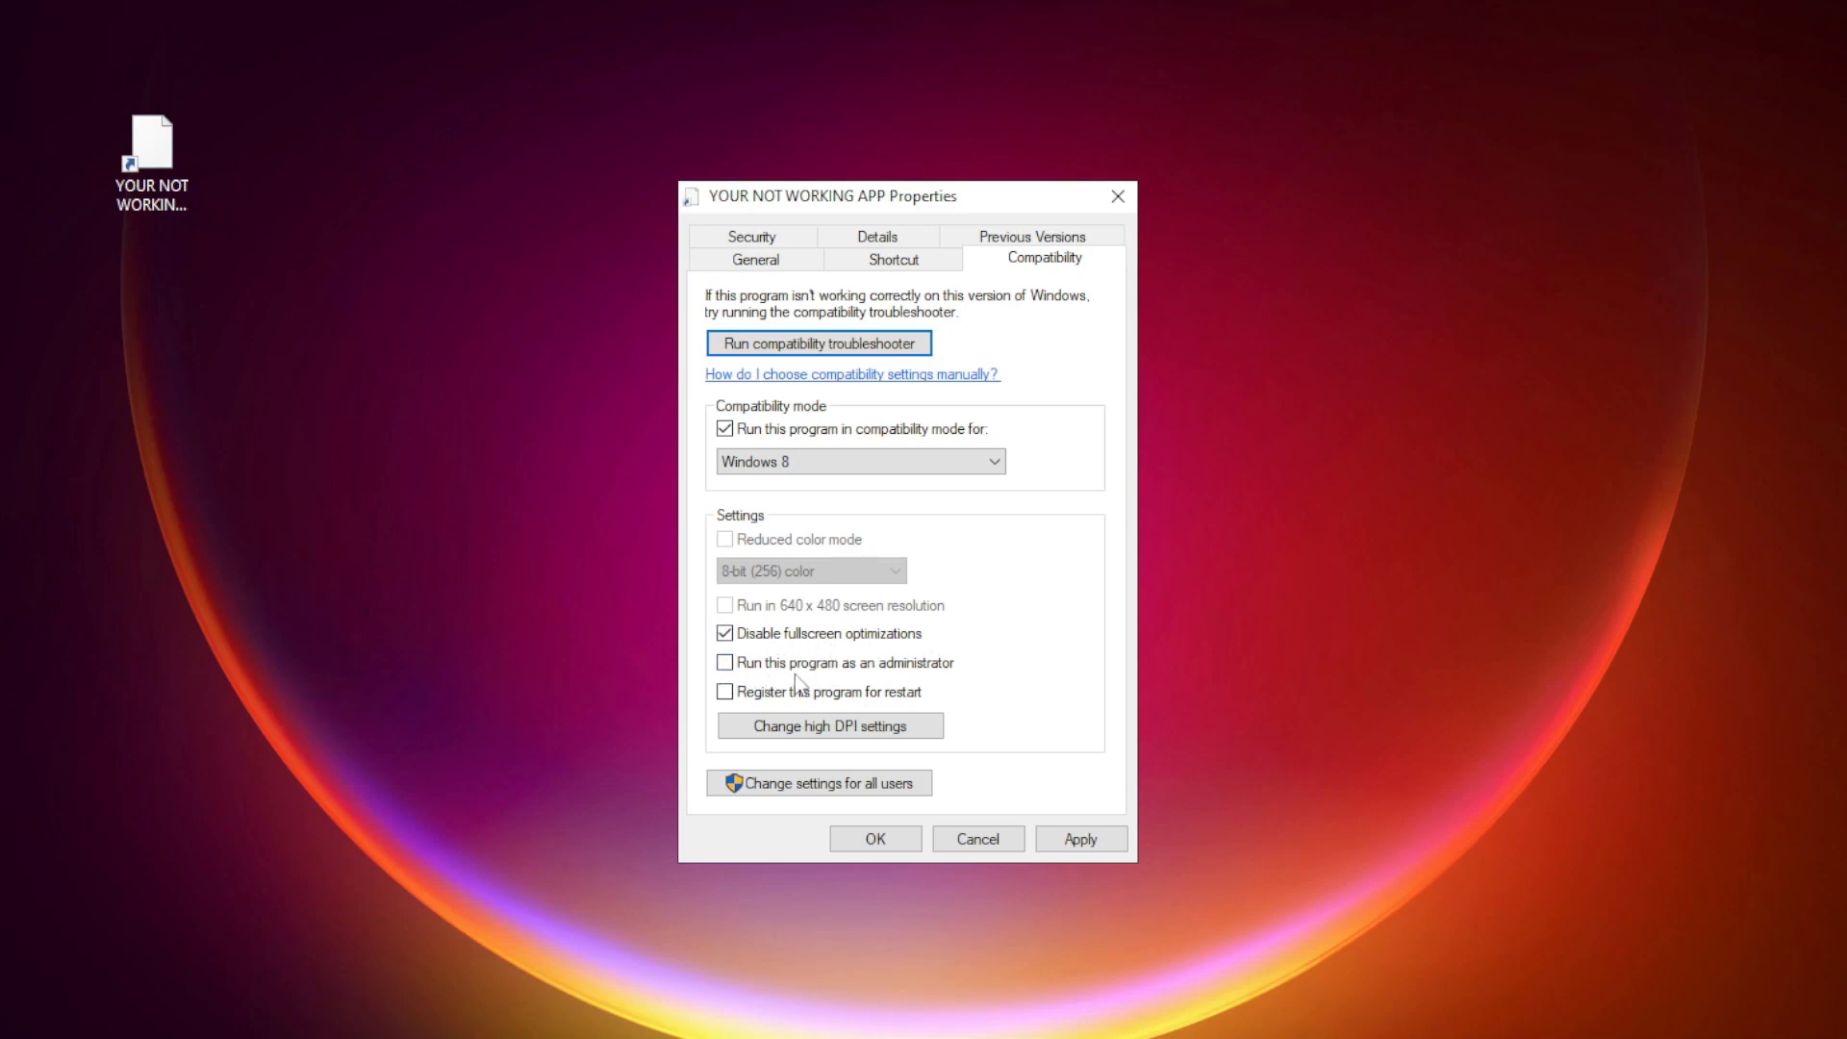
left_click(724, 661)
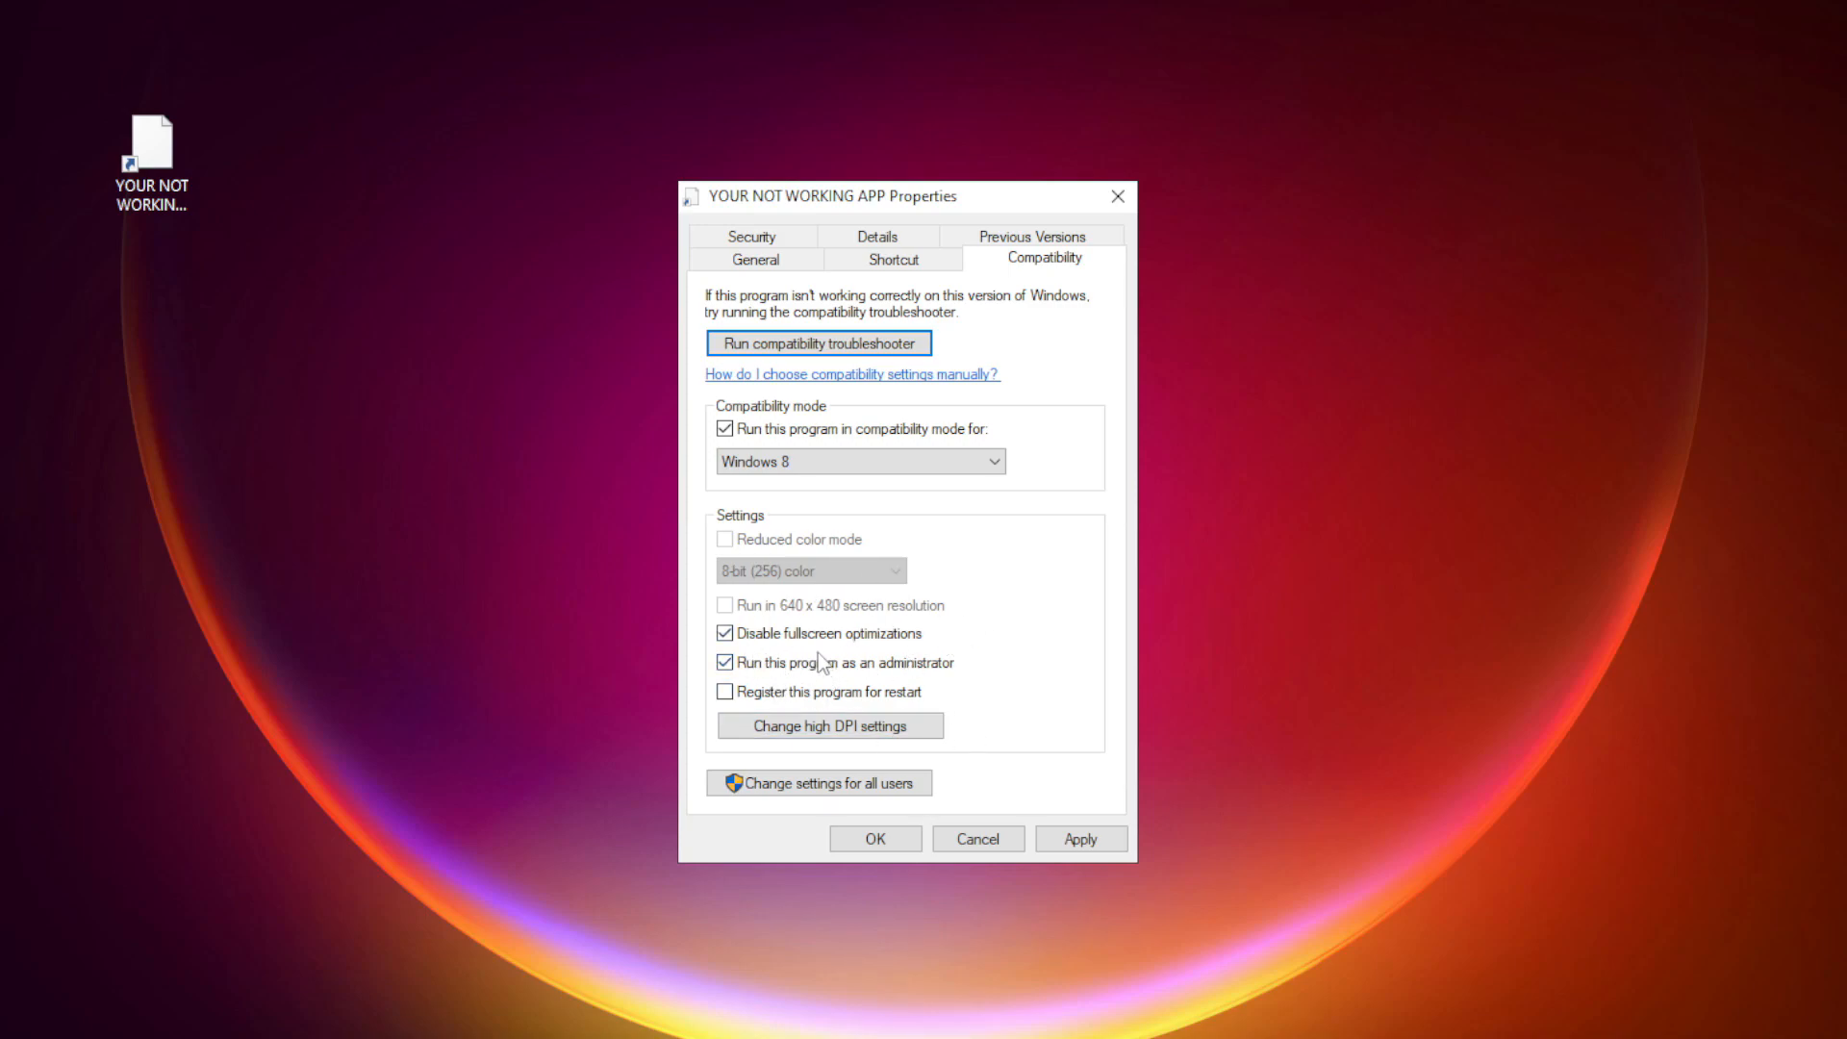
left_click(1077, 837)
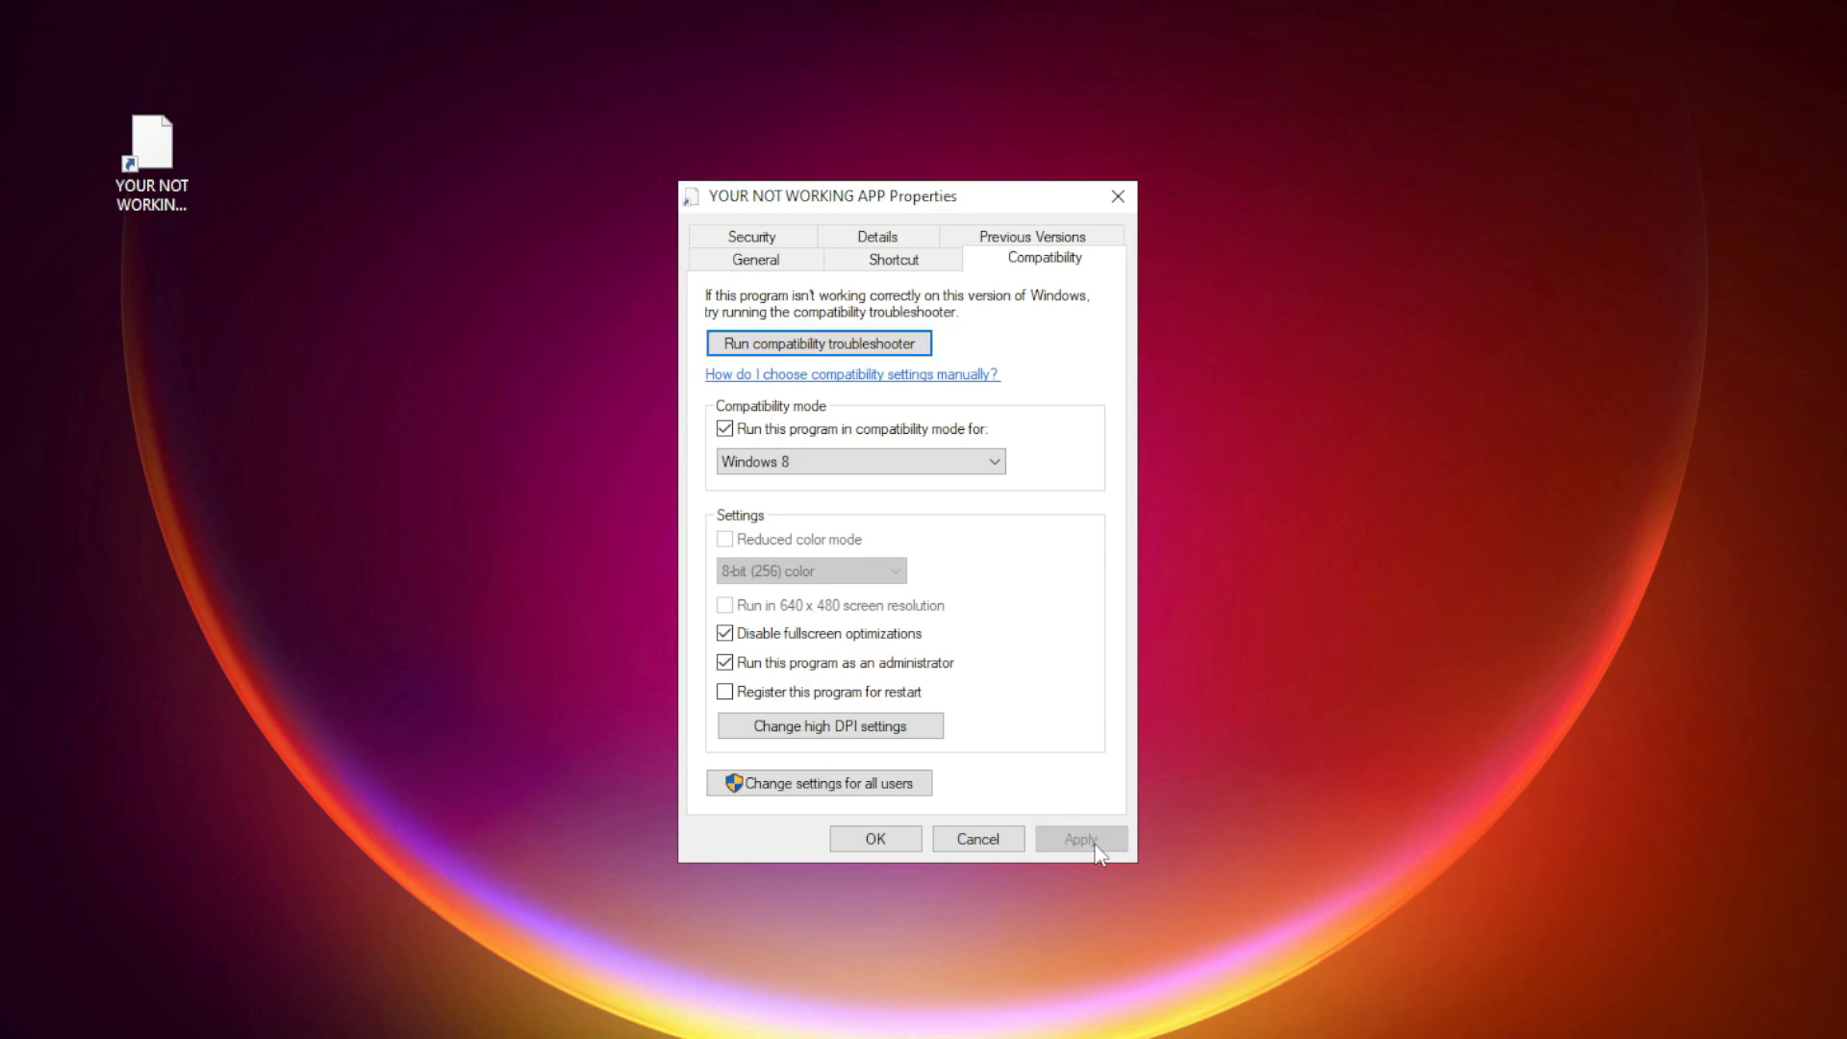
left_click(874, 839)
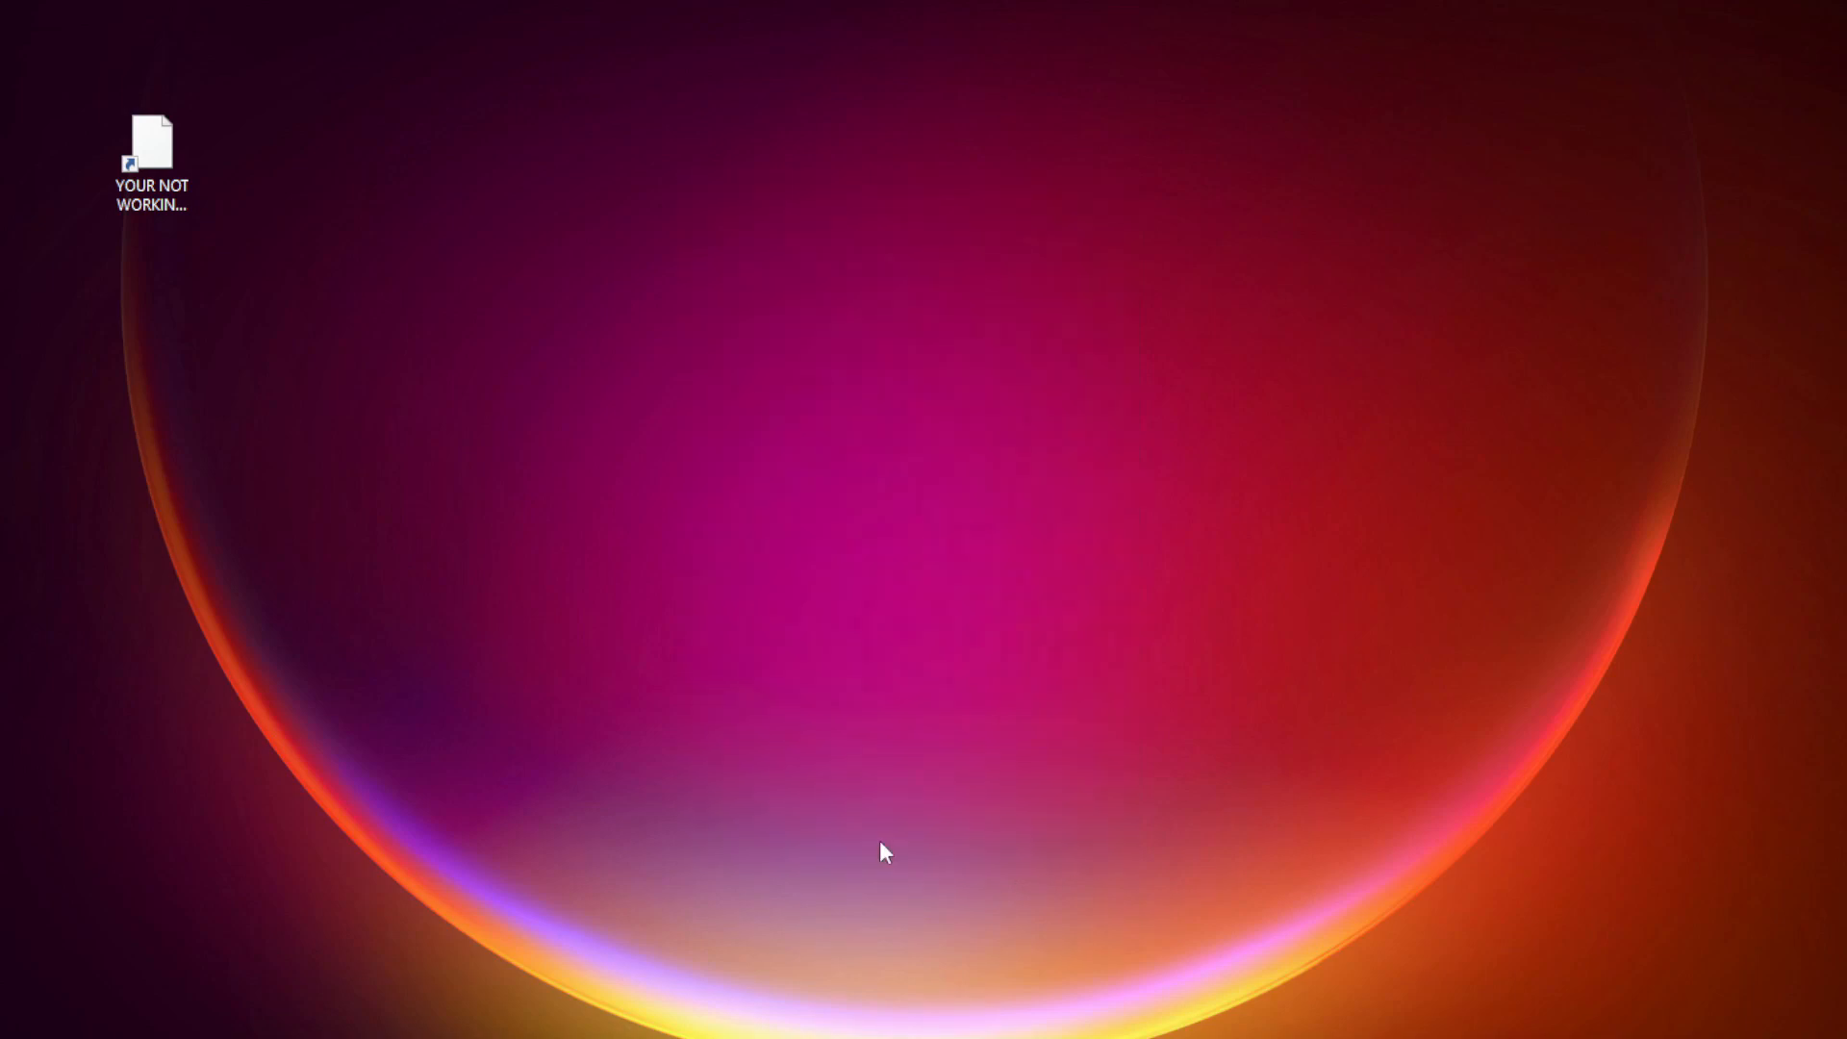
Step: Launch Task Manager from the Win+X power user menu
left_click(151, 159)
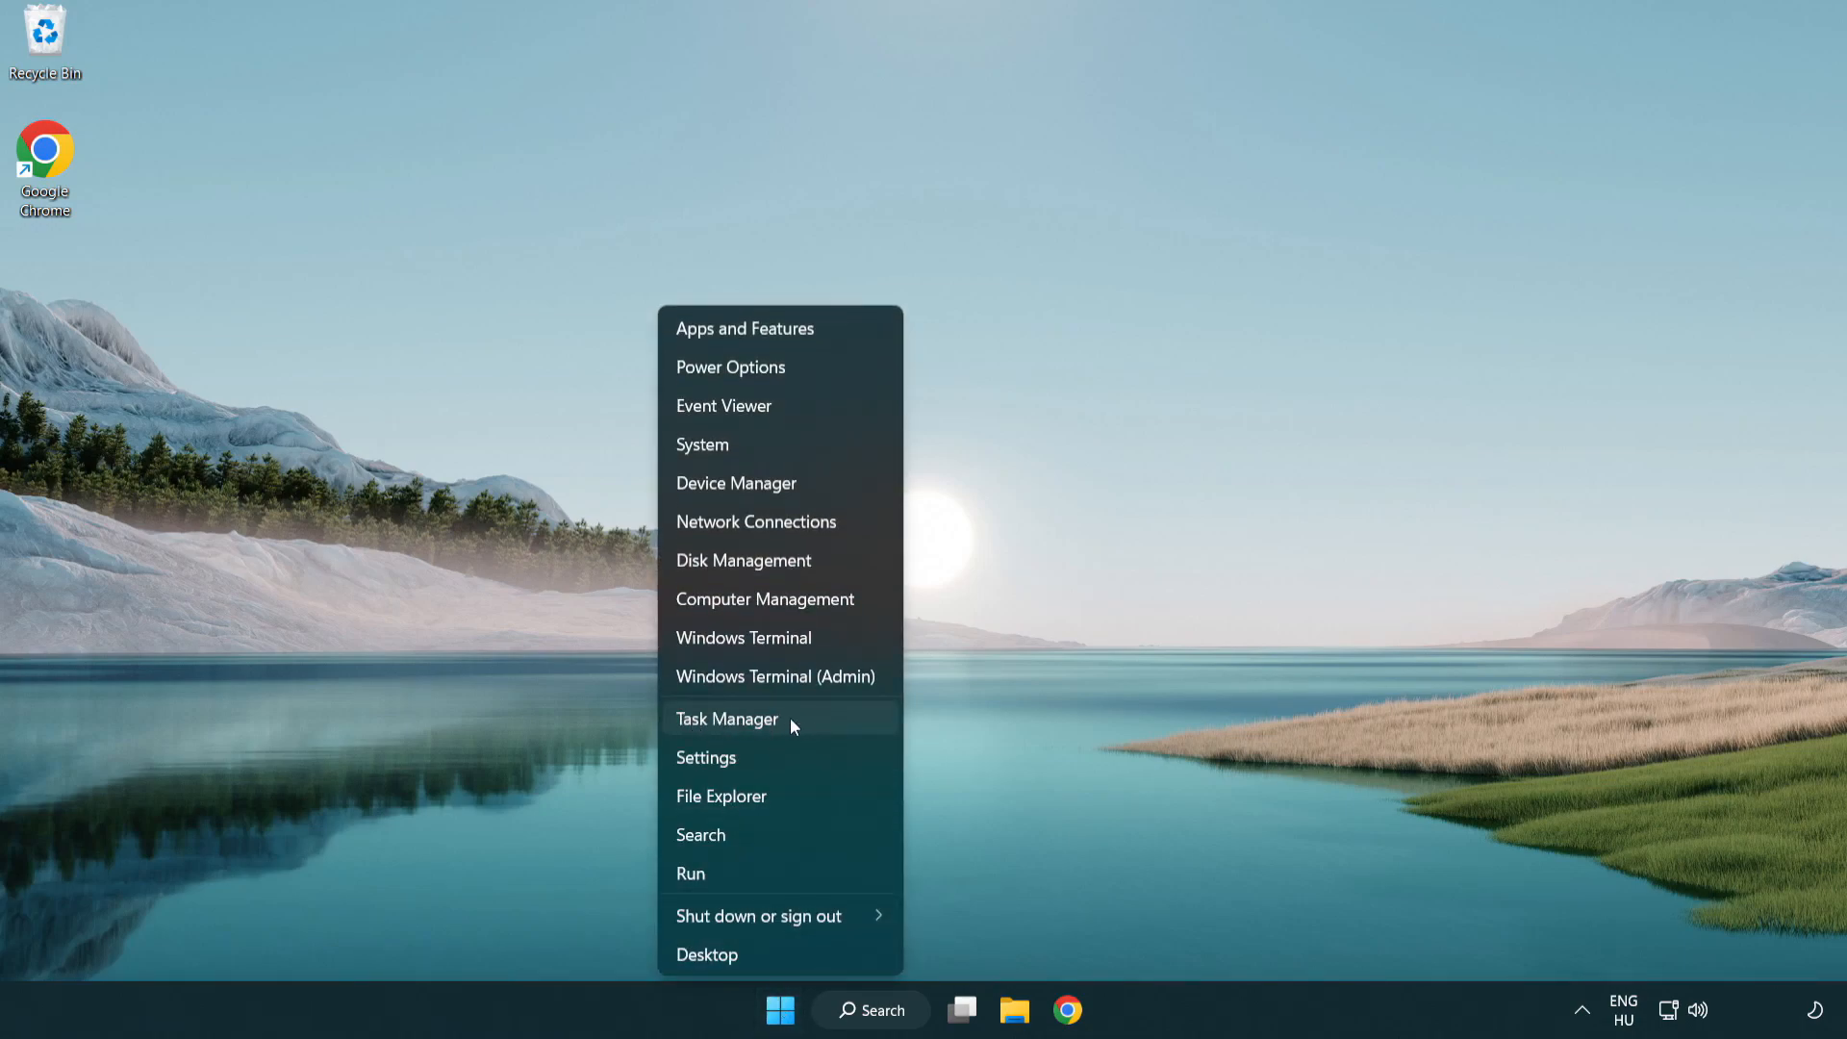
left_click(727, 718)
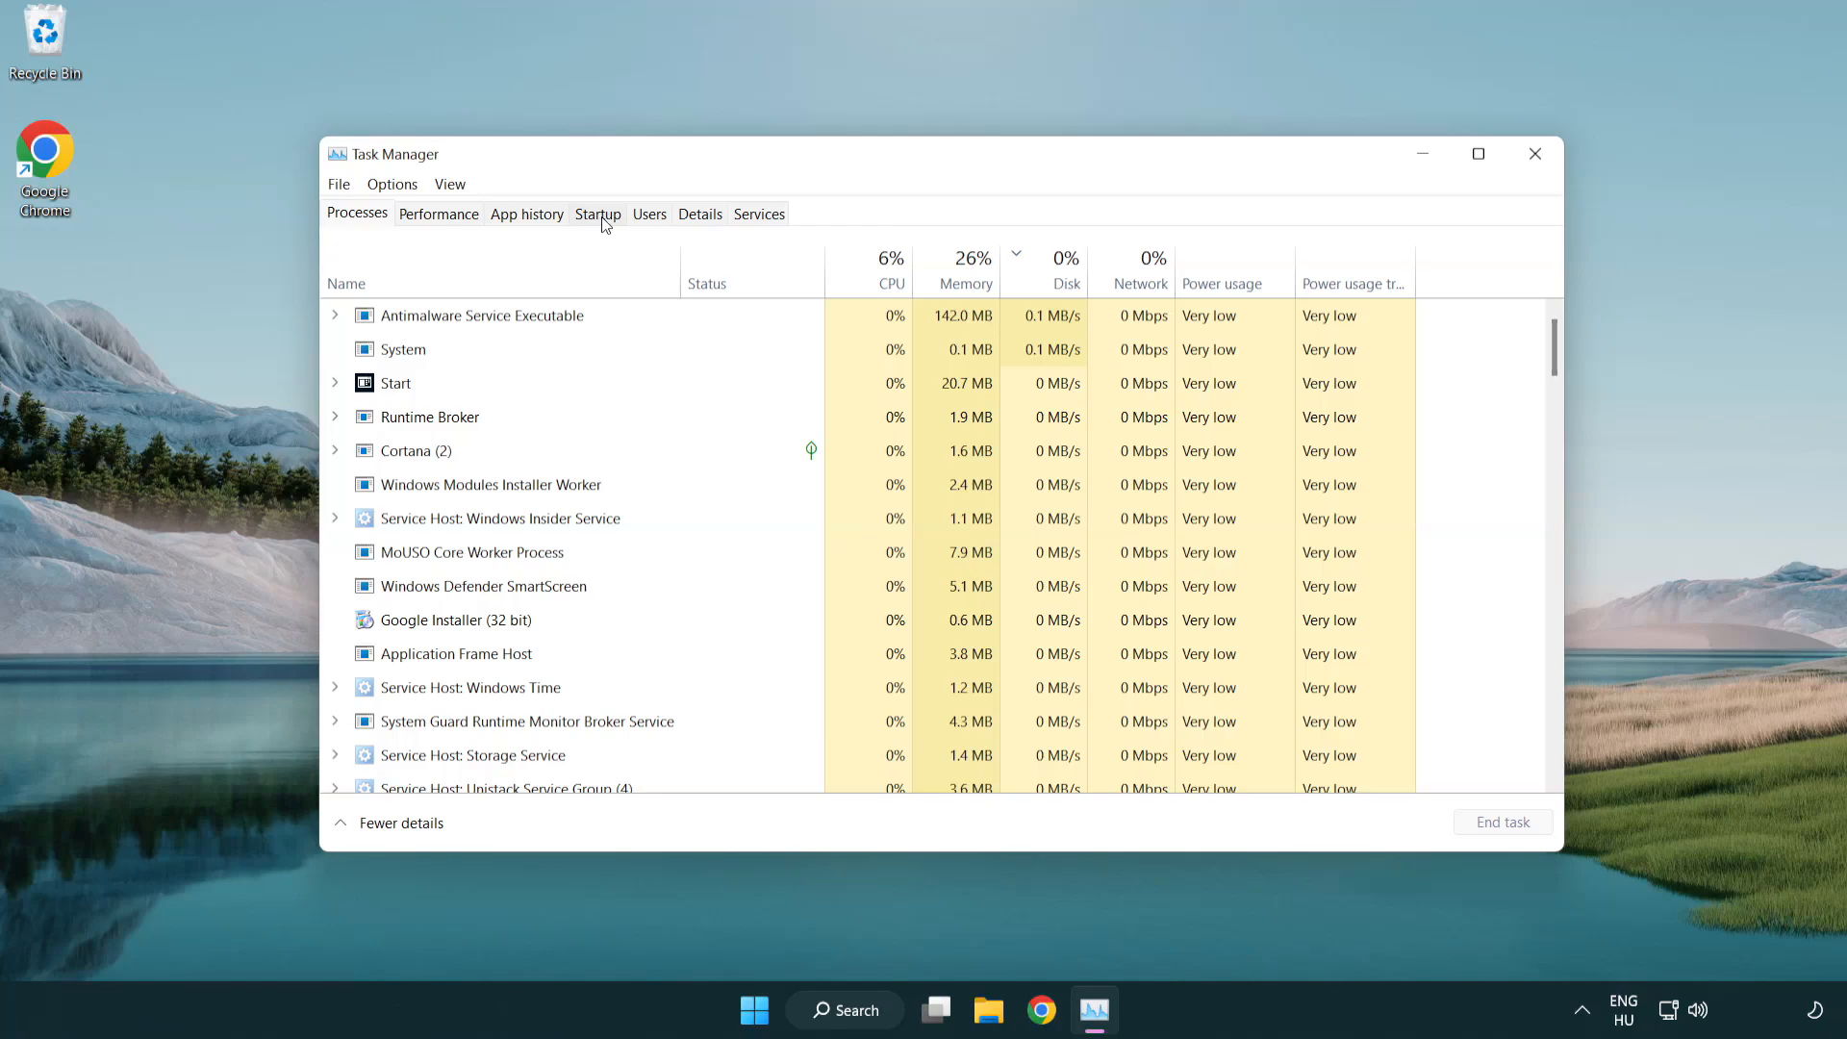
Step: Disable Terminal, Phone Link, Cortana and Windows Security at startup, then close Task Manager
left_click(597, 214)
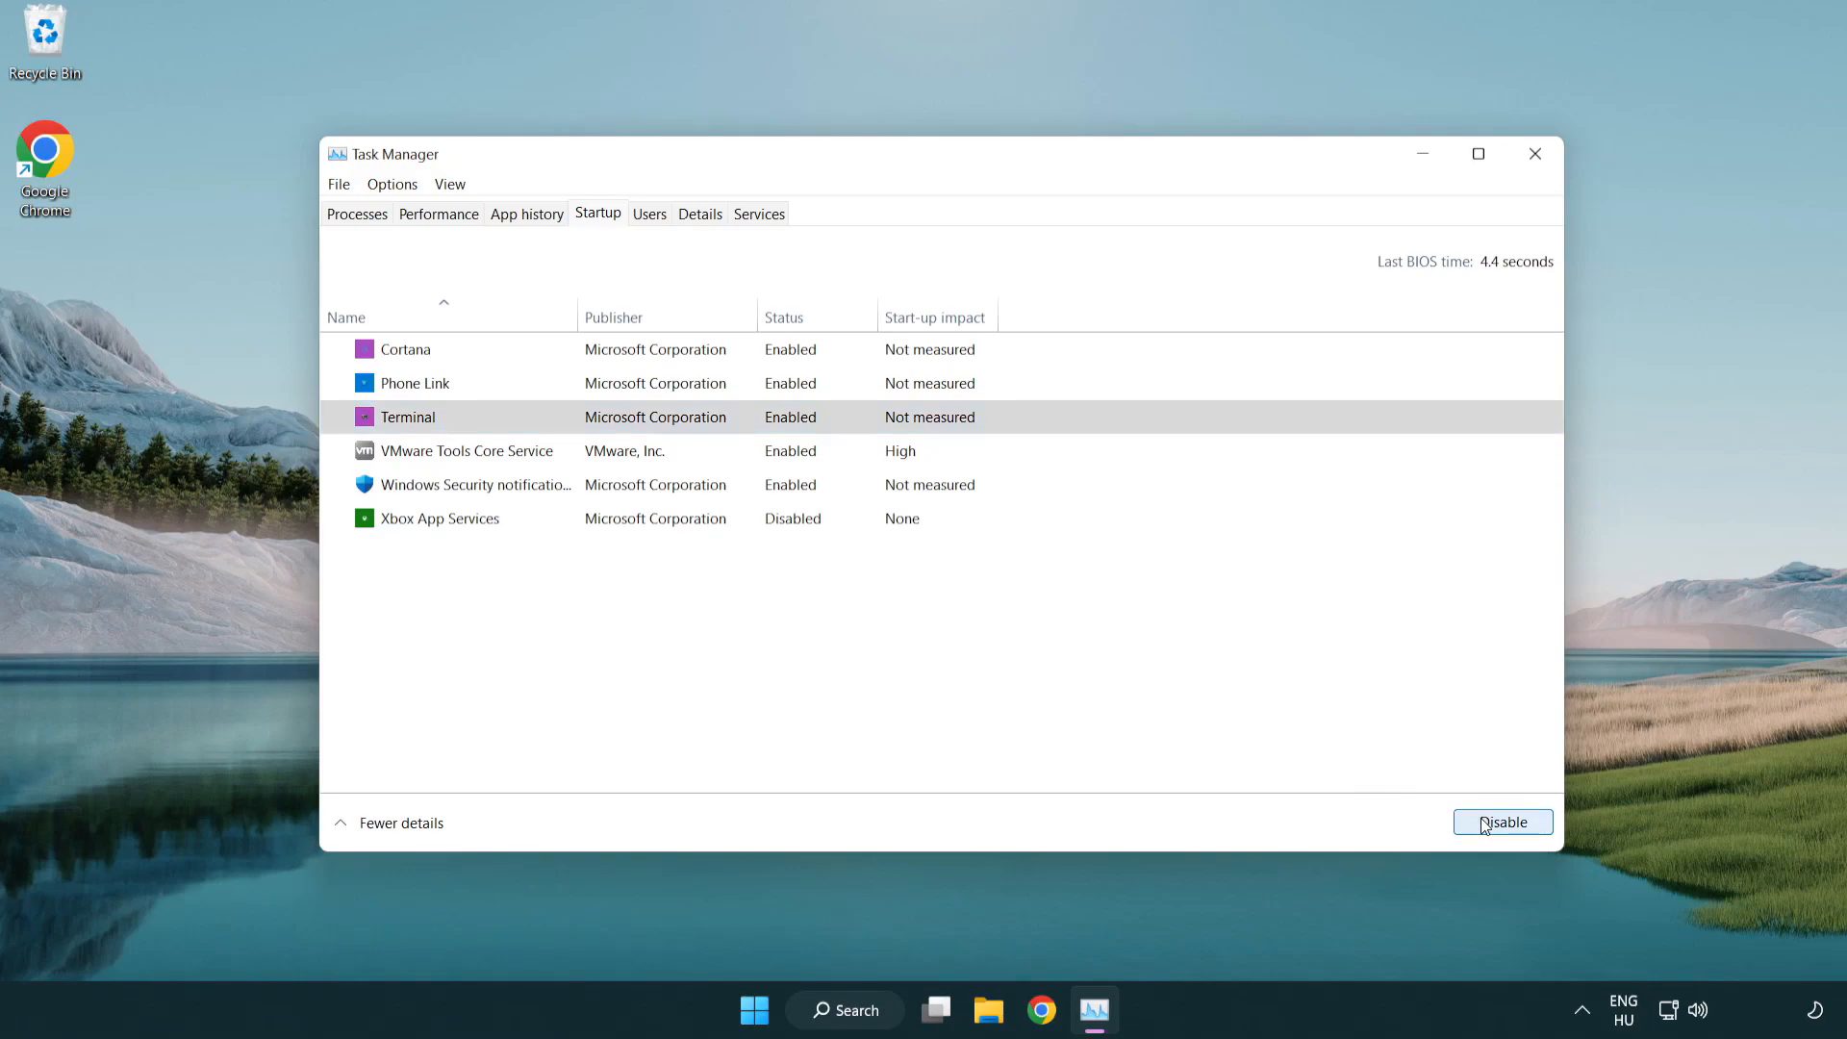
left_click(1500, 820)
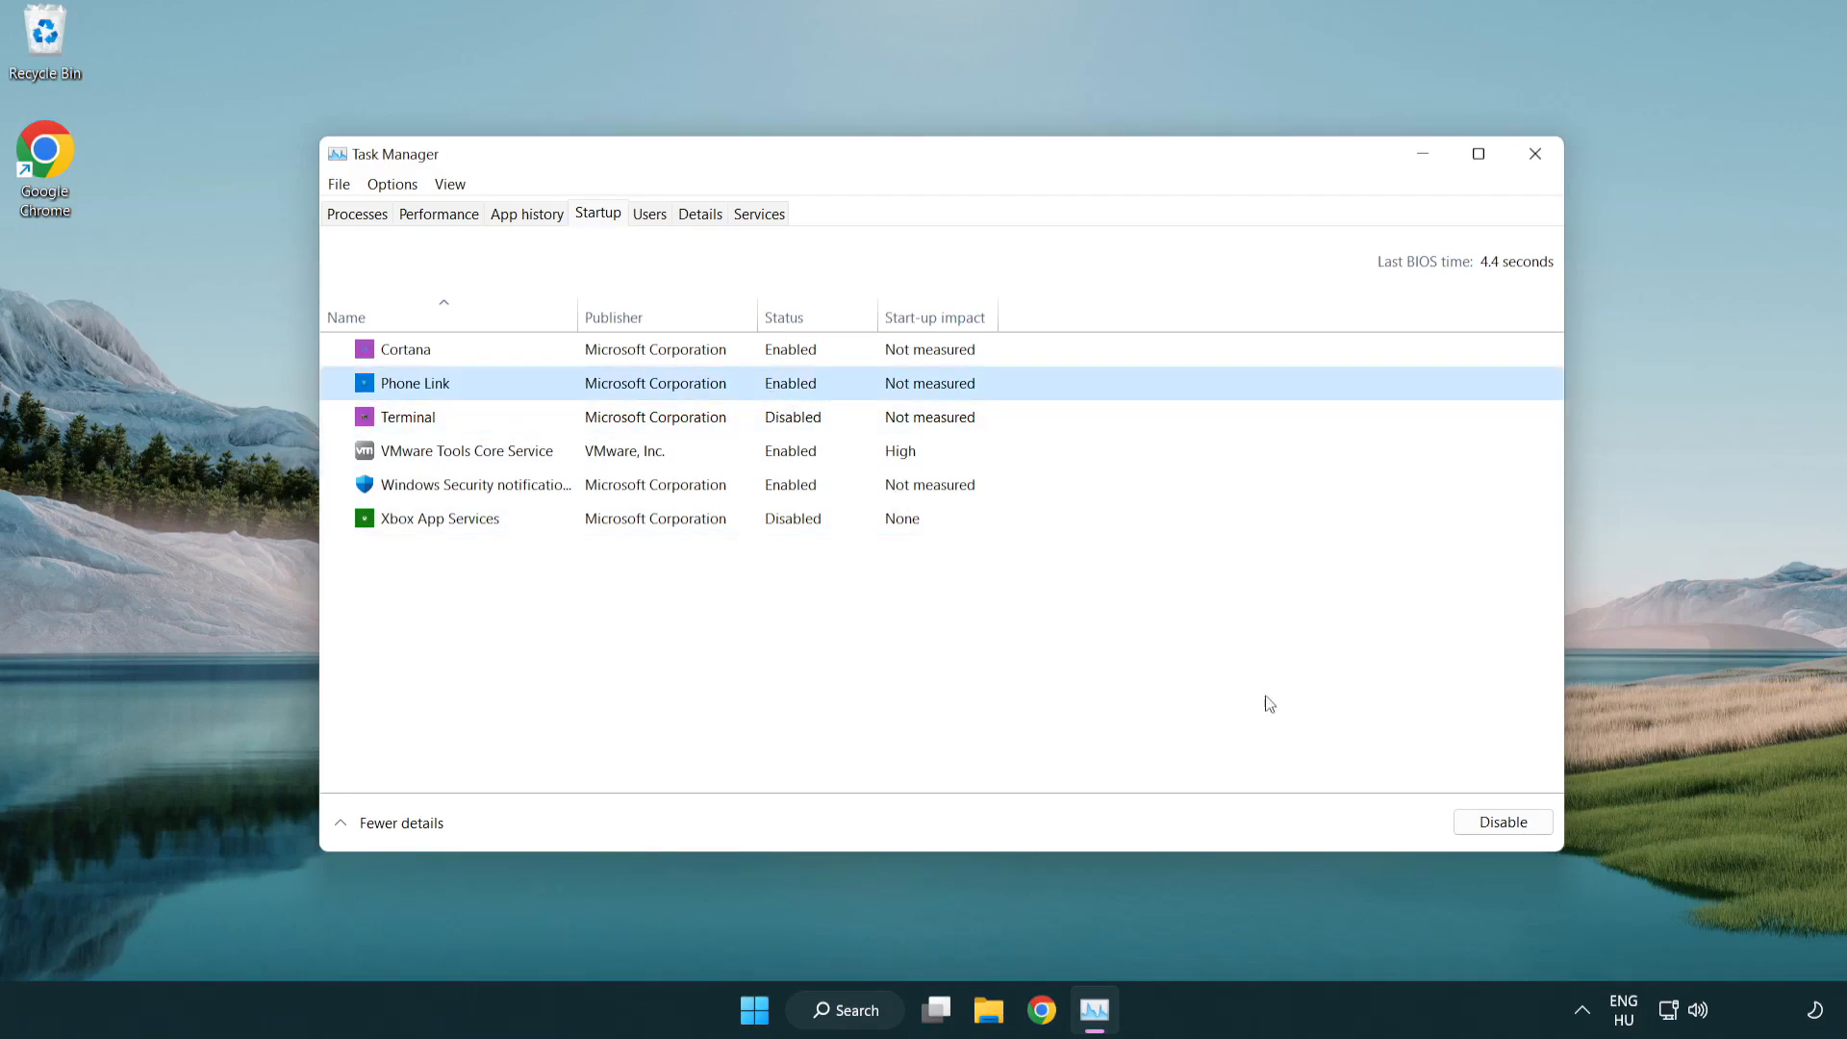
left_click(1500, 820)
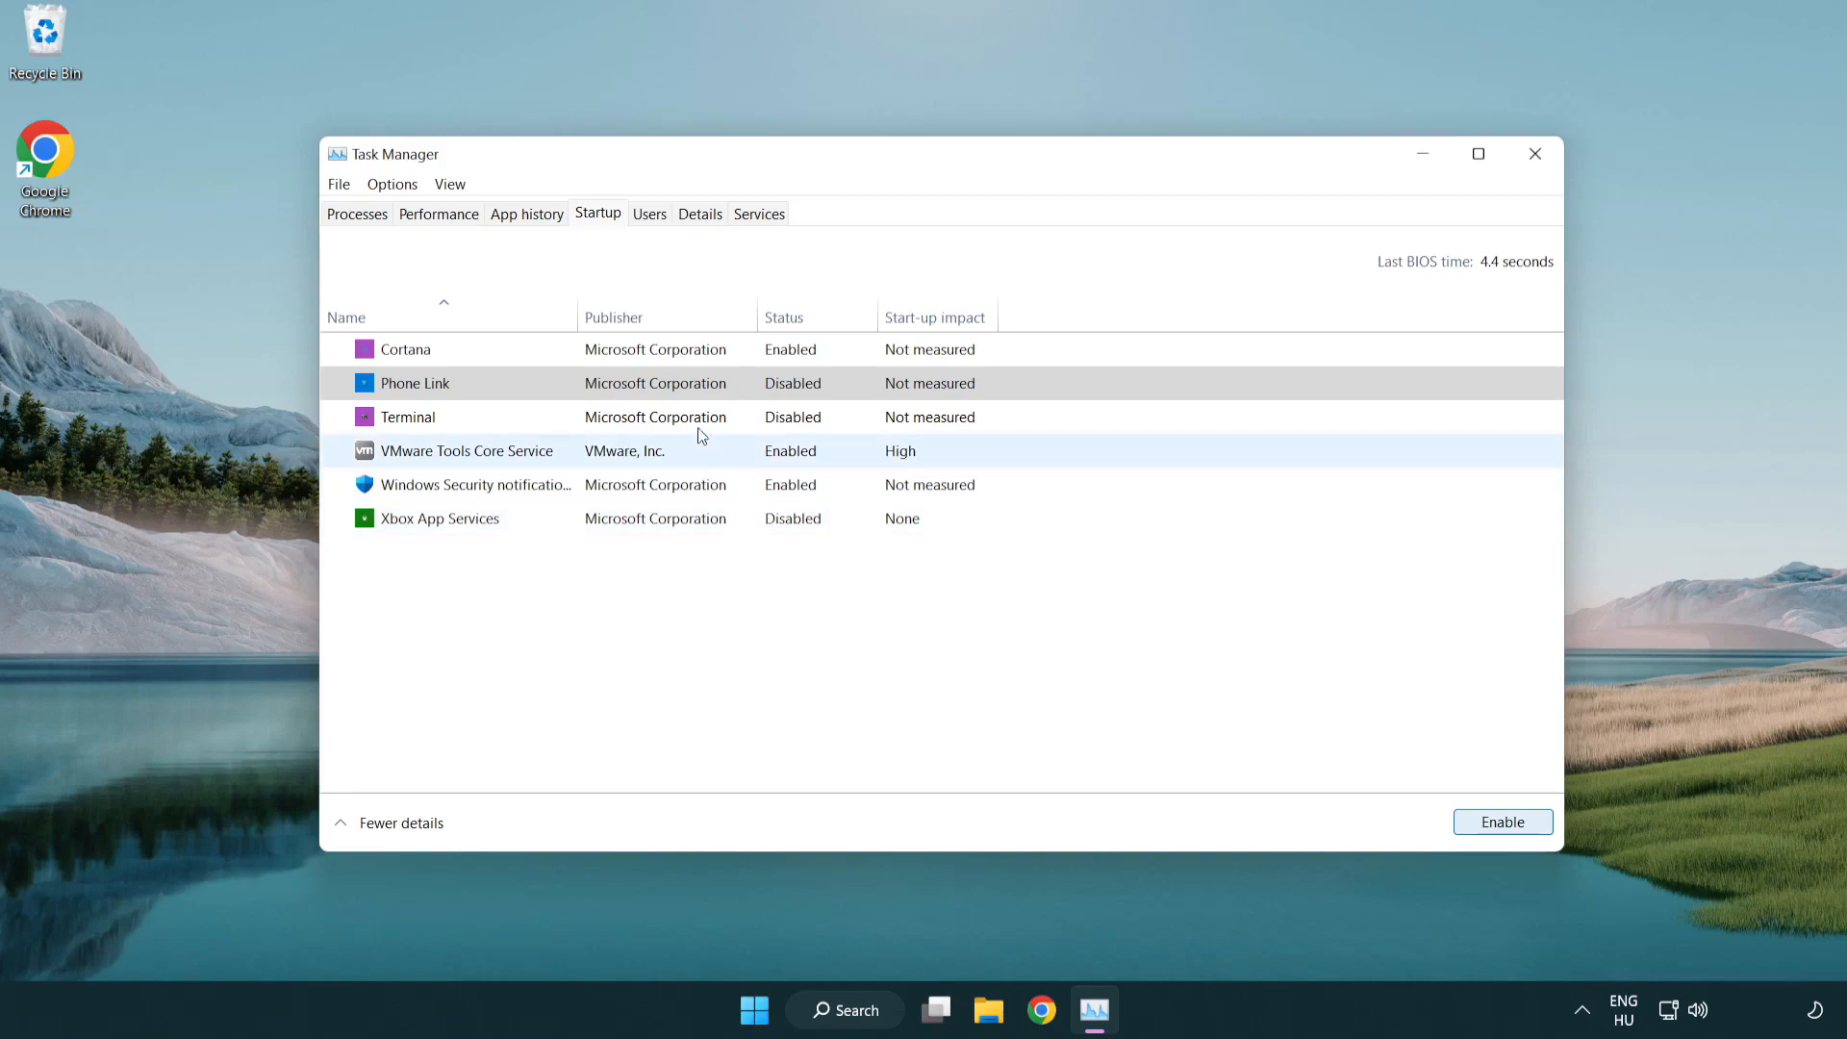
left_click(404, 349)
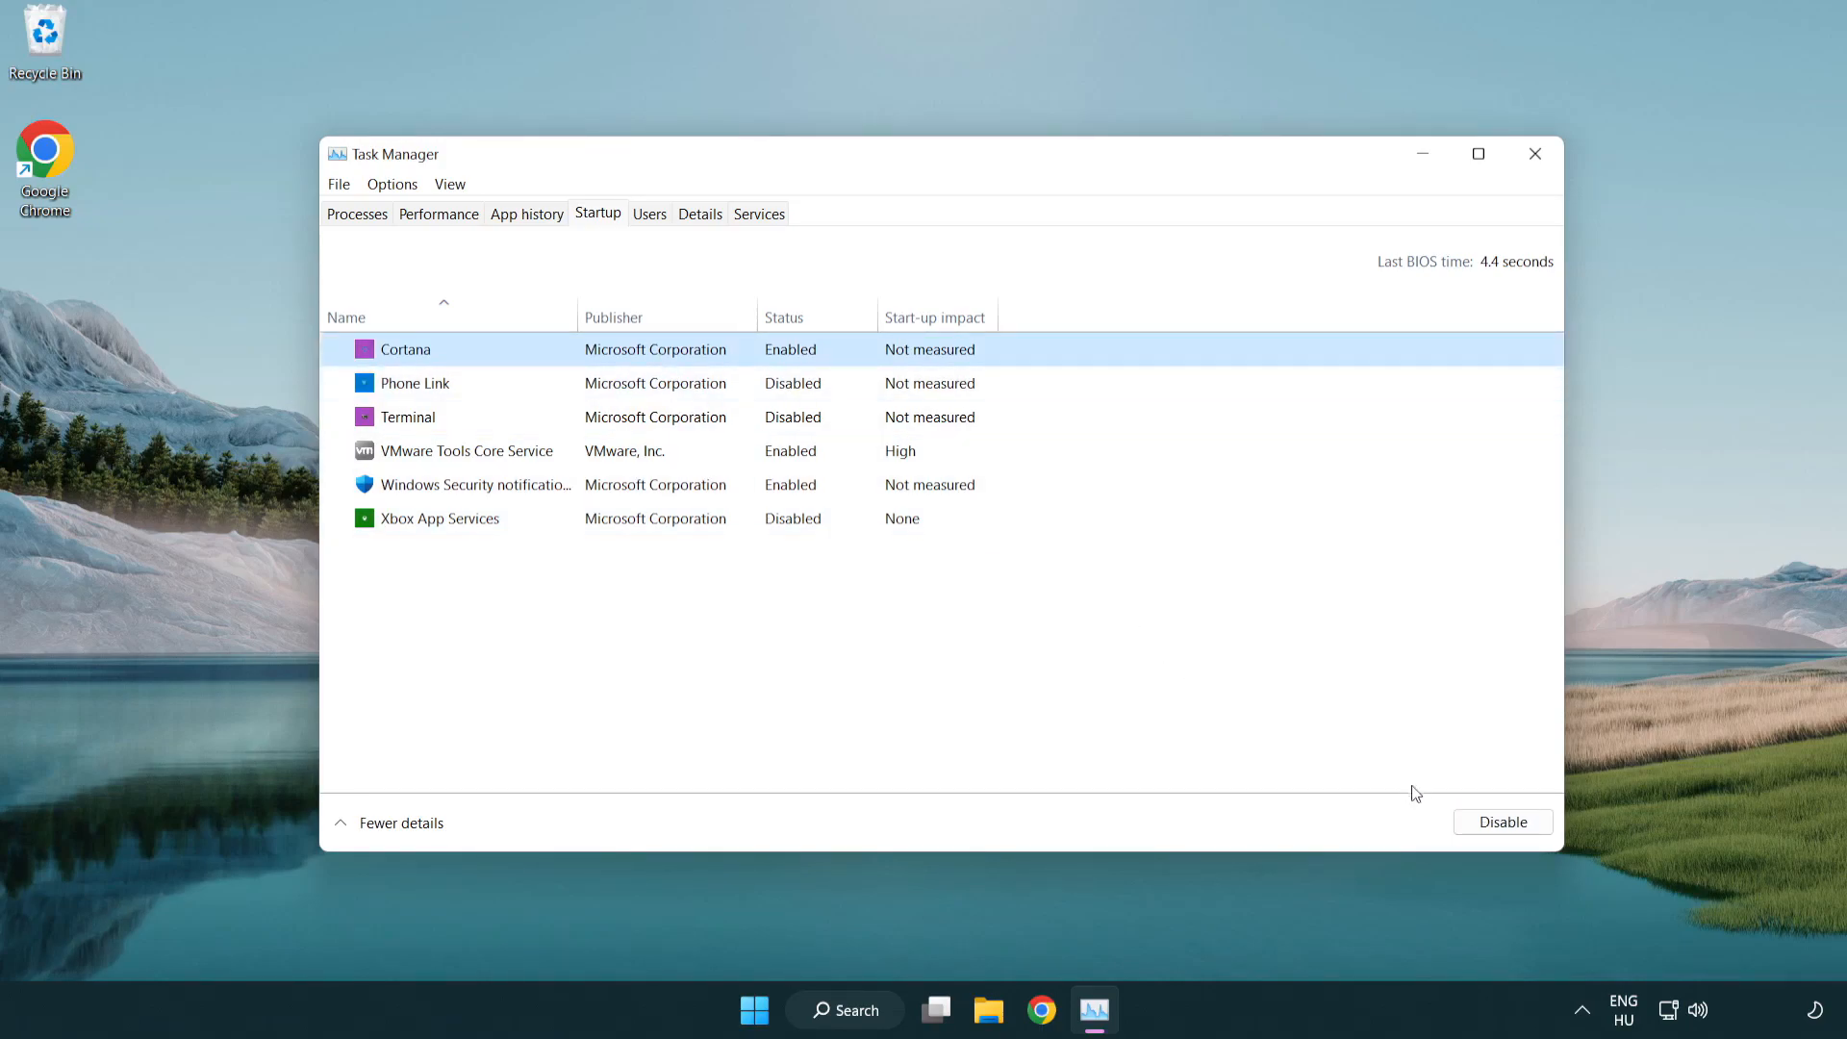
left_click(1502, 821)
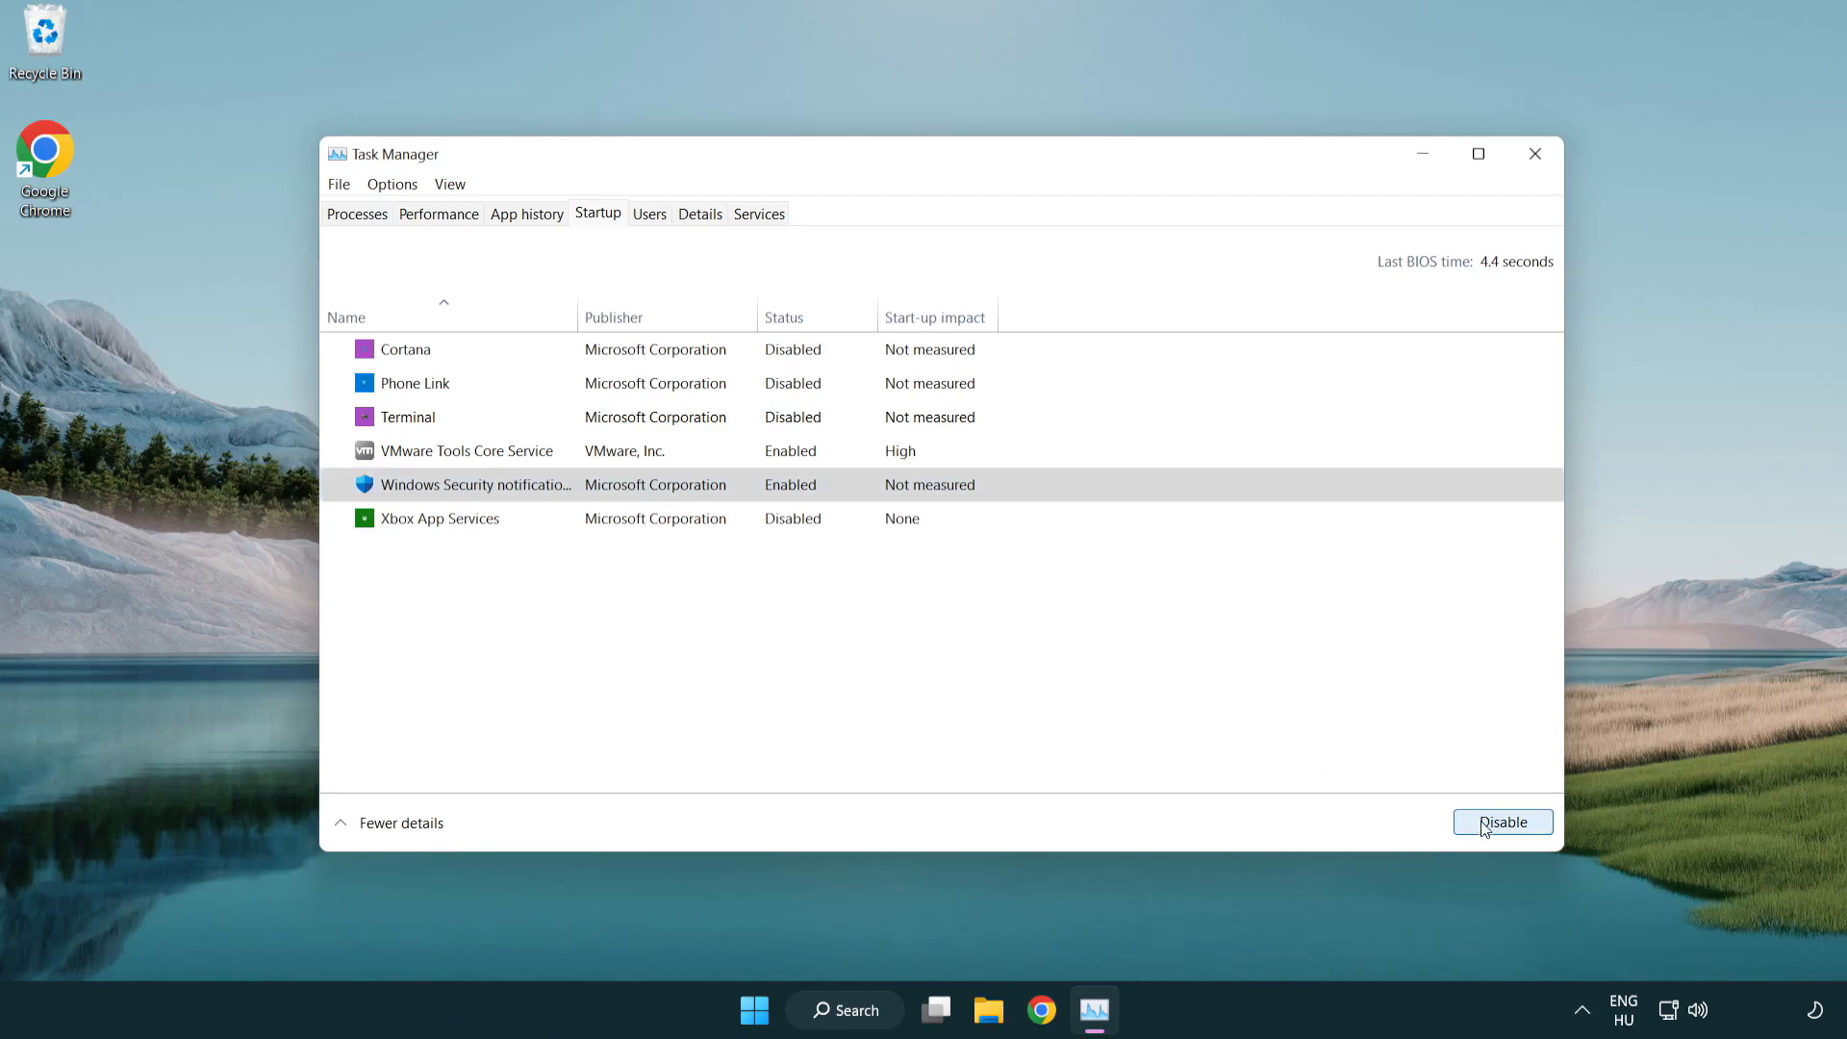
left_click(1501, 821)
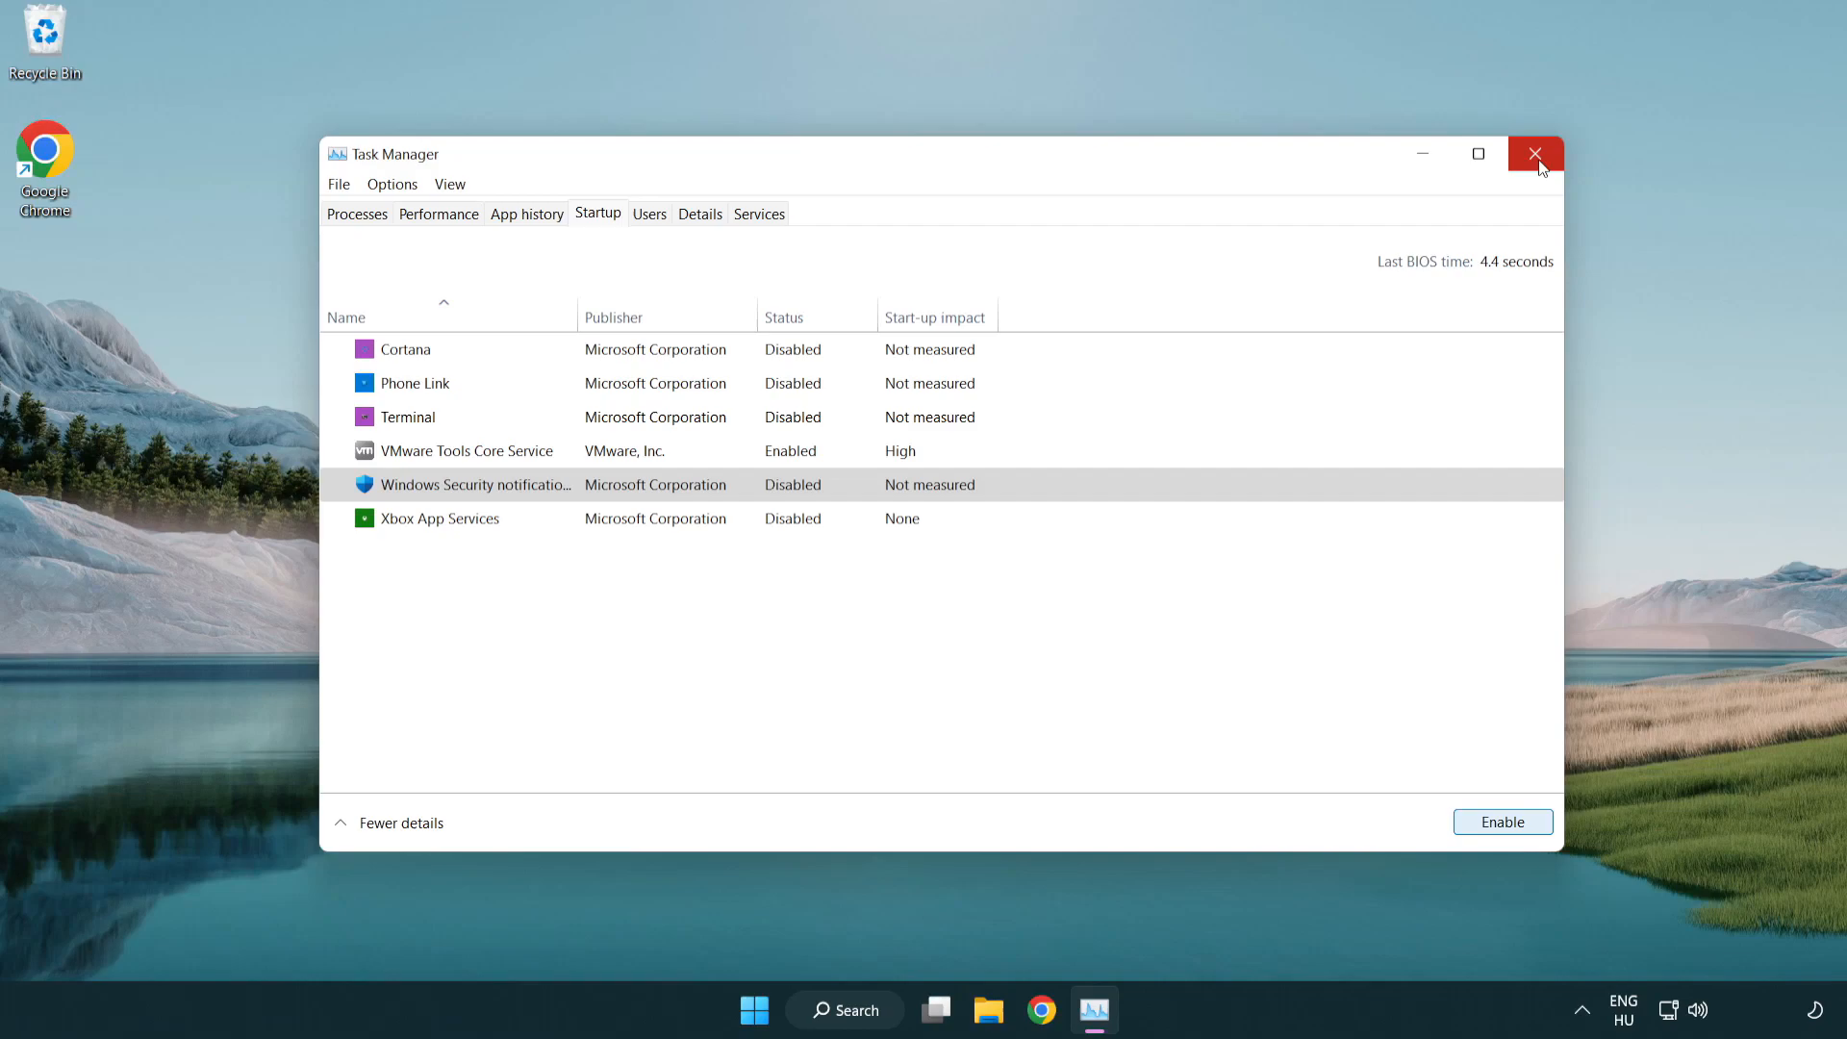
left_click(1533, 154)
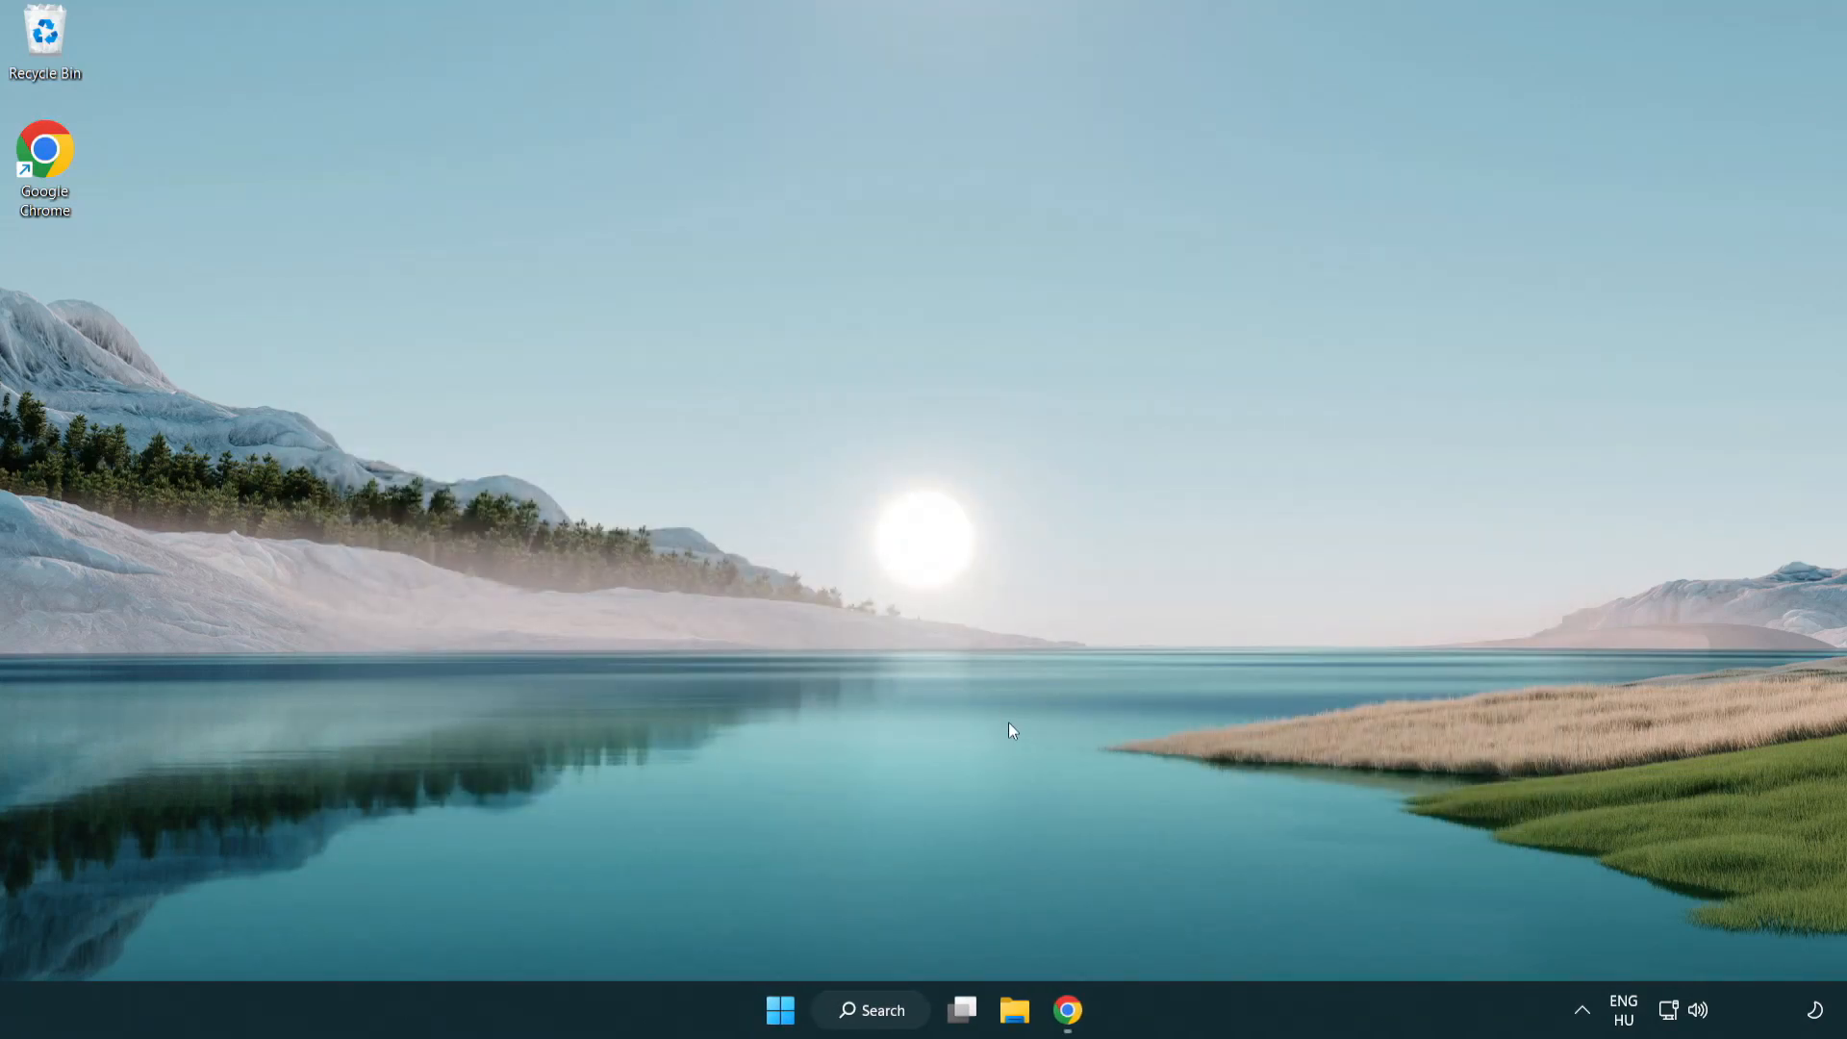
left_click(1065, 1009)
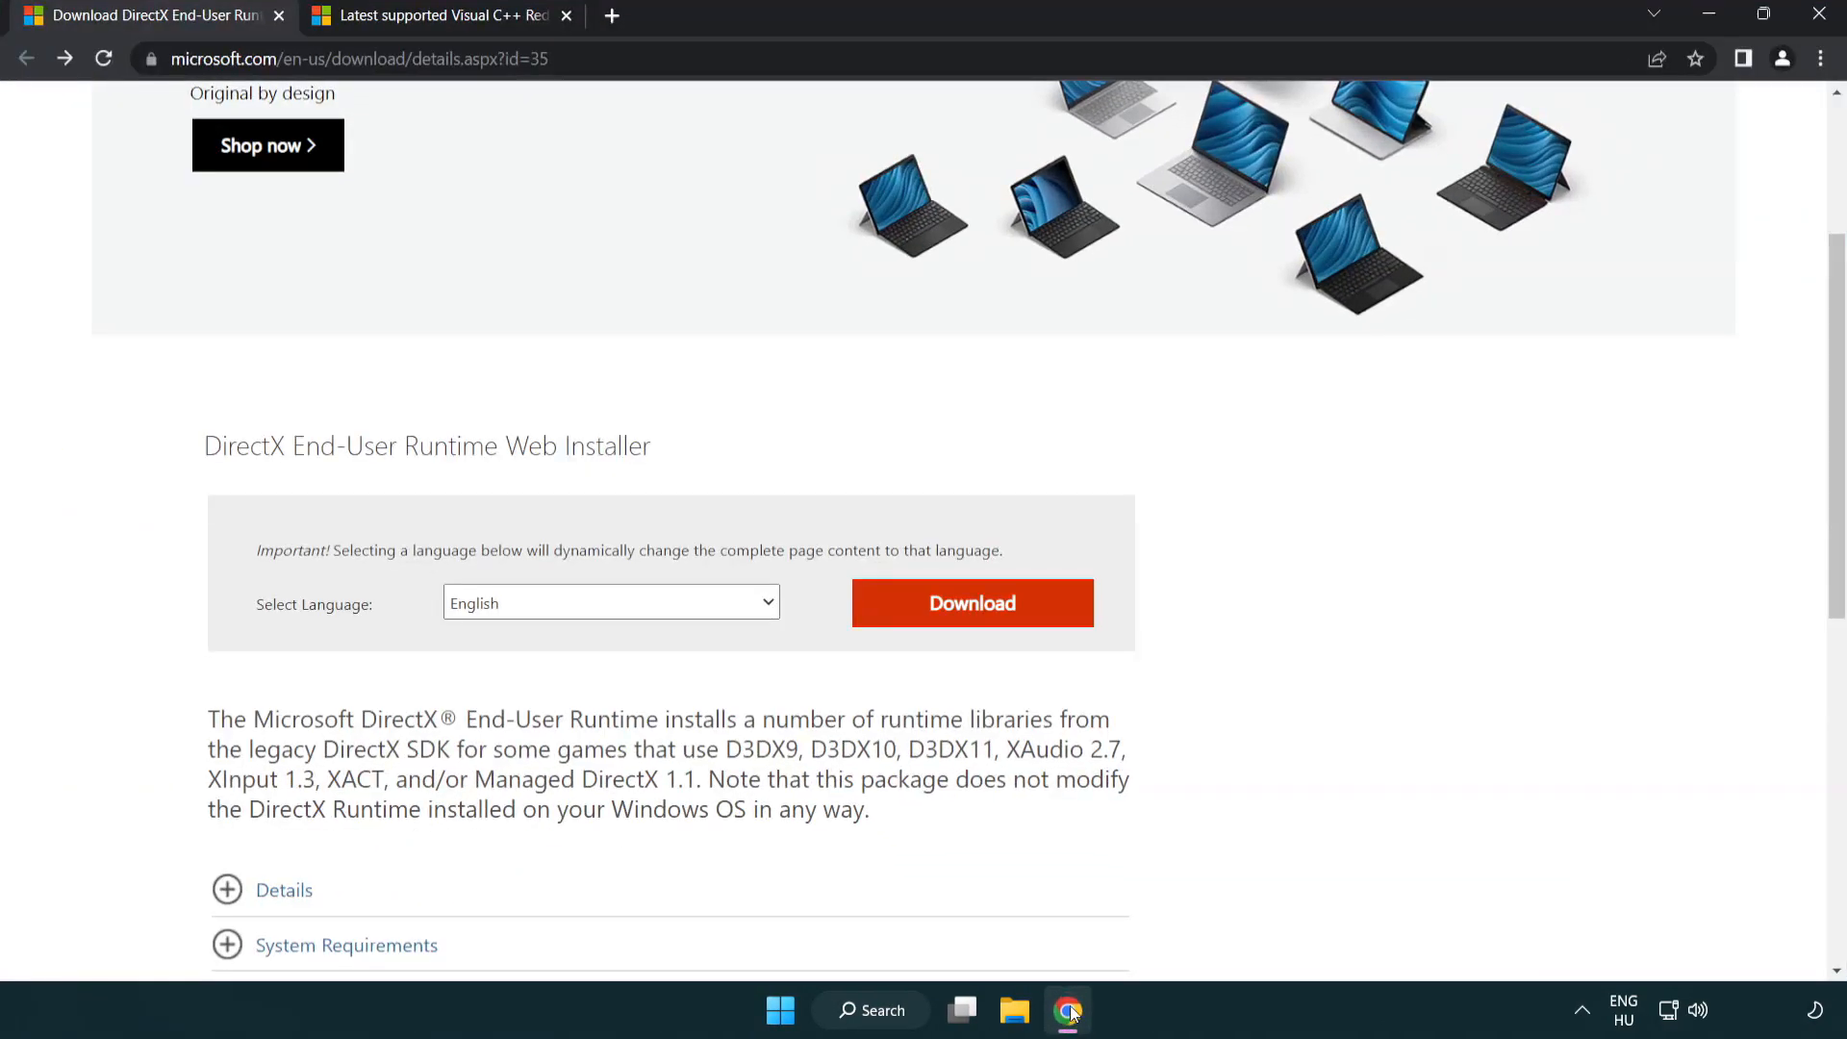
Step: Download dxwebsetup.exe, the DirectX End-User Runtime Web Installer, from Microsoft's page
scroll("up", 3)
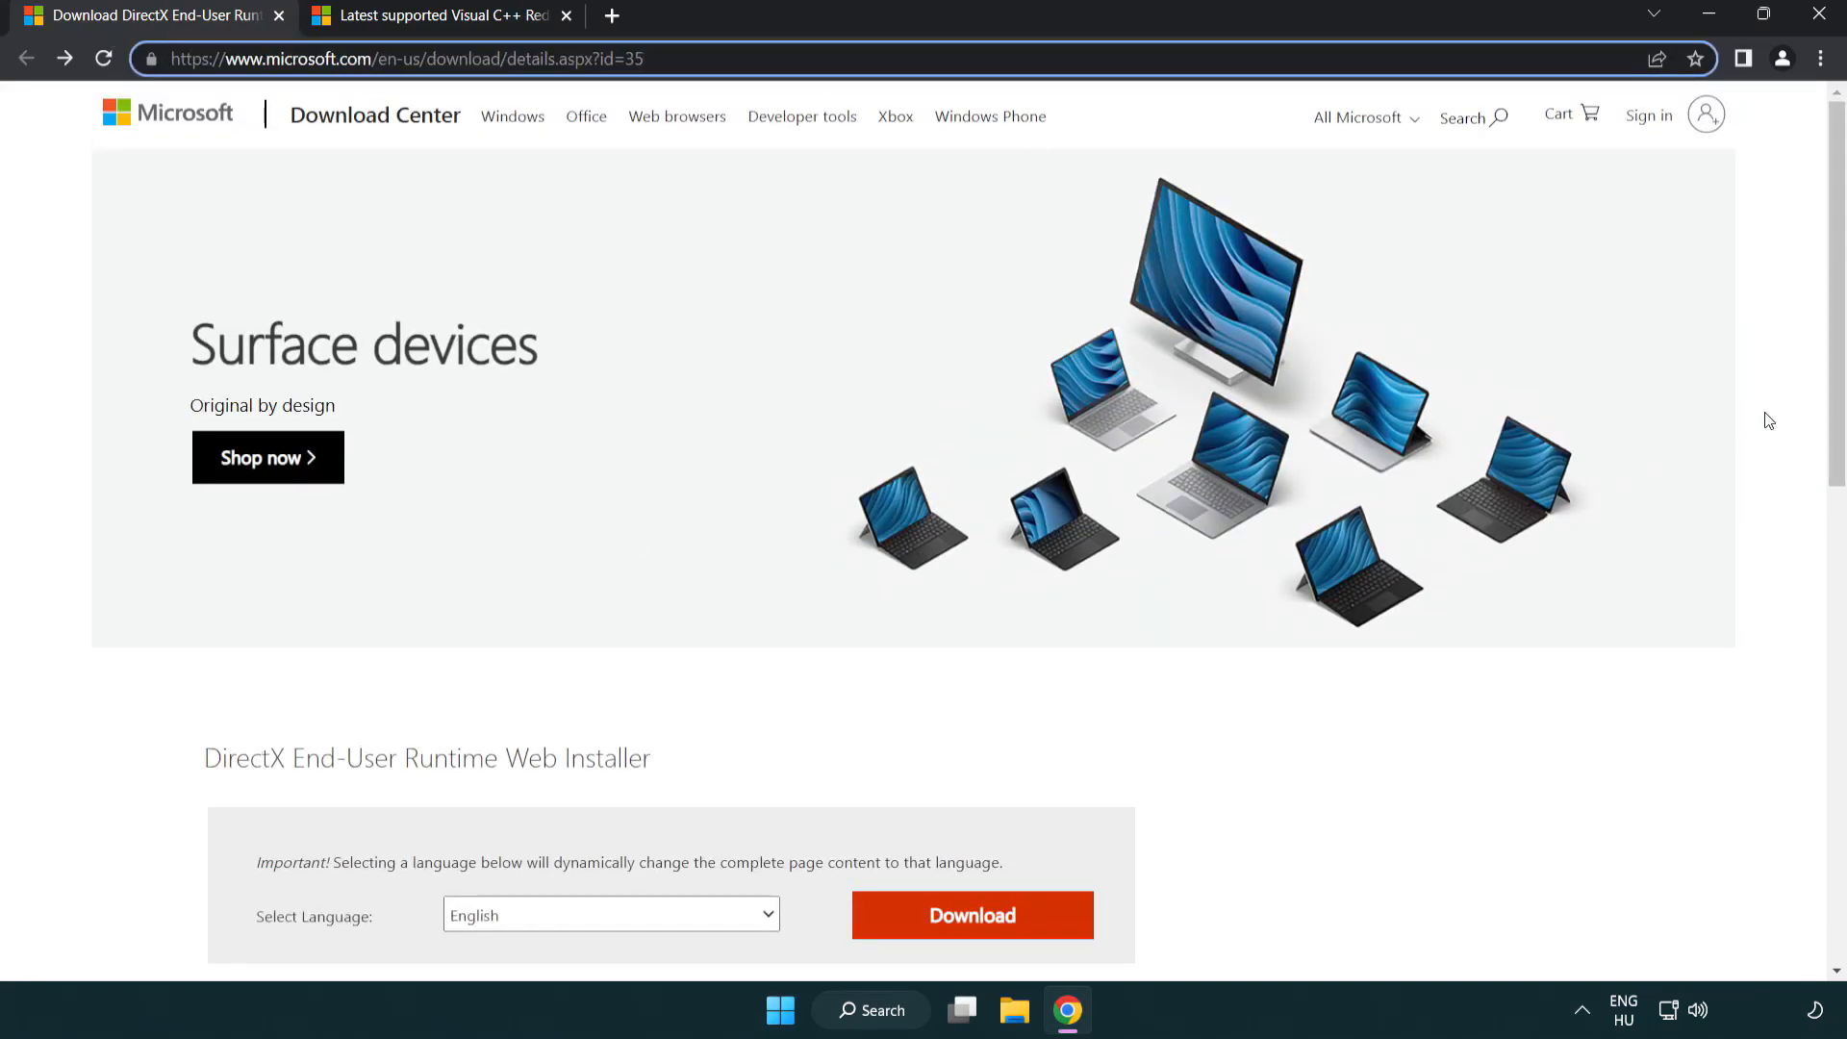
scroll("down", 3)
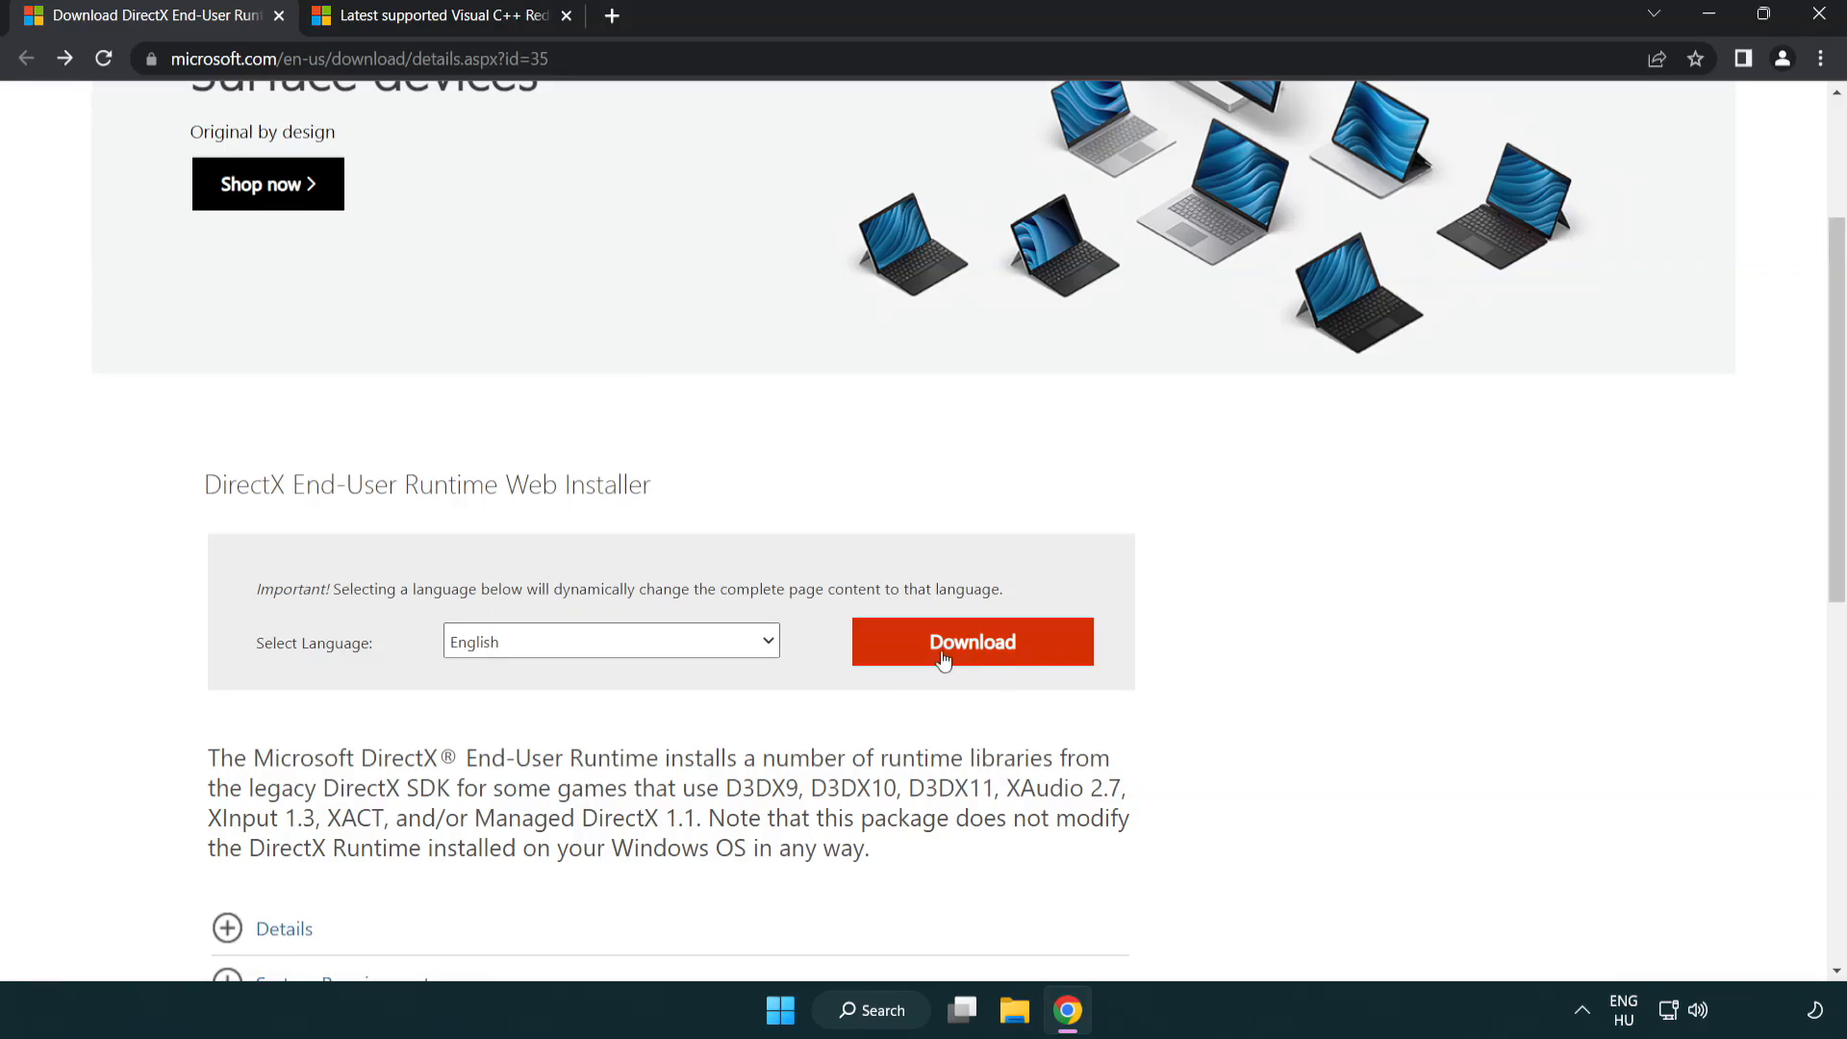
left_click(970, 641)
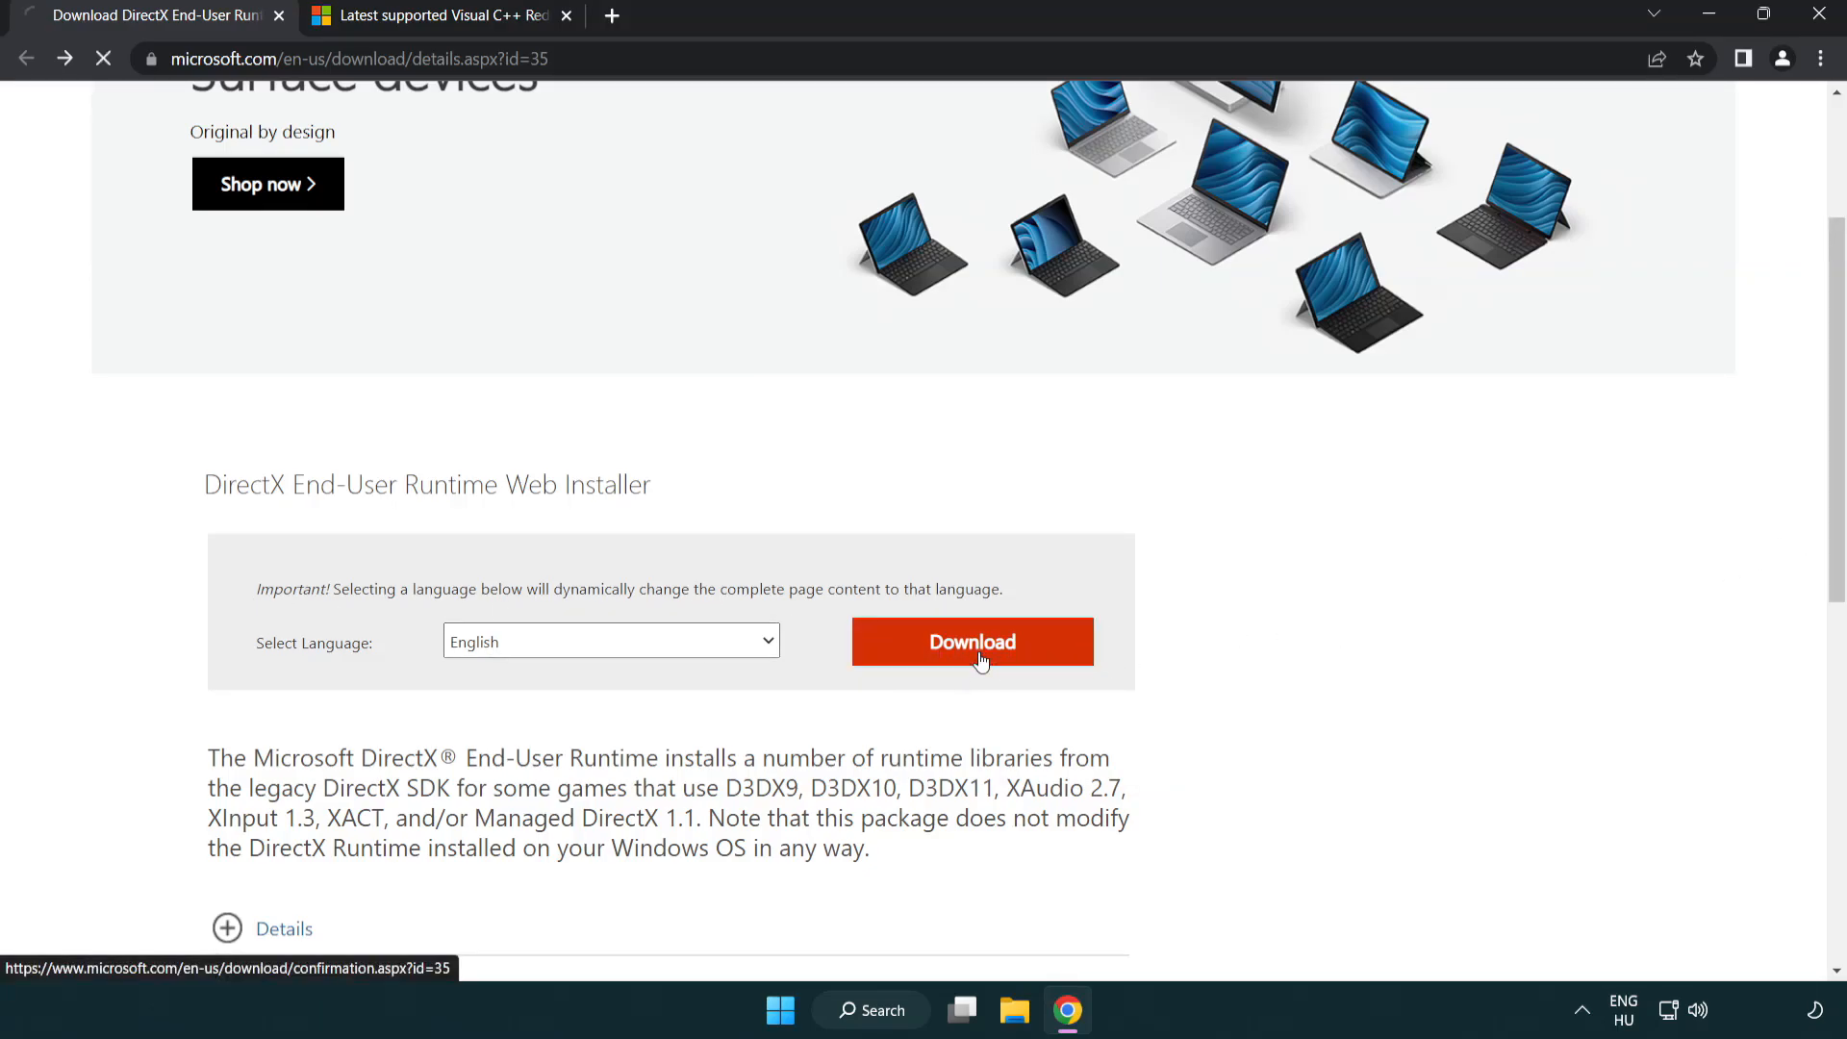
left_click(971, 641)
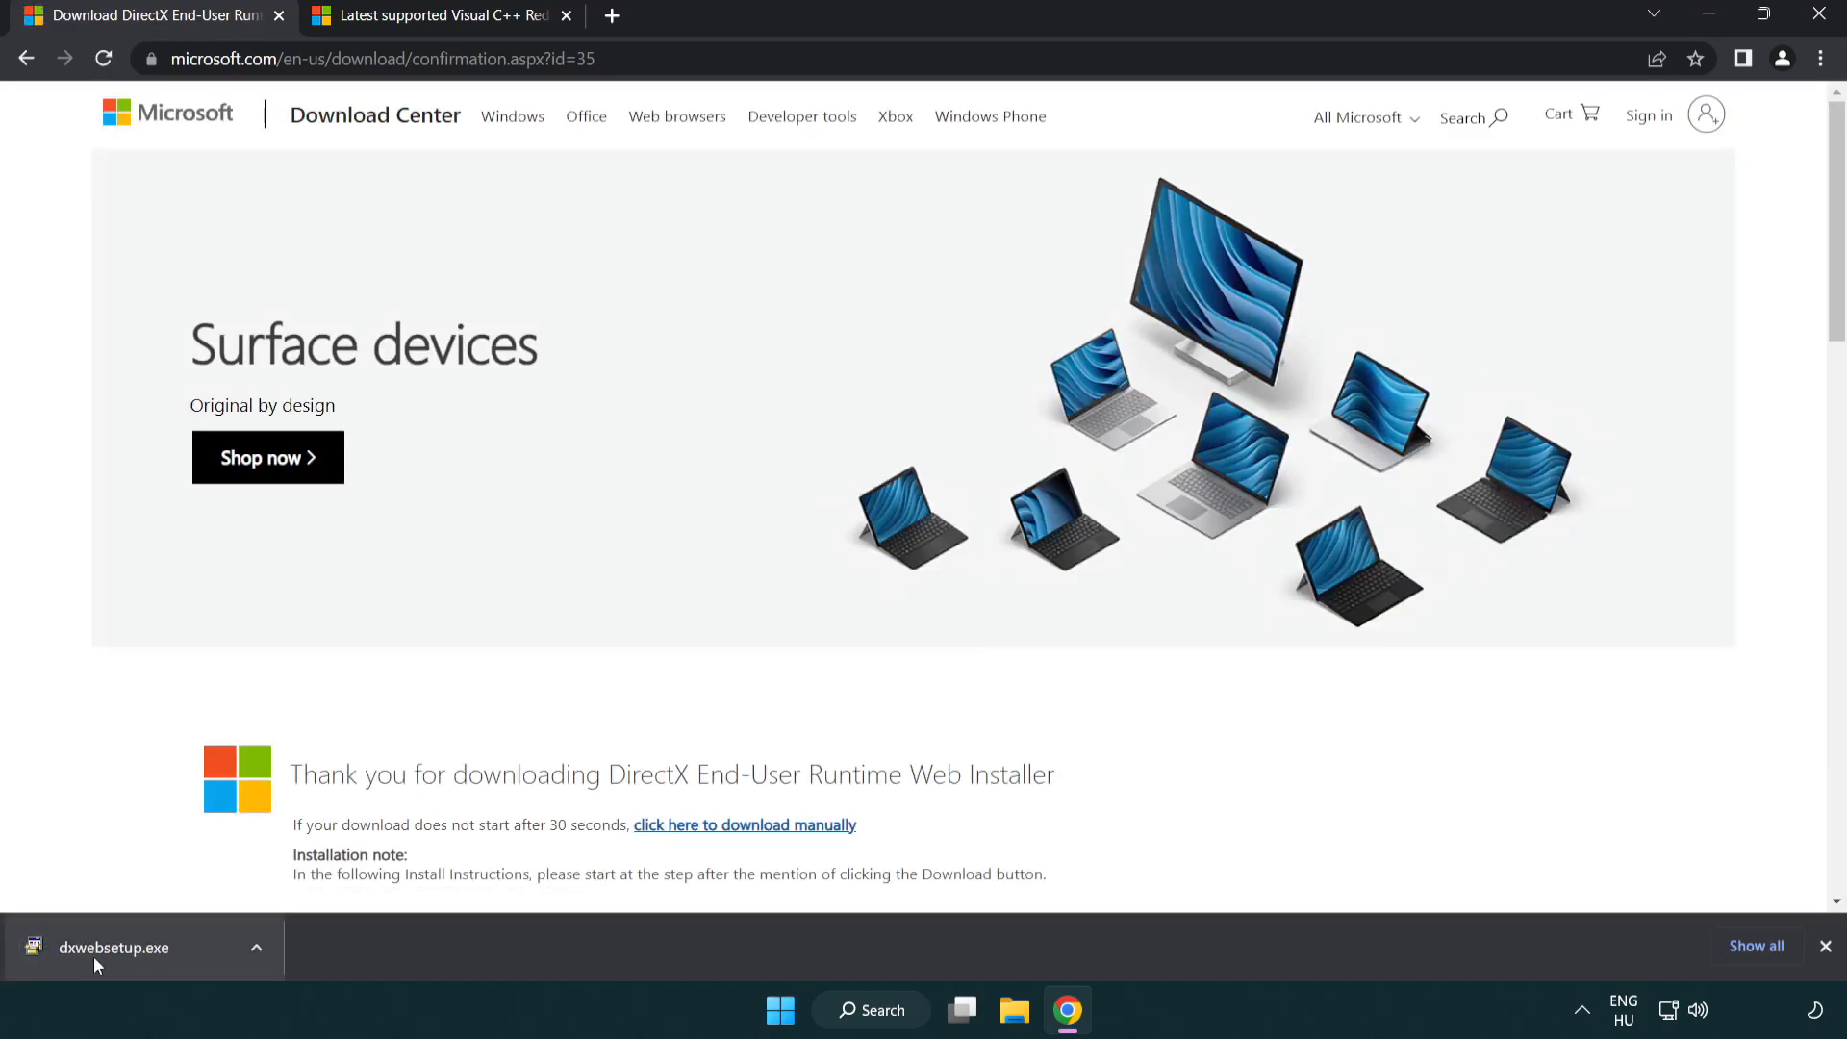
Step: Run the DirectX installer, accepting the license and declining the Bing Bar, through to Finish
left_click(113, 947)
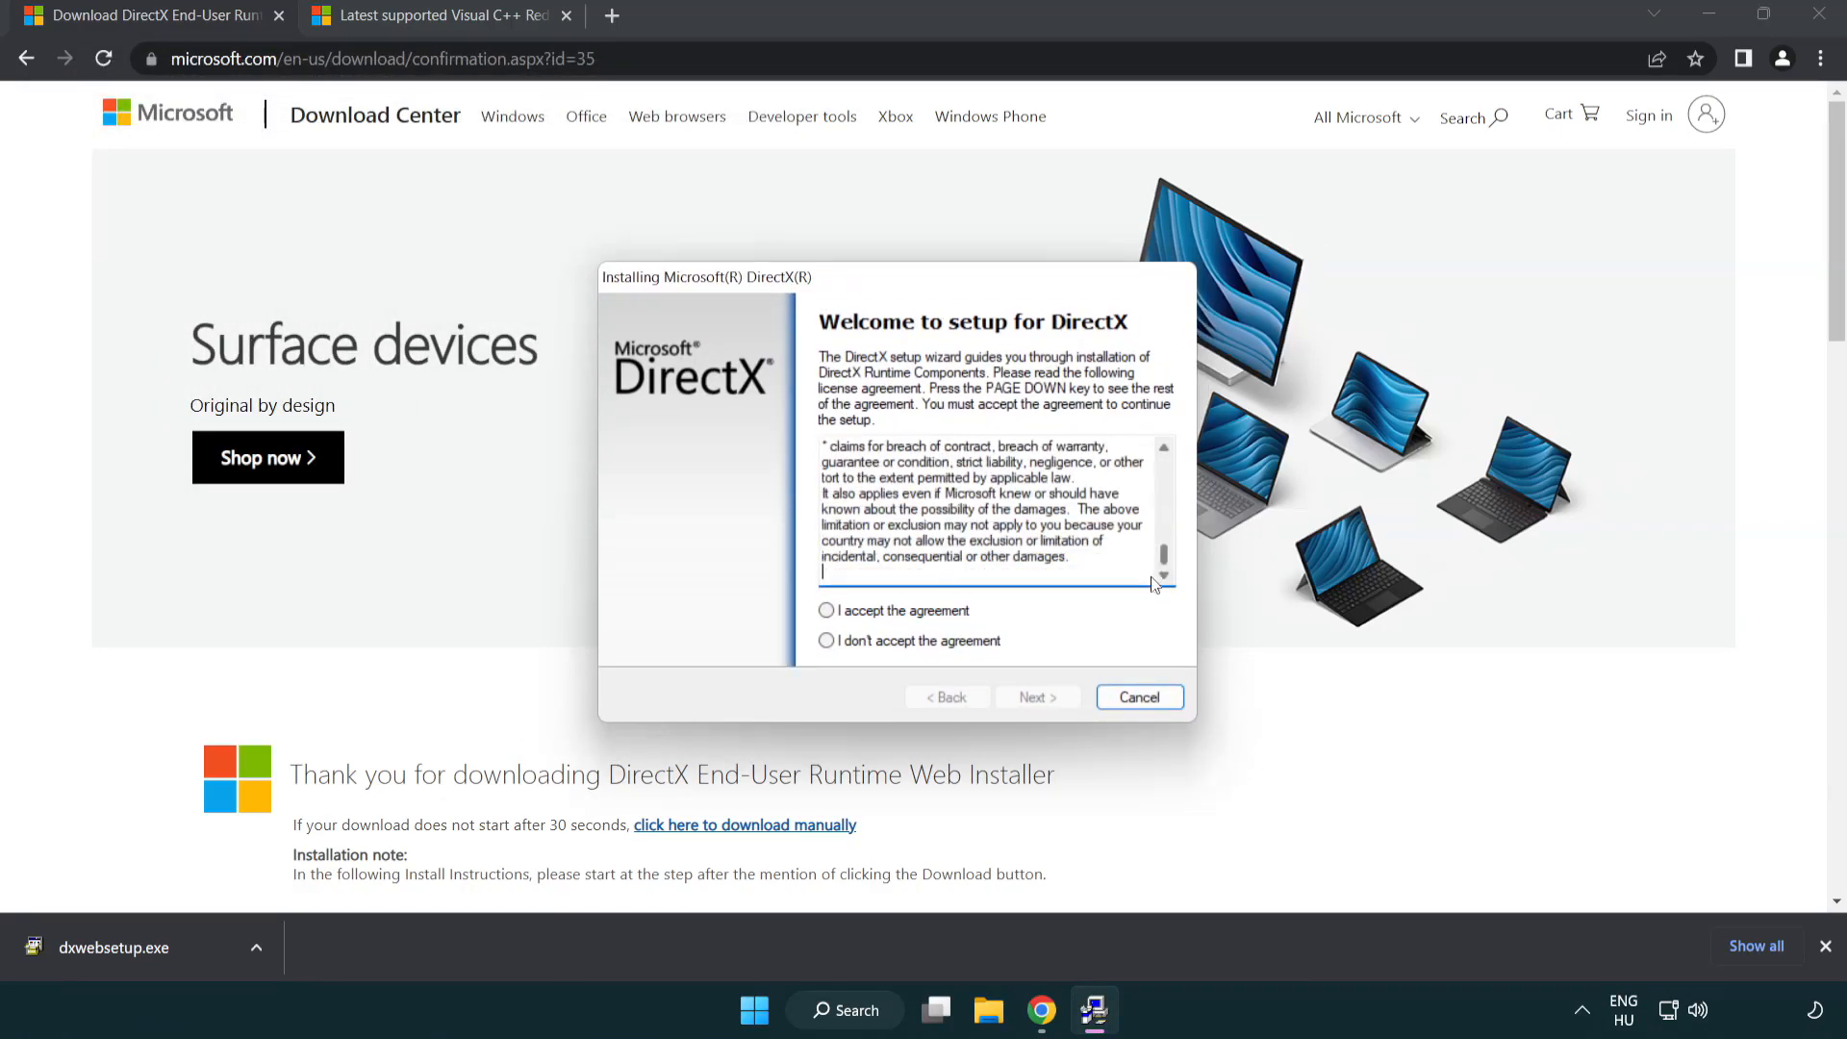
left_click(825, 610)
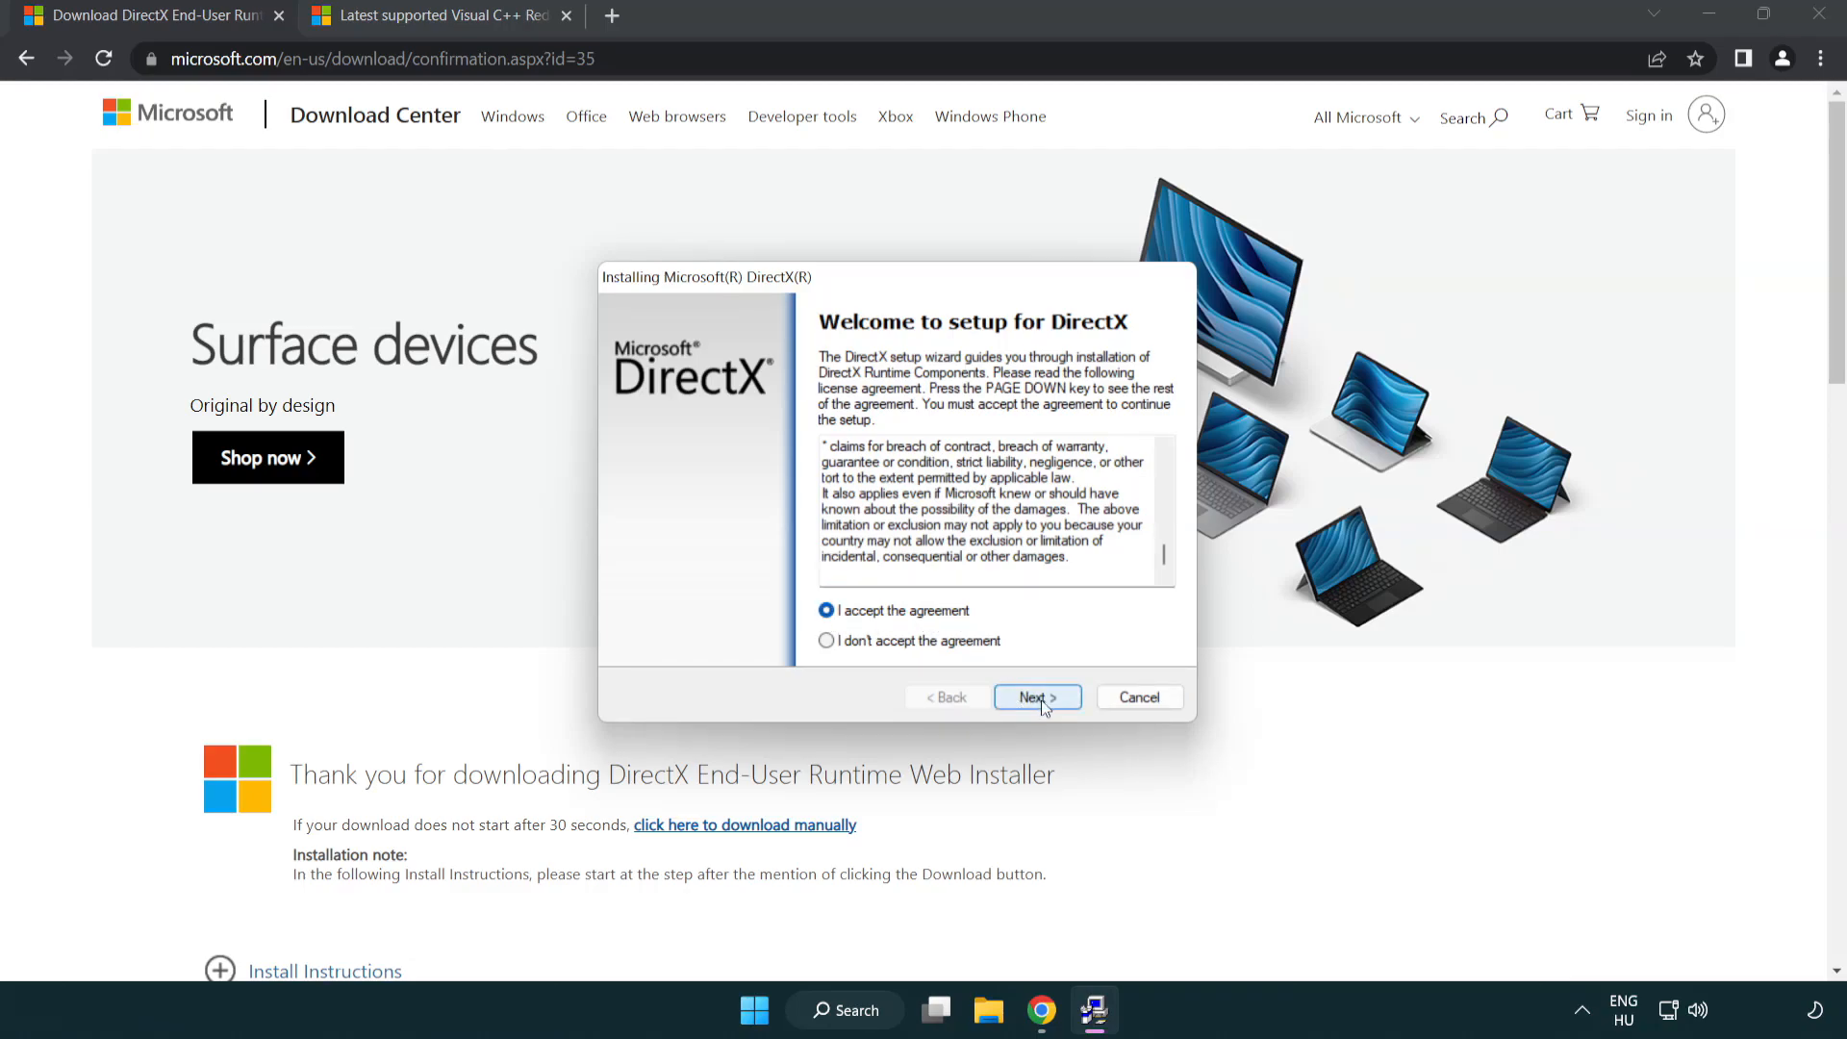
left_click(1035, 697)
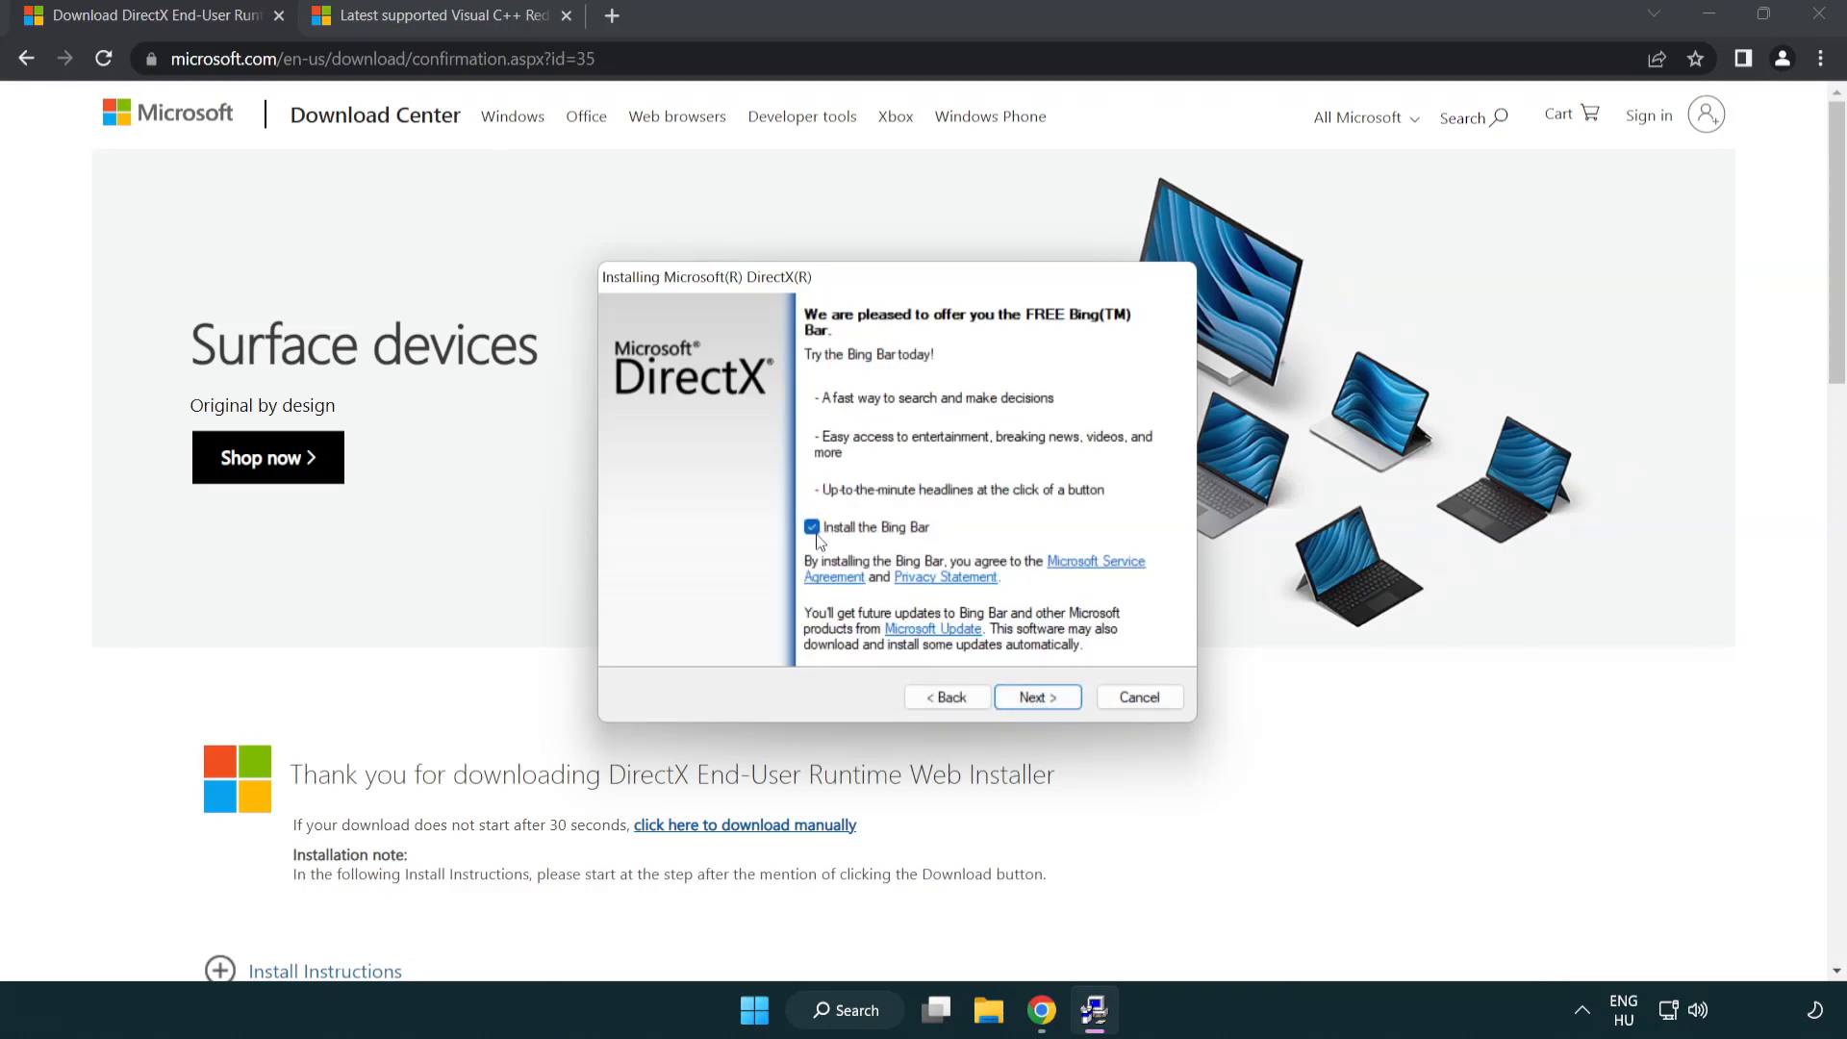
left_click(812, 526)
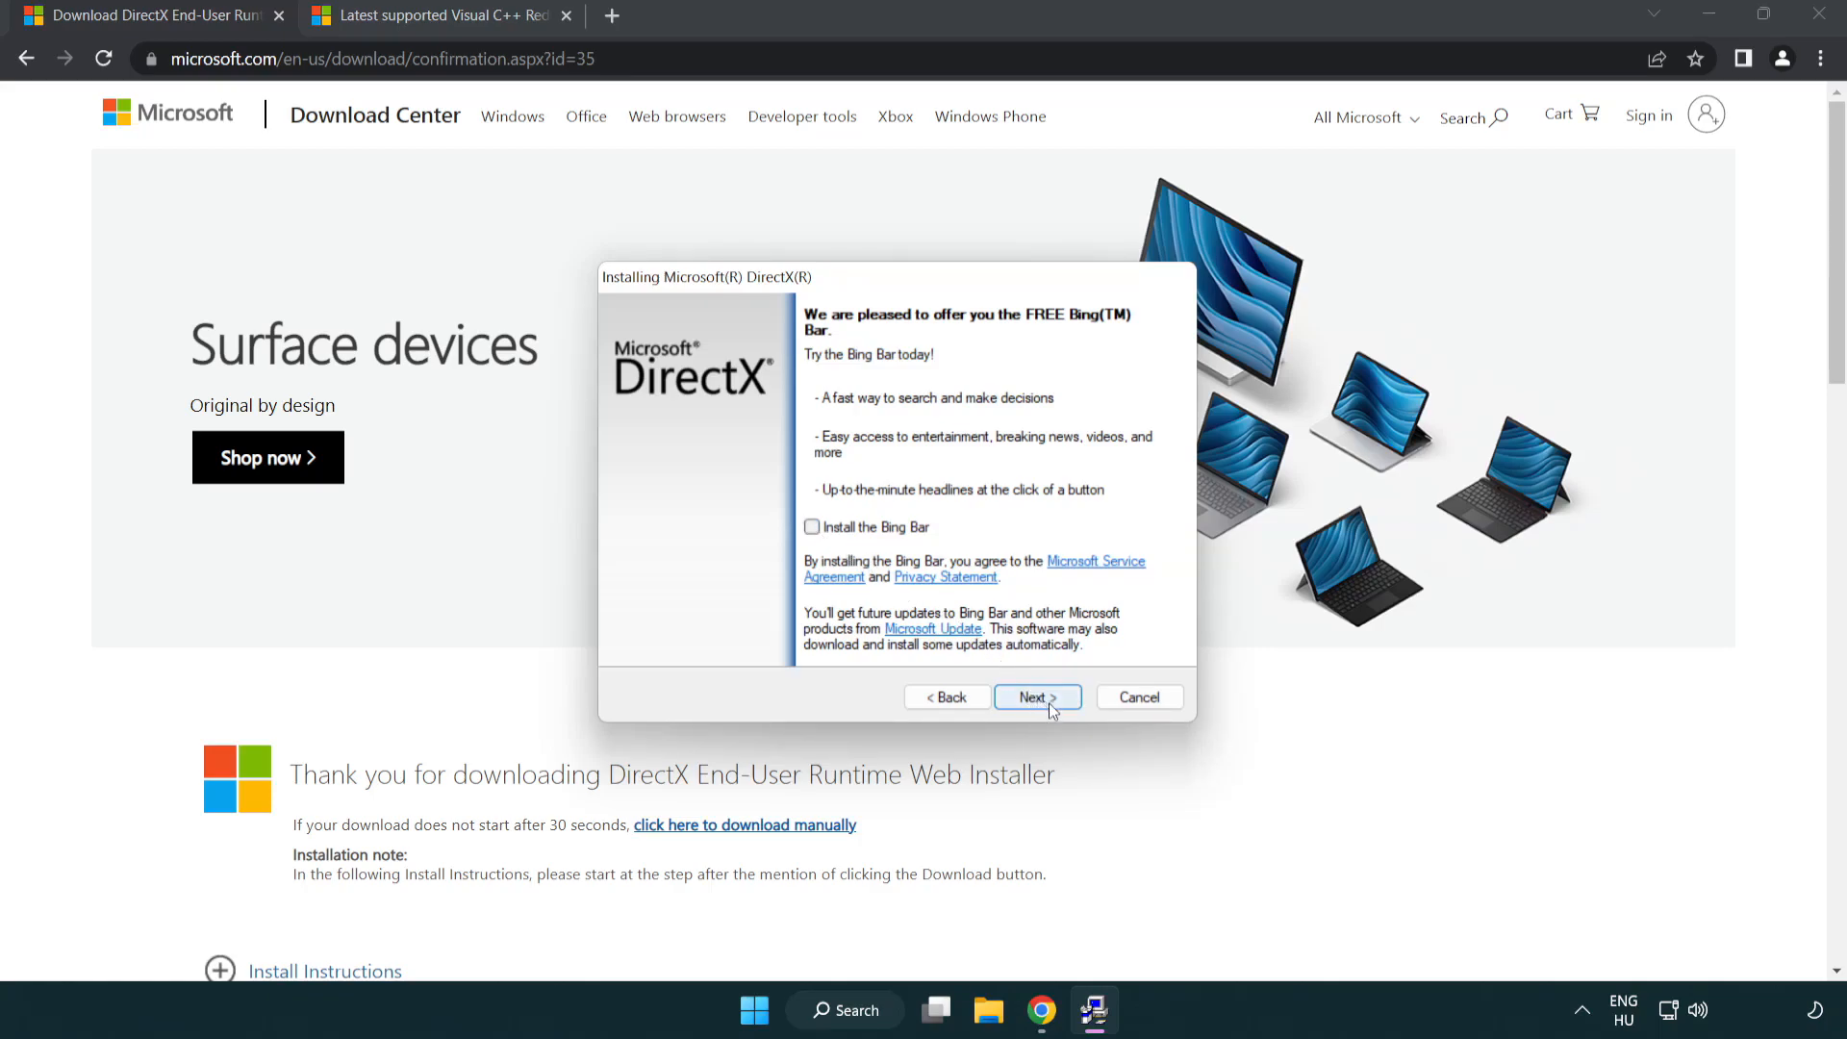
left_click(1035, 696)
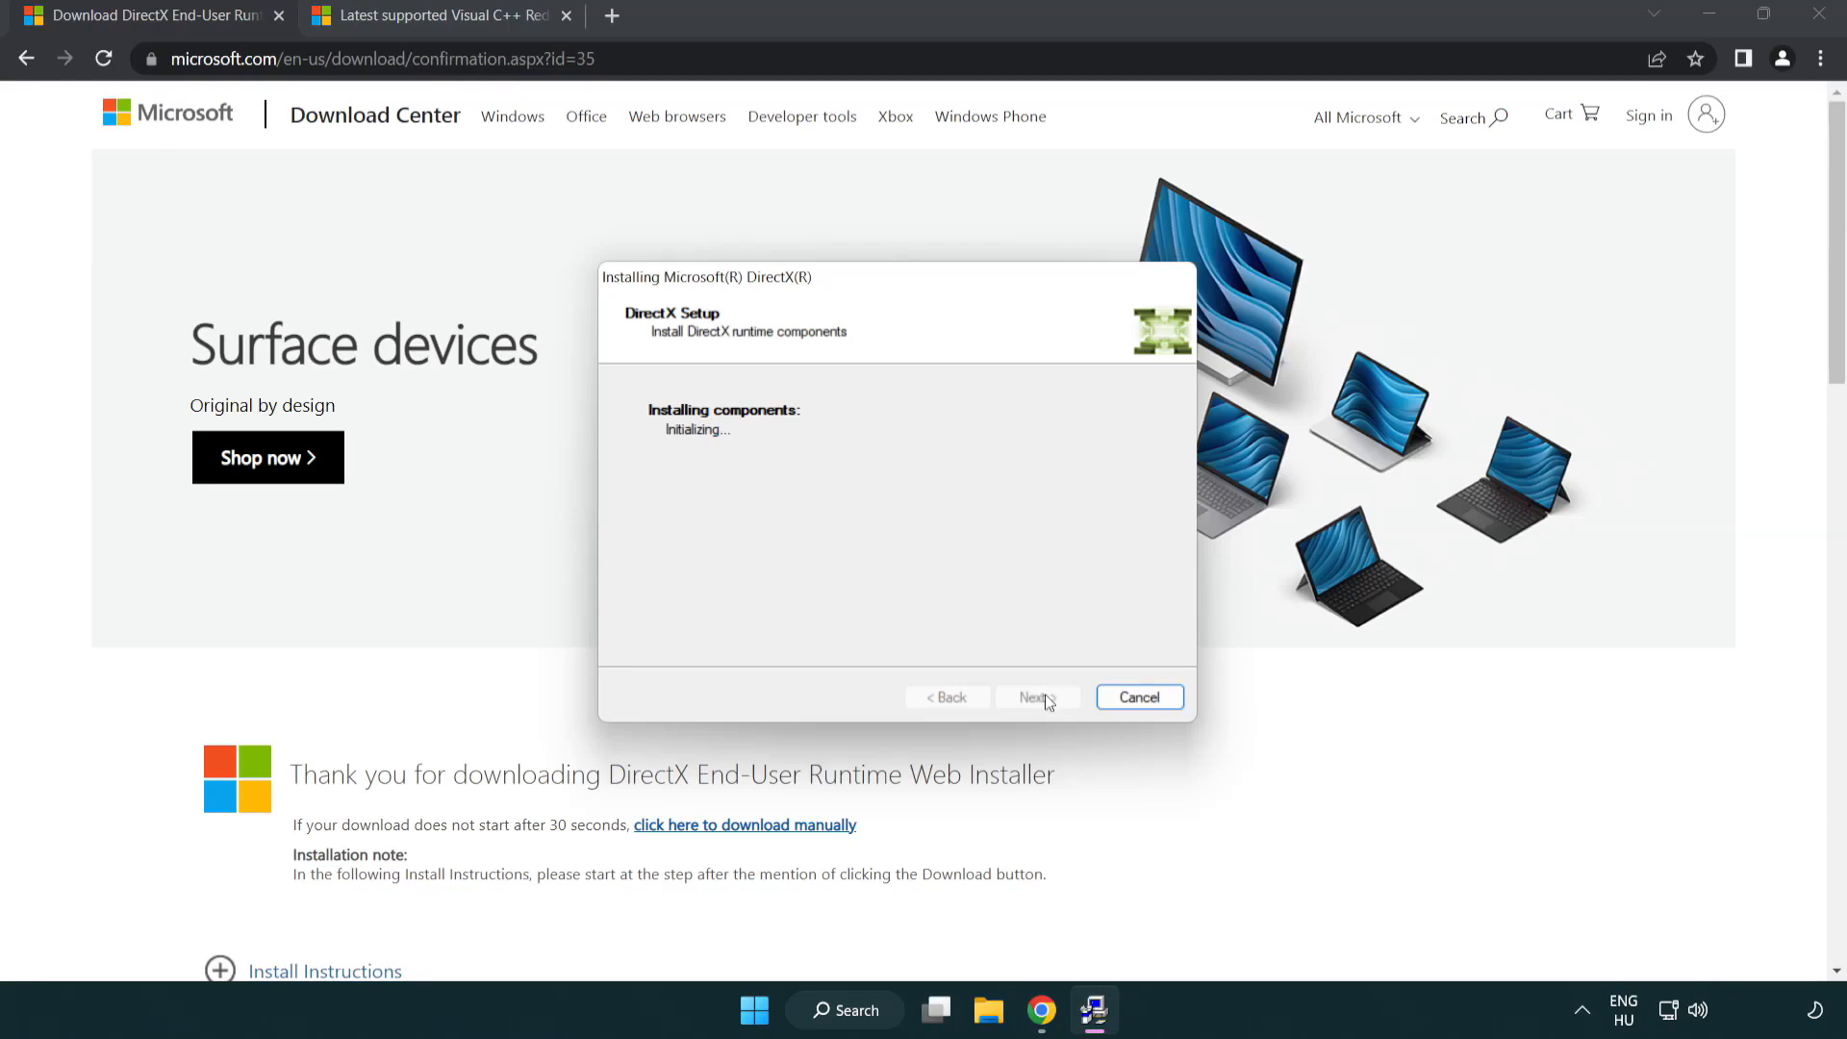
left_click(1034, 696)
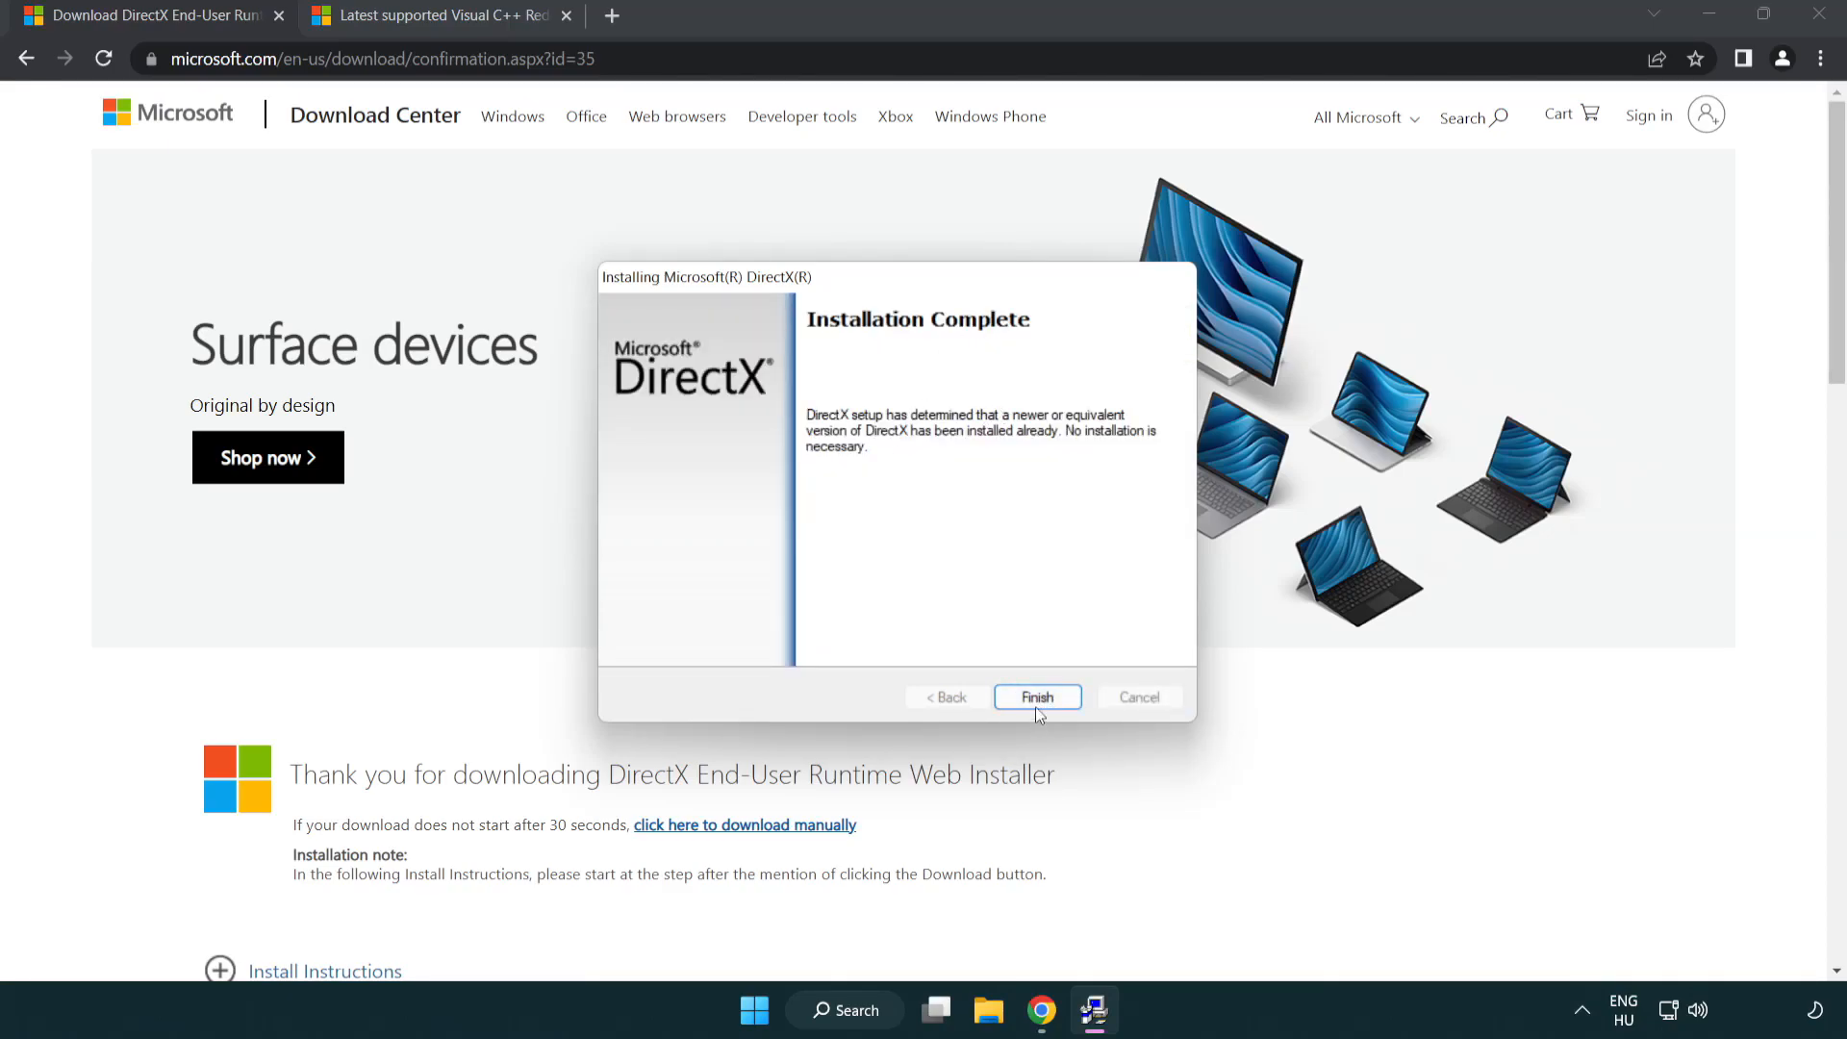
left_click(1035, 697)
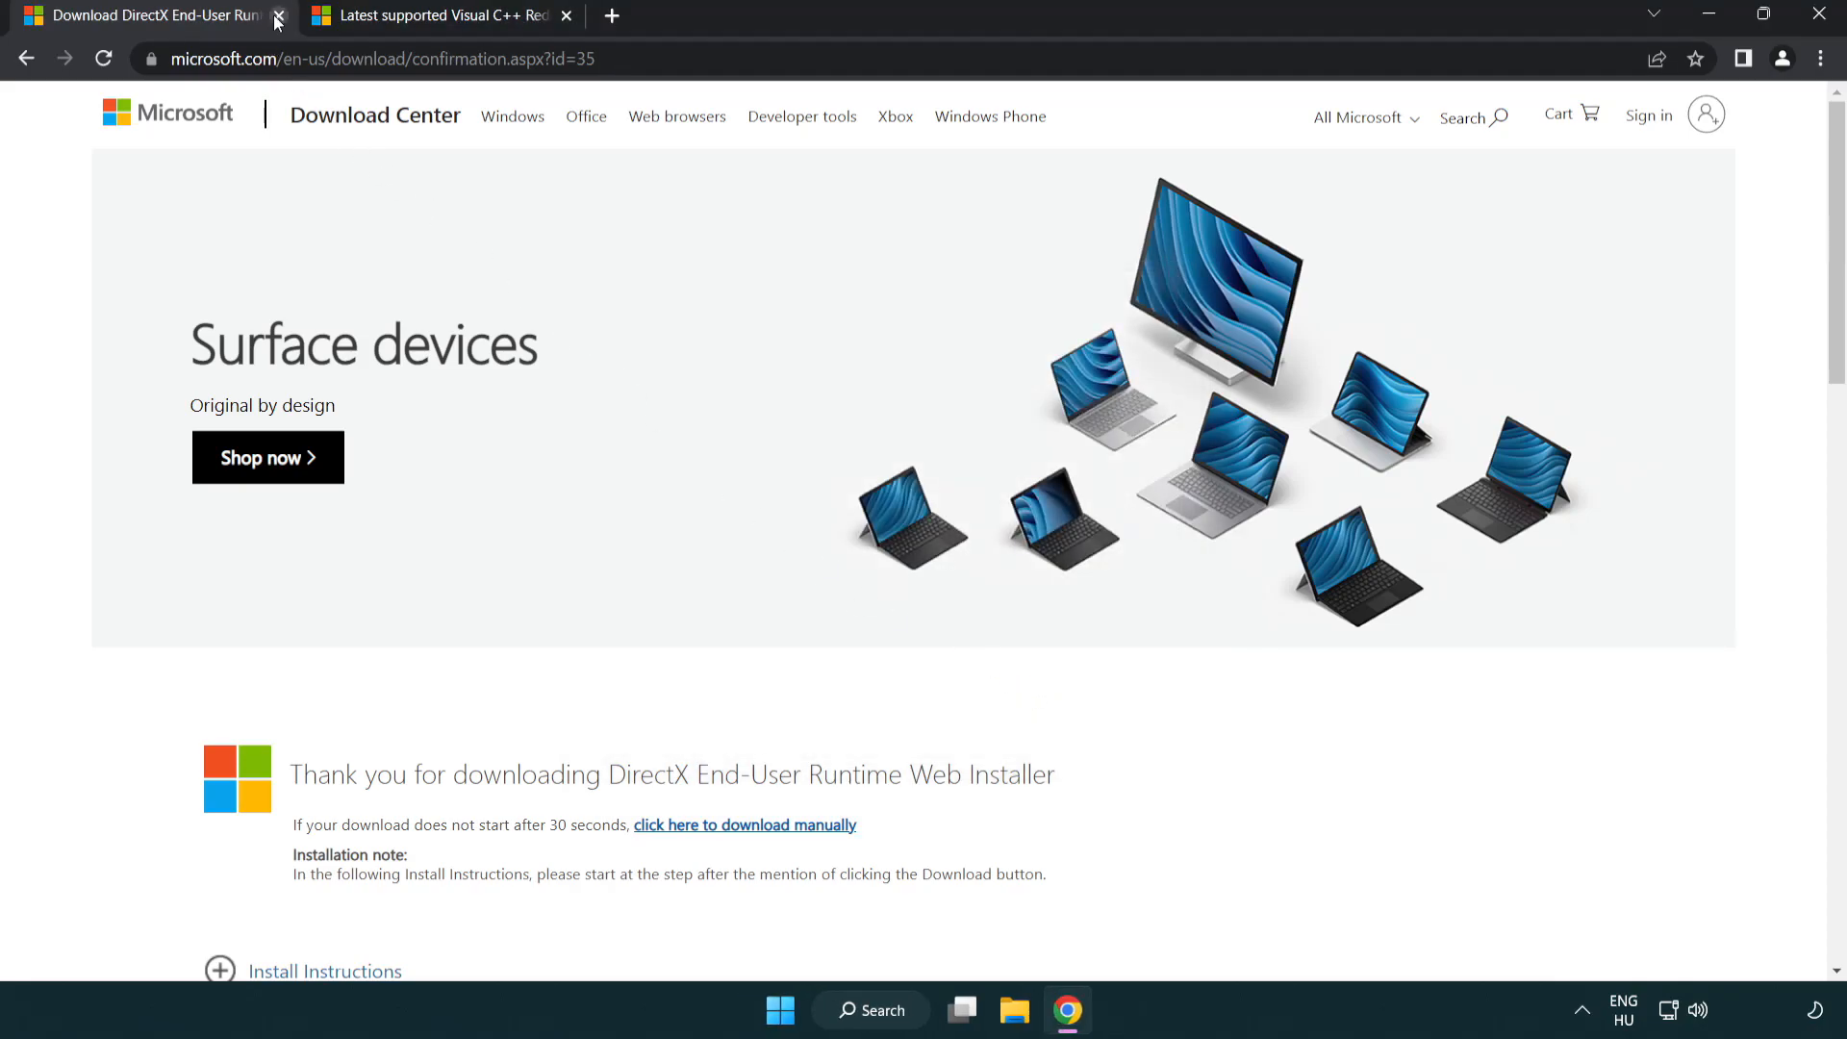
Step: Close the DirectX page and download the vc_redist installers from the Visual C++ Redistributable table
left_click(279, 15)
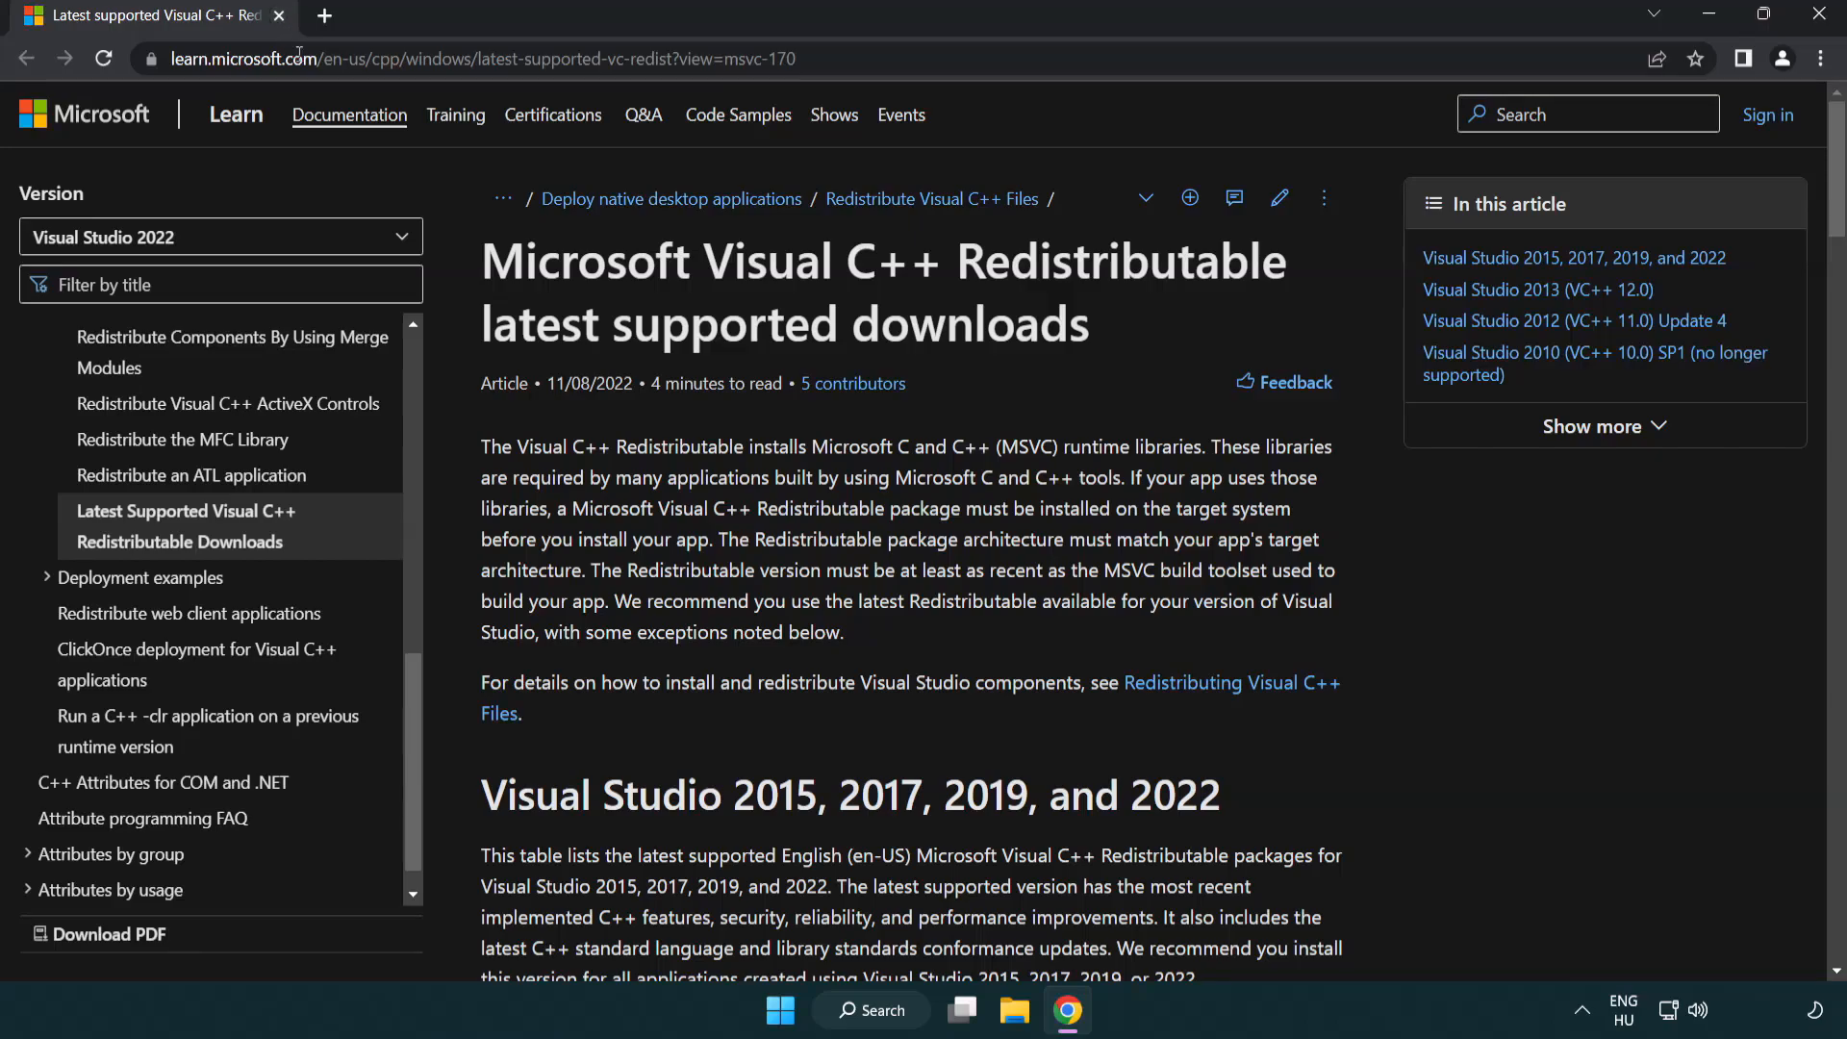
left_click(471, 59)
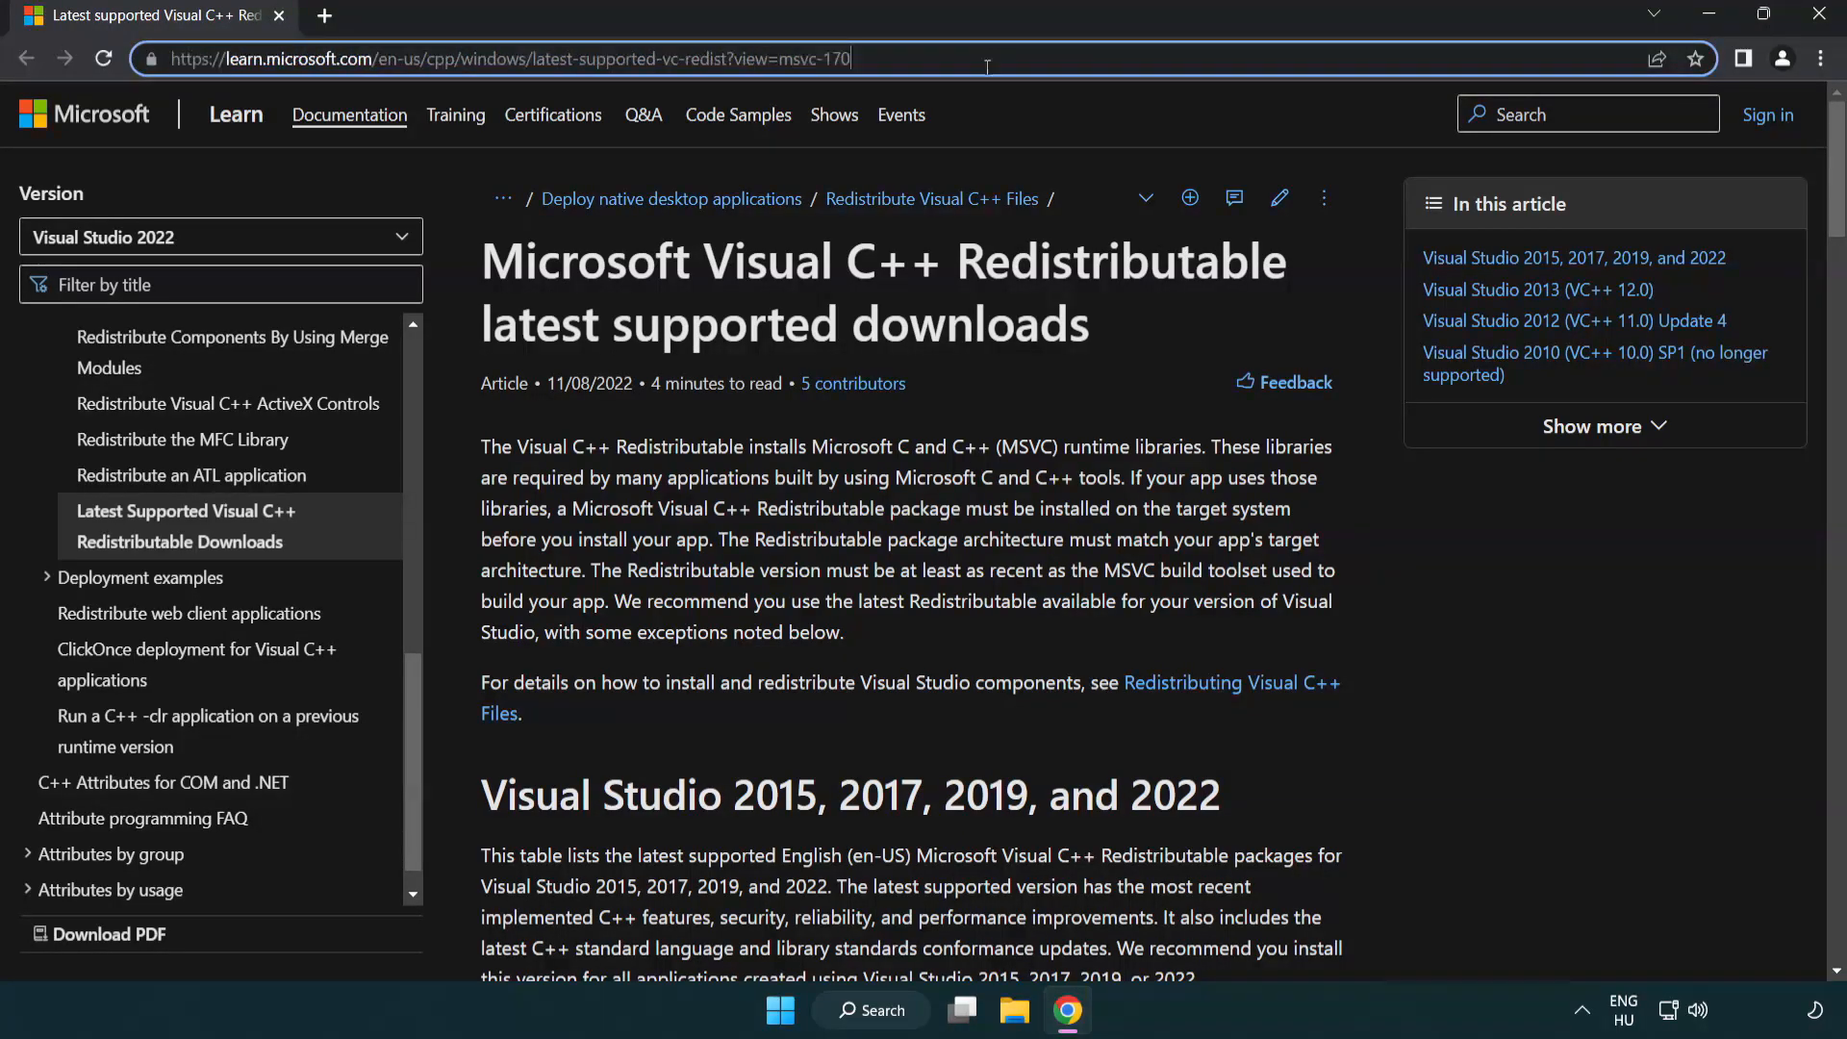
scroll("down", 3)
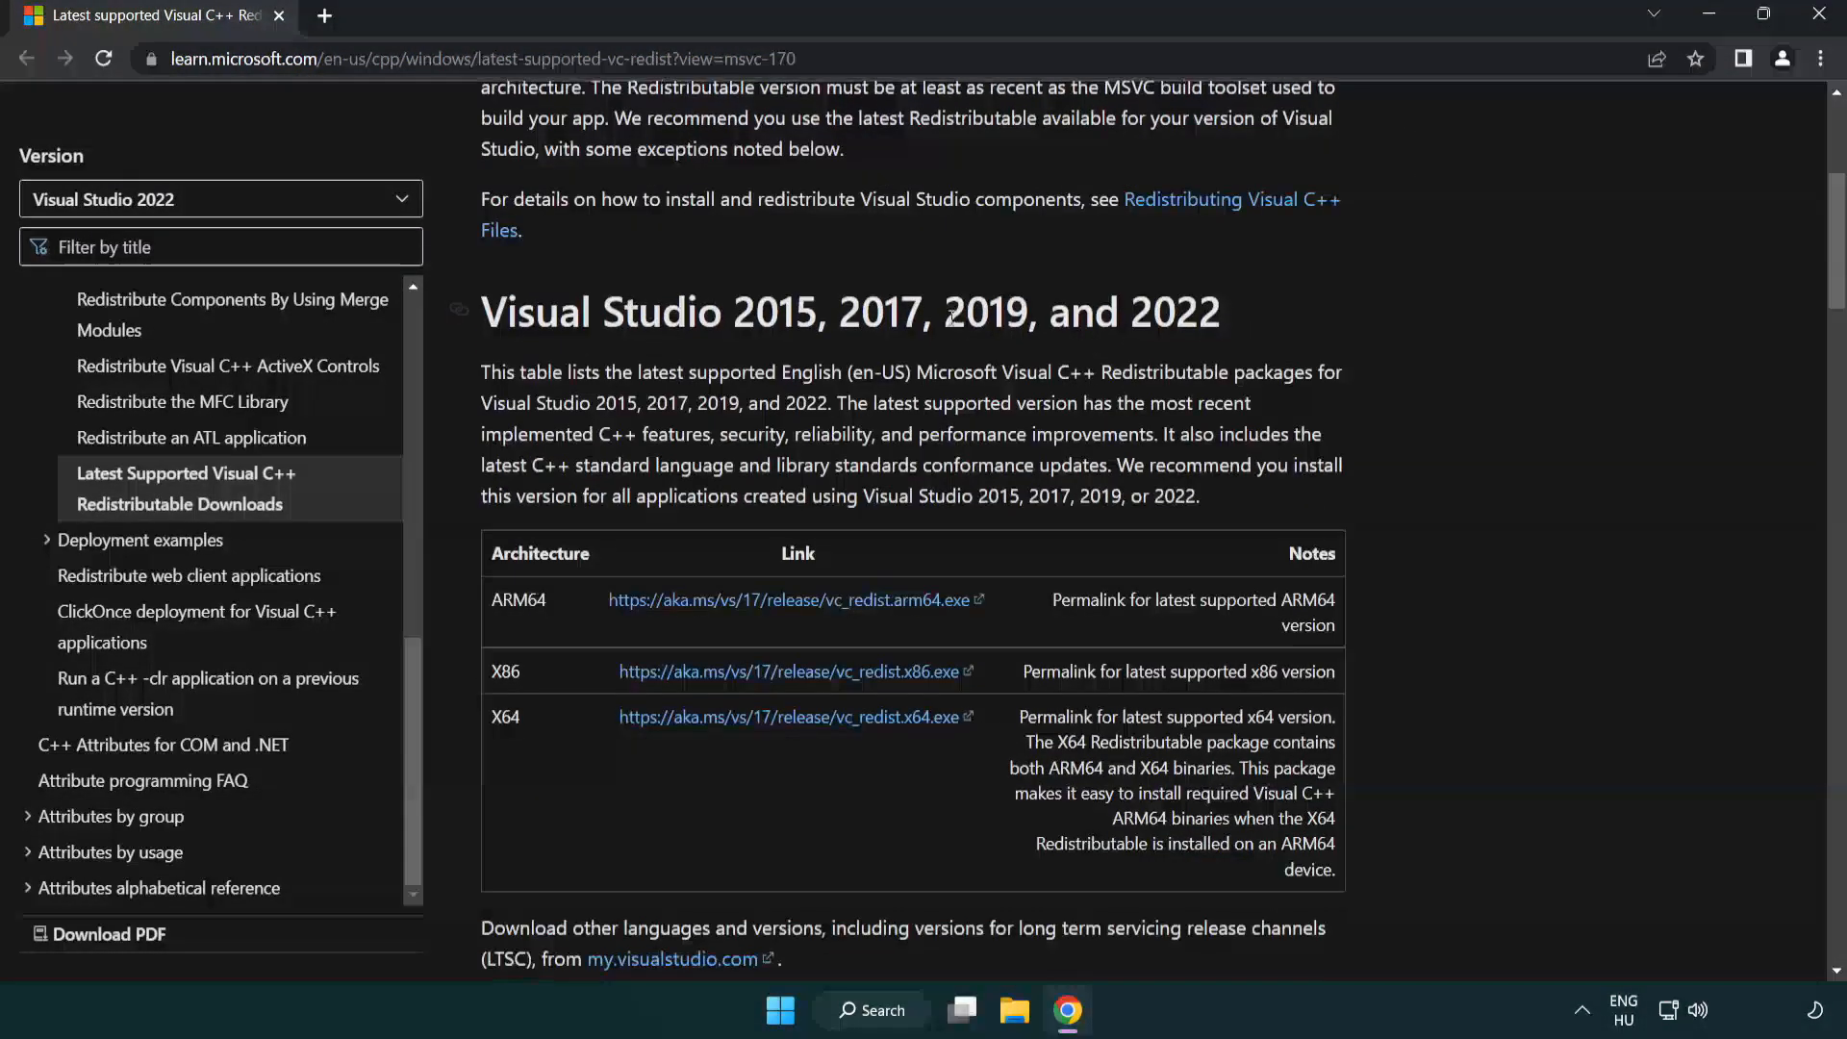
scroll("down", 3)
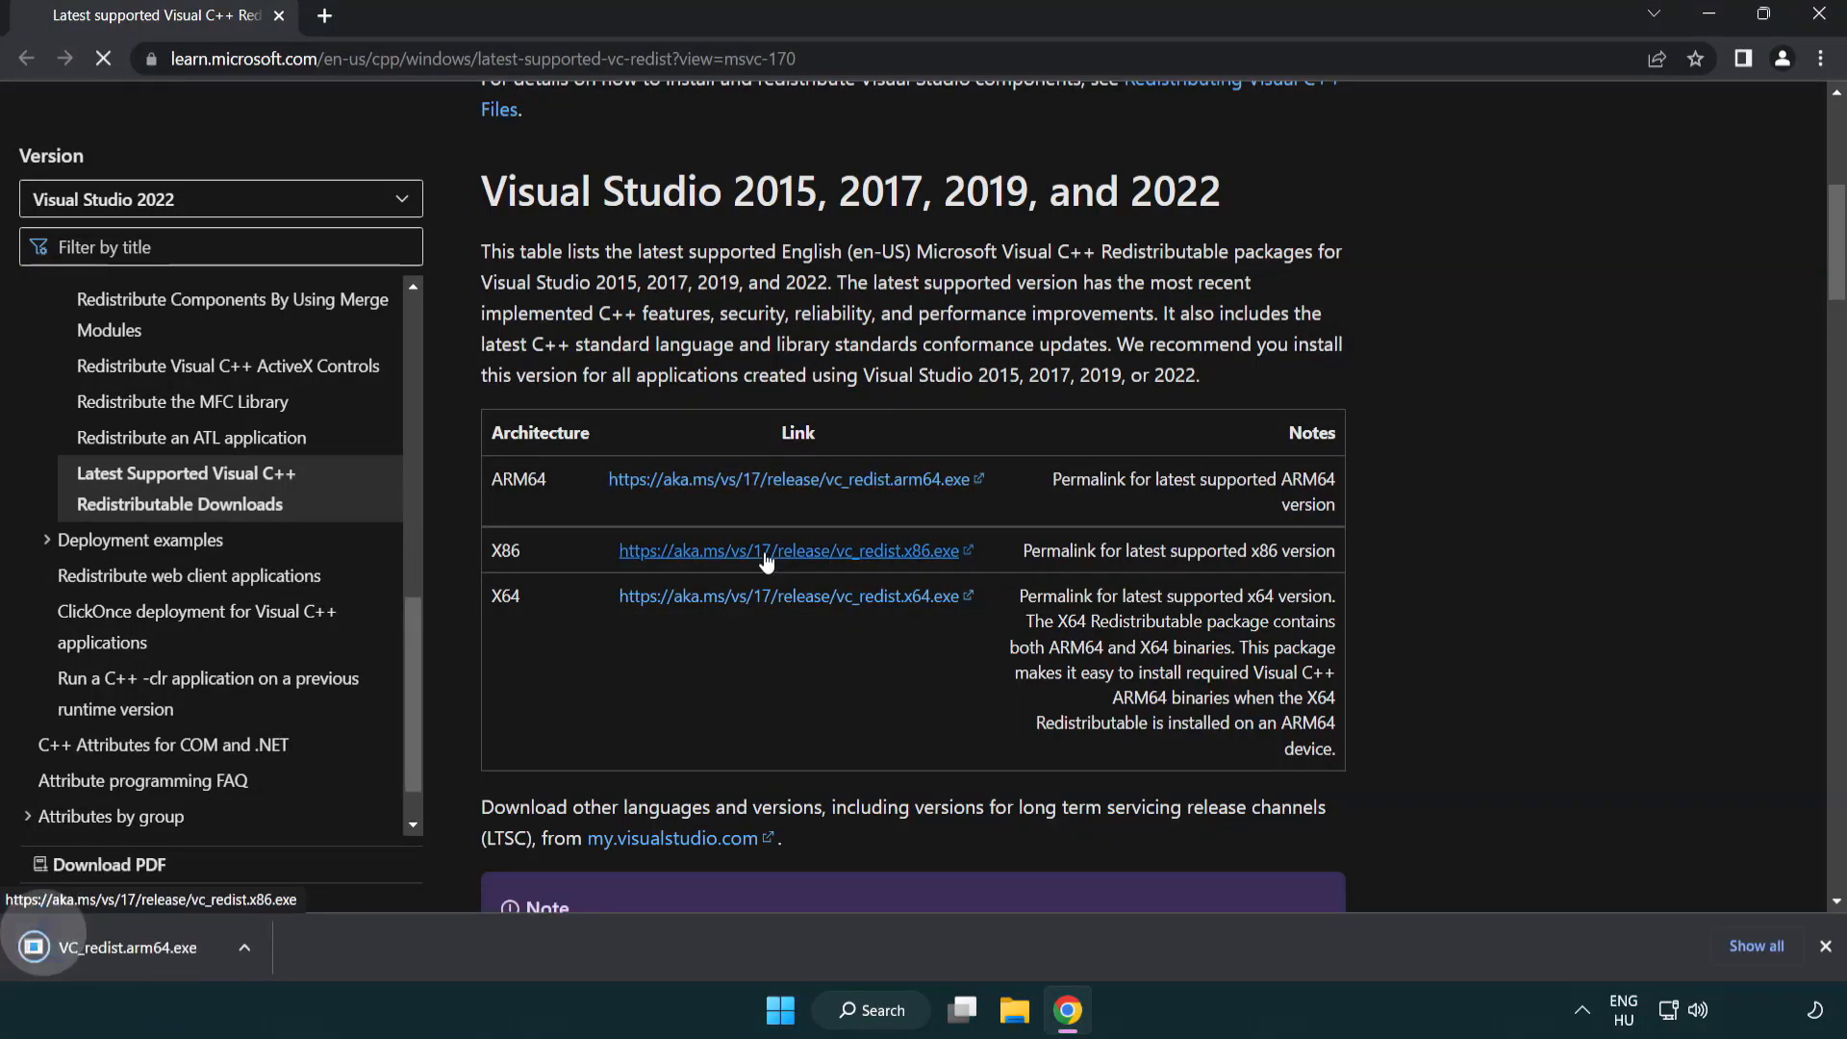
left_click(787, 595)
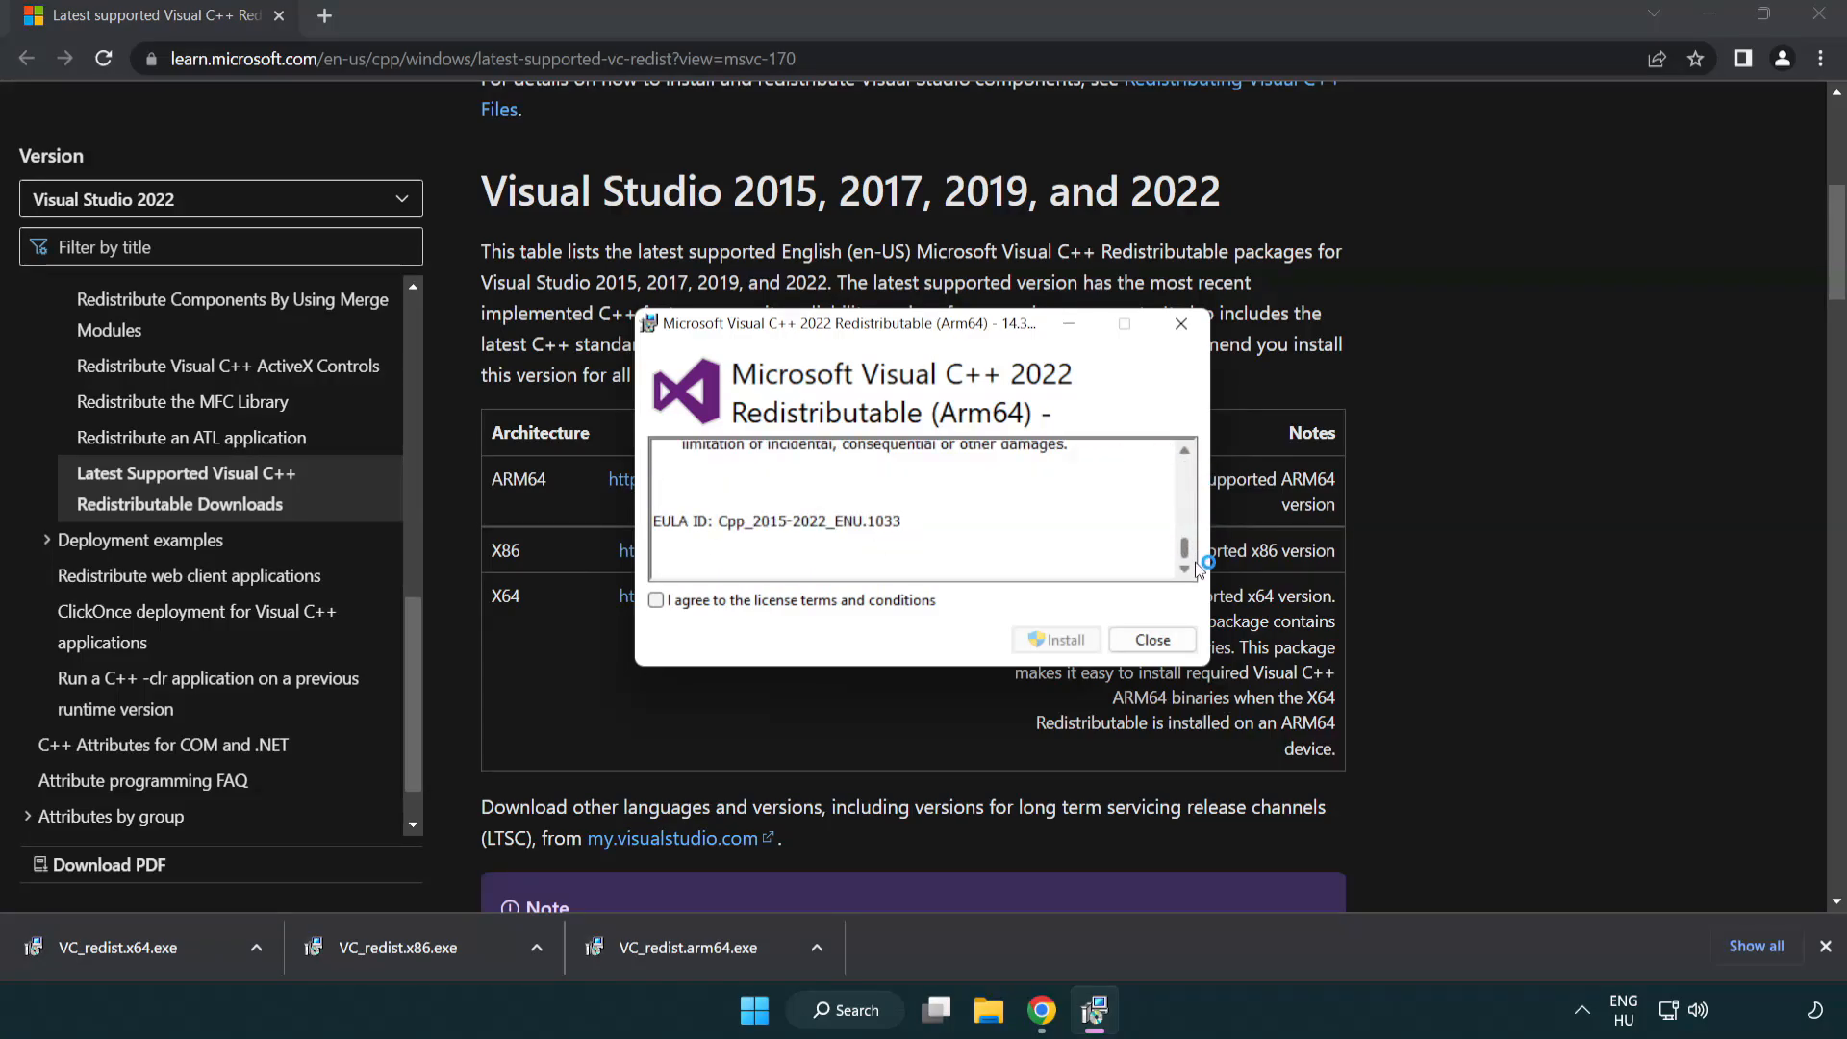
Step: Agree to the license and install ARM64 (fails as unsupported), then complete the x86 redistributable
left_click(656, 599)
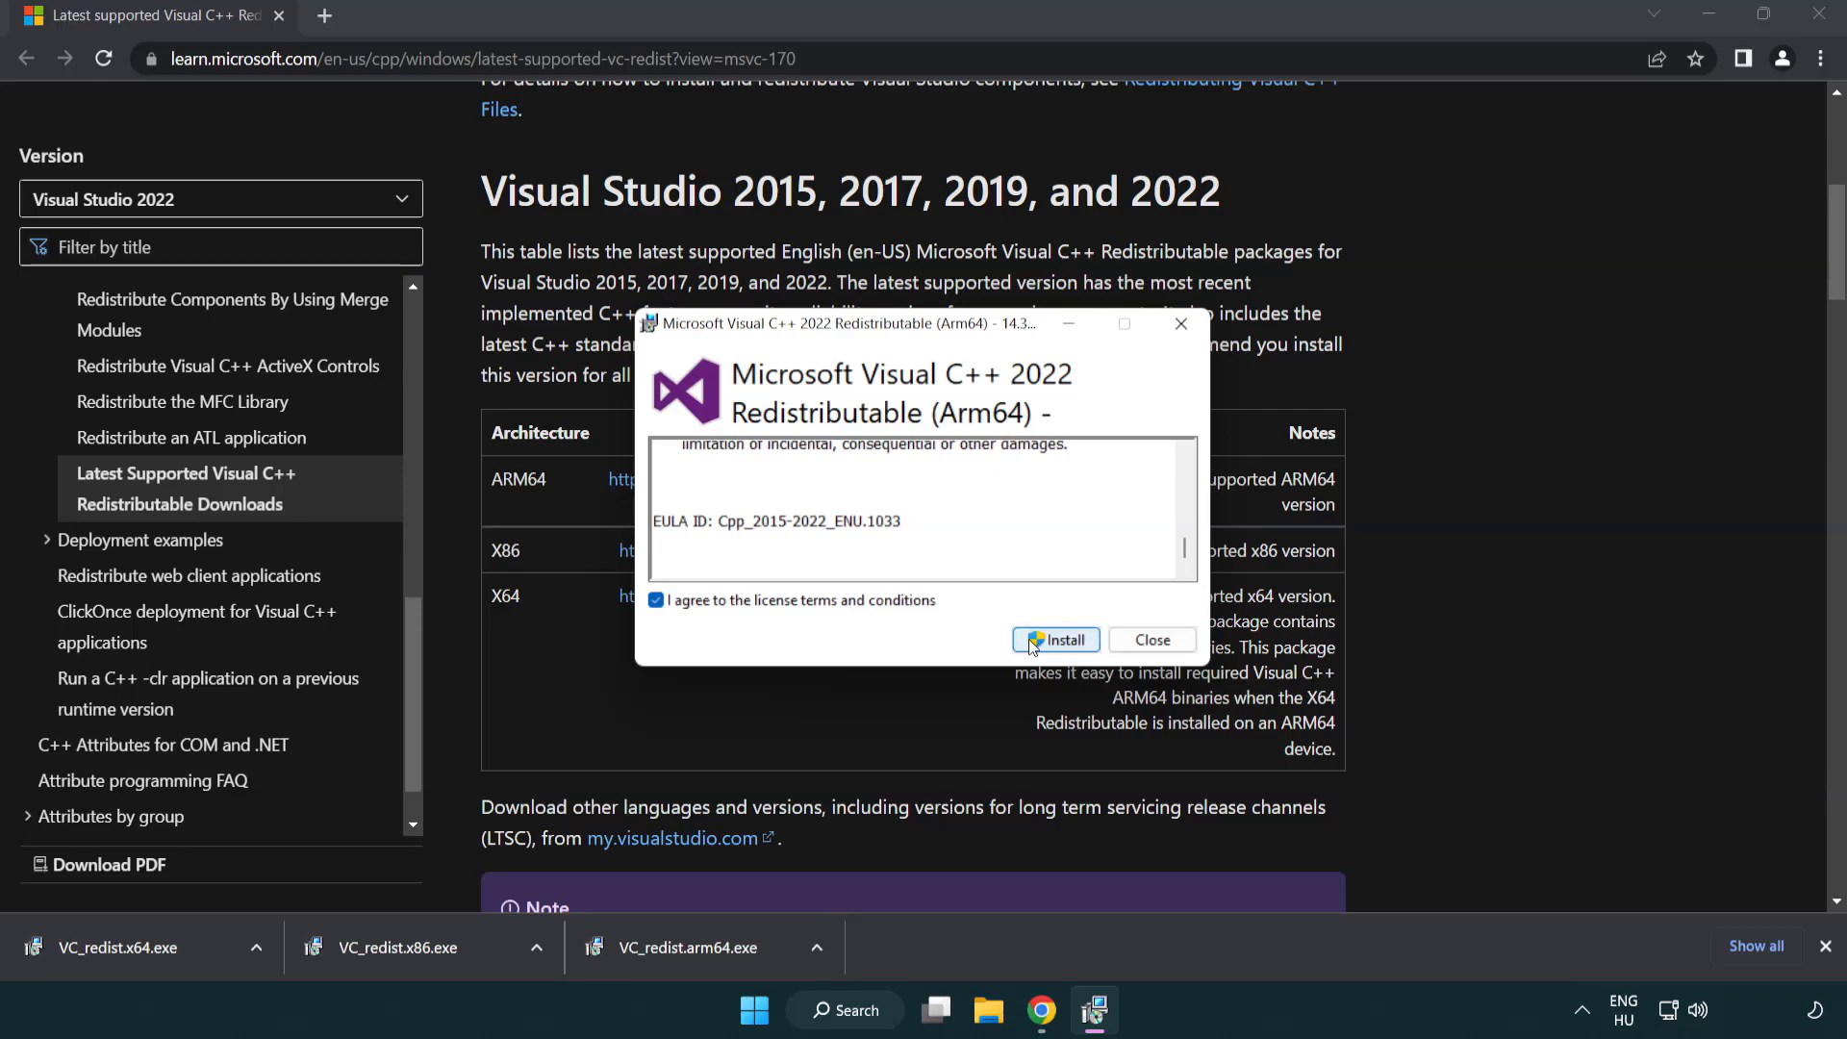
left_click(1054, 640)
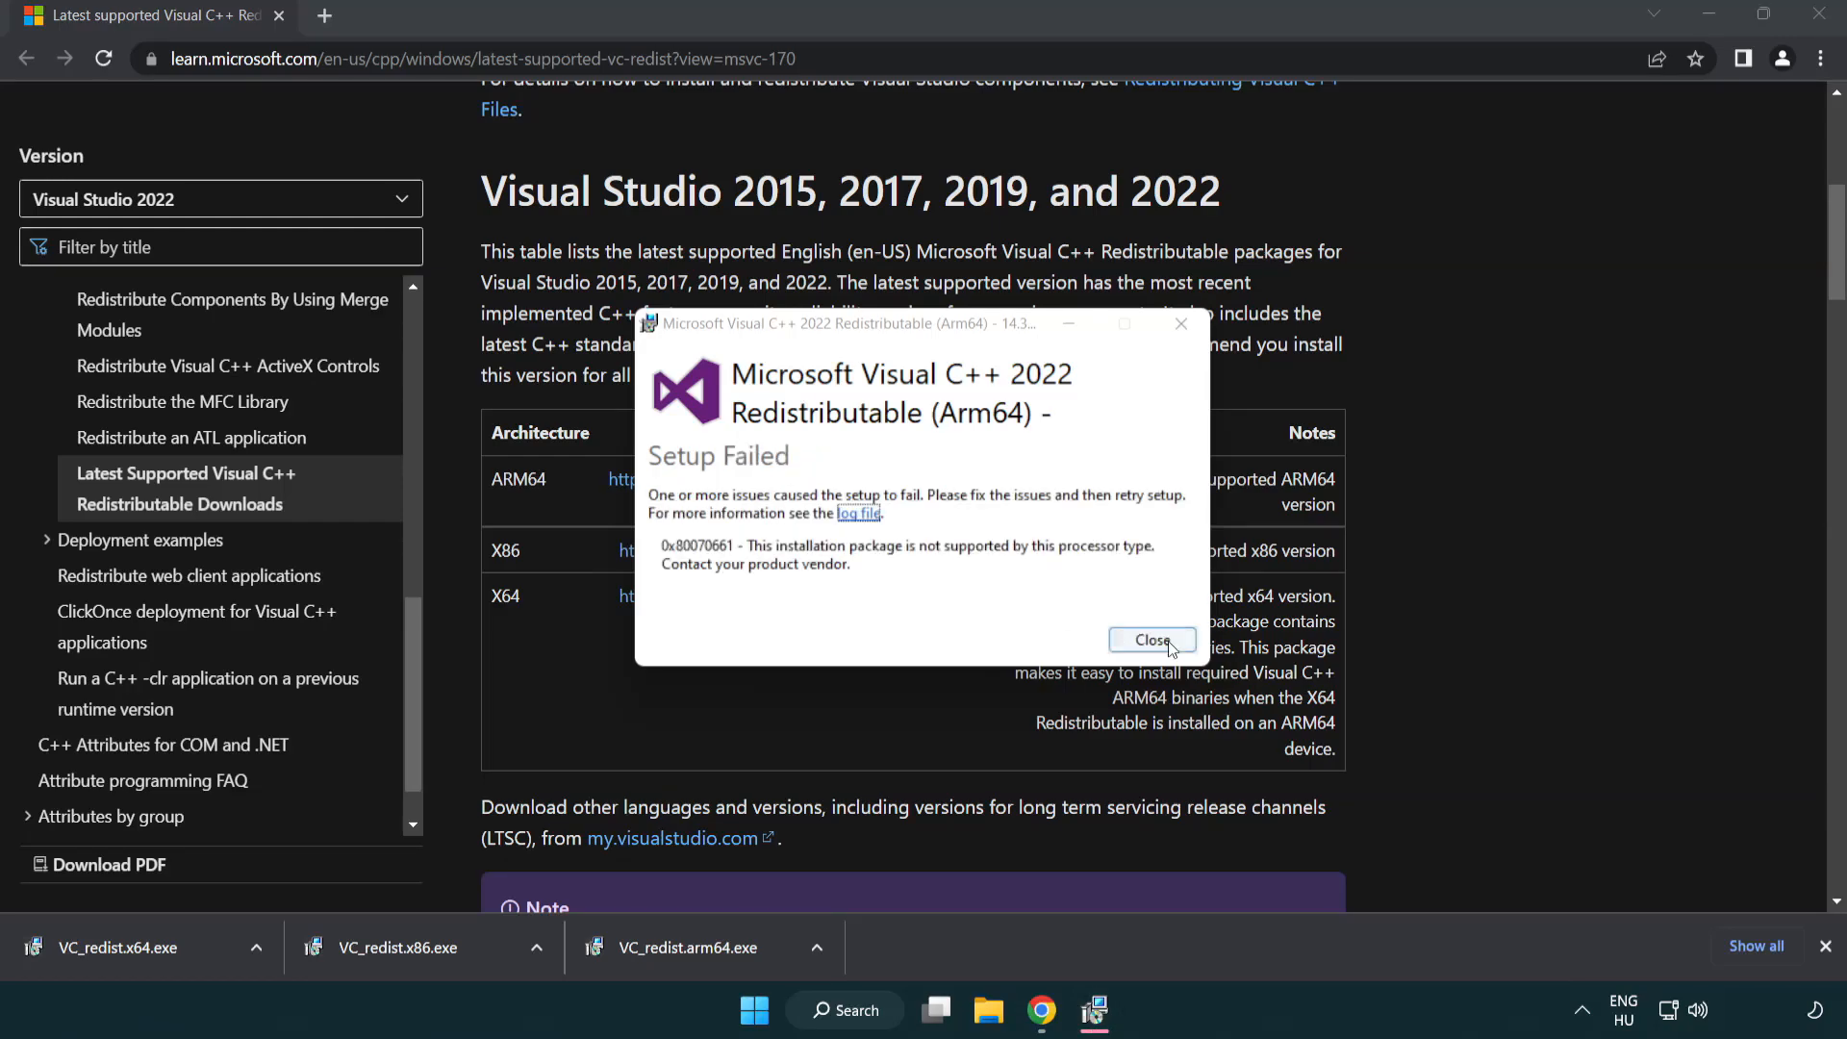
left_click(1150, 639)
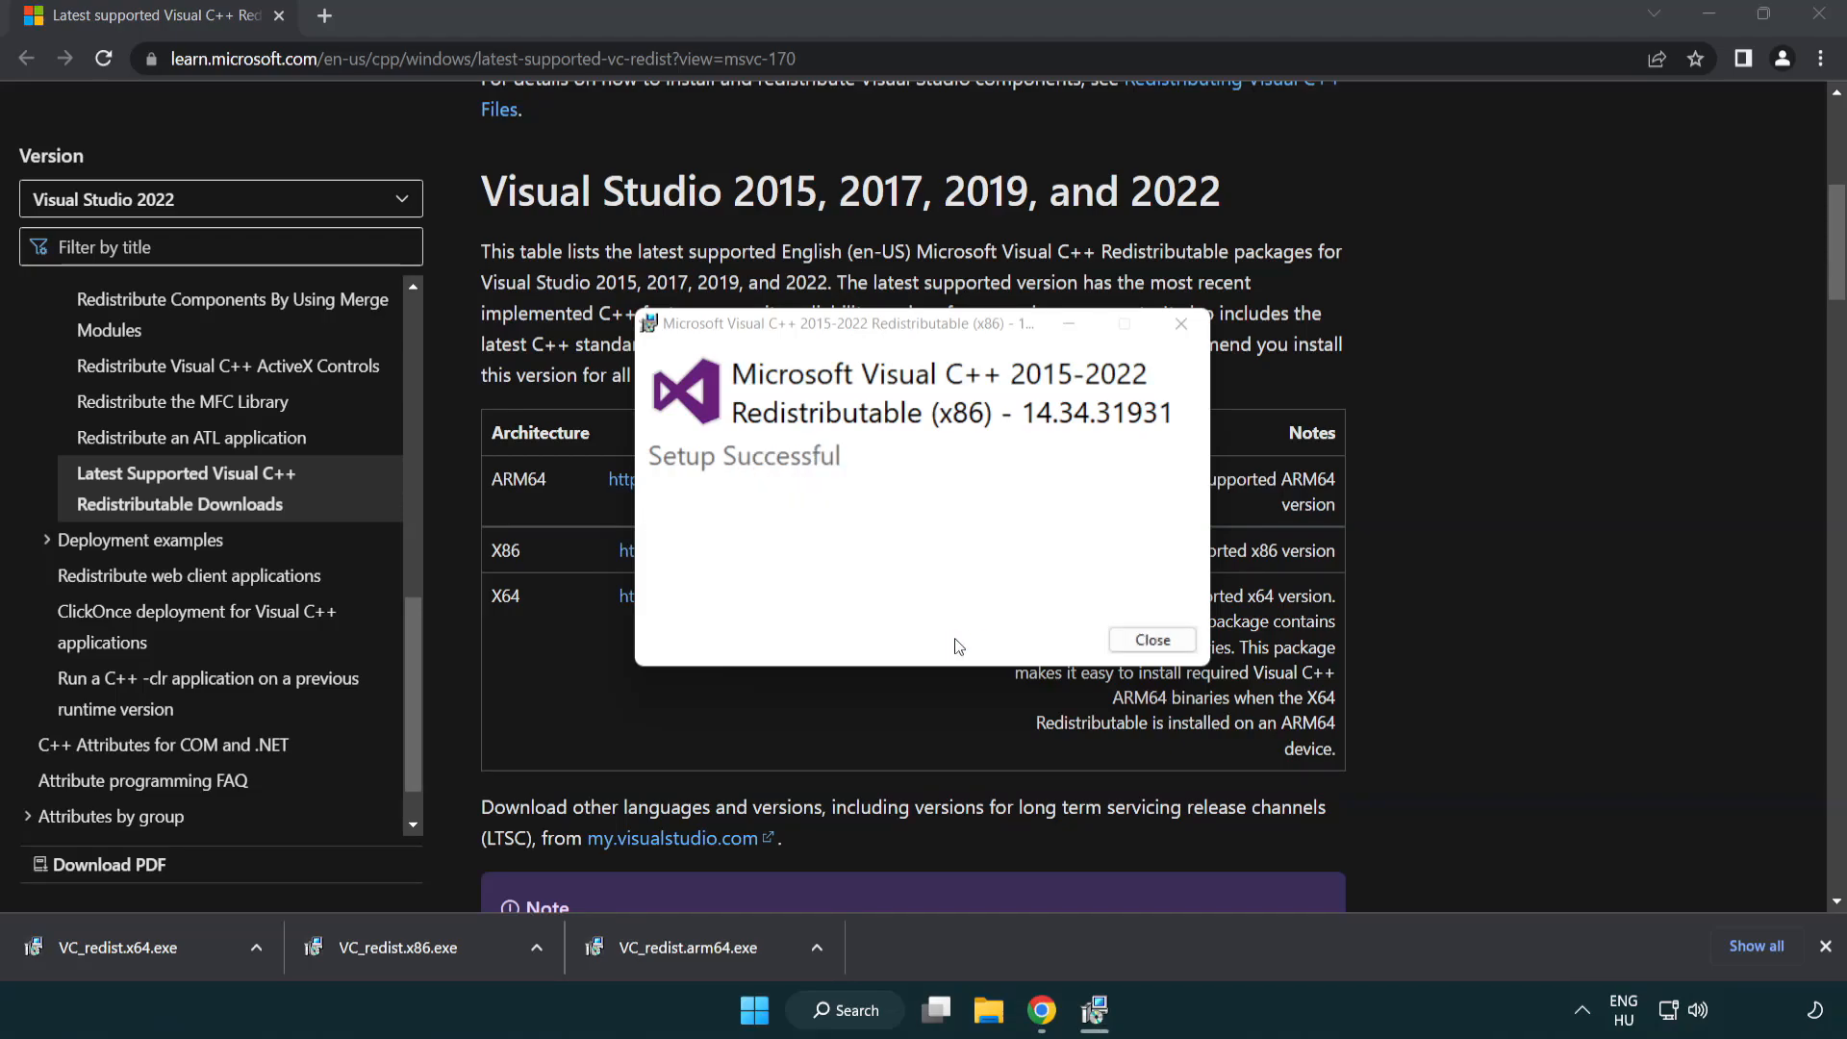
left_click(1150, 639)
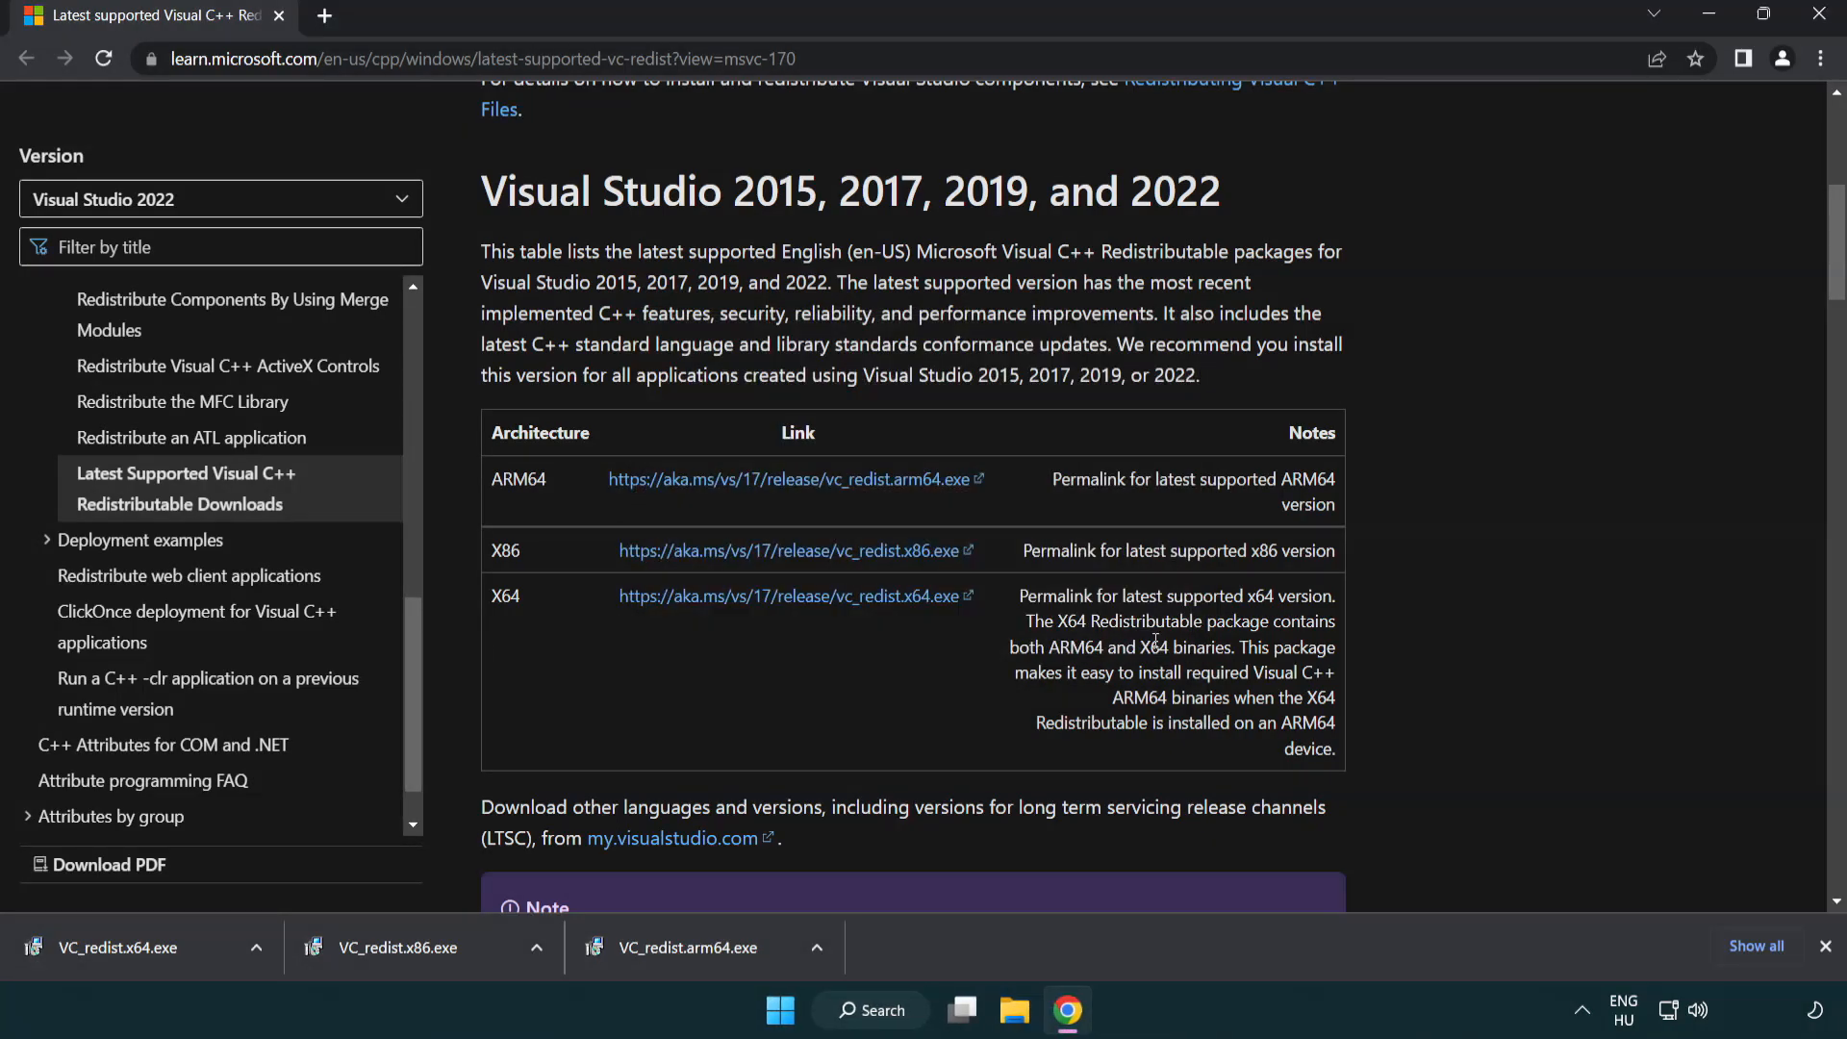
Step: Run VC_redist.x64.exe to completion and close it without restarting
left_click(132, 946)
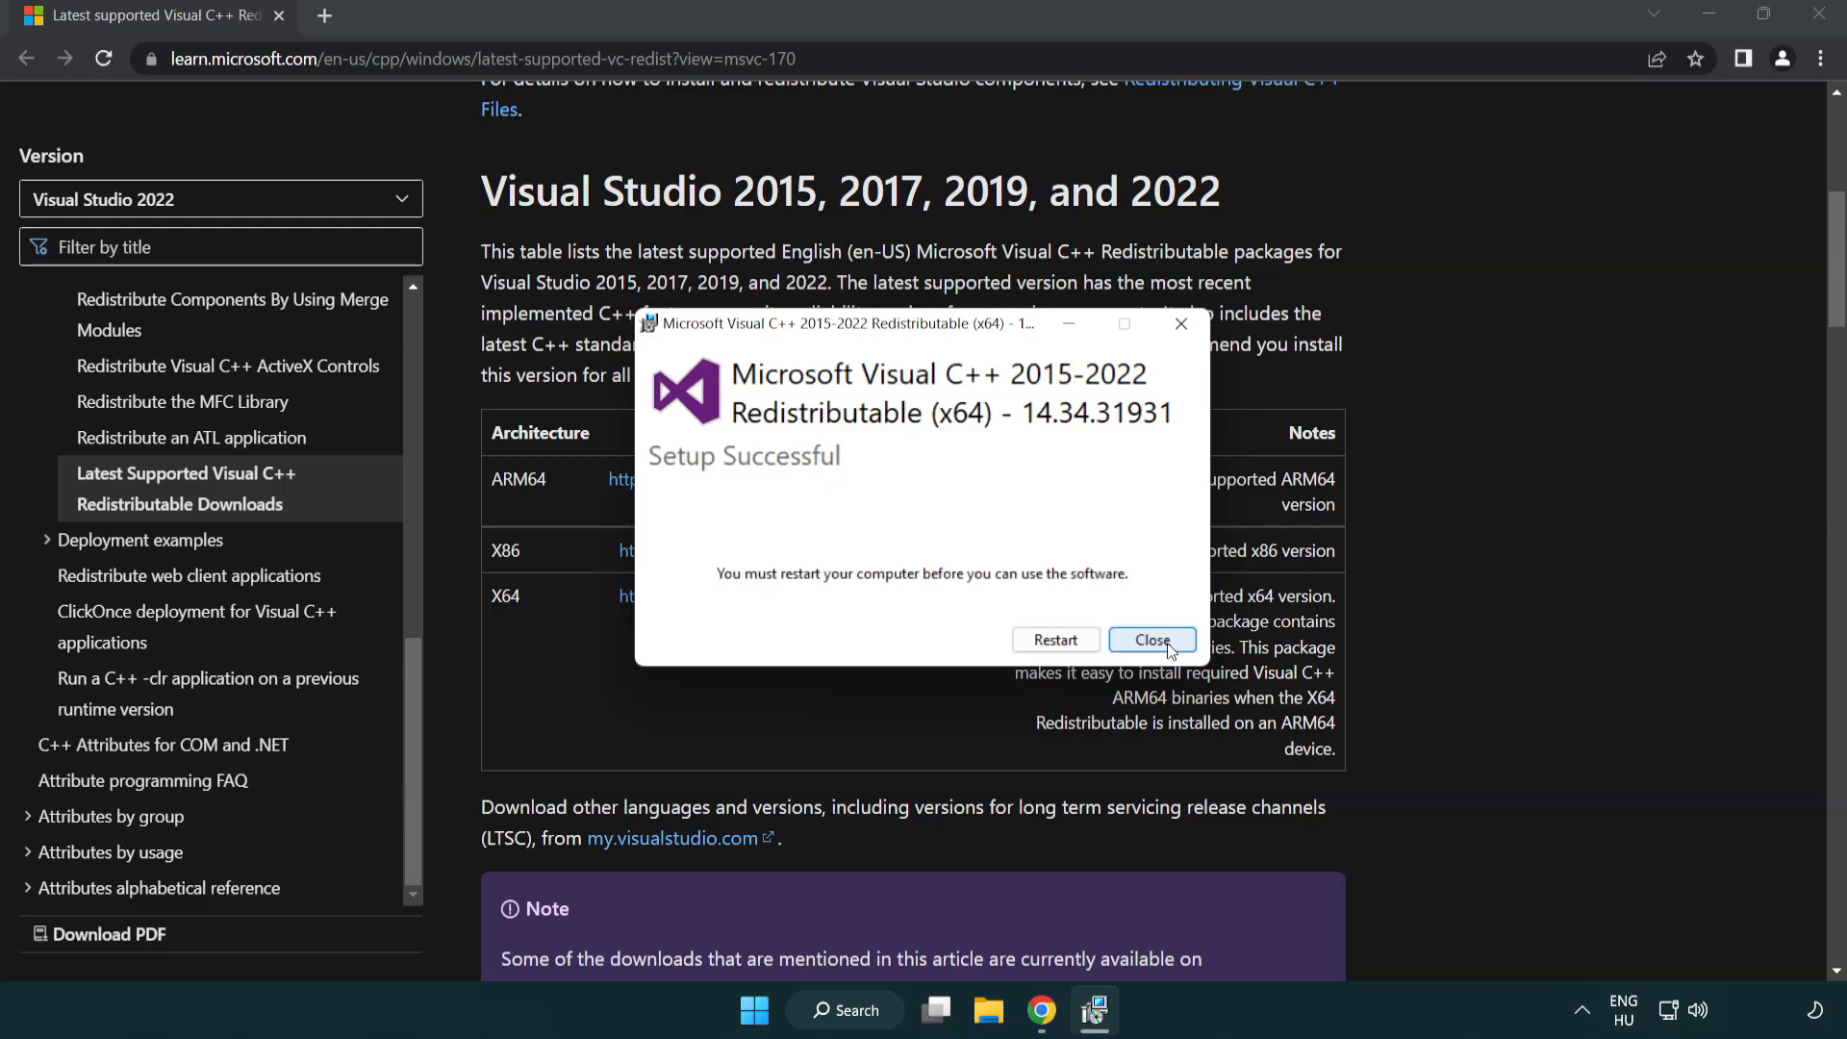
left_click(1150, 640)
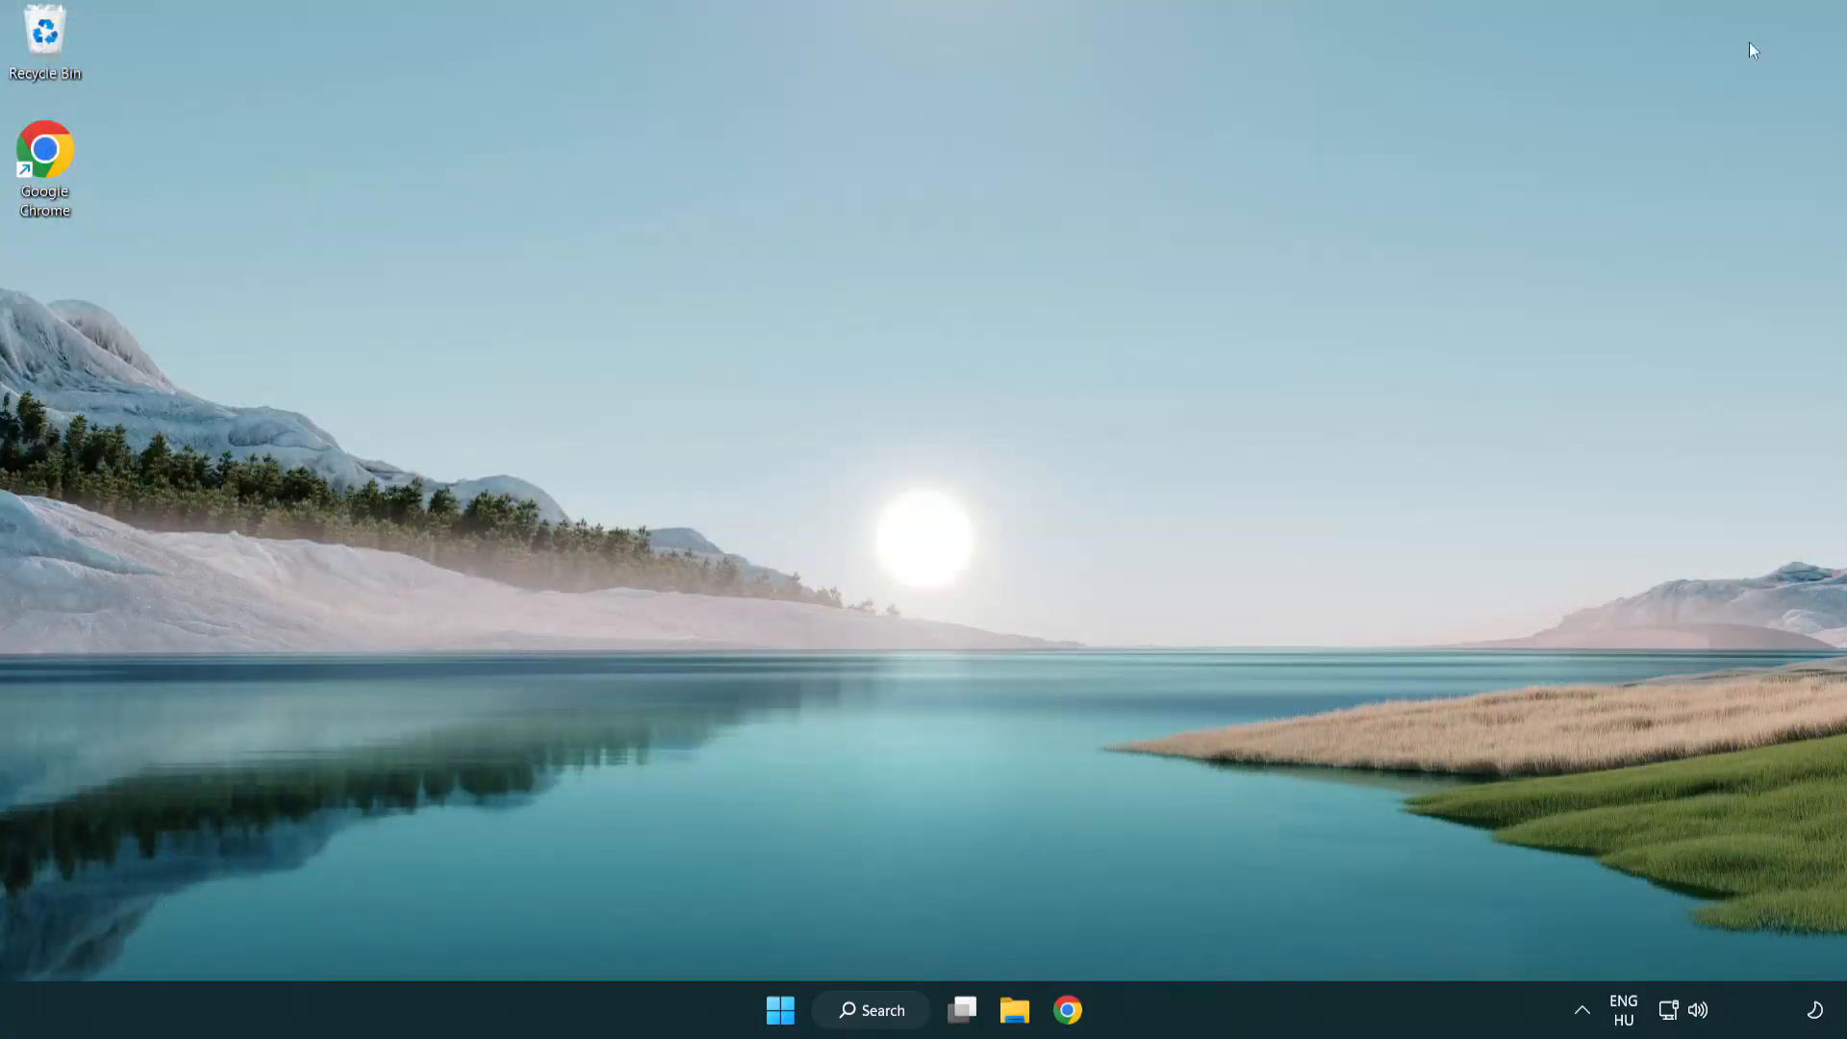
mouse_move(1025, 434)
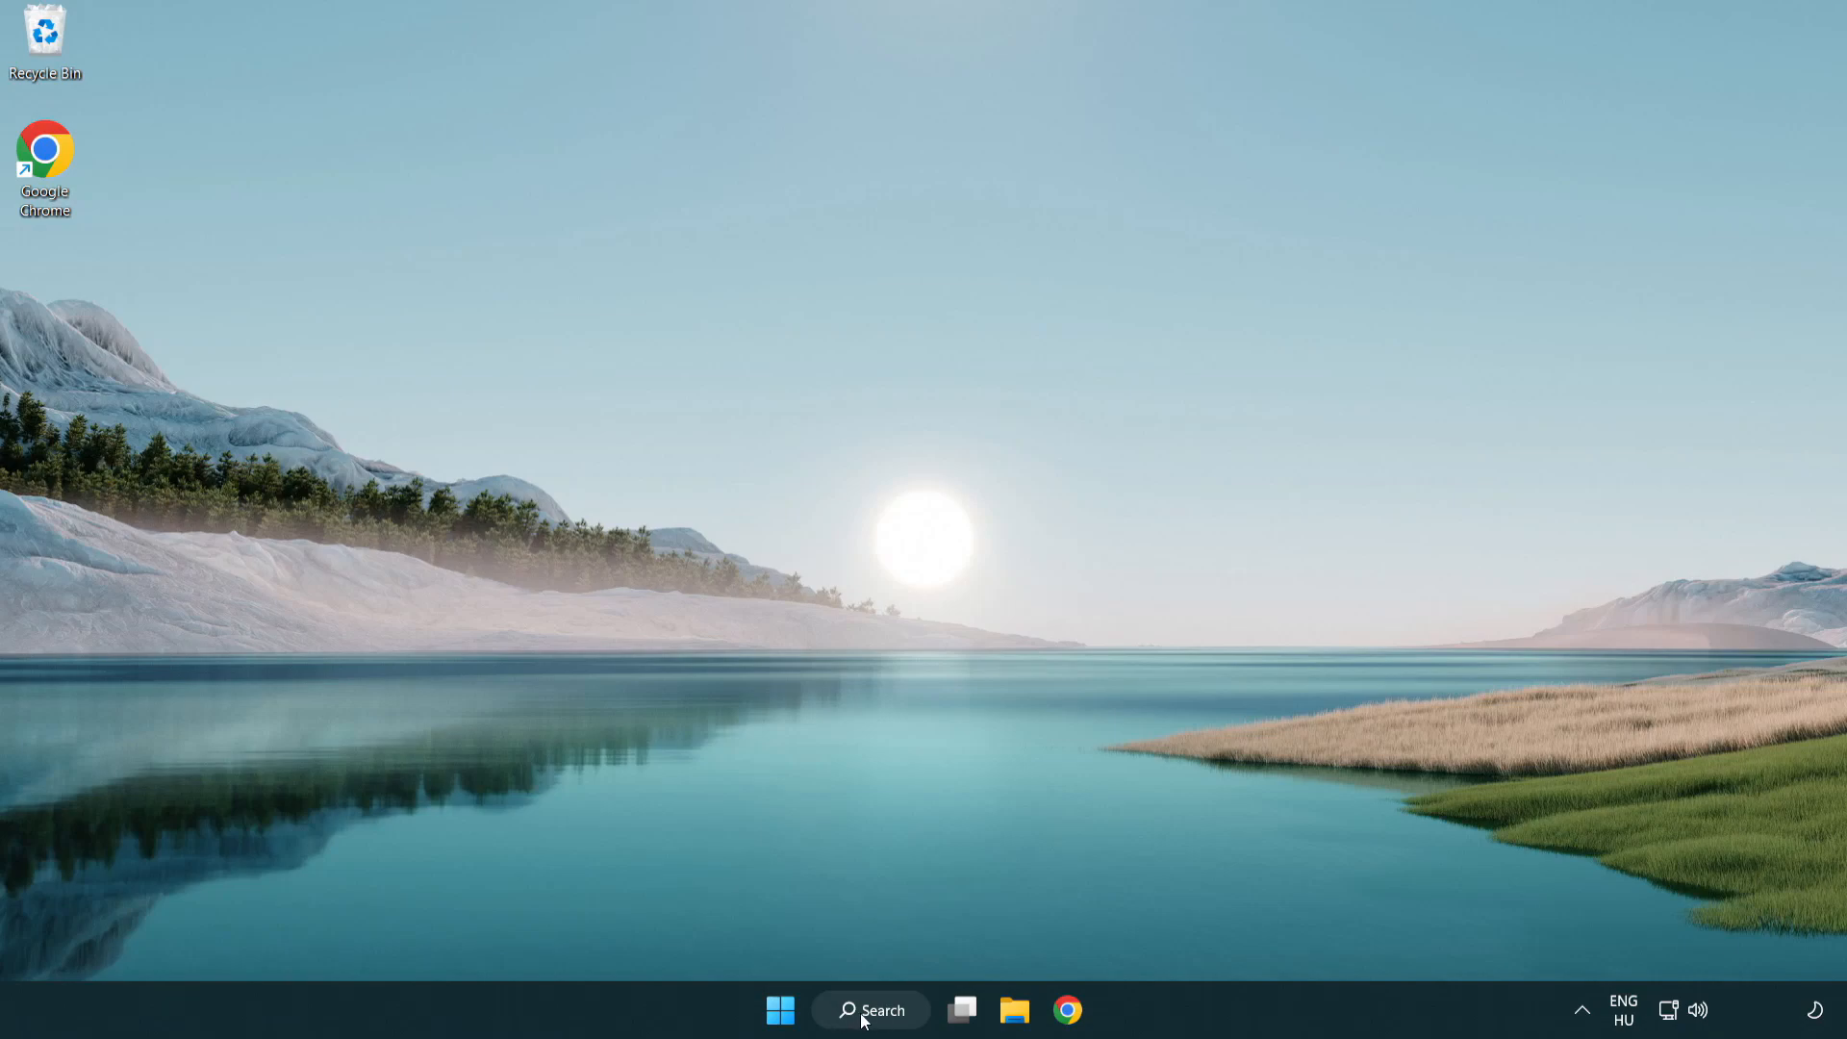
Step: Search for 'cmd' and run Command Prompt as administrator
left_click(869, 1009)
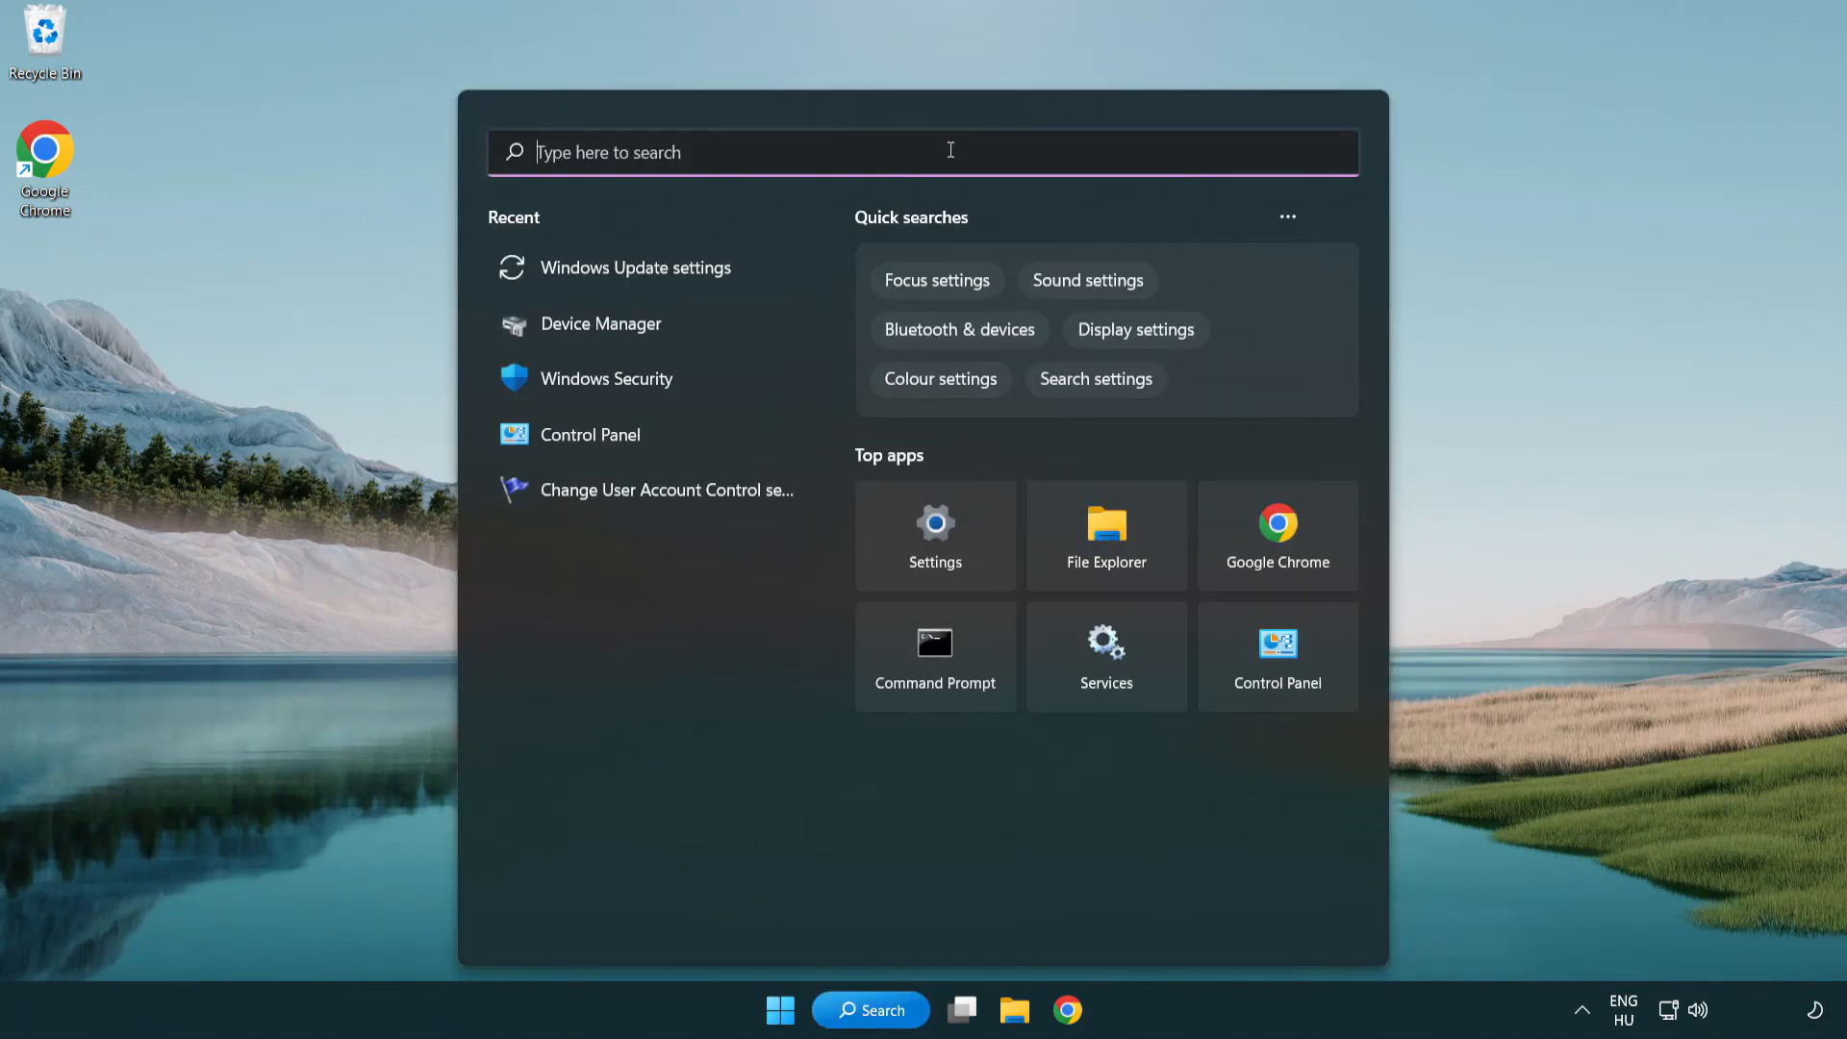
type("cmd")
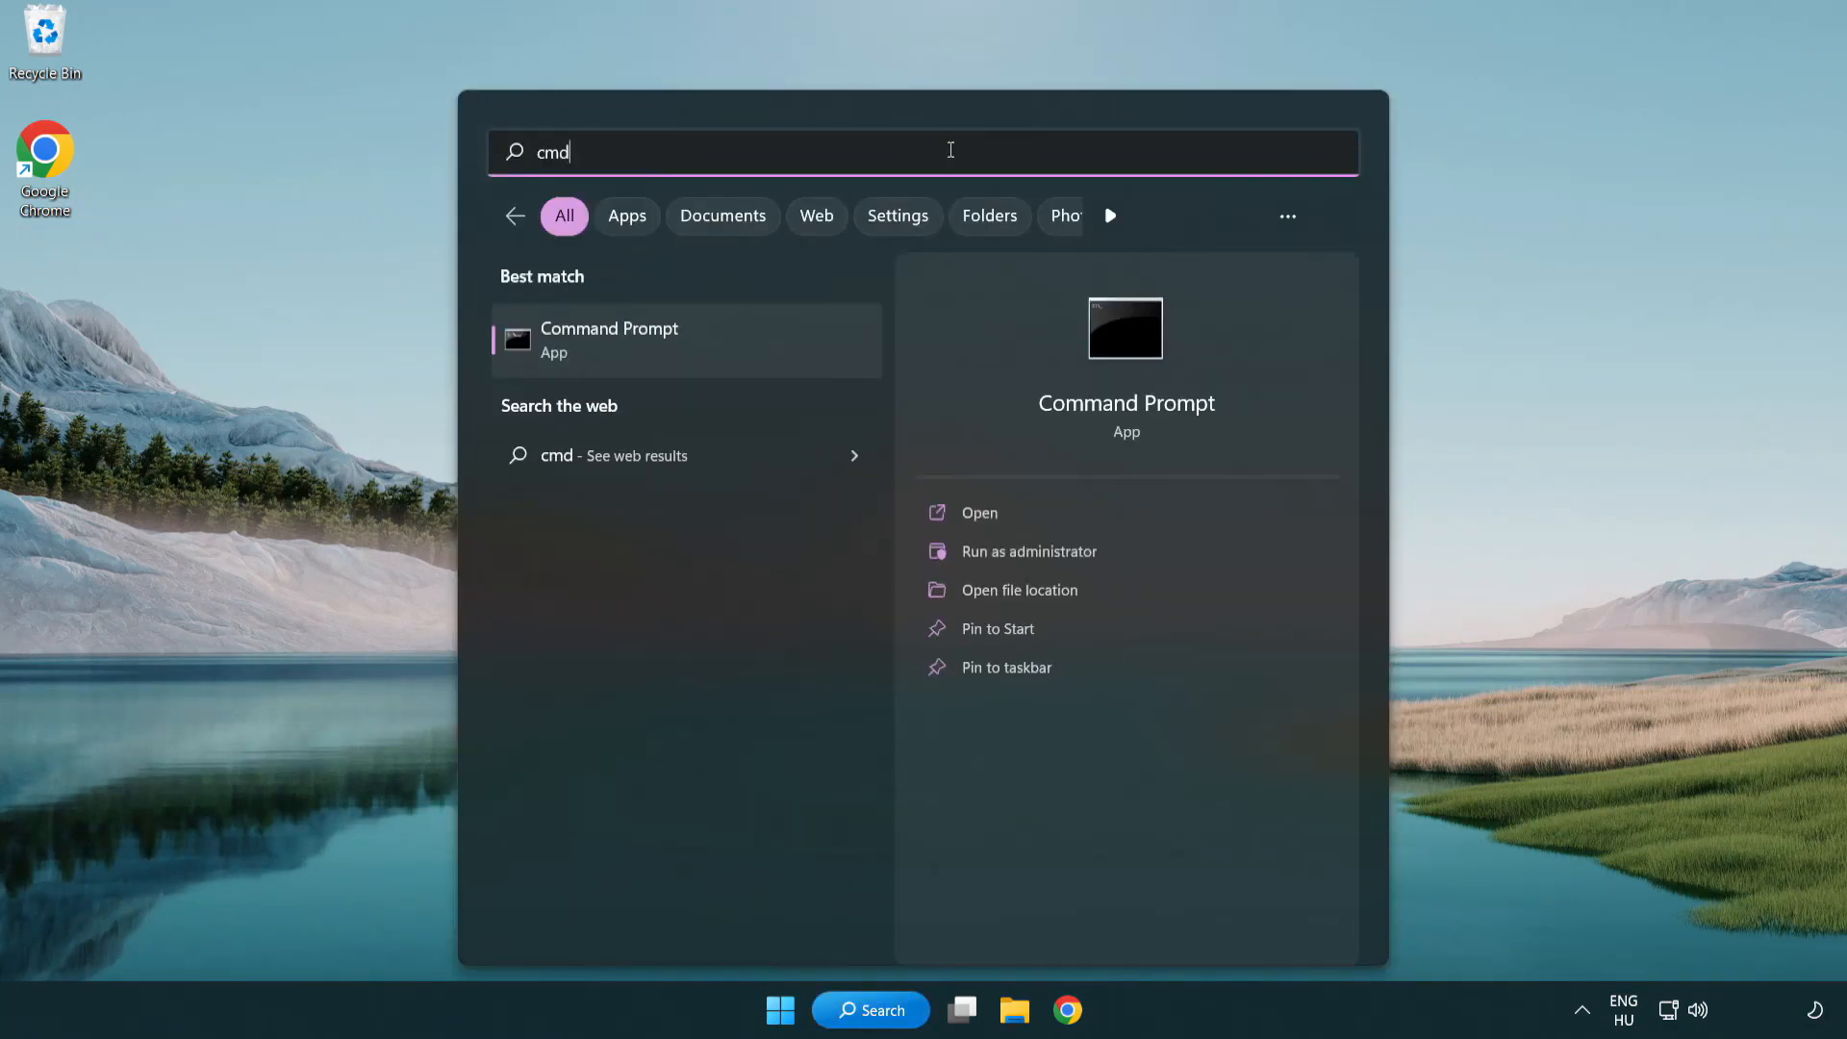
right_click(608, 339)
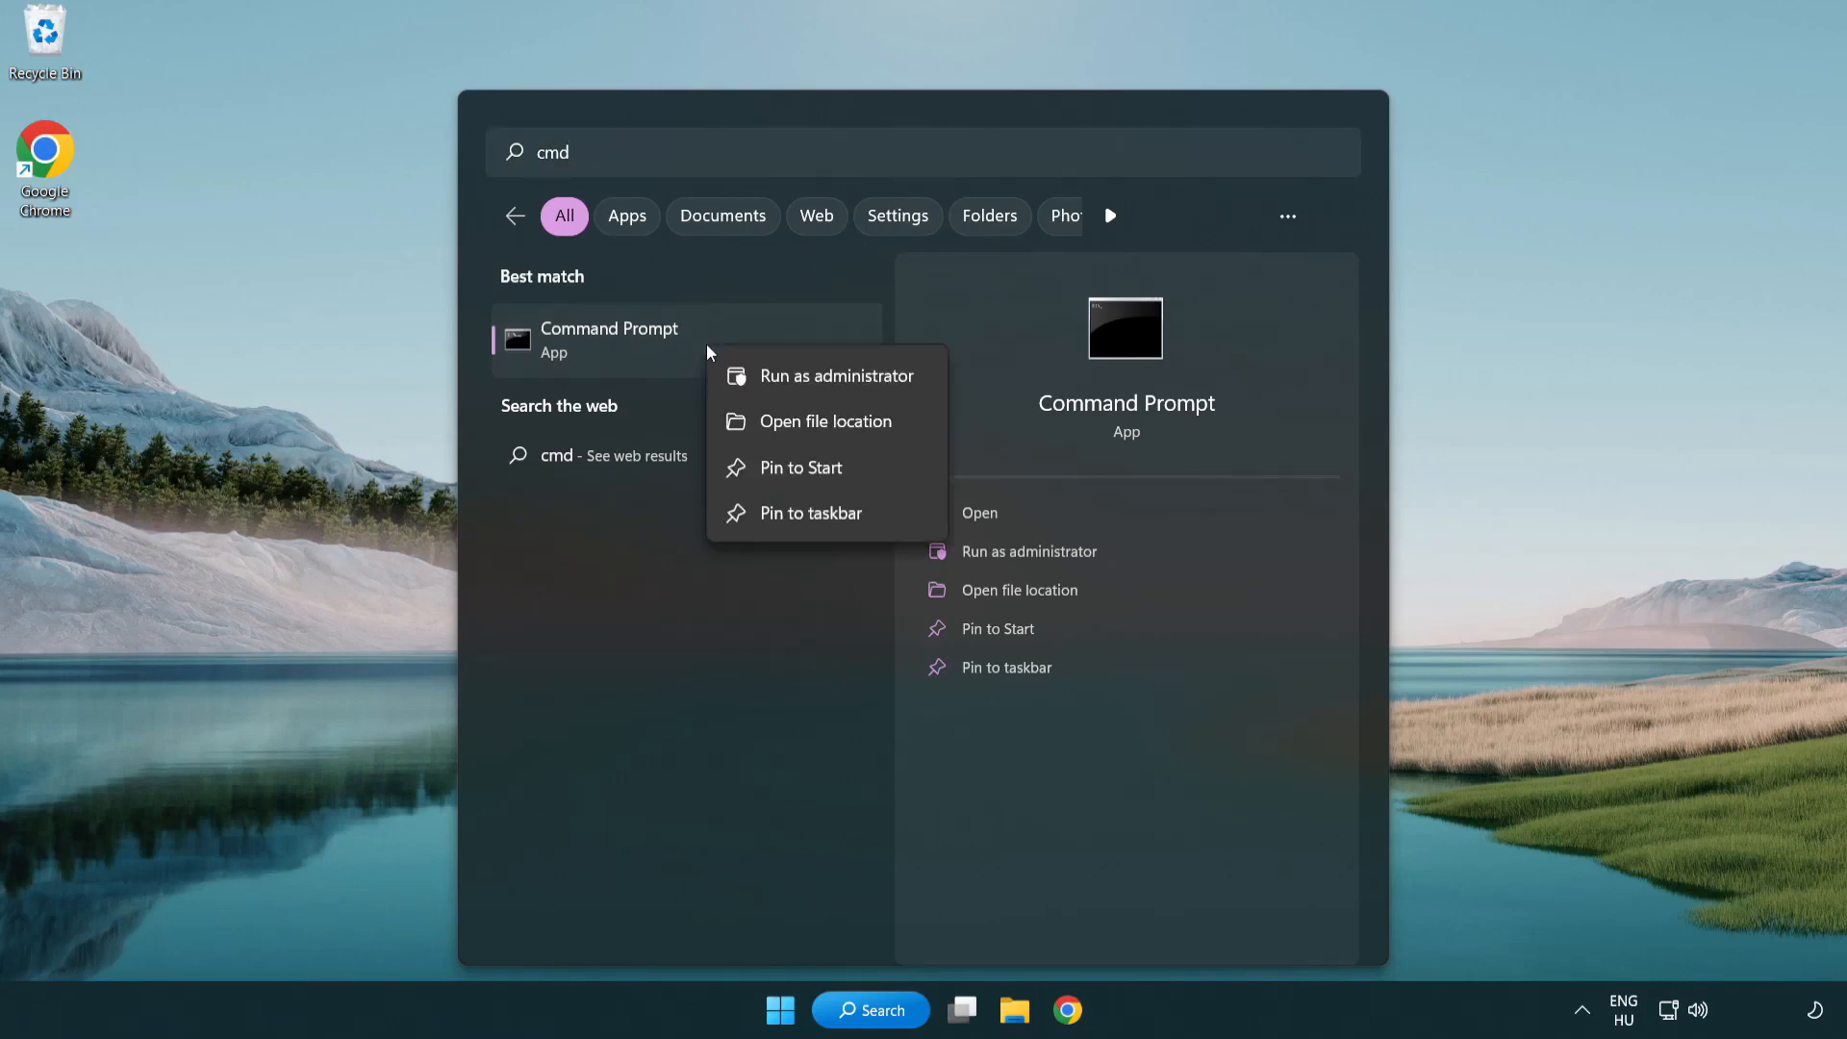
mouse_move(831, 374)
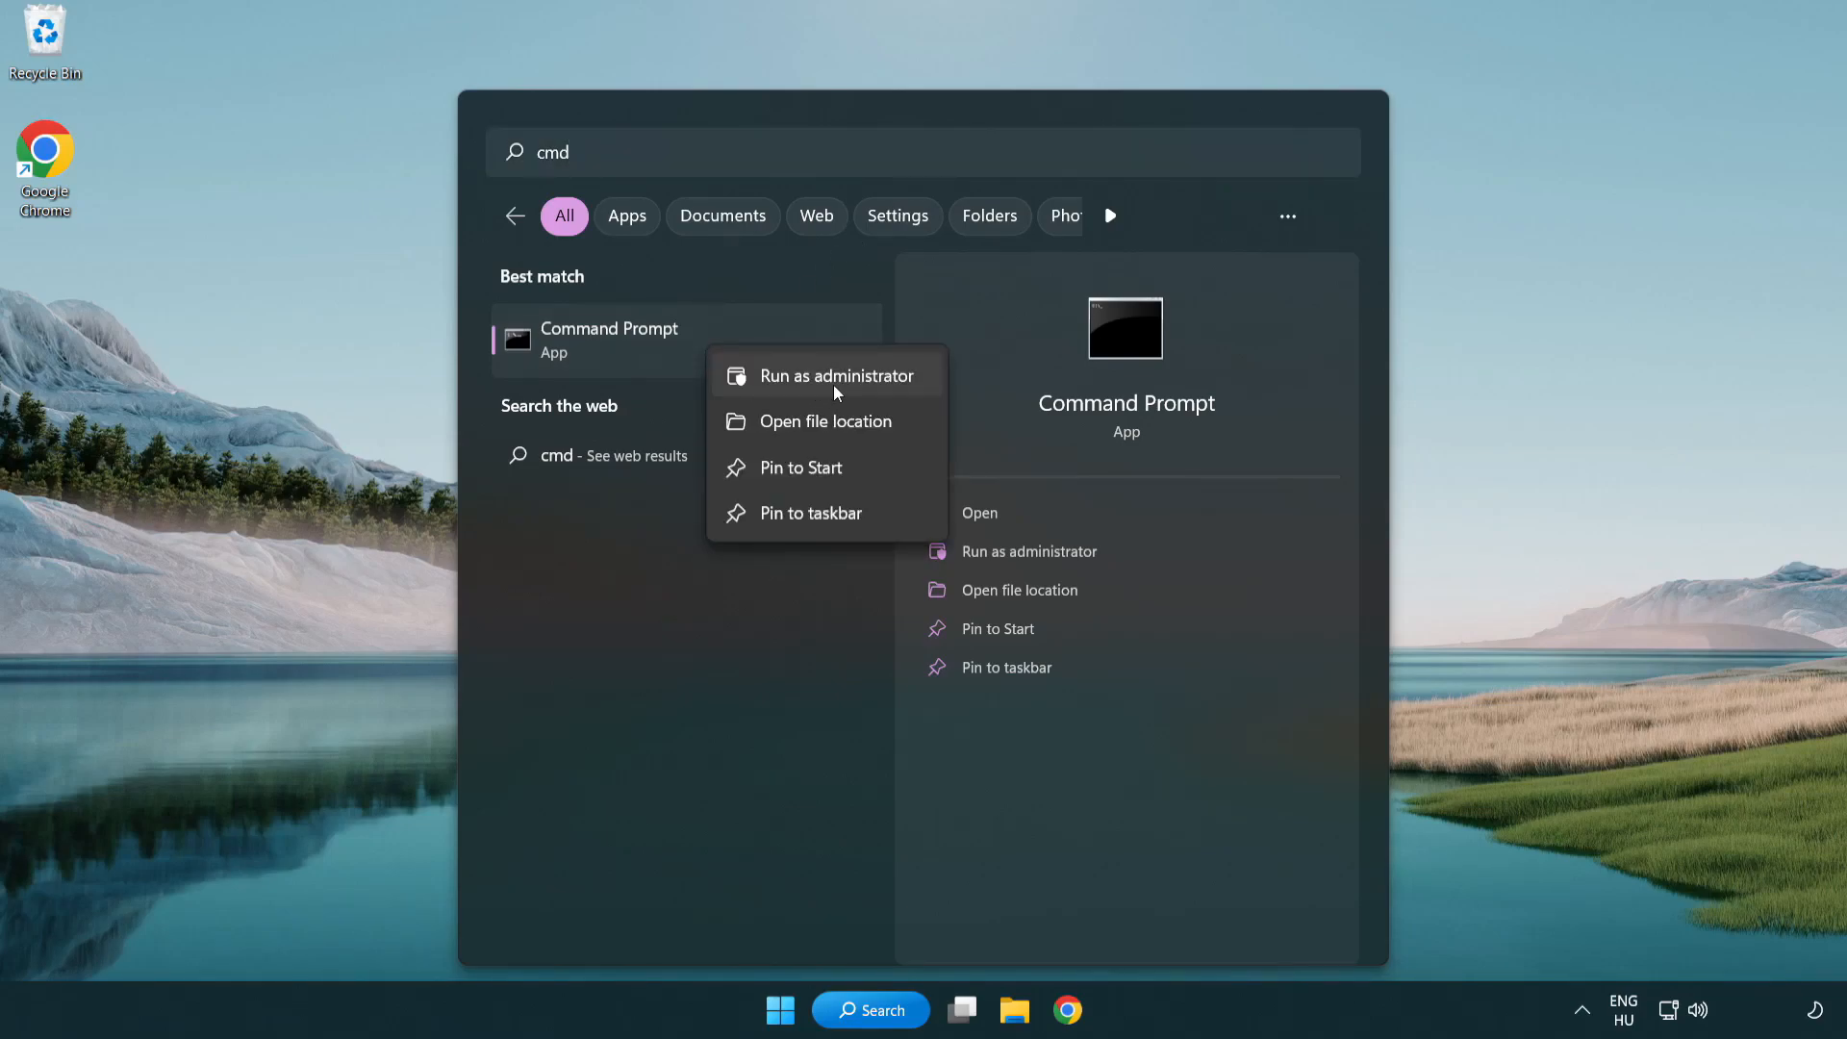
left_click(835, 376)
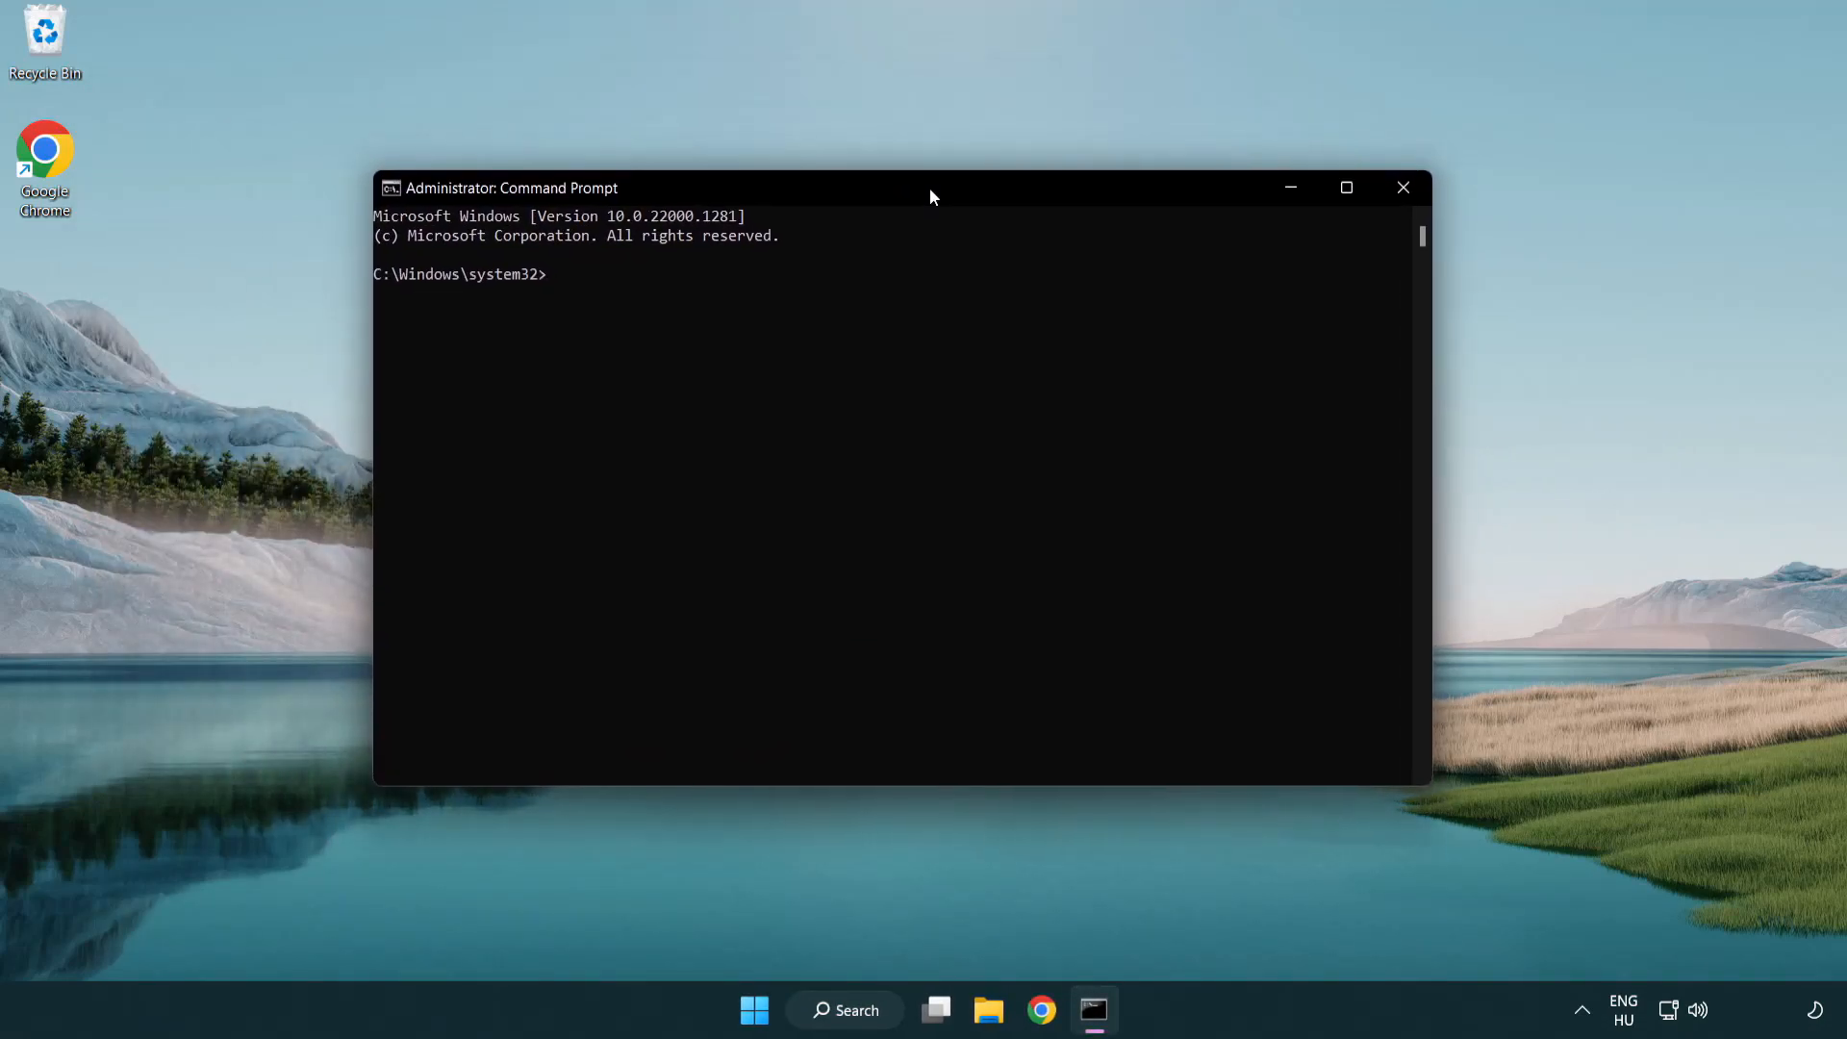
Step: Run sfc /scannow, which finds no integrity violations, then close Command Prompt and open Start
type("s")
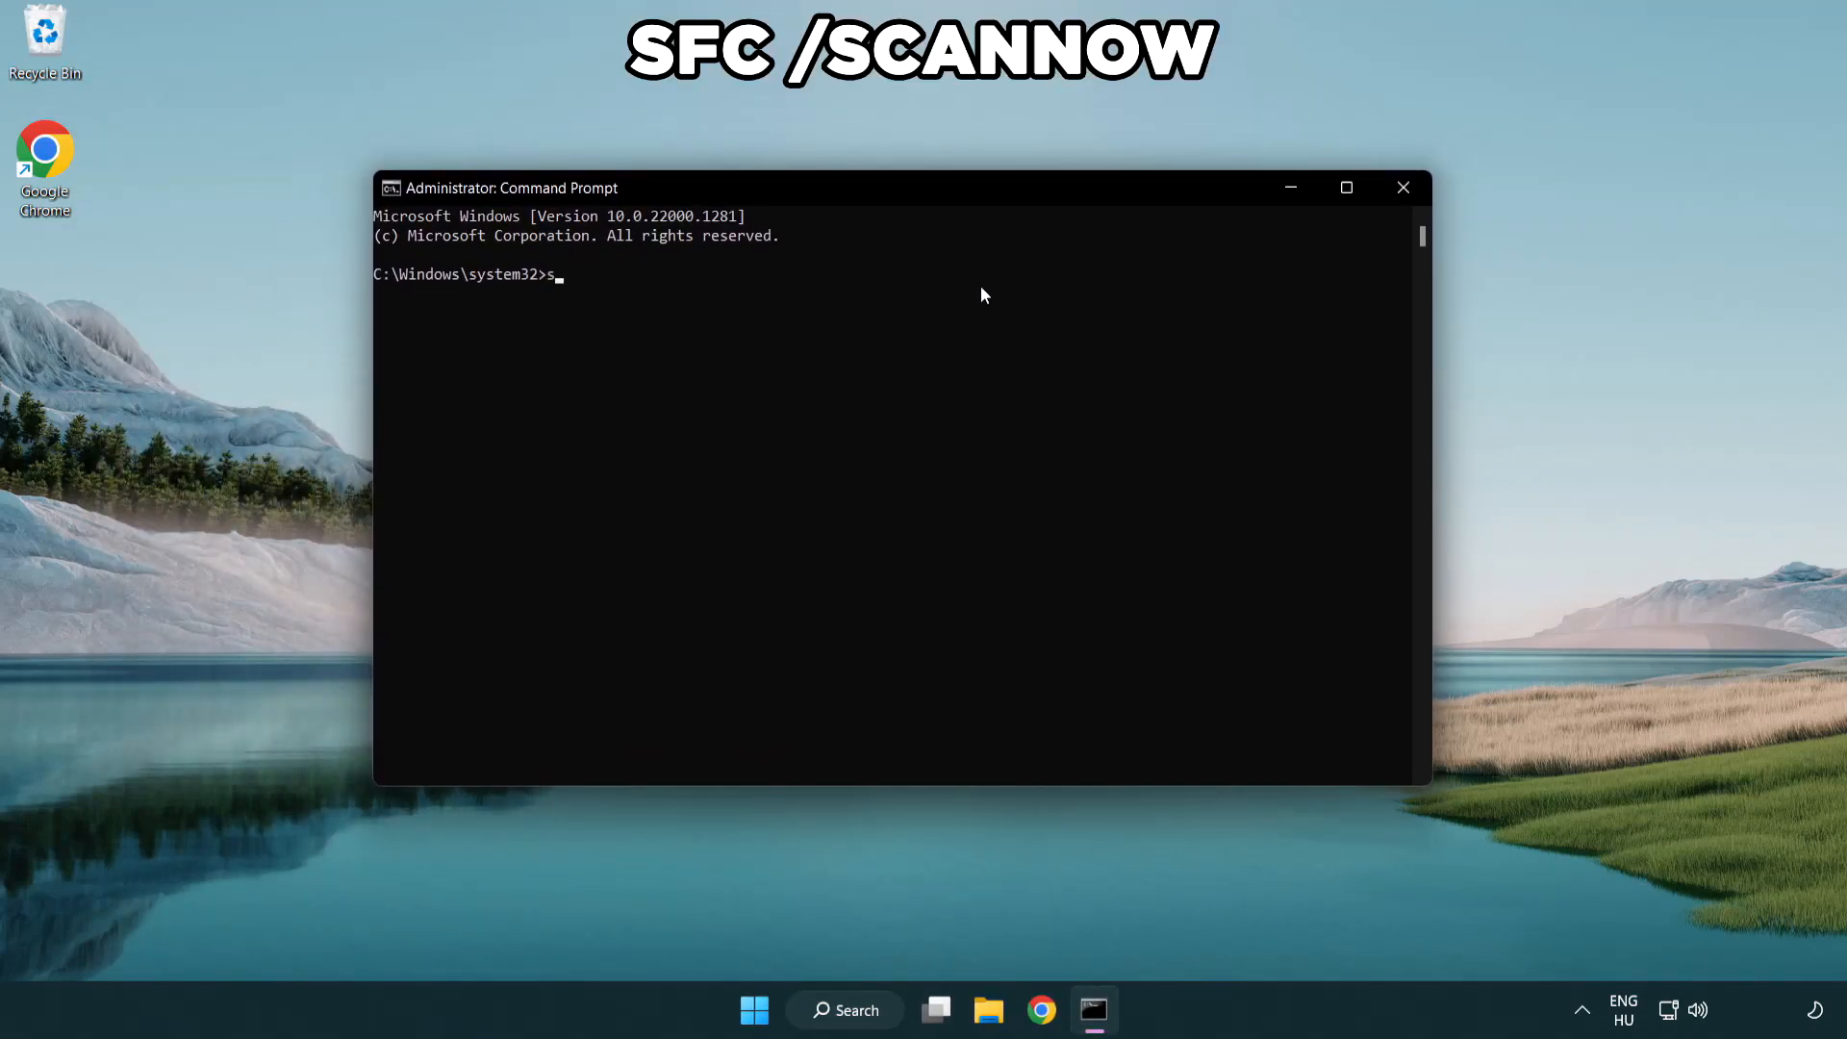
type("fc /scannow")
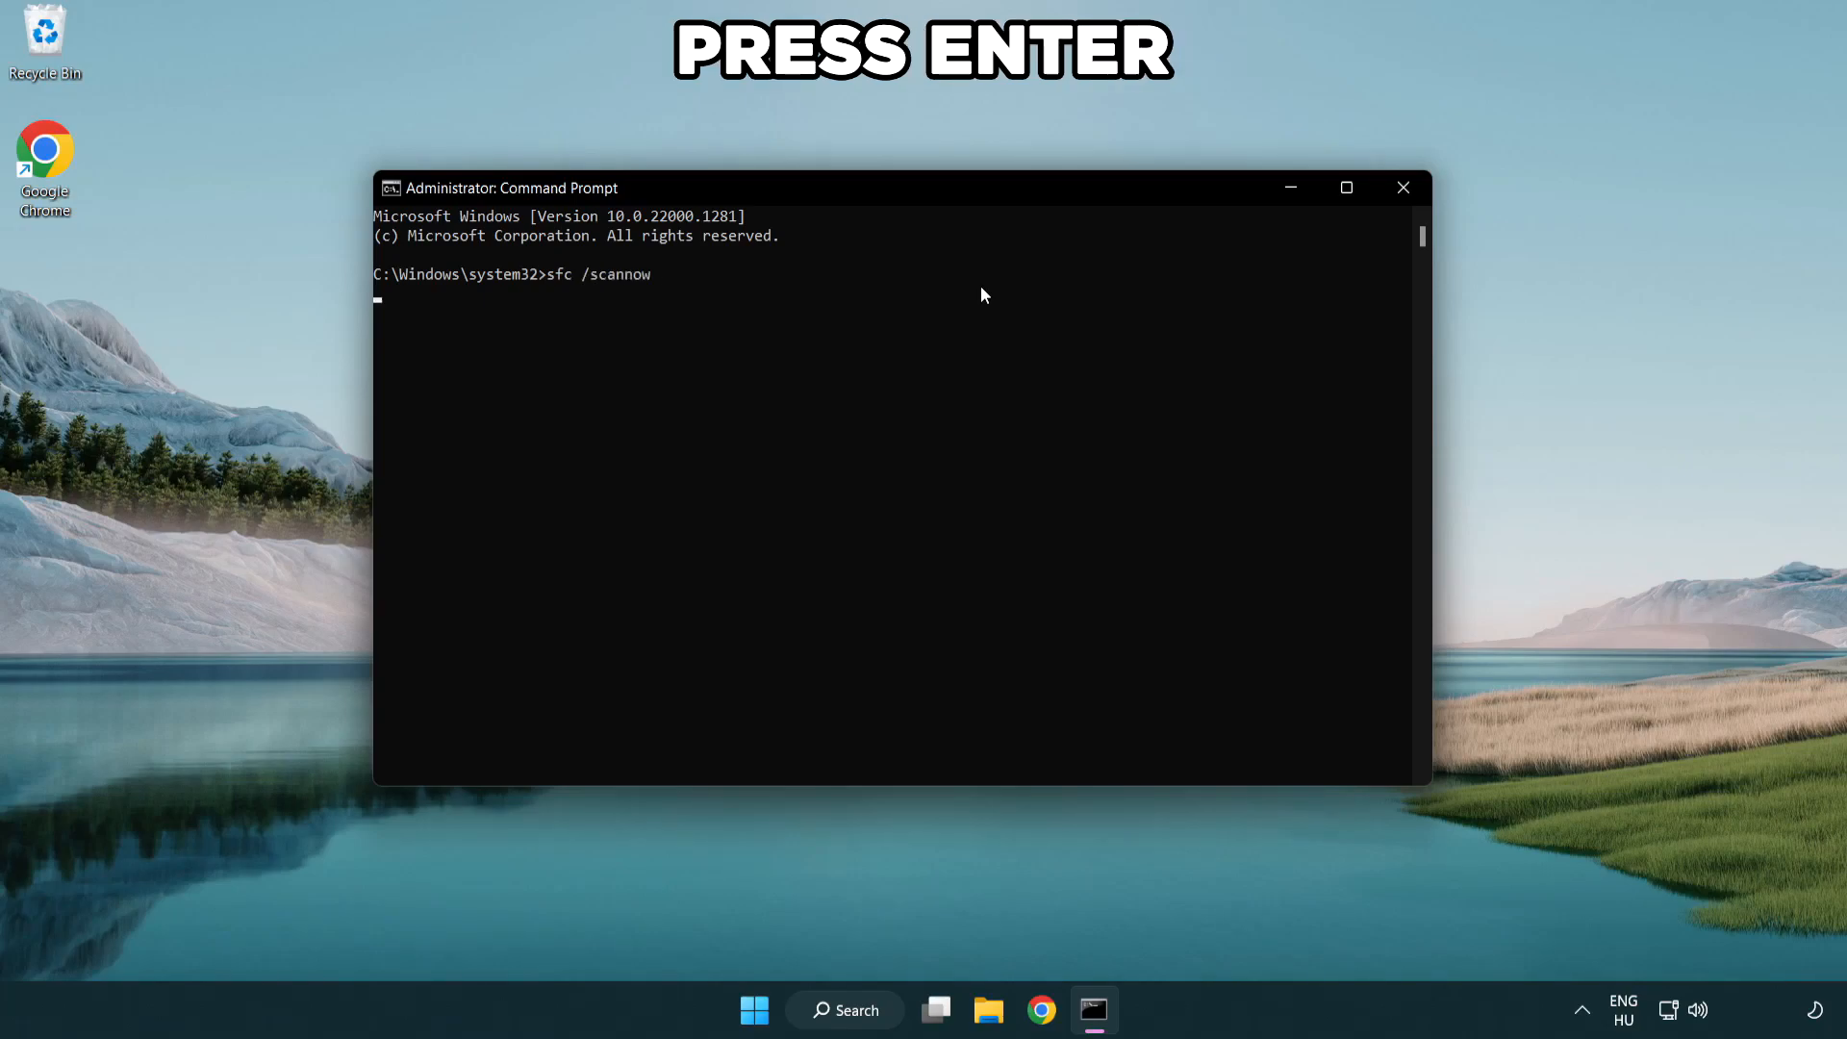
key("Enter")
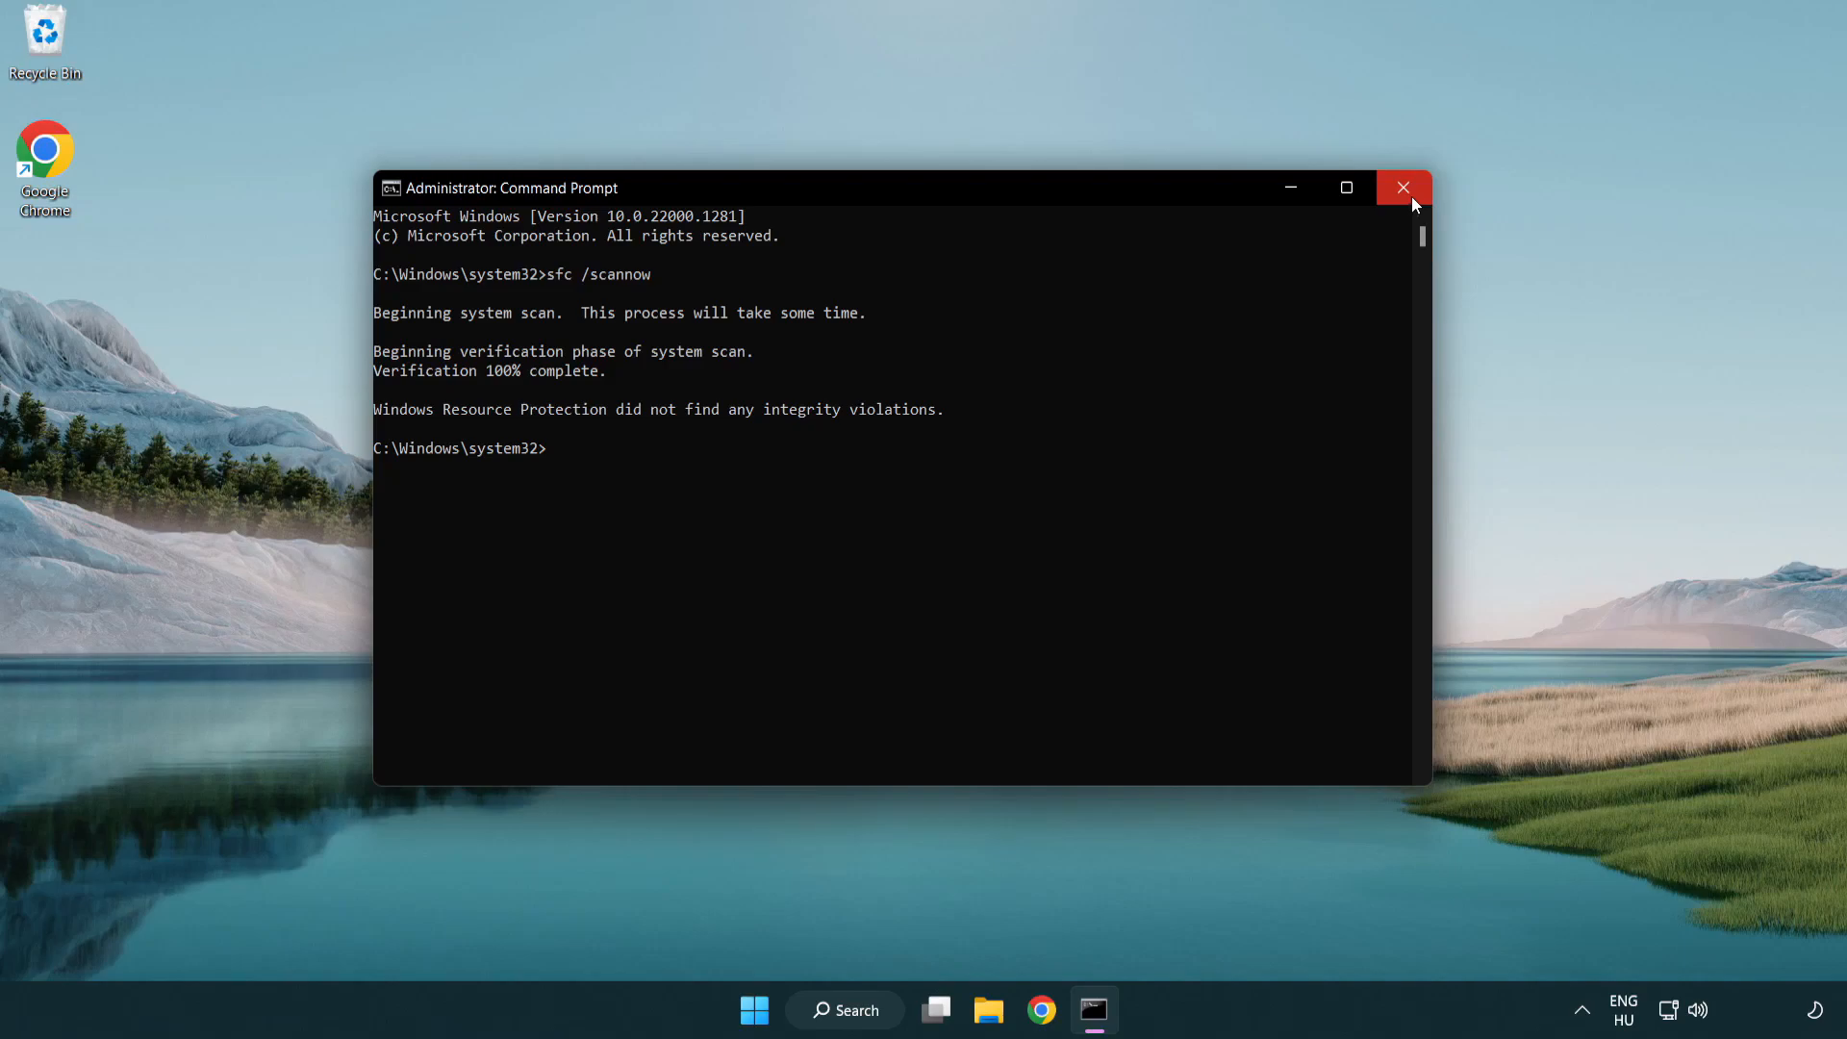
mouse_move(1402, 188)
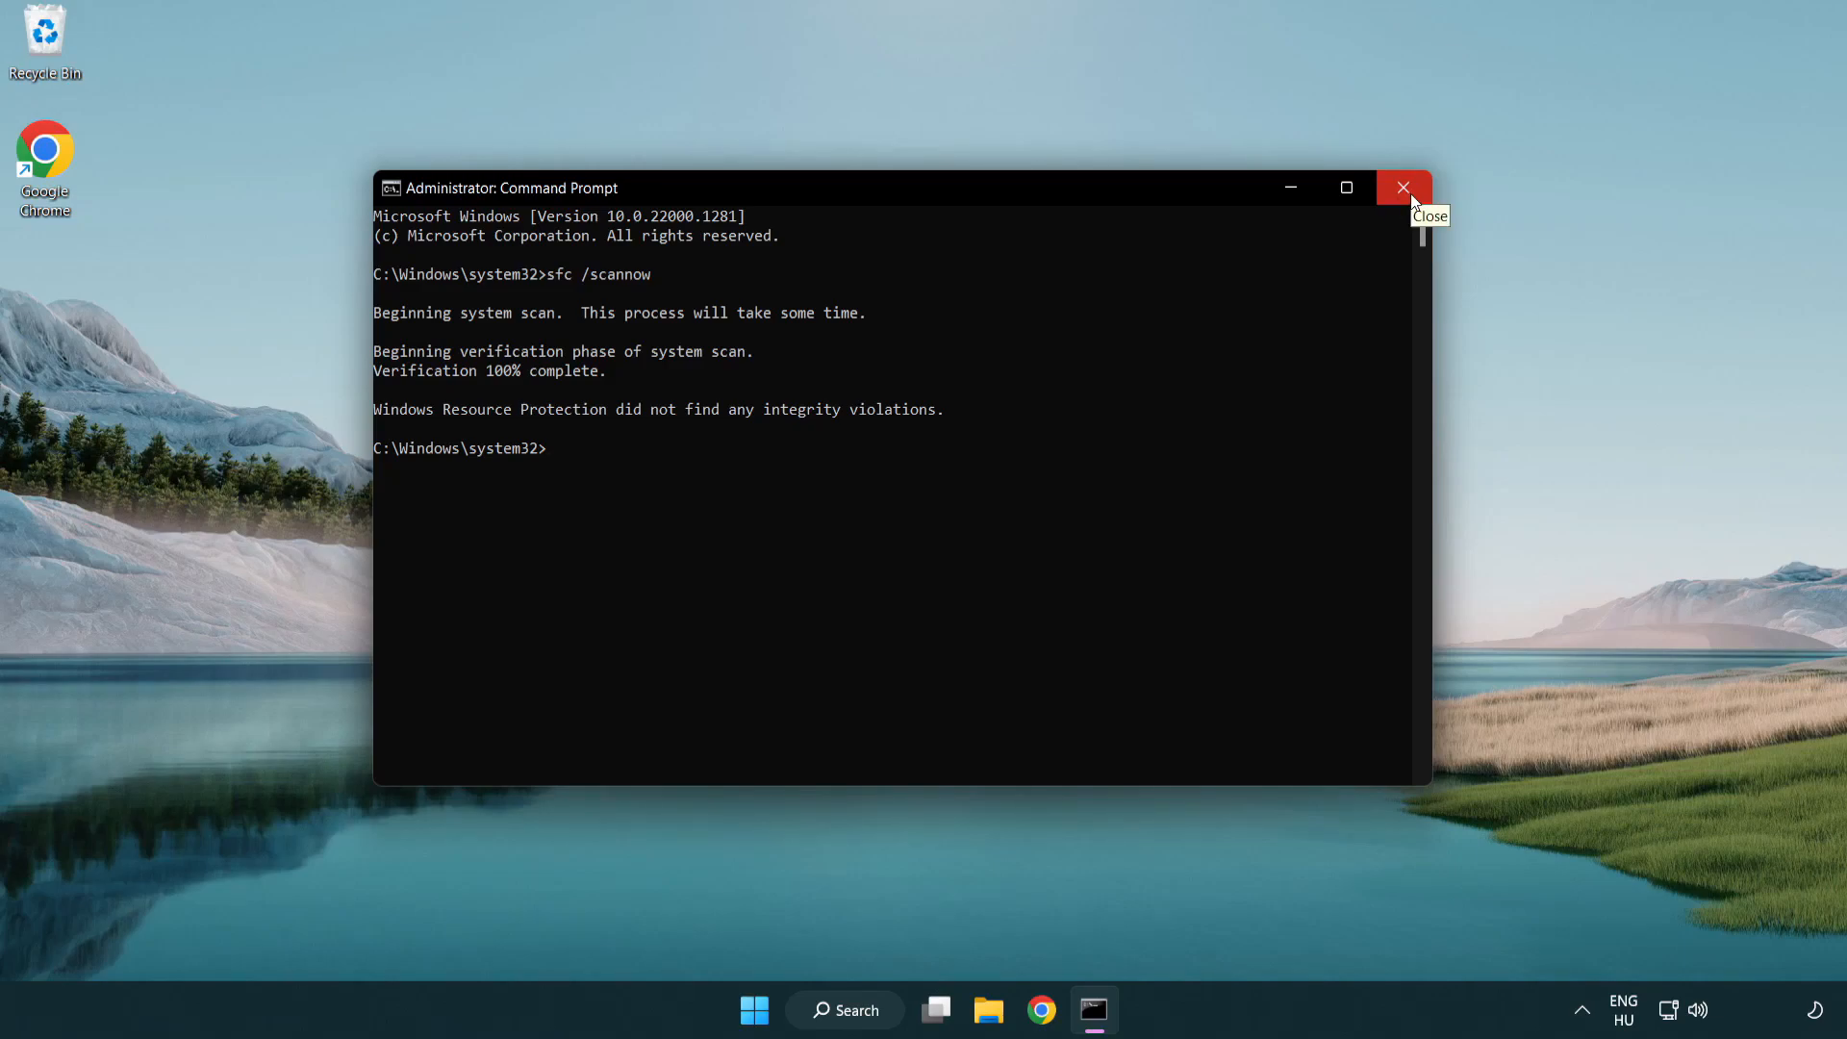
left_click(1402, 189)
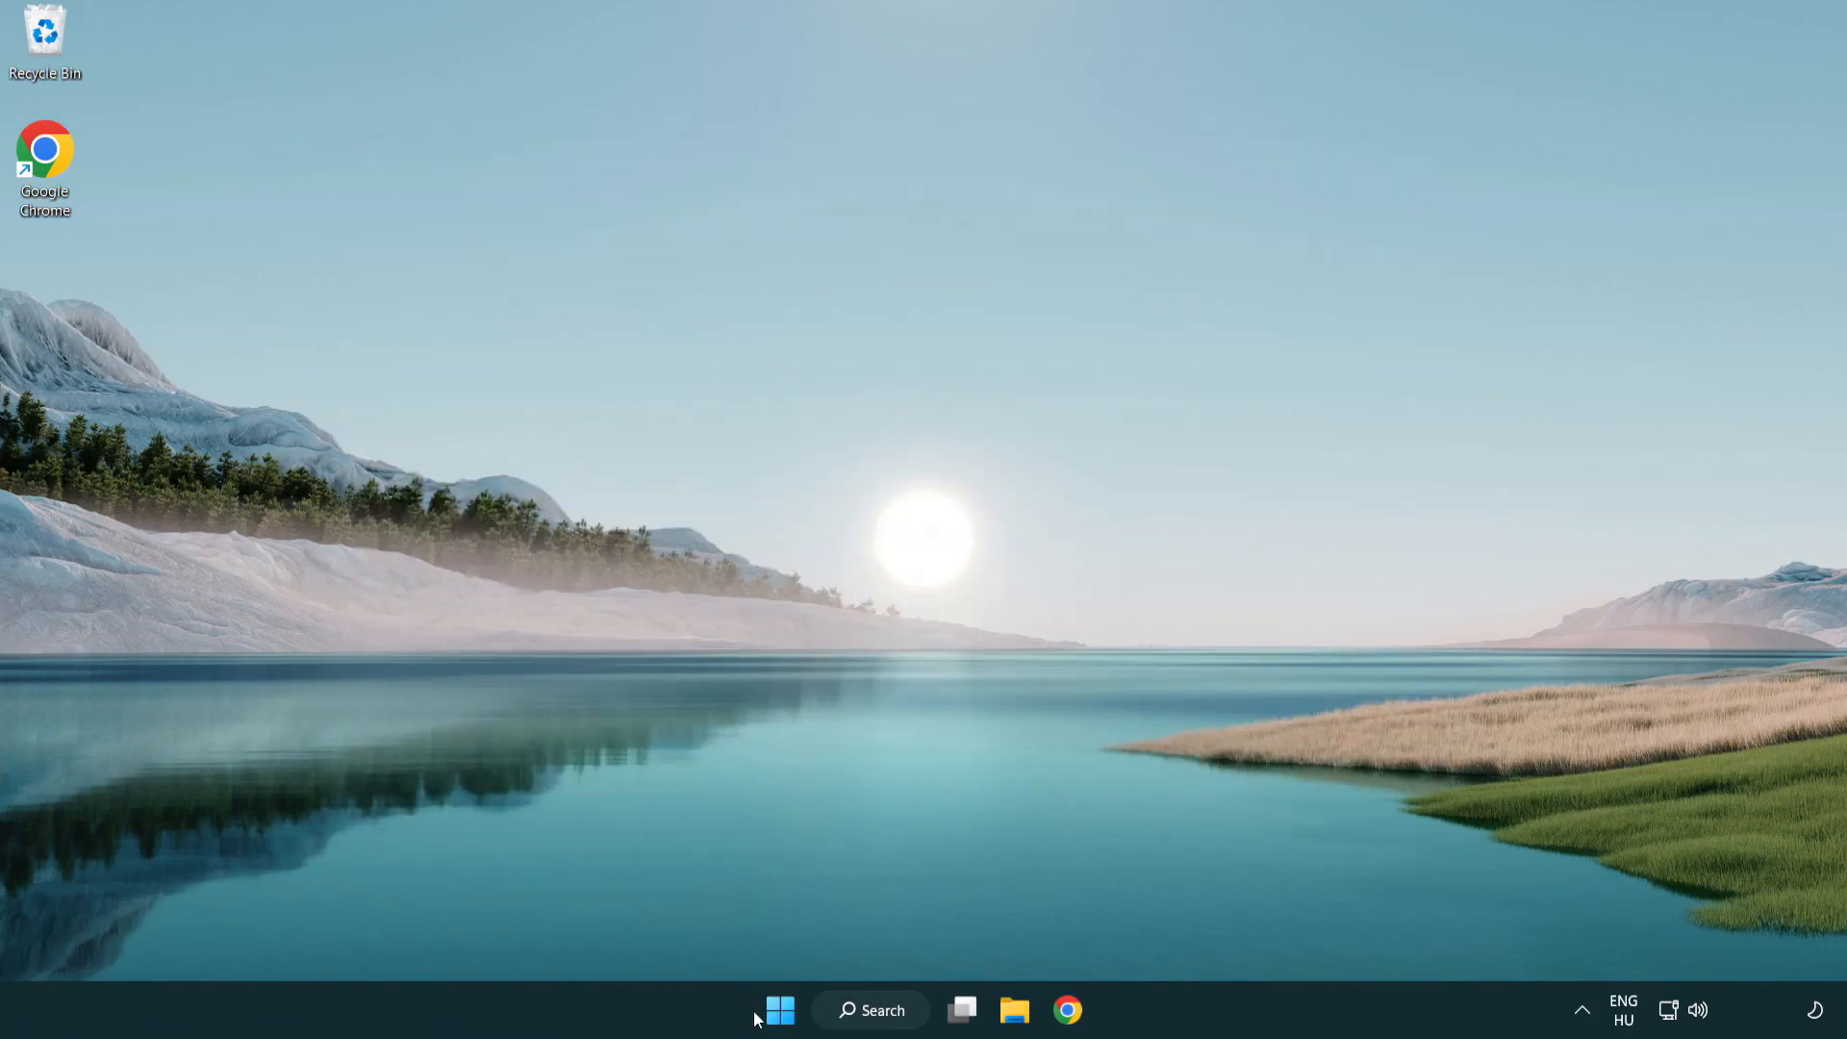
left_click(778, 1008)
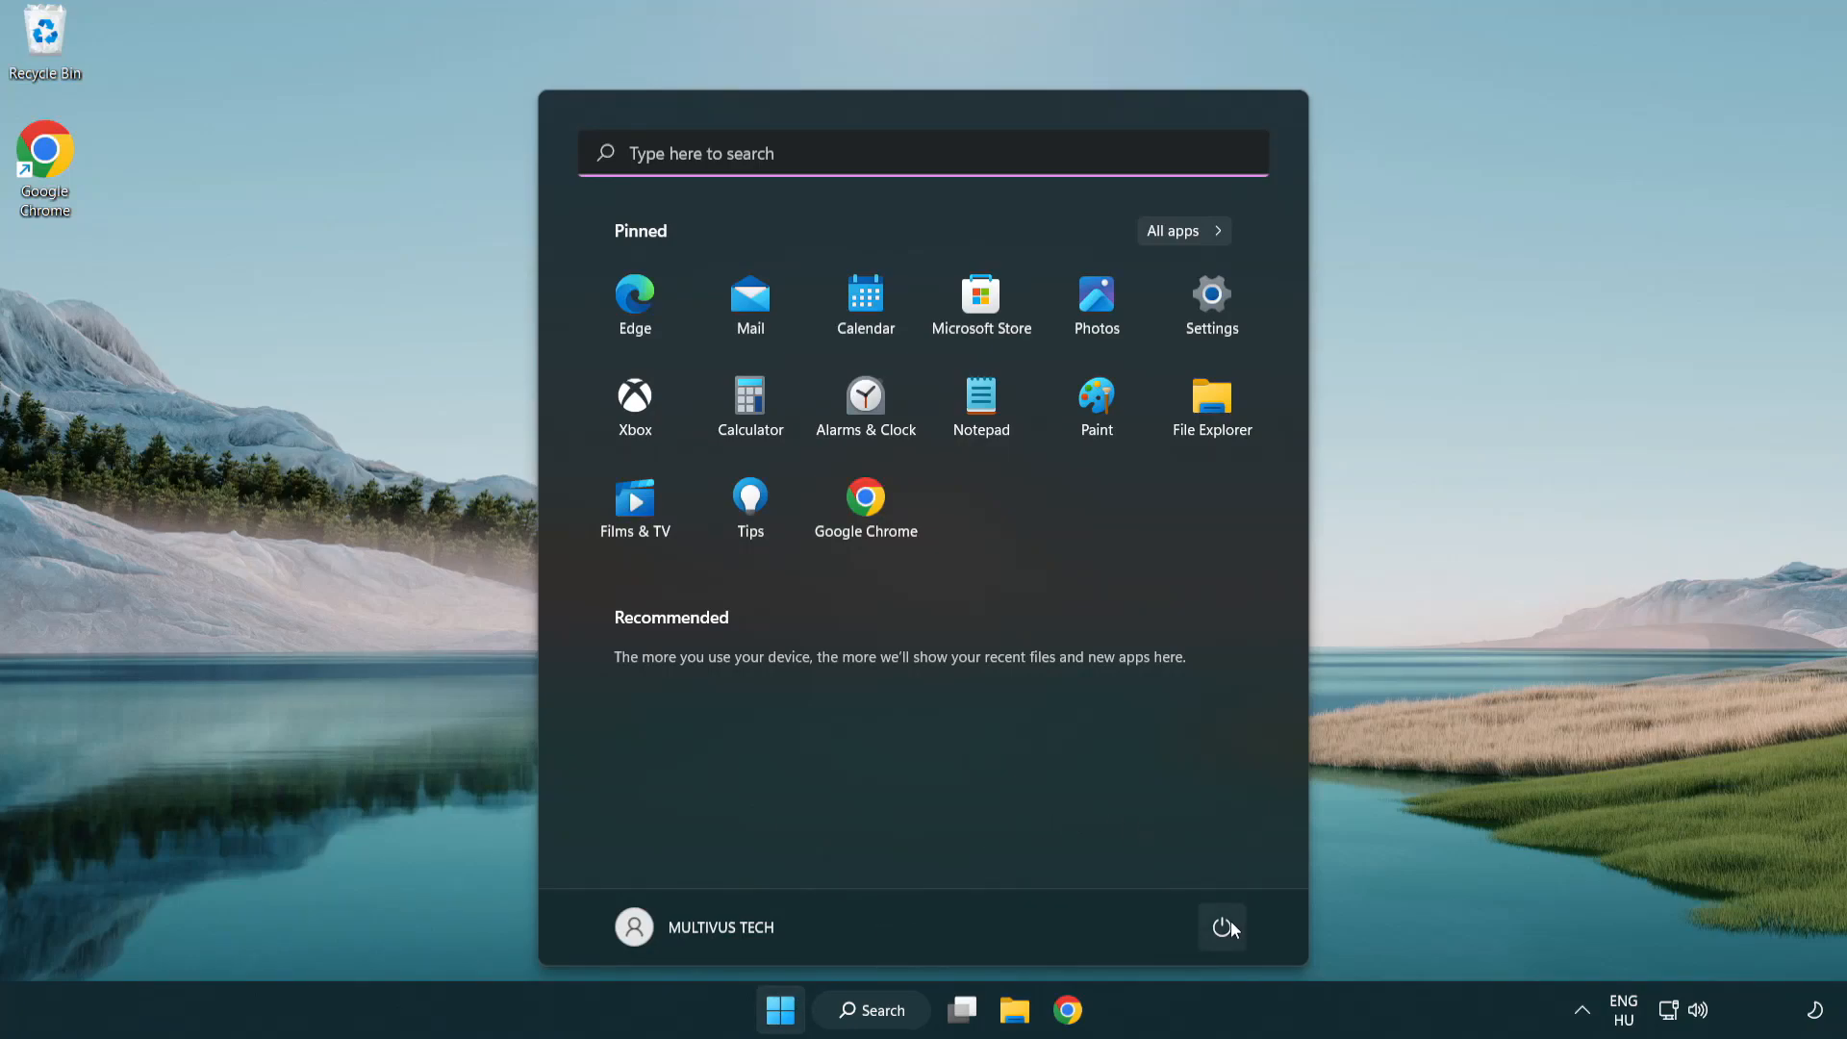